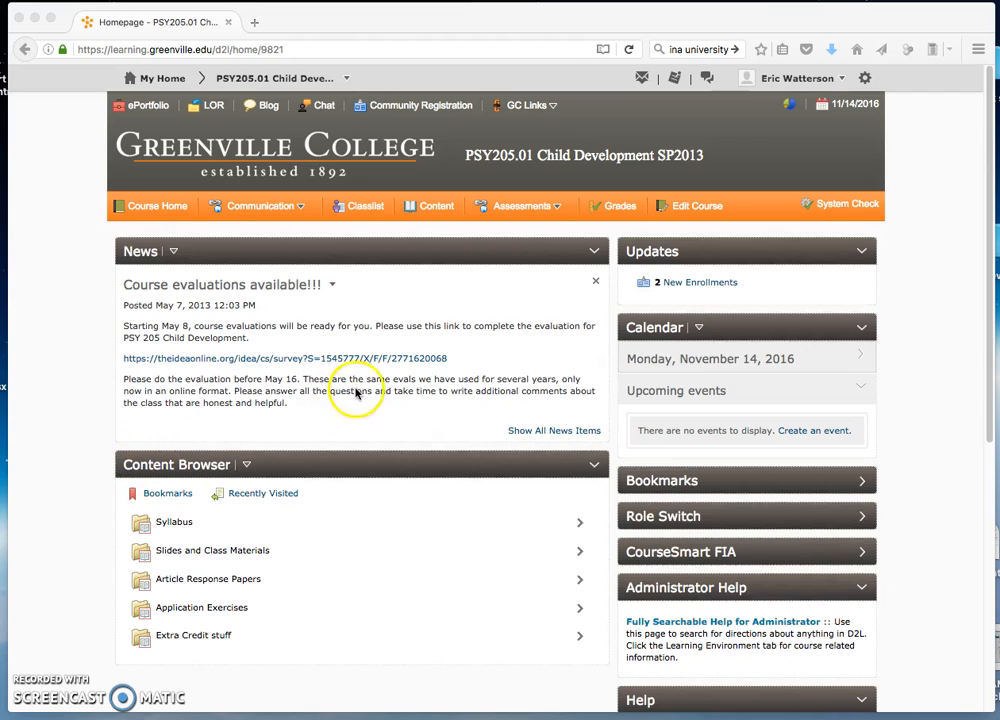
pyautogui.moveTo(438, 140)
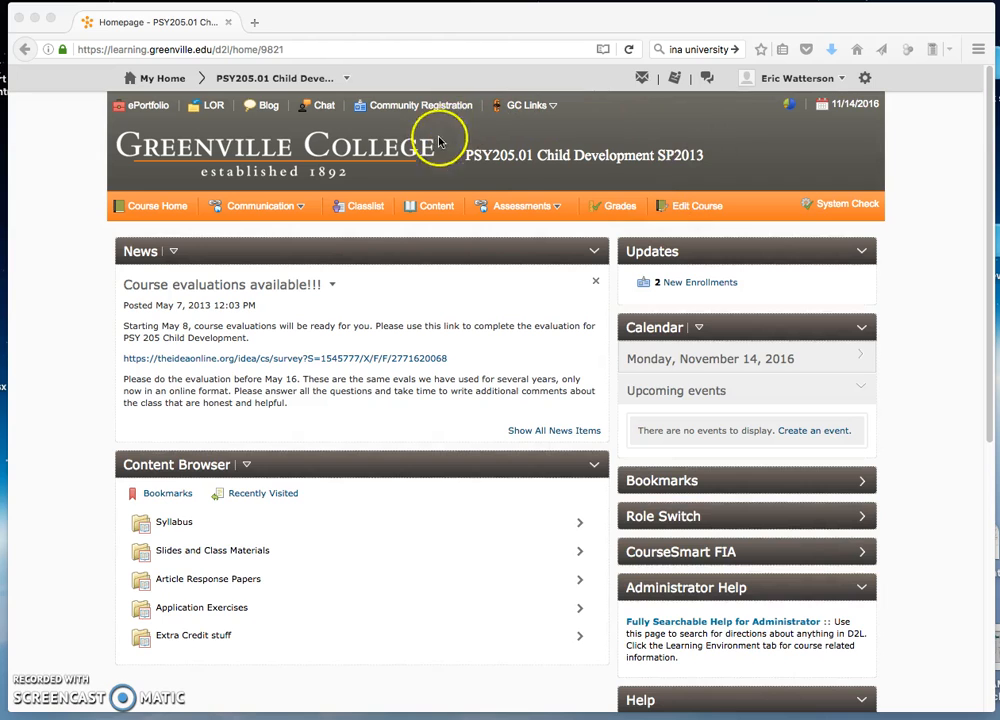
pyautogui.moveTo(758, 162)
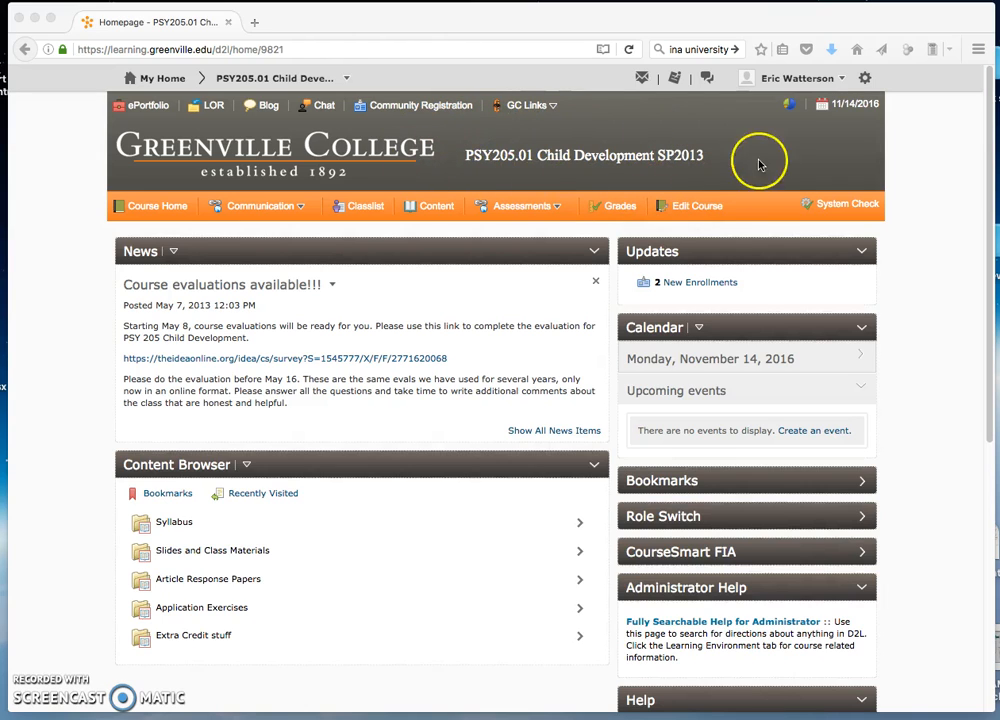
pyautogui.moveTo(390, 144)
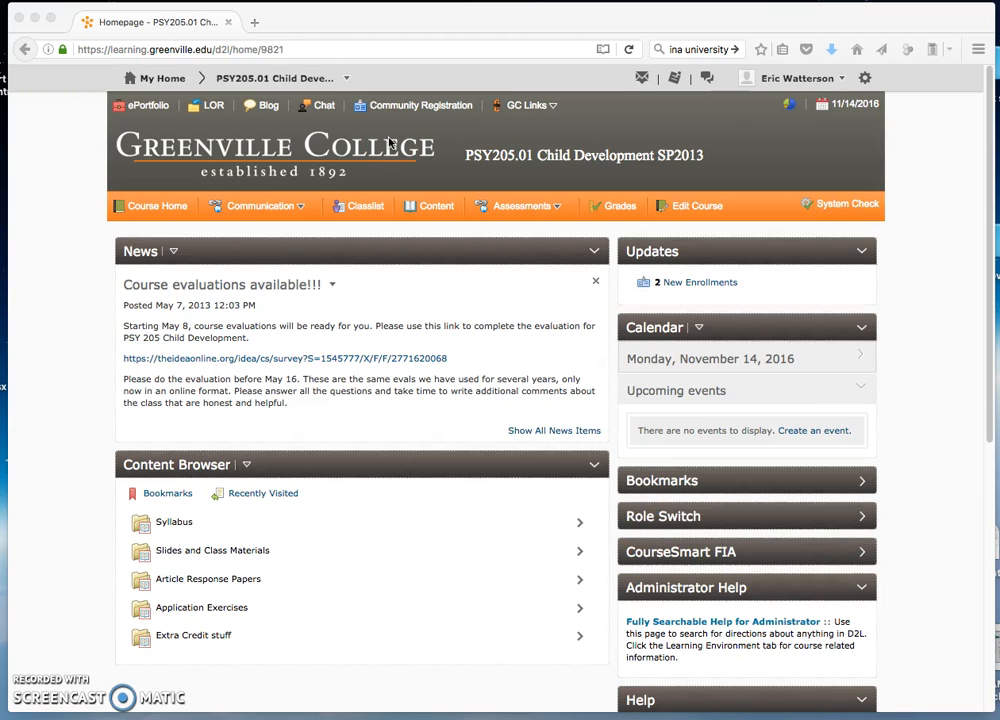
pyautogui.moveTo(284, 224)
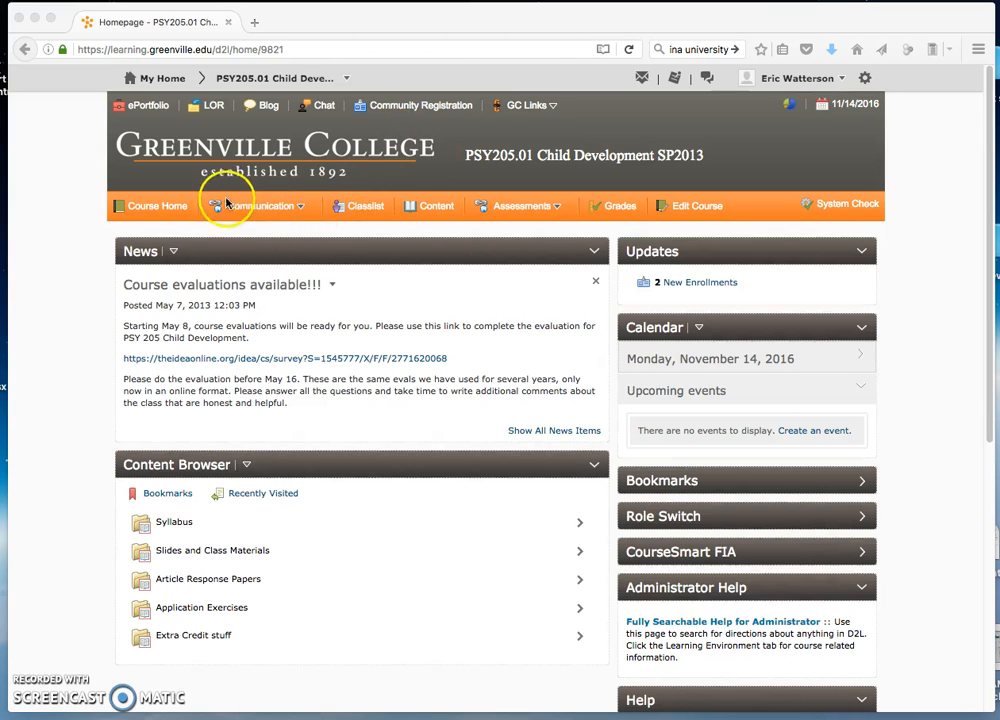
pyautogui.moveTo(310, 218)
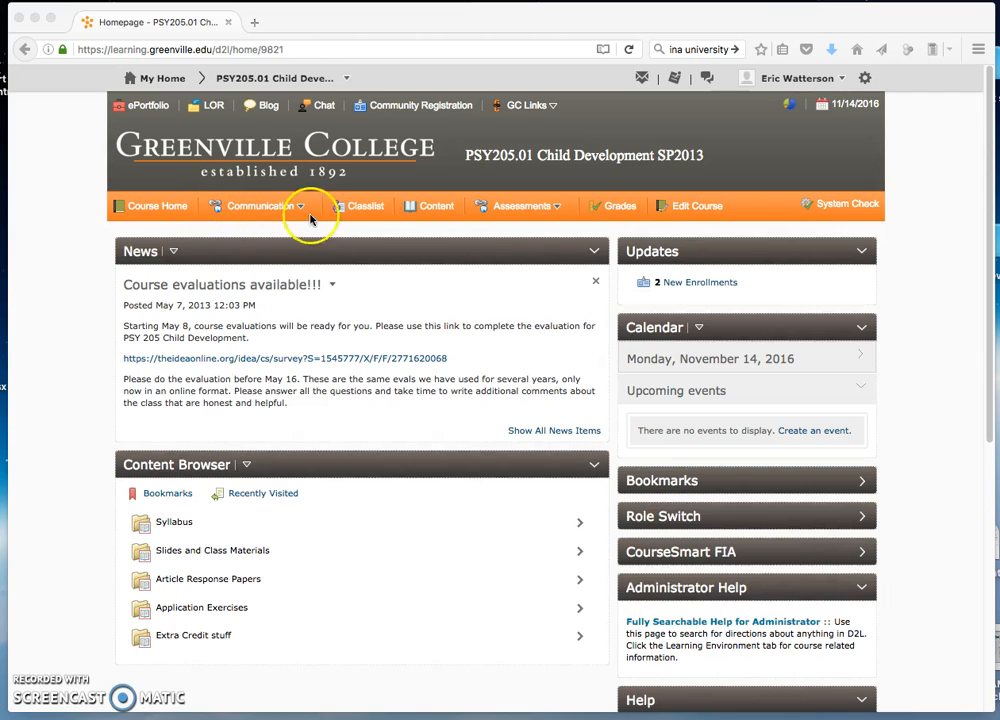
pyautogui.moveTo(308, 212)
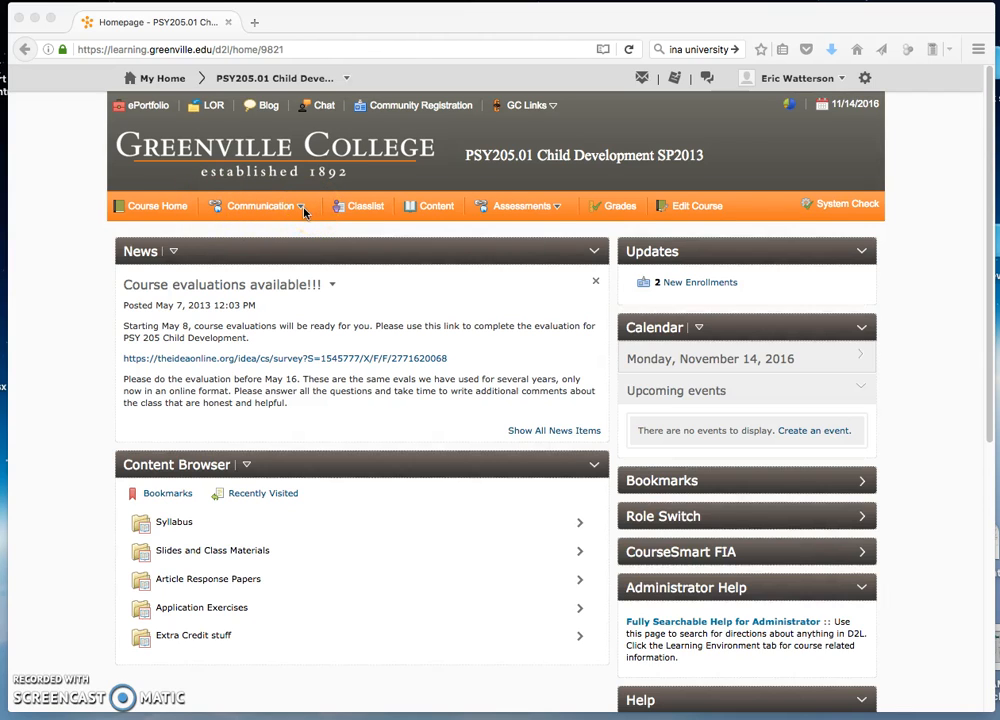
# Go to Class Progress for PSY205.01 from the Communication menu.
pyautogui.click(260, 206)
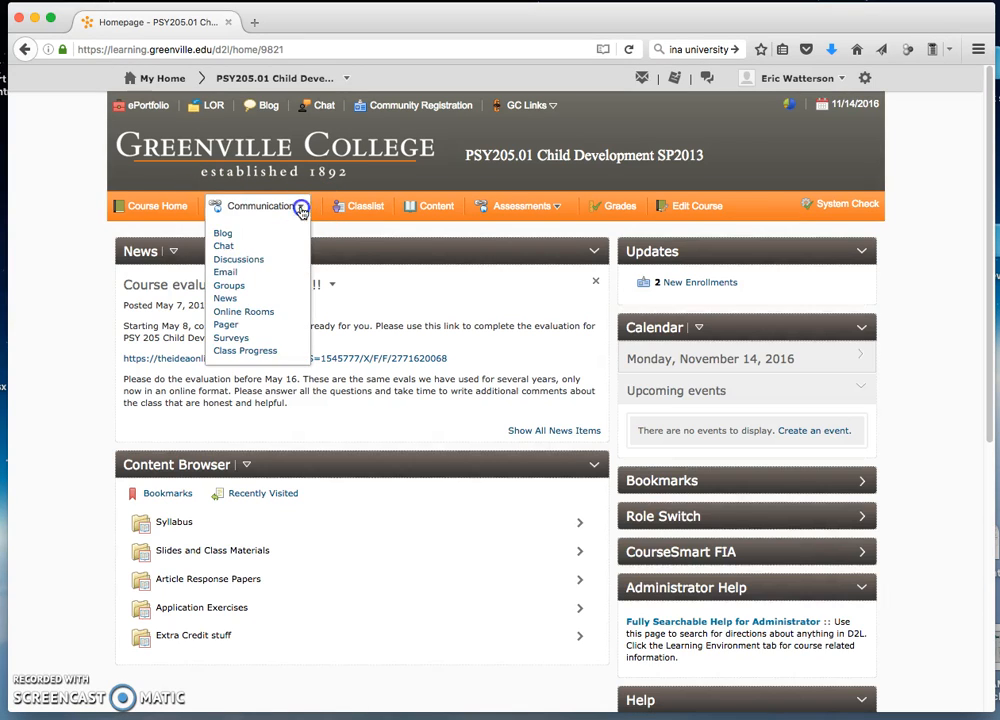
pyautogui.moveTo(258, 358)
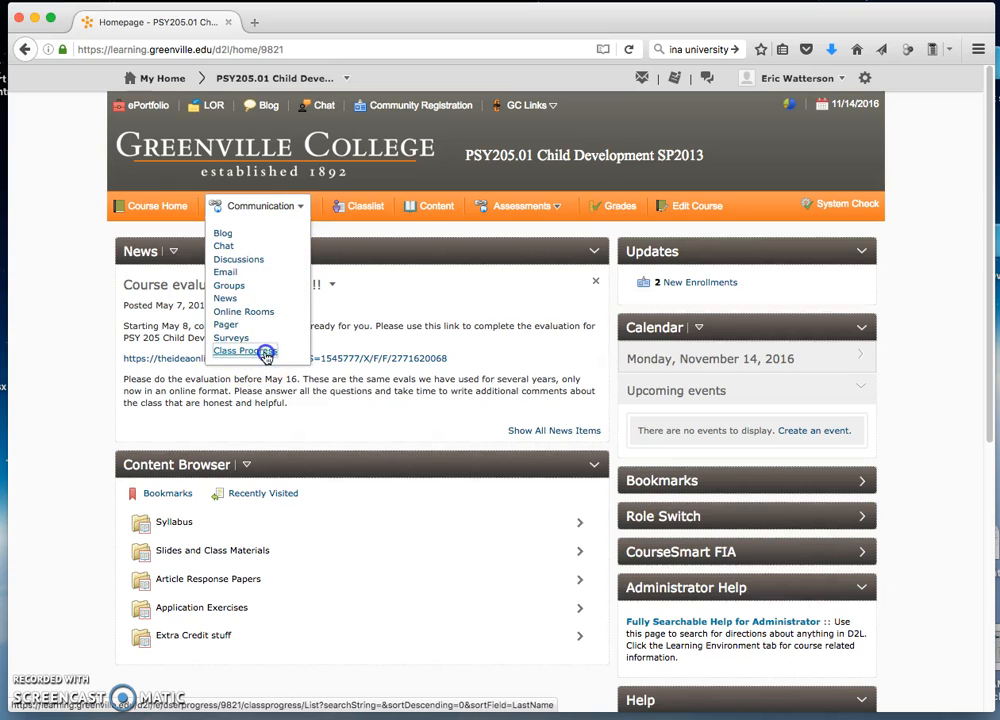
pyautogui.click(242, 352)
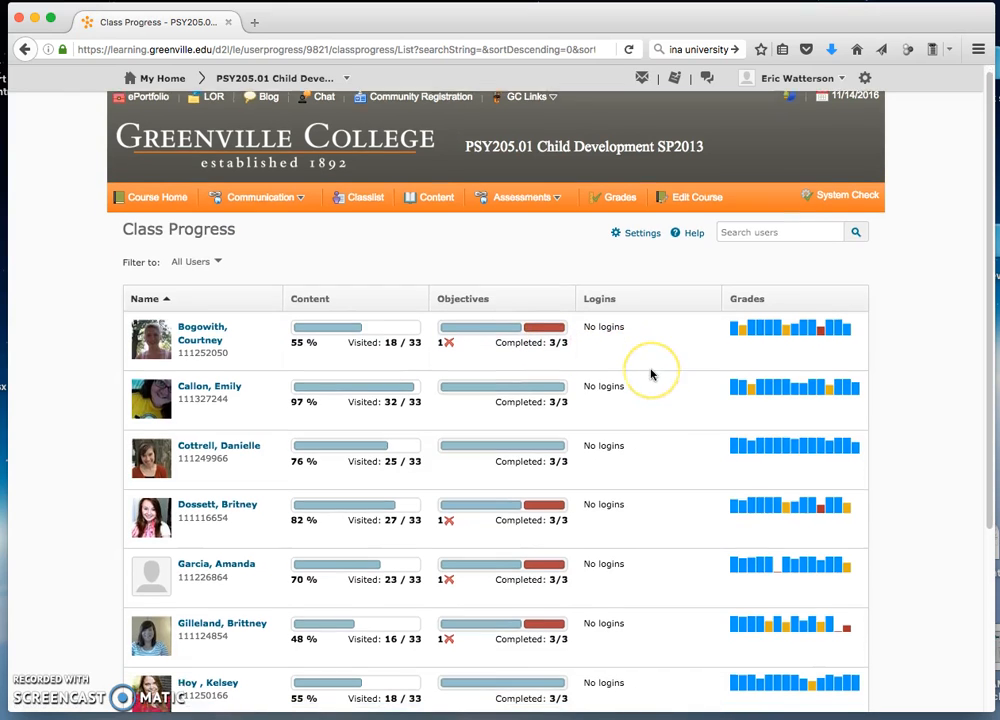
pyautogui.scroll(-3)
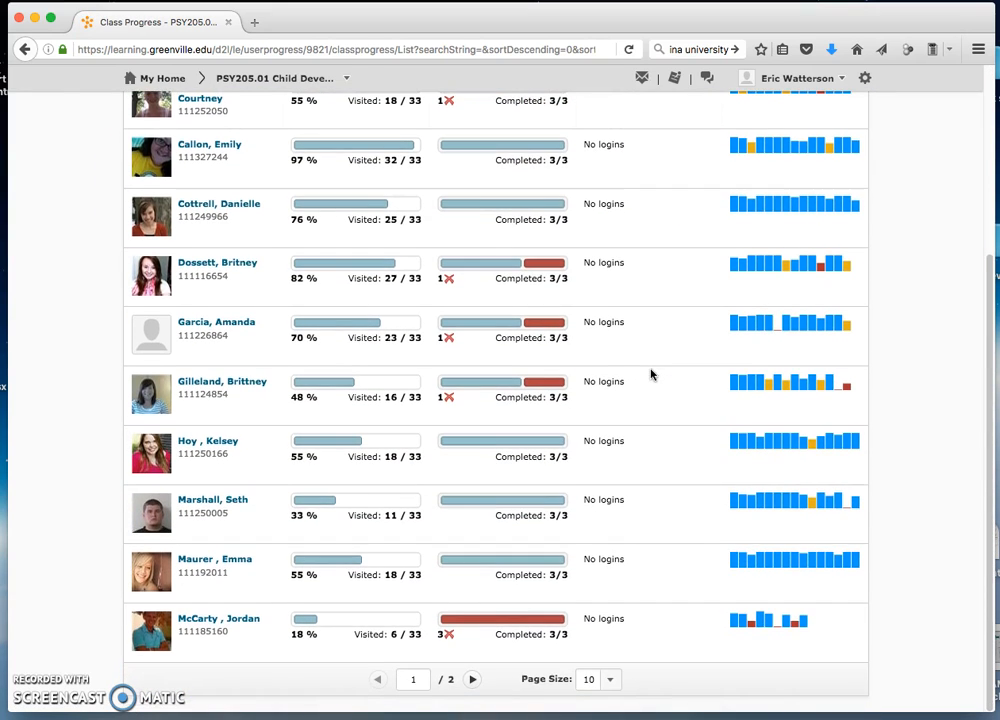
pyautogui.scroll(3)
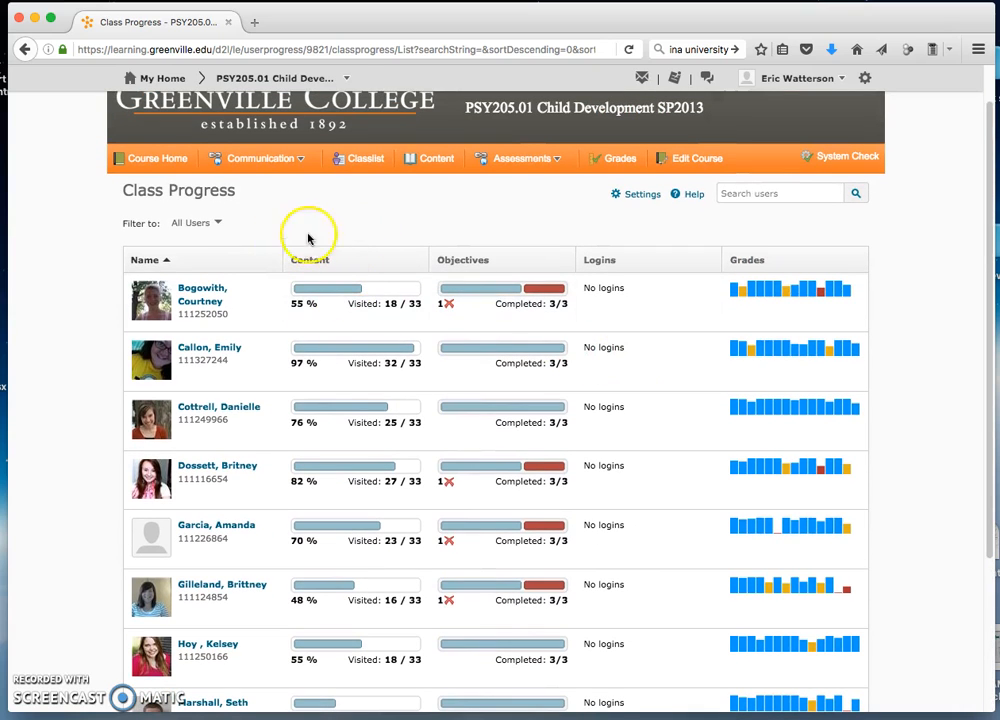
pyautogui.moveTo(490, 290)
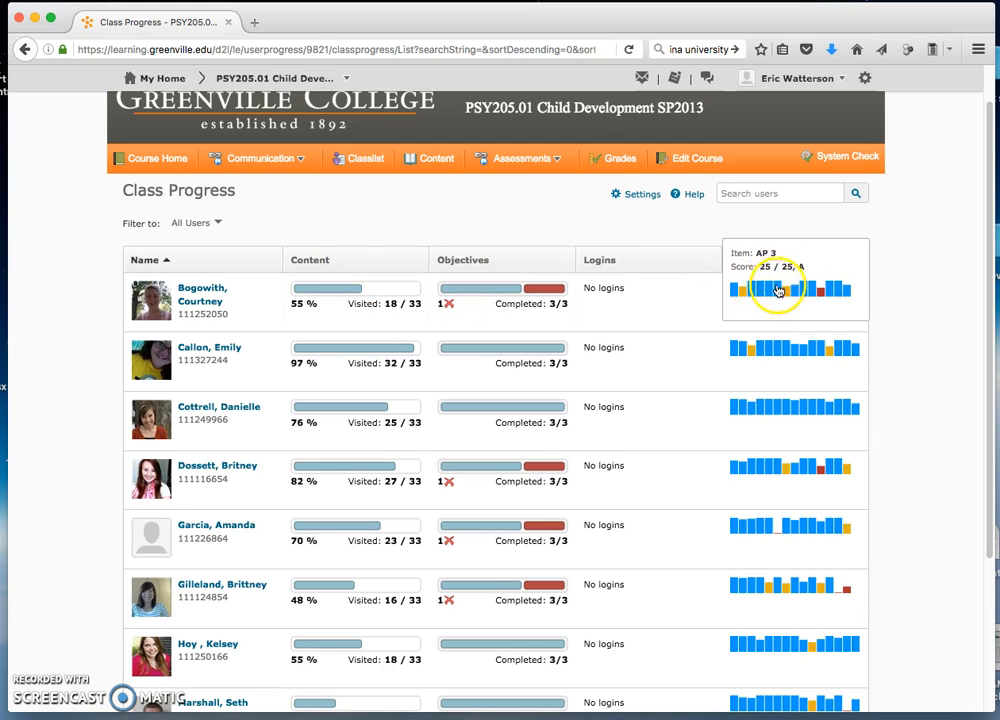
pyautogui.moveTo(810, 292)
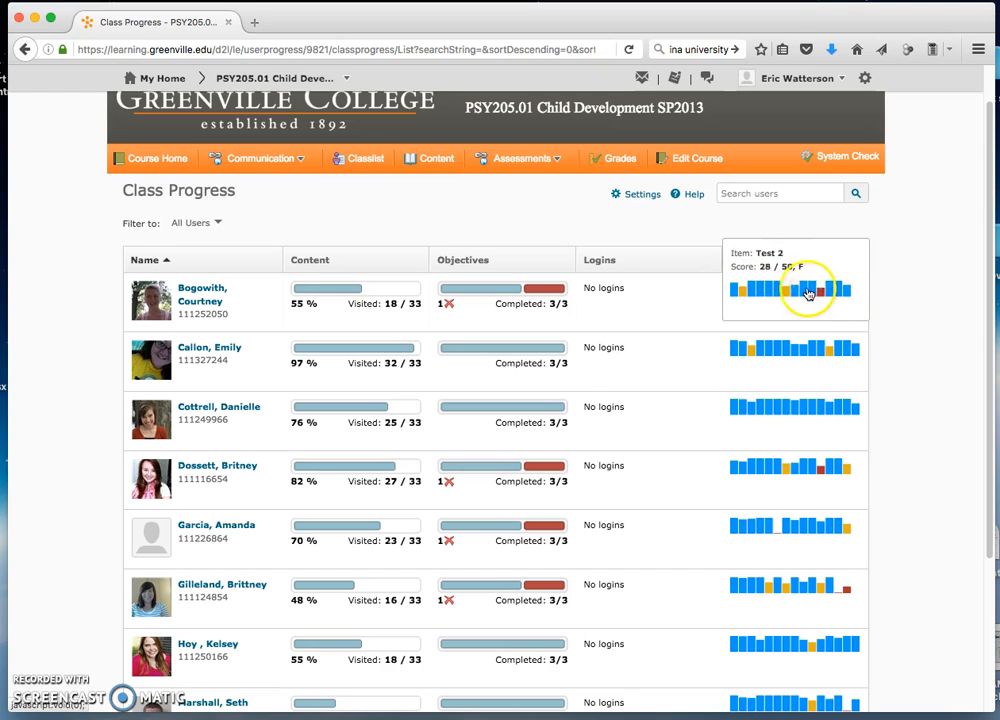
pyautogui.moveTo(758, 292)
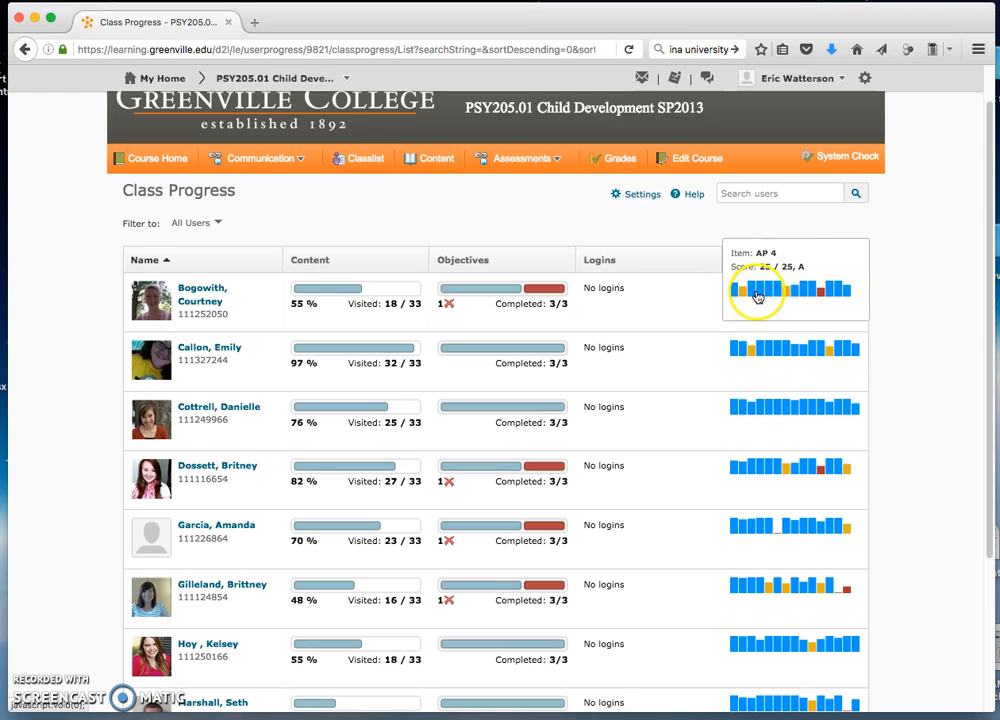
pyautogui.moveTo(796, 296)
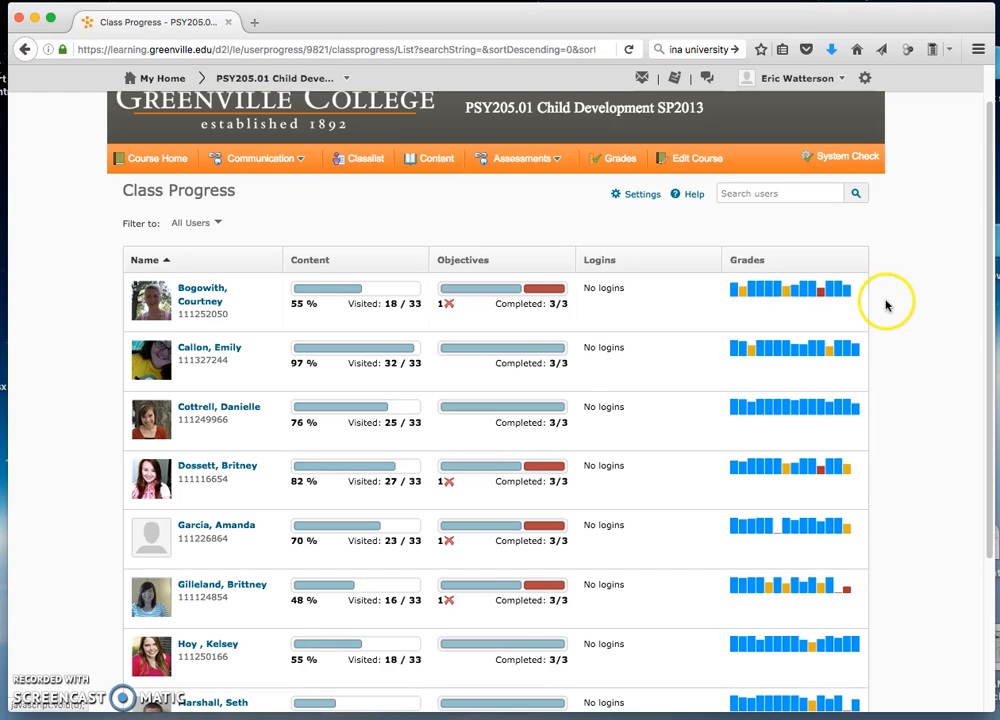
pyautogui.moveTo(610, 250)
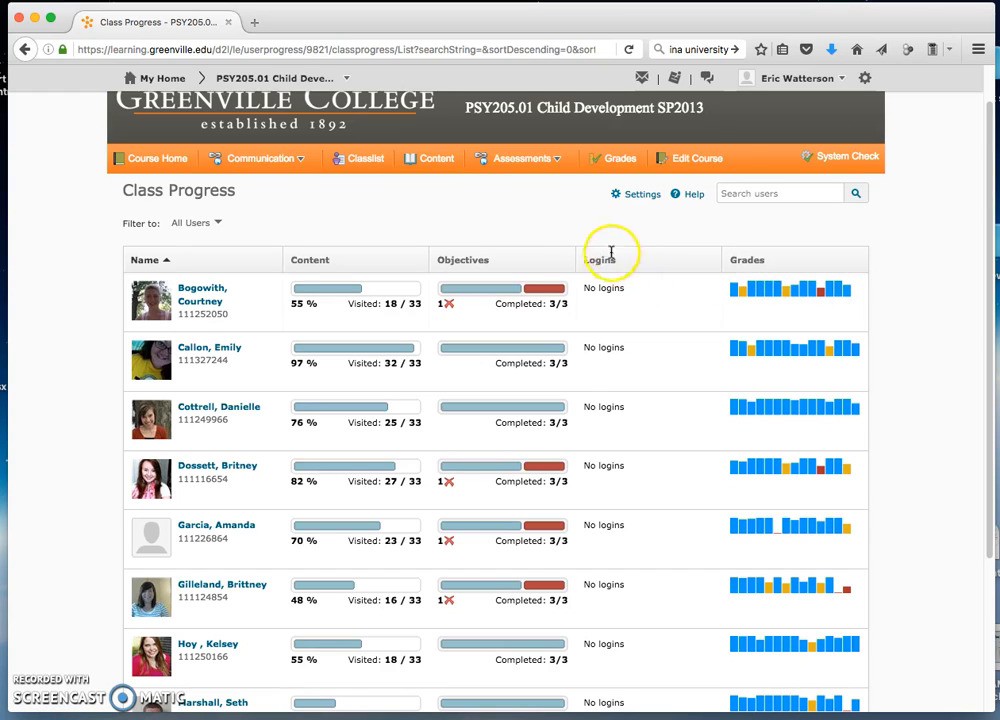
pyautogui.moveTo(600, 272)
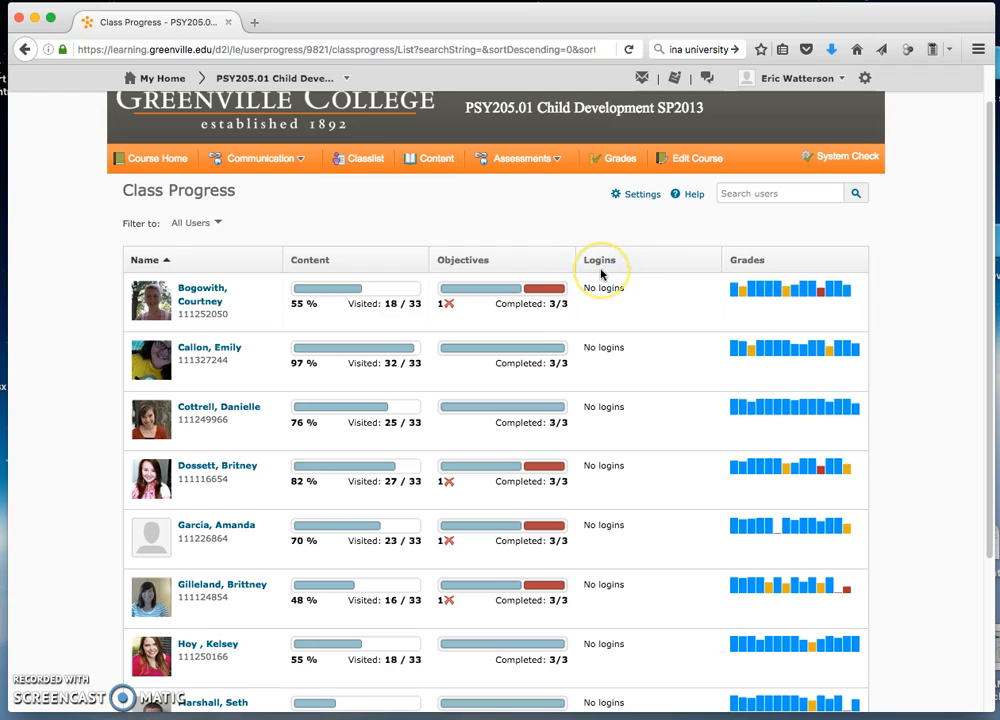
pyautogui.moveTo(602, 272)
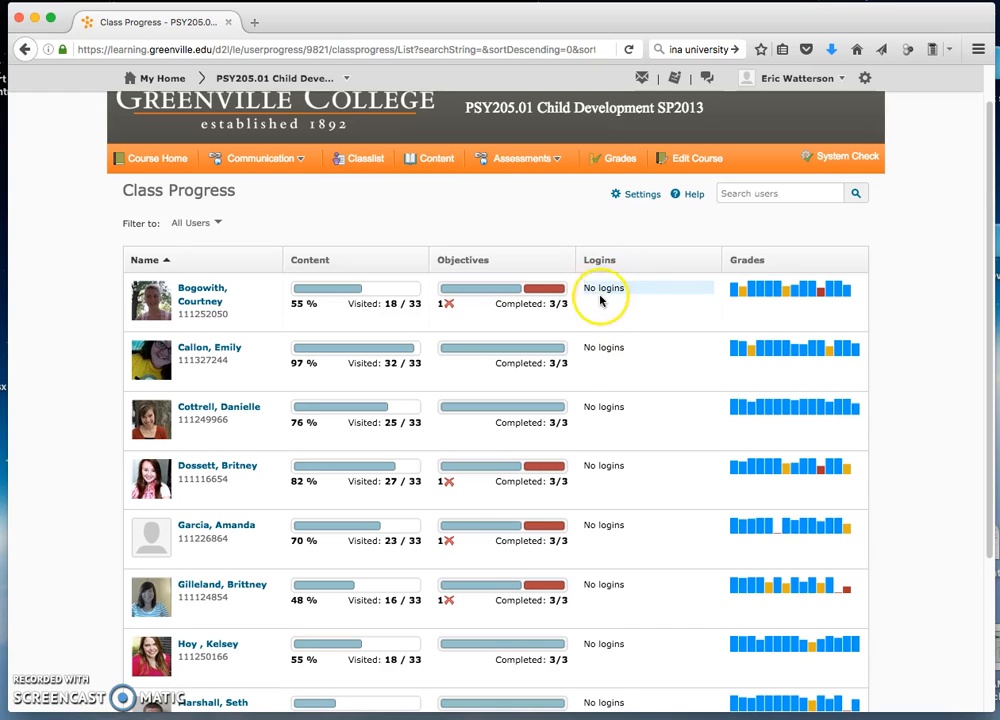
pyautogui.moveTo(604, 408)
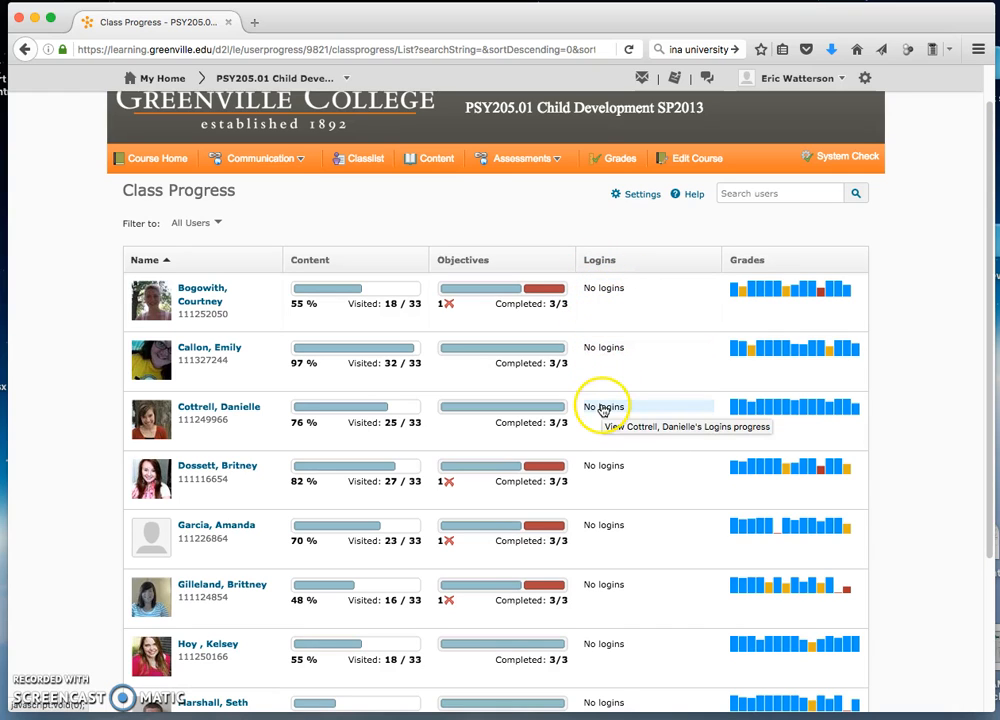
pyautogui.scroll(3)
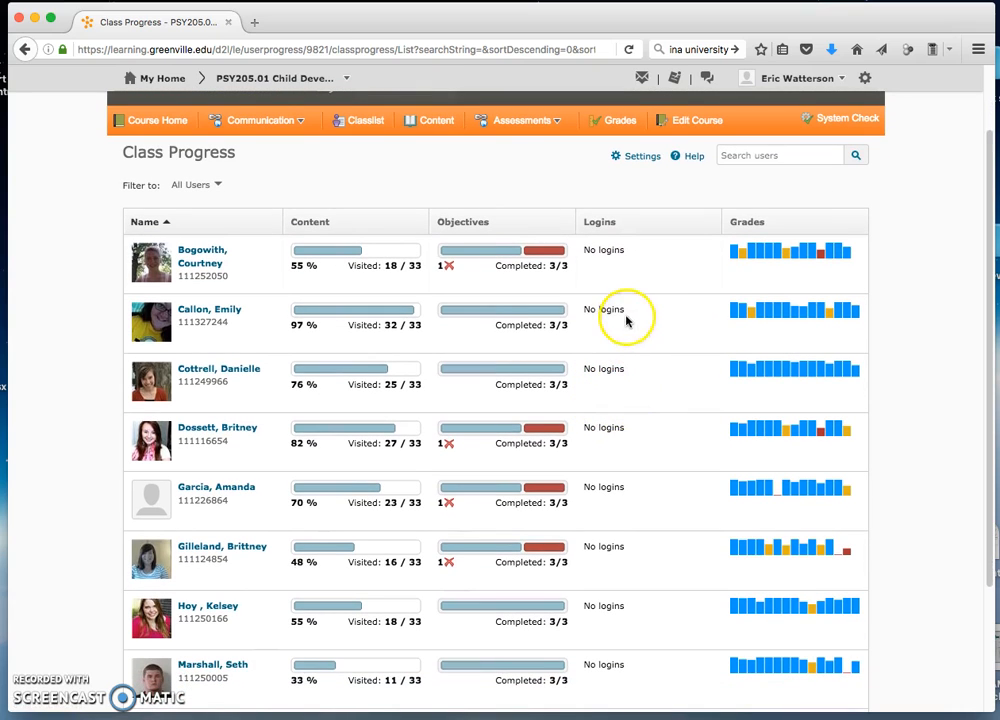
pyautogui.moveTo(334, 186)
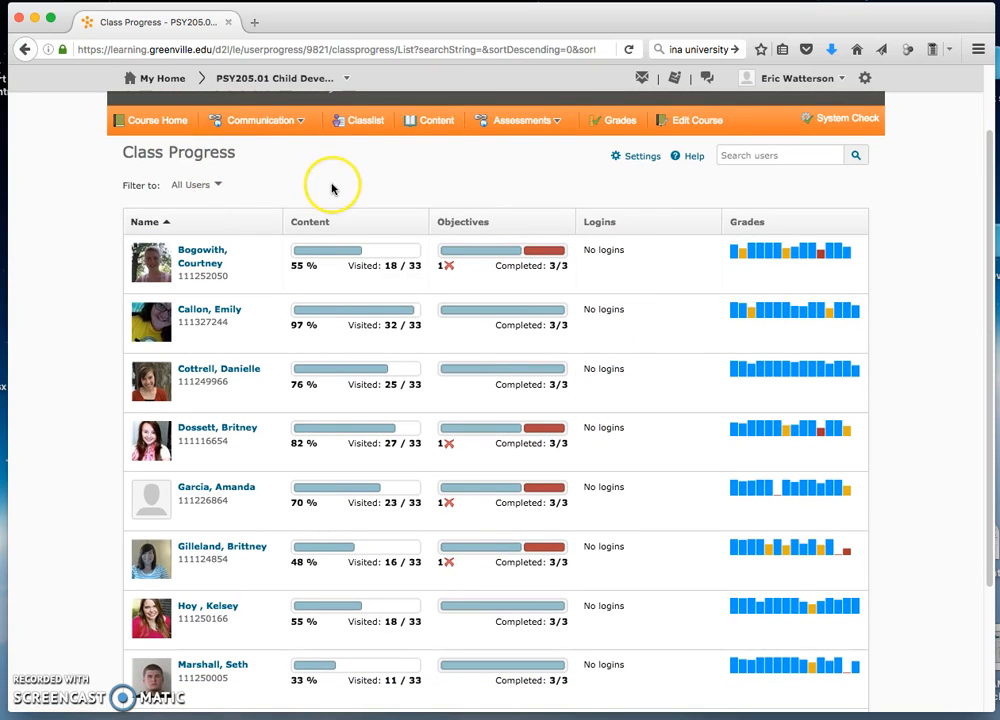
pyautogui.moveTo(332, 188)
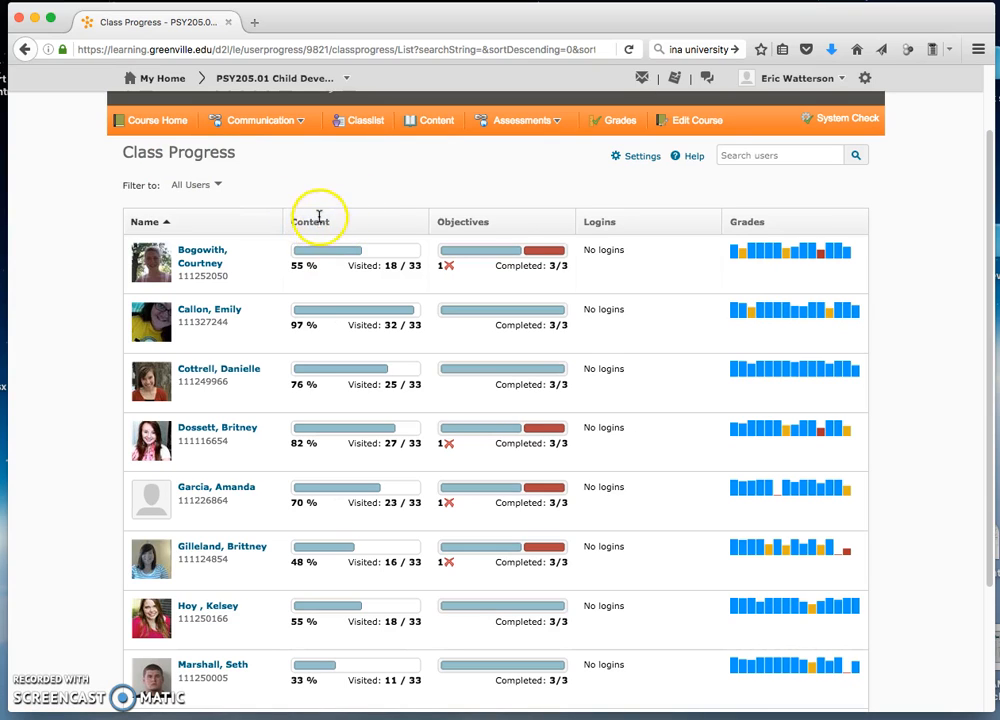
pyautogui.moveTo(344, 344)
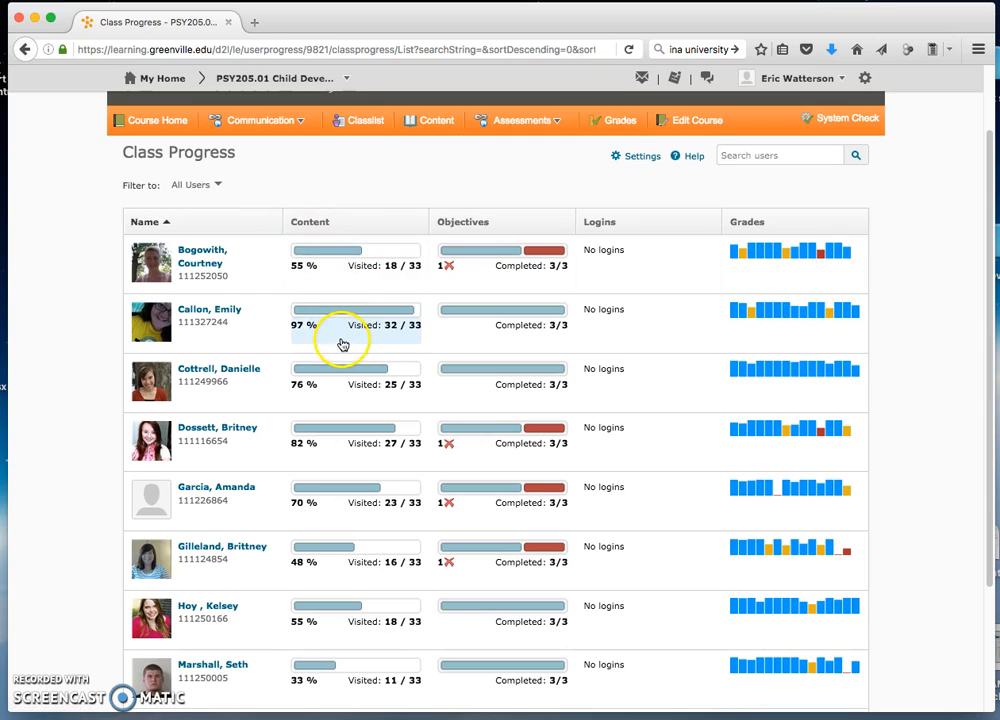
pyautogui.moveTo(344, 344)
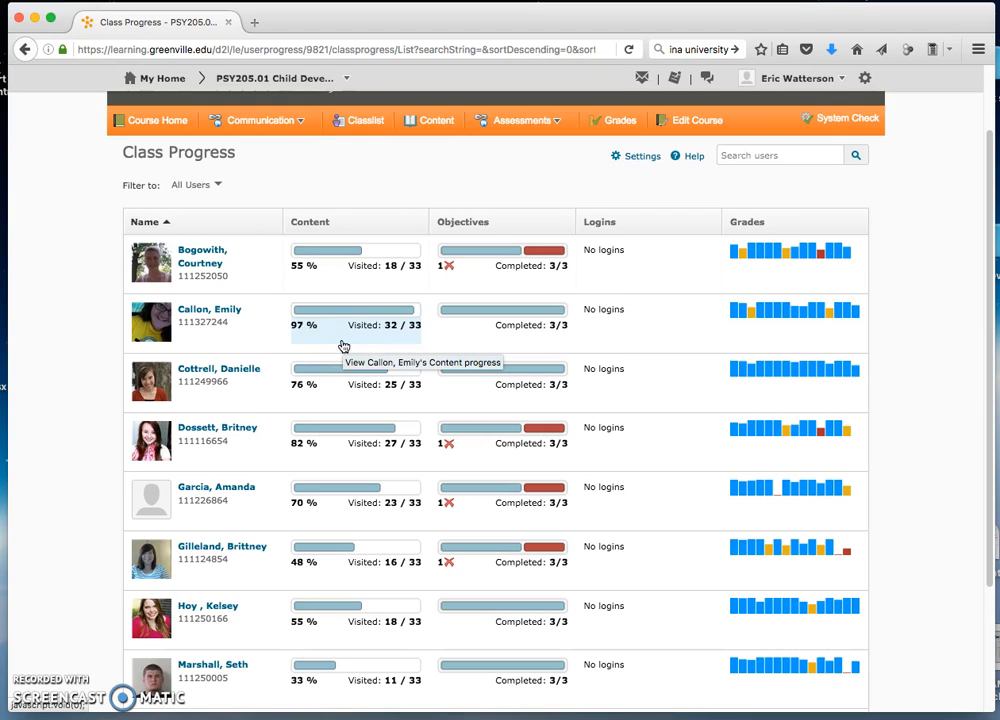
pyautogui.moveTo(344, 230)
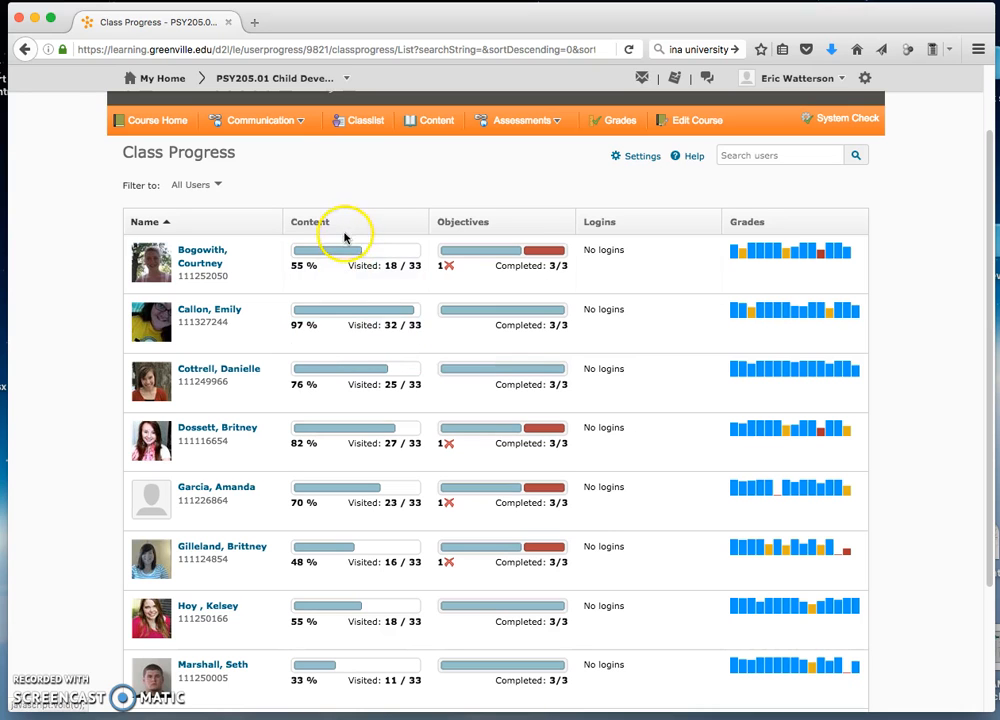
pyautogui.scroll(-3)
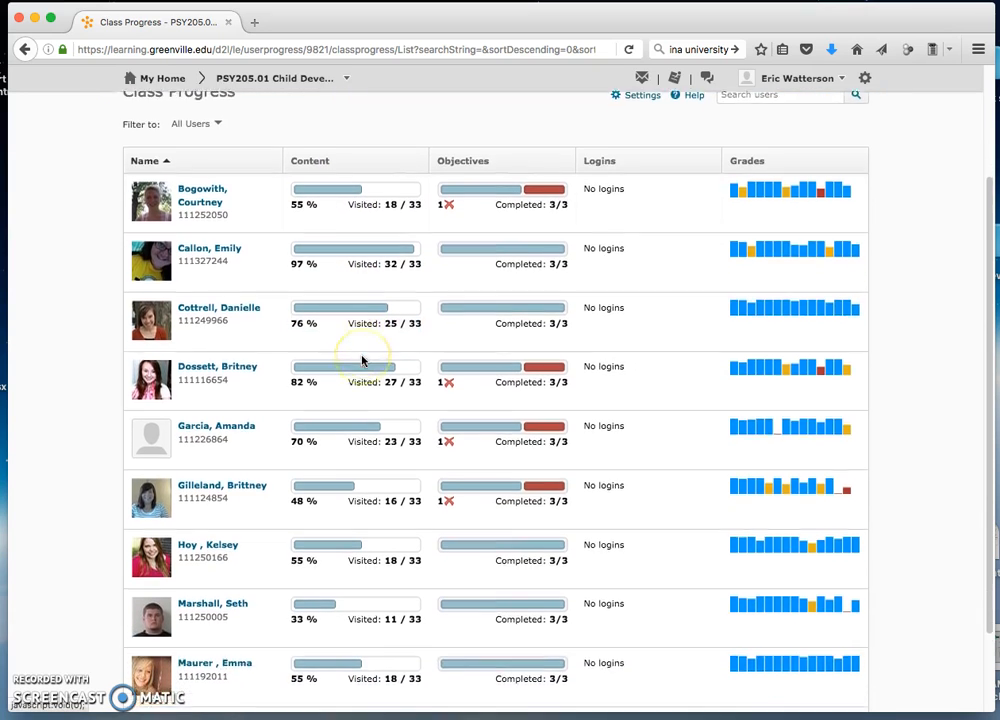
pyautogui.scroll(-3)
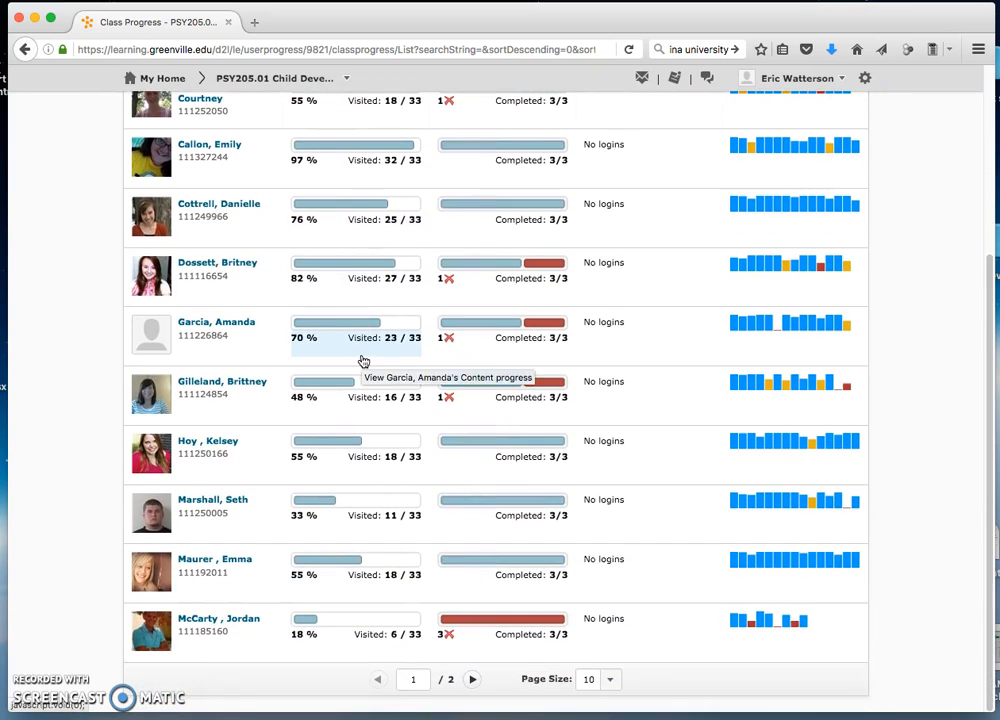
pyautogui.moveTo(348, 622)
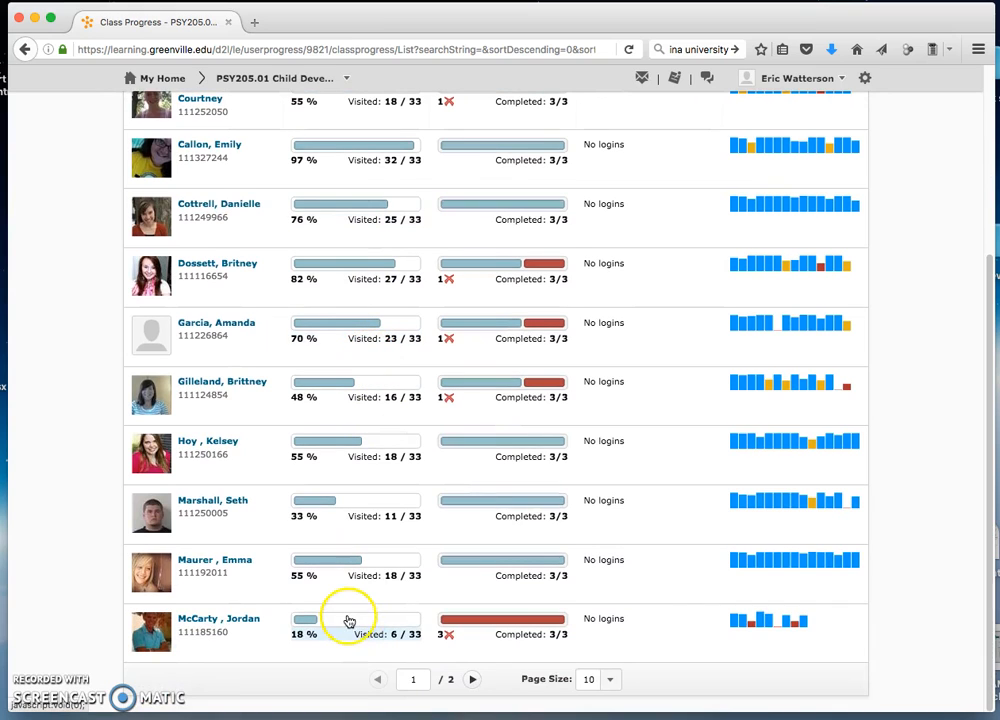
pyautogui.moveTo(328, 668)
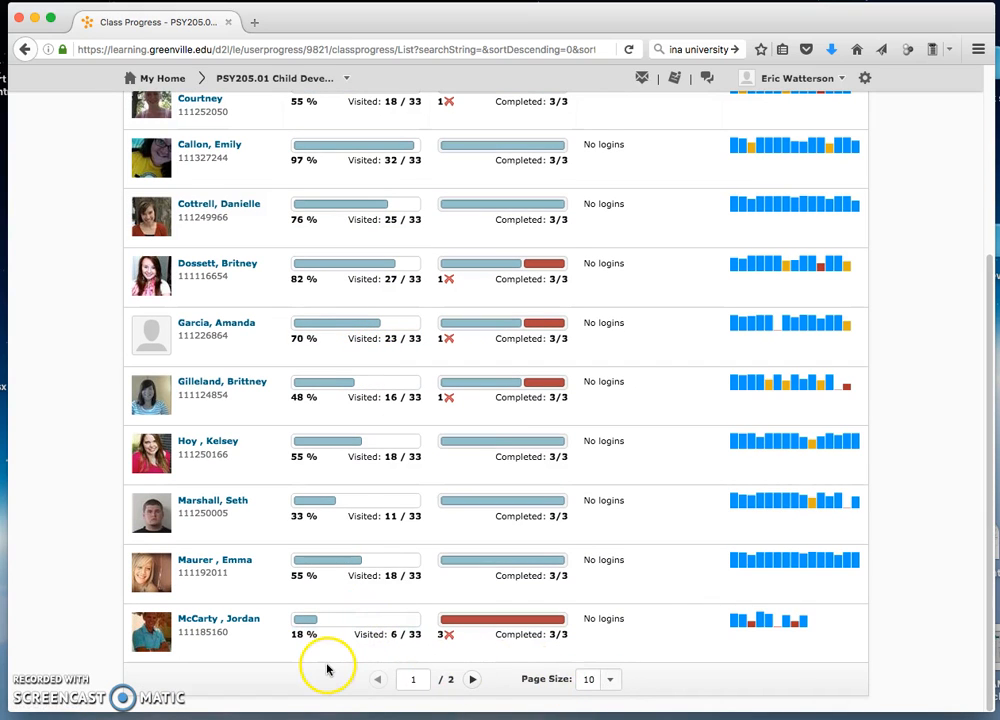
pyautogui.moveTo(336, 670)
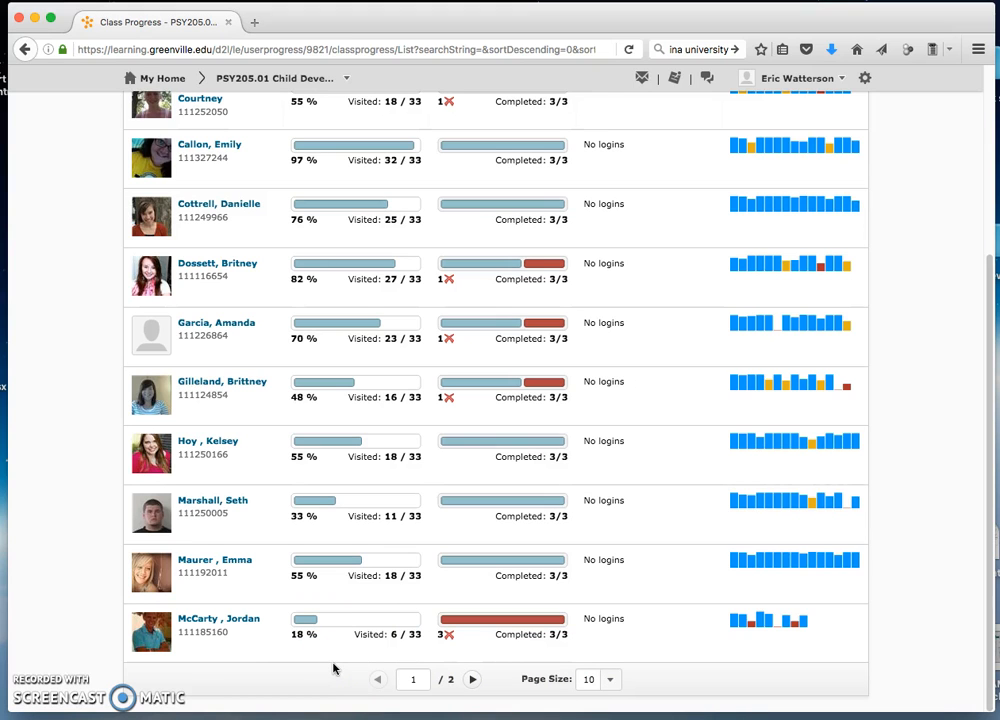
pyautogui.scroll(3)
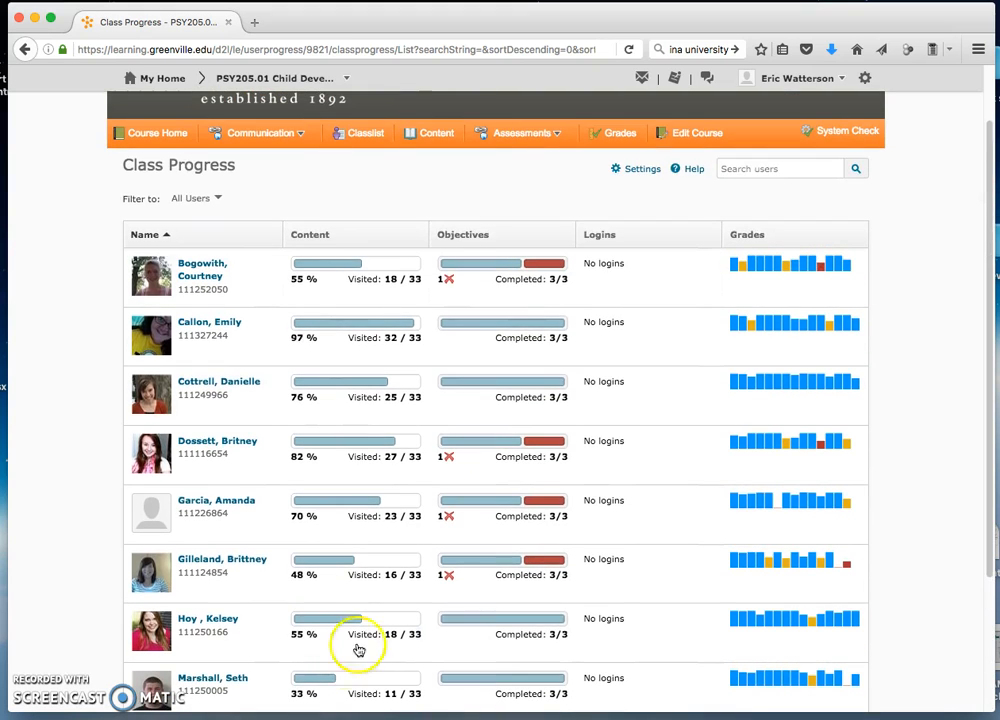
pyautogui.moveTo(416, 316)
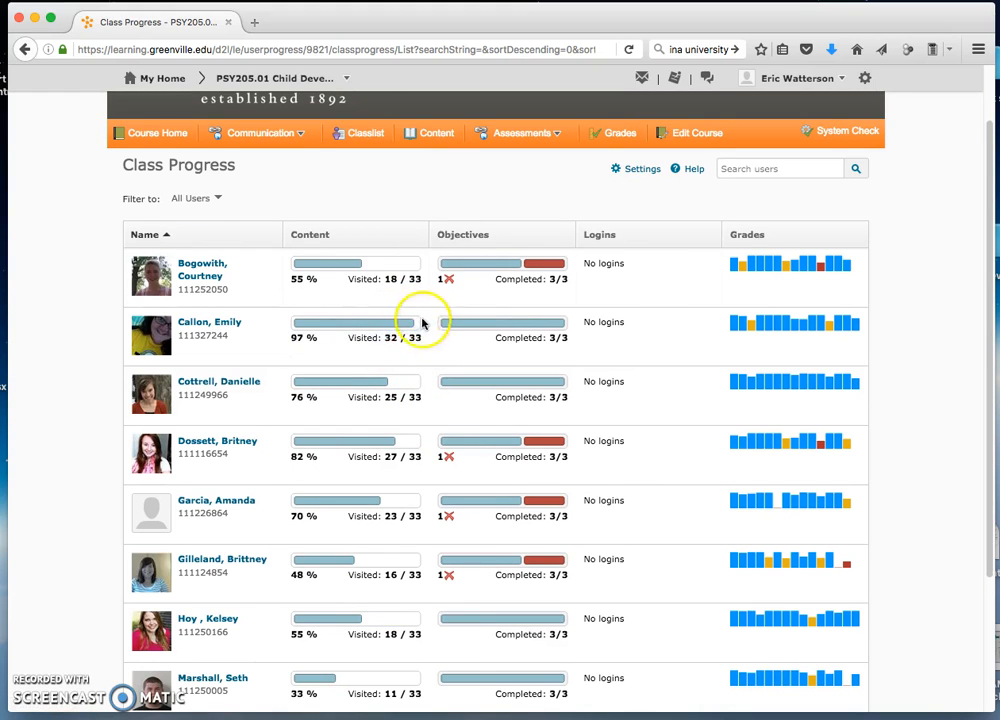
pyautogui.scroll(-3)
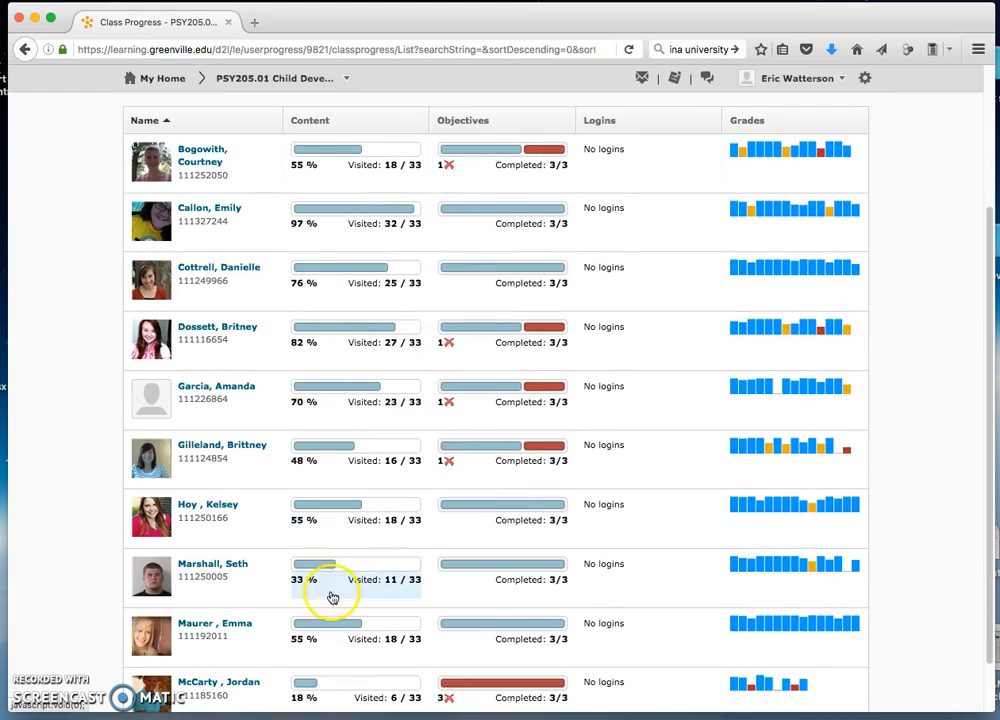
pyautogui.moveTo(402, 596)
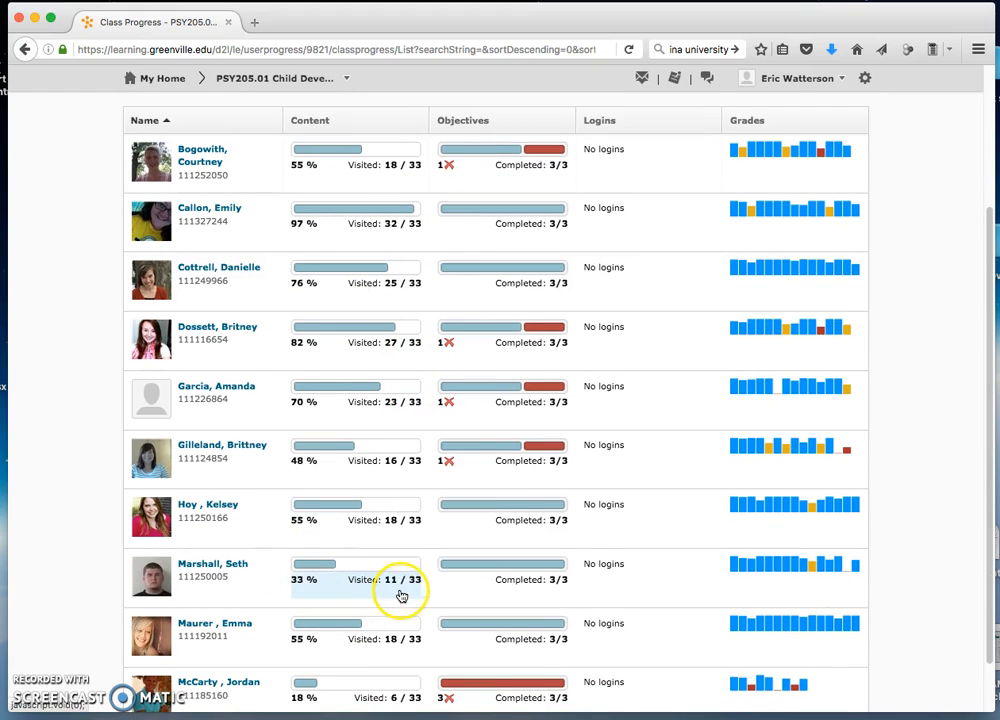
pyautogui.moveTo(428, 592)
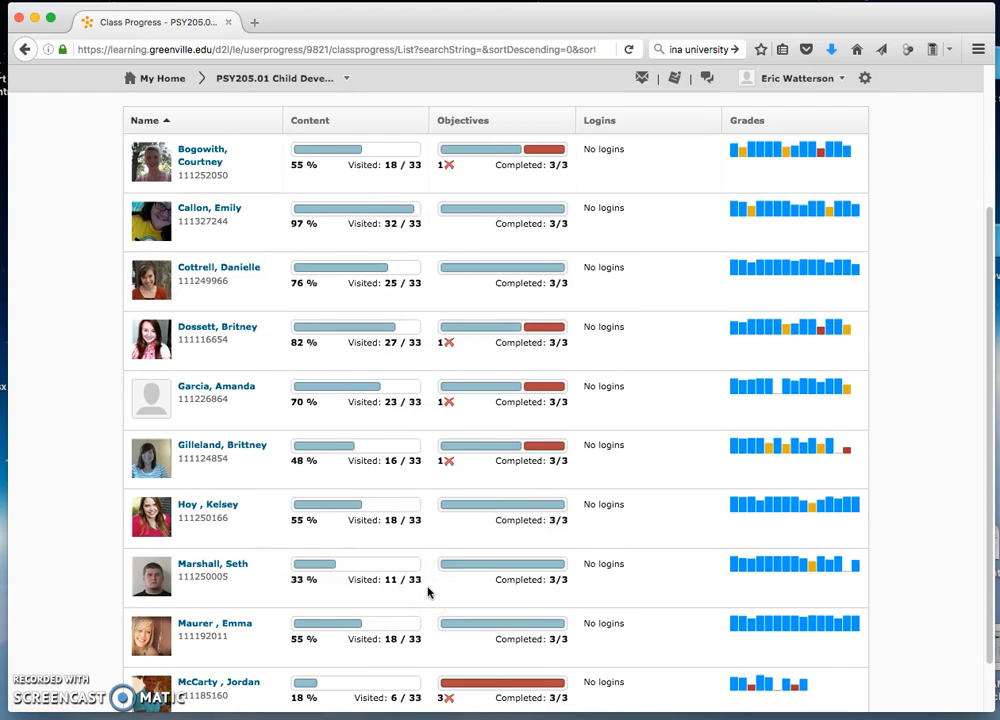
pyautogui.scroll(3)
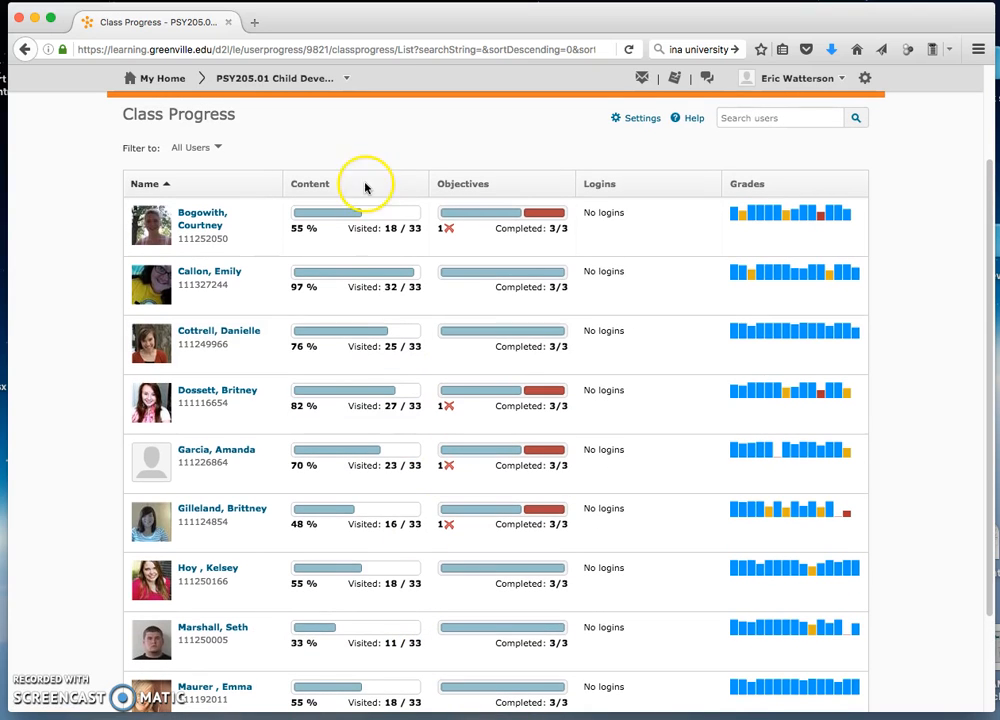
pyautogui.moveTo(352, 252)
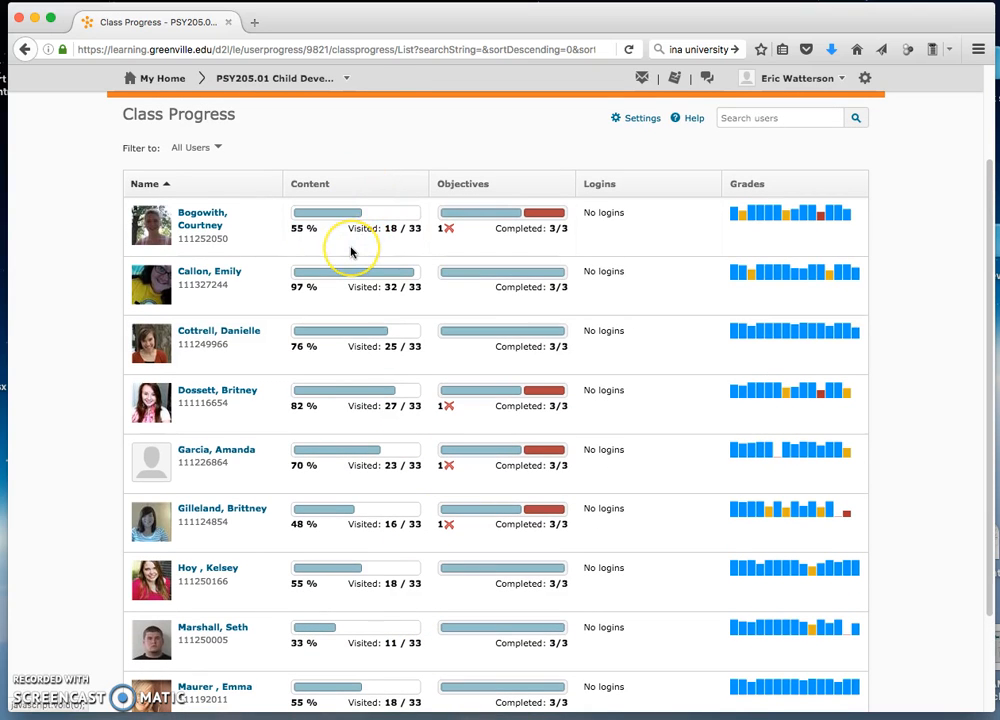
pyautogui.moveTo(352, 252)
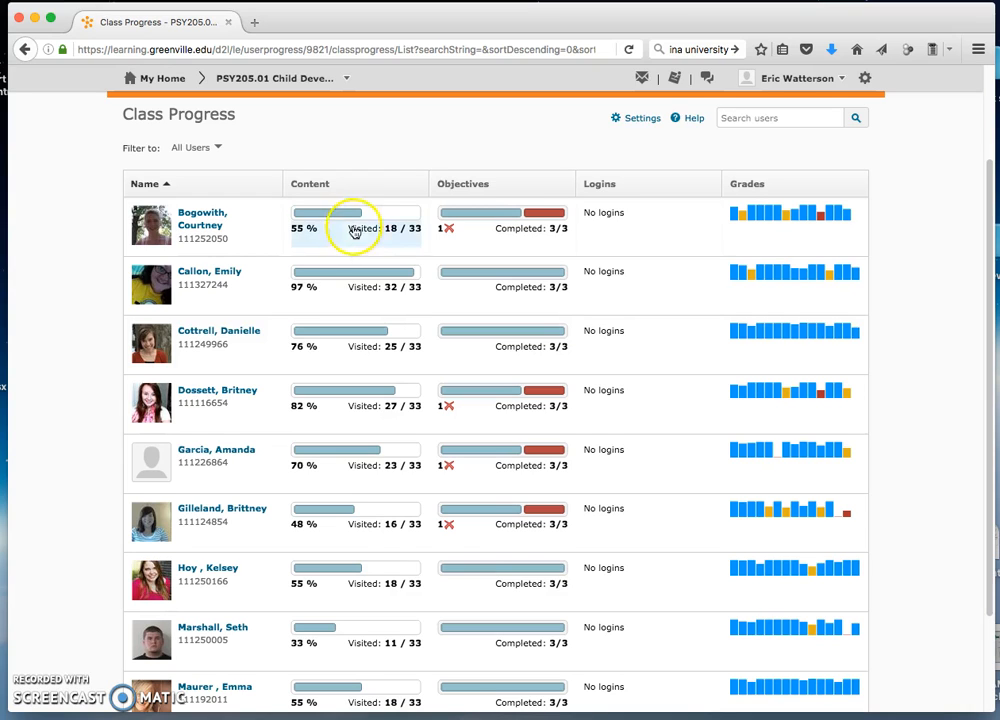
pyautogui.moveTo(304, 232)
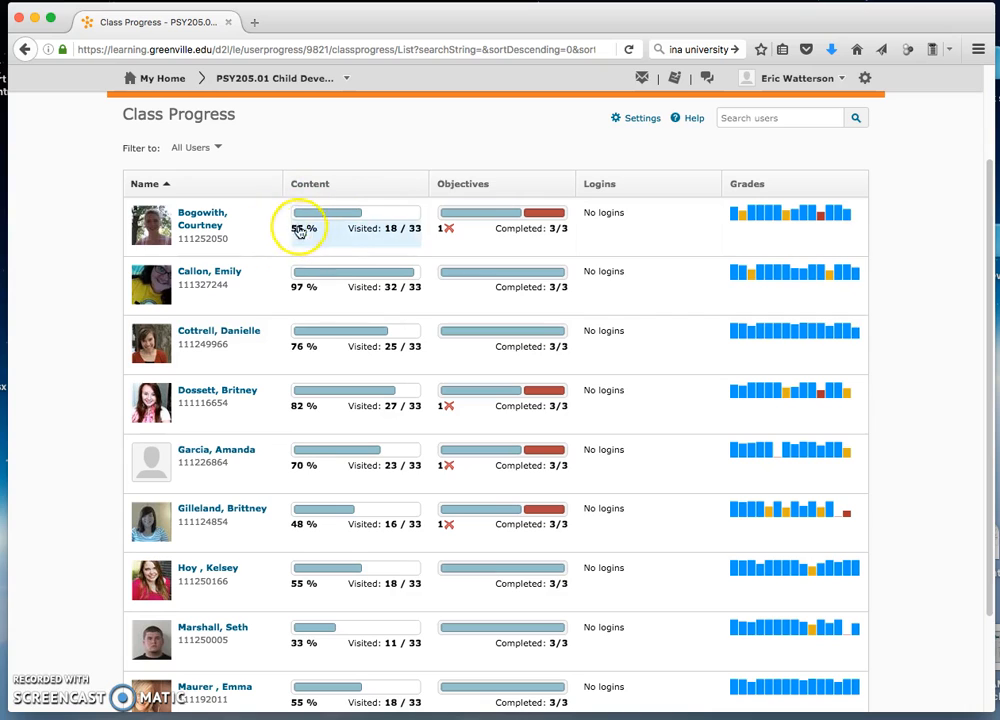
pyautogui.moveTo(308, 248)
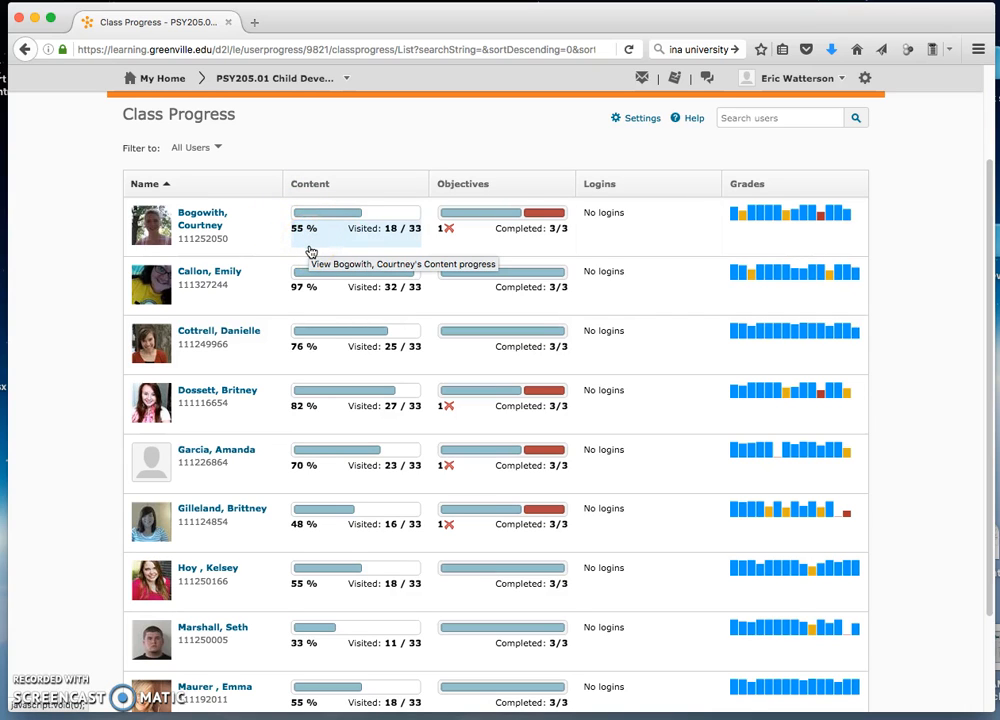
pyautogui.moveTo(398, 252)
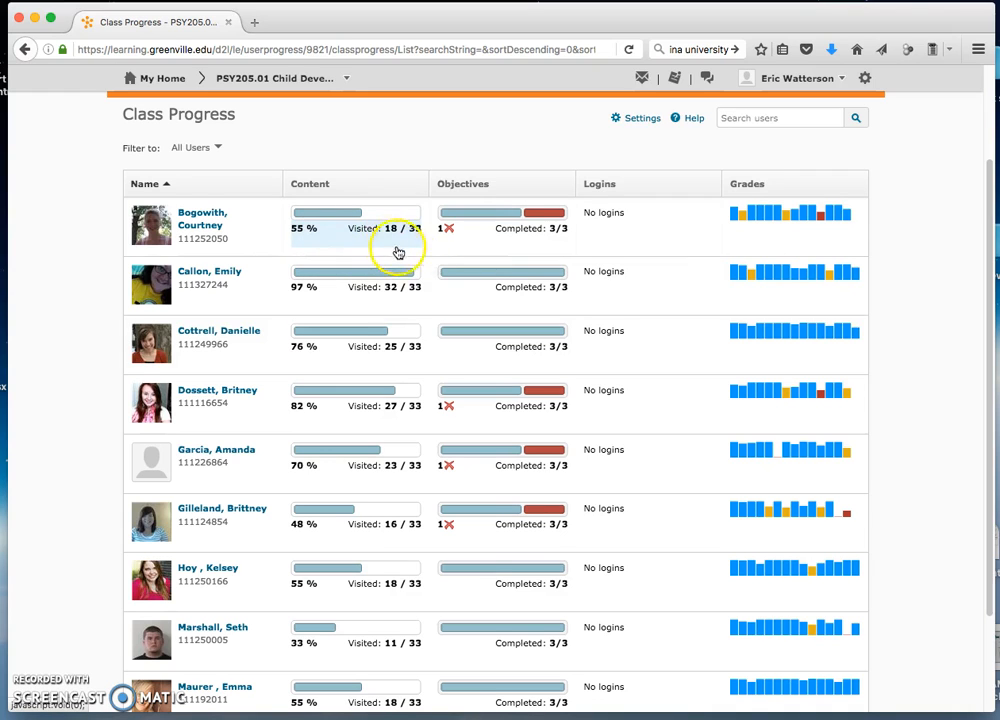
pyautogui.moveTo(432, 284)
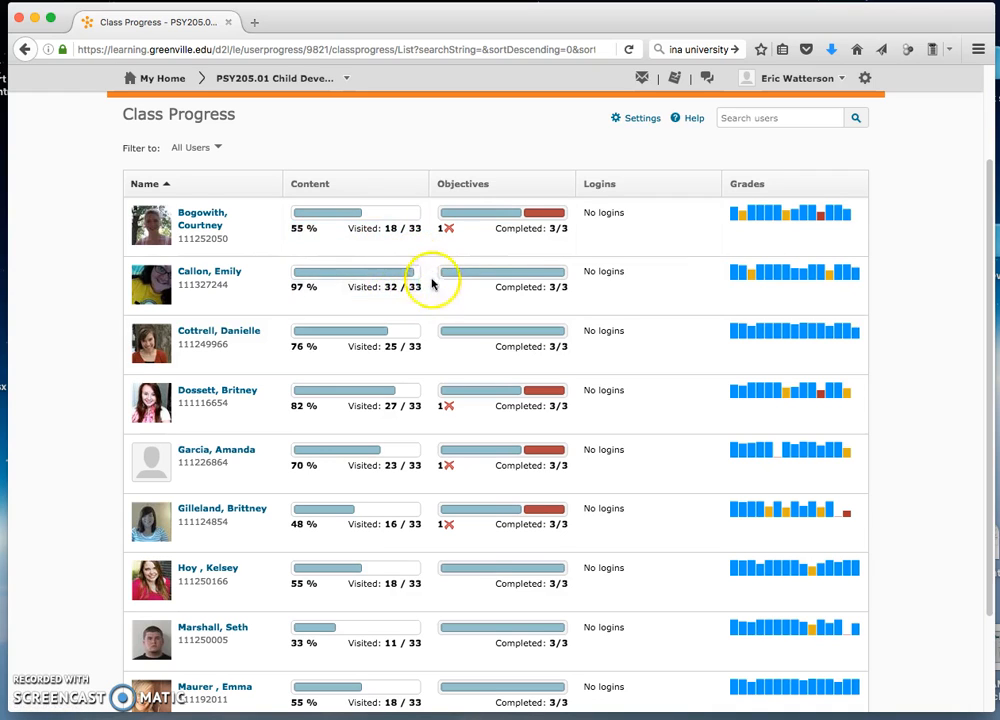
pyautogui.moveTo(416, 296)
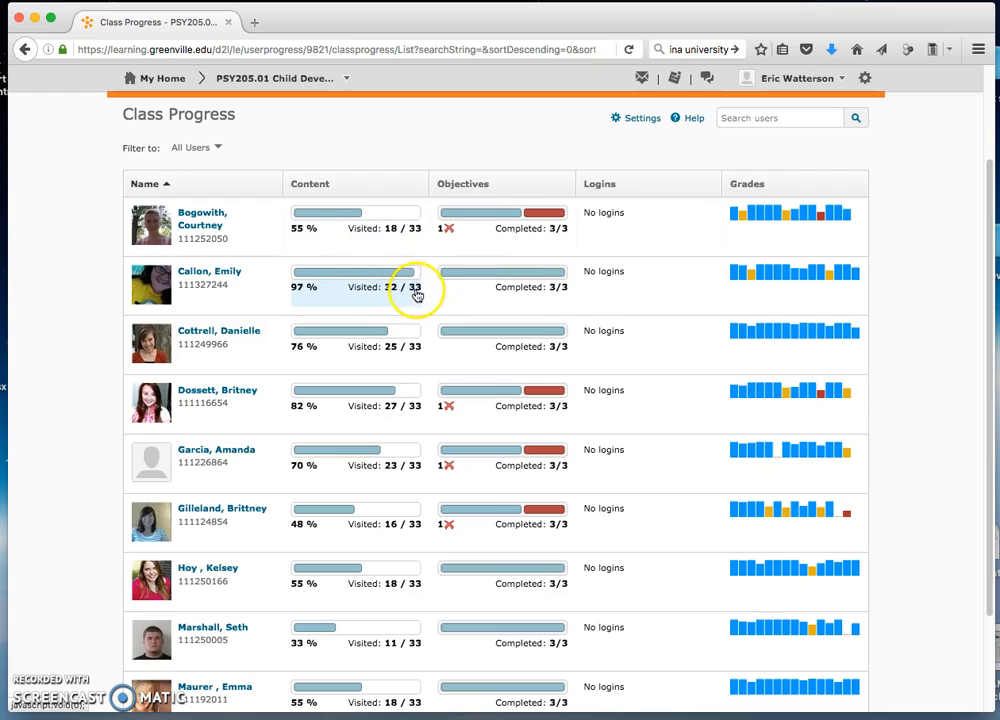
pyautogui.moveTo(398, 292)
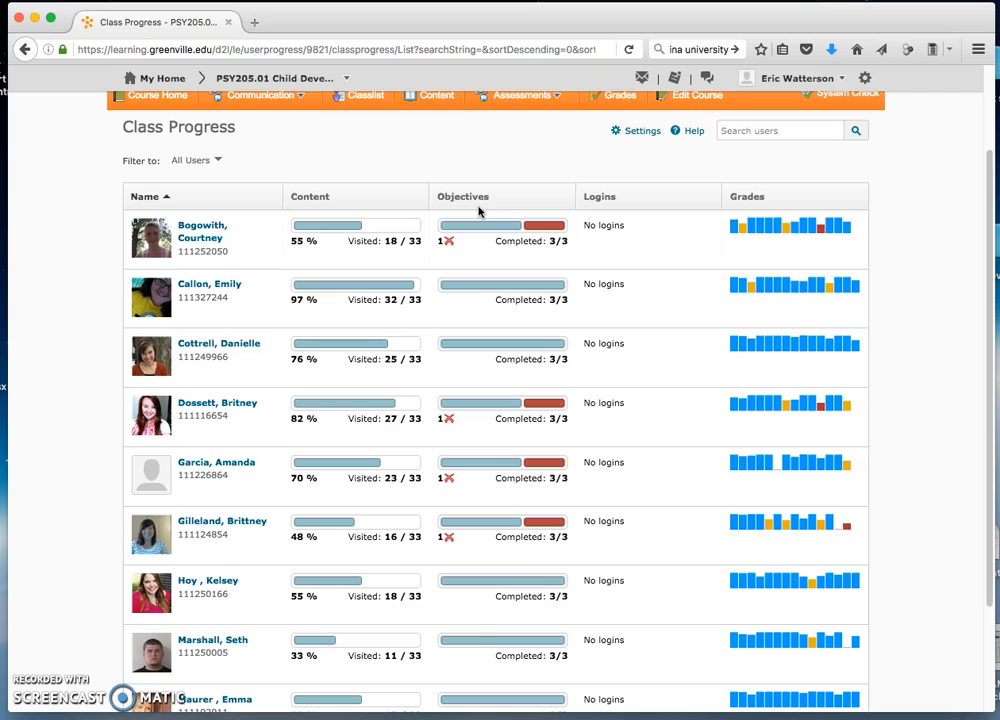
pyautogui.scroll(3)
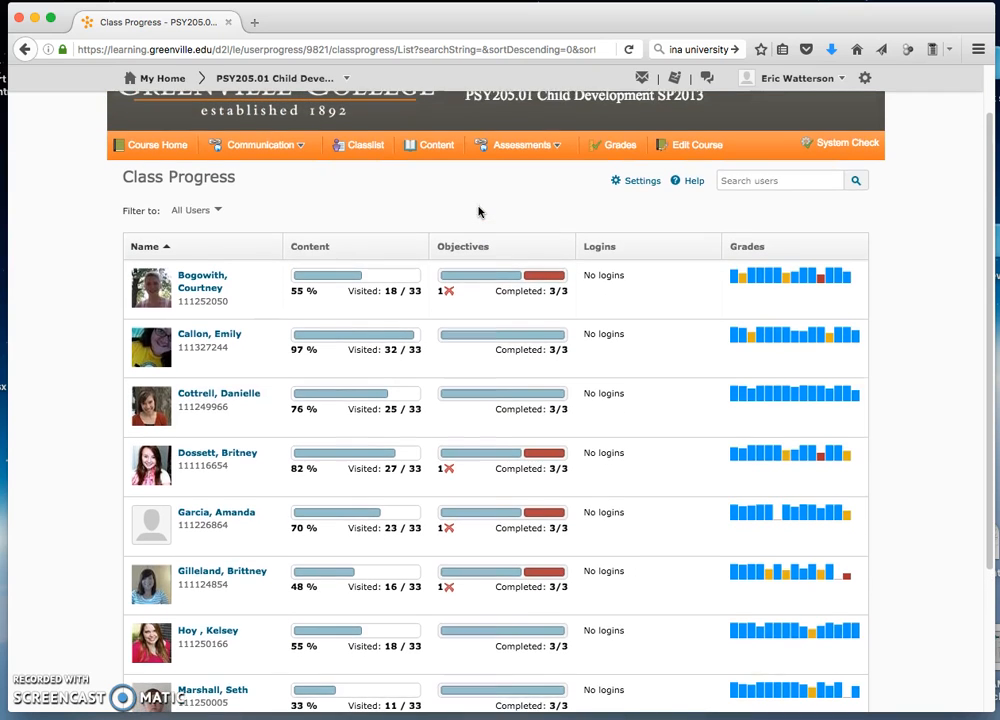
pyautogui.scroll(3)
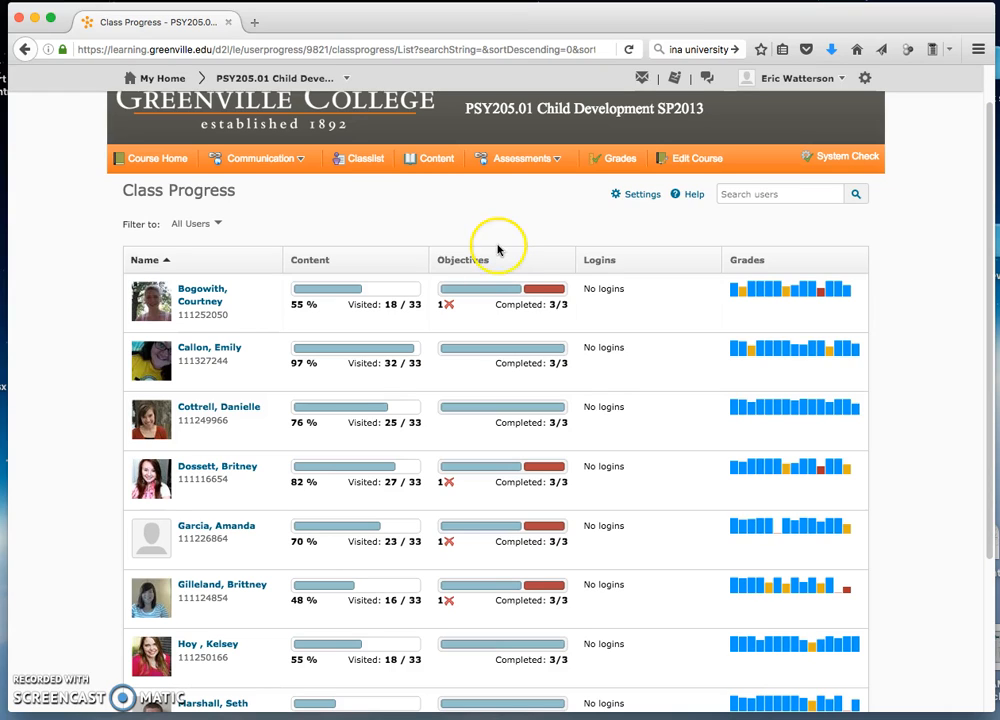
pyautogui.moveTo(496, 256)
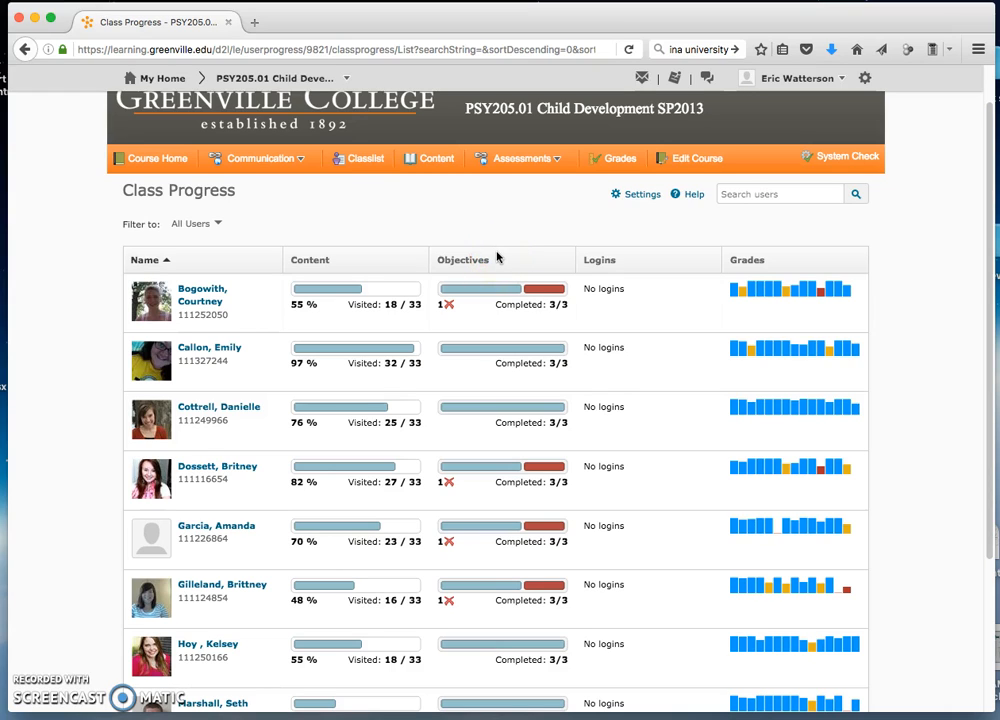
pyautogui.moveTo(498, 244)
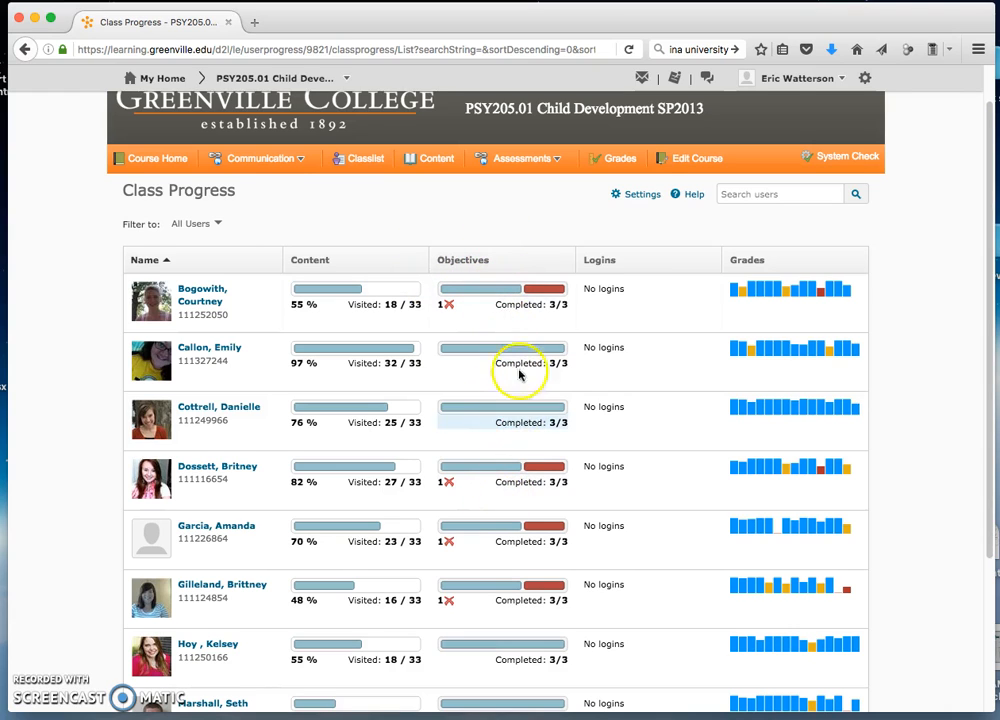
pyautogui.moveTo(558, 288)
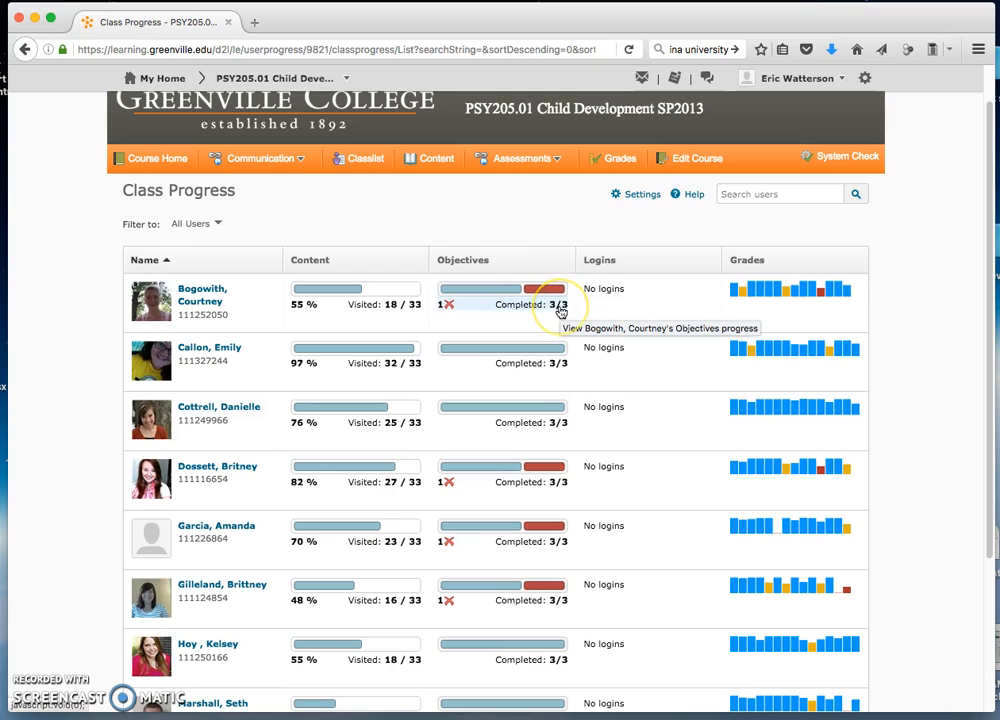
pyautogui.moveTo(524, 314)
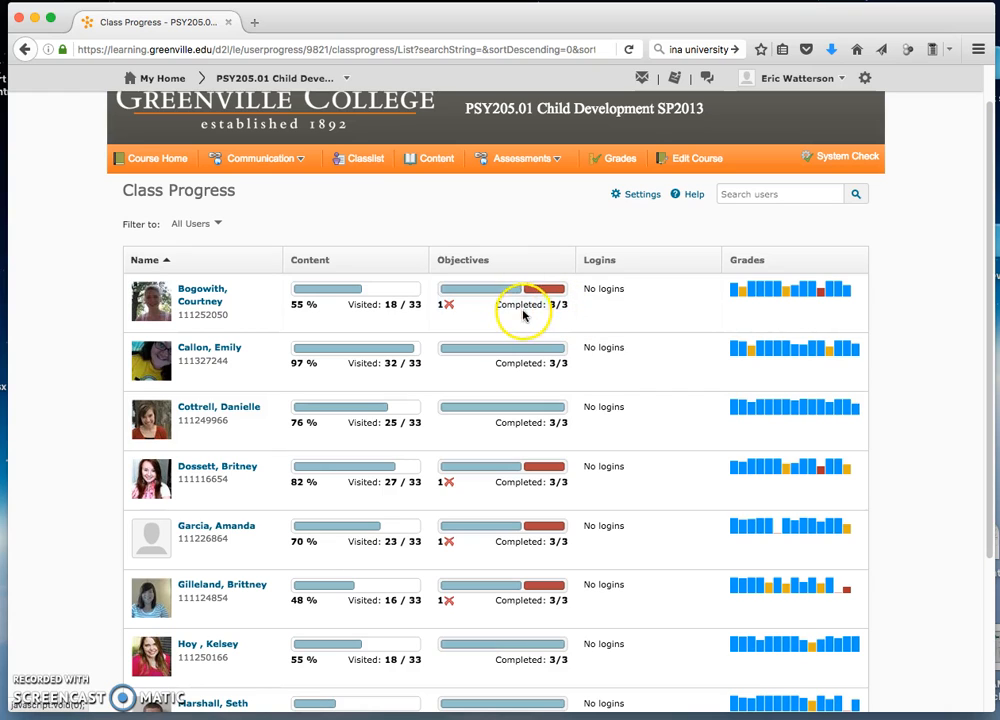
pyautogui.moveTo(496, 292)
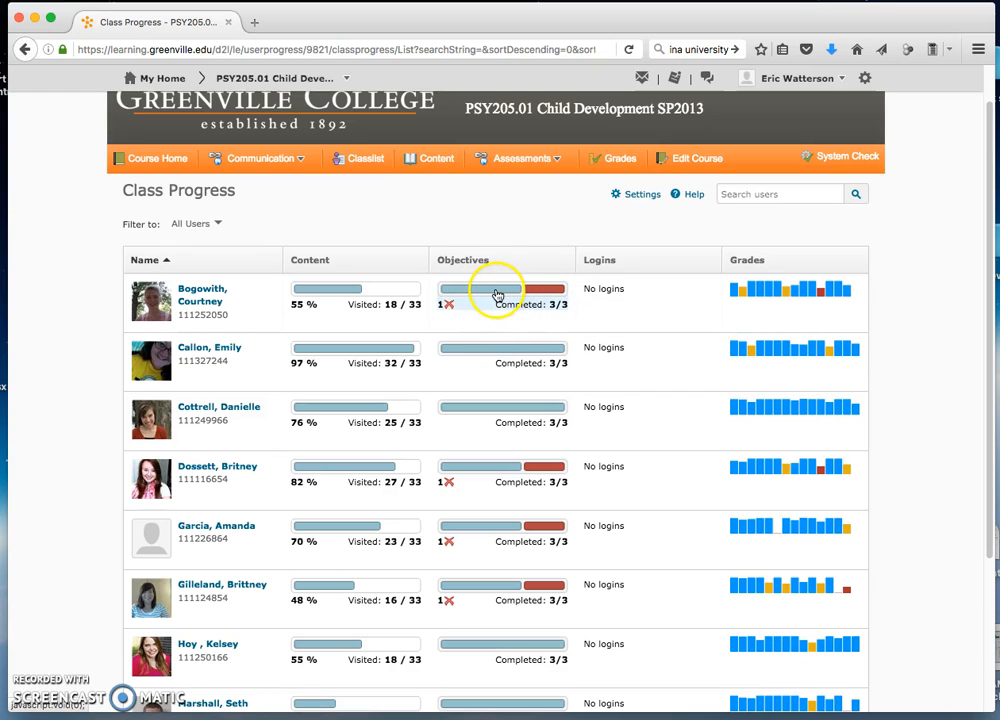
pyautogui.moveTo(566, 364)
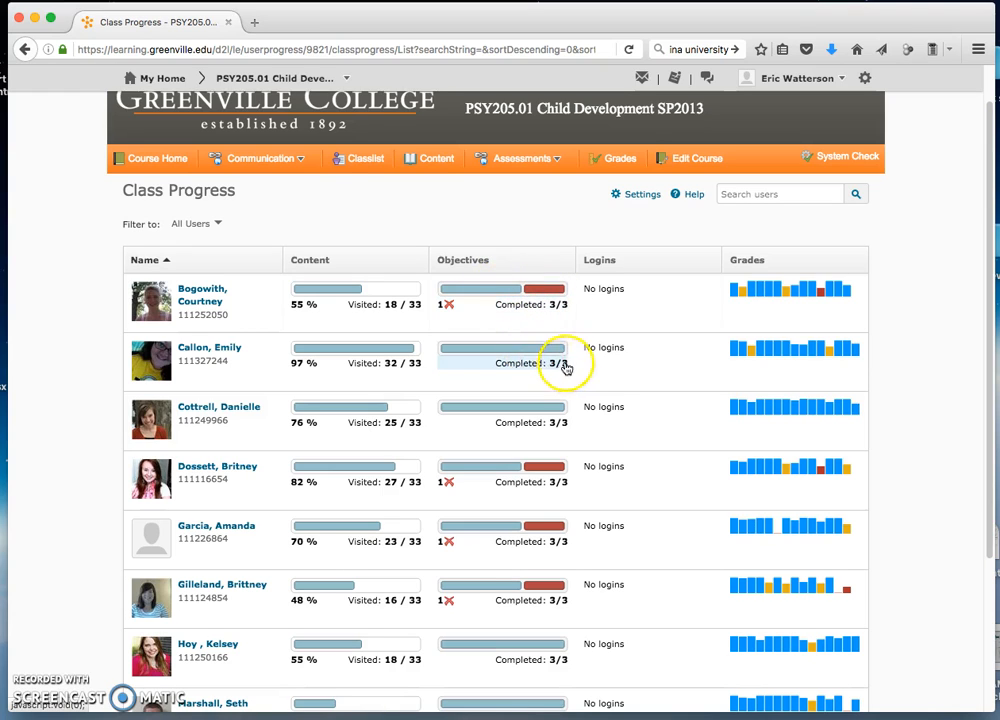
pyautogui.moveTo(576, 320)
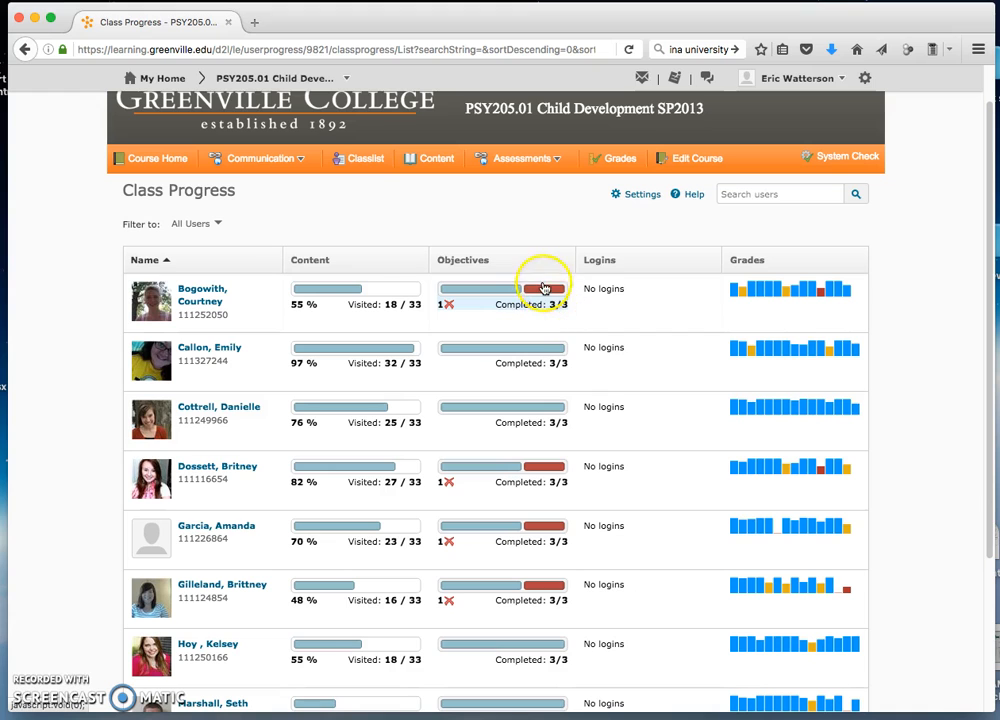
pyautogui.moveTo(530, 292)
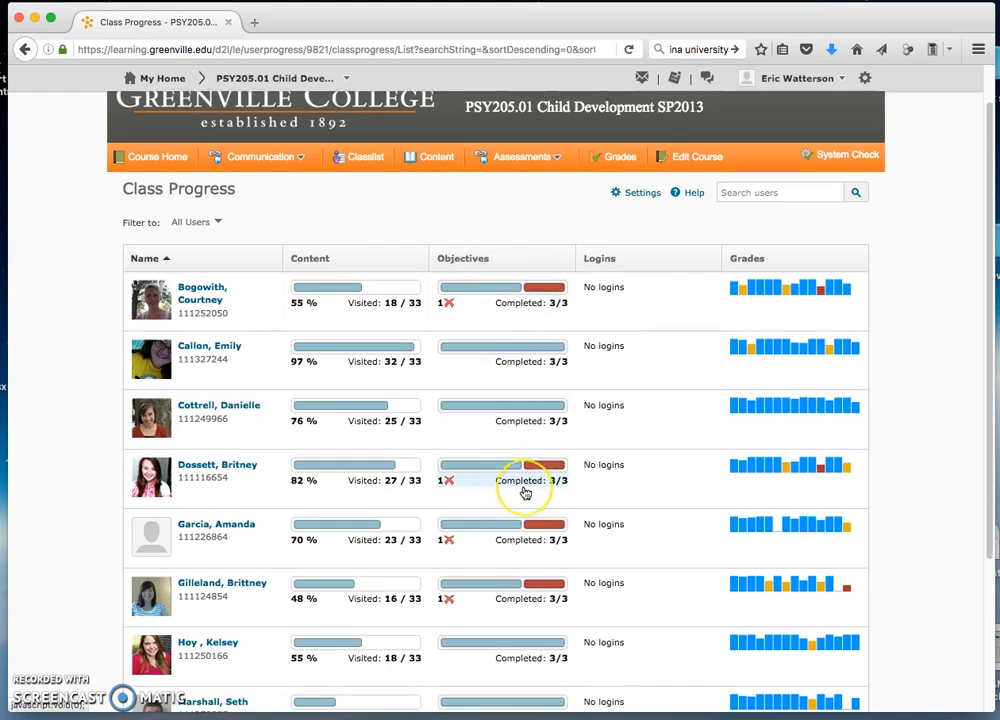
# Scroll the Class Progress student list and request the last student's objectives progress details.
pyautogui.scroll(-3)
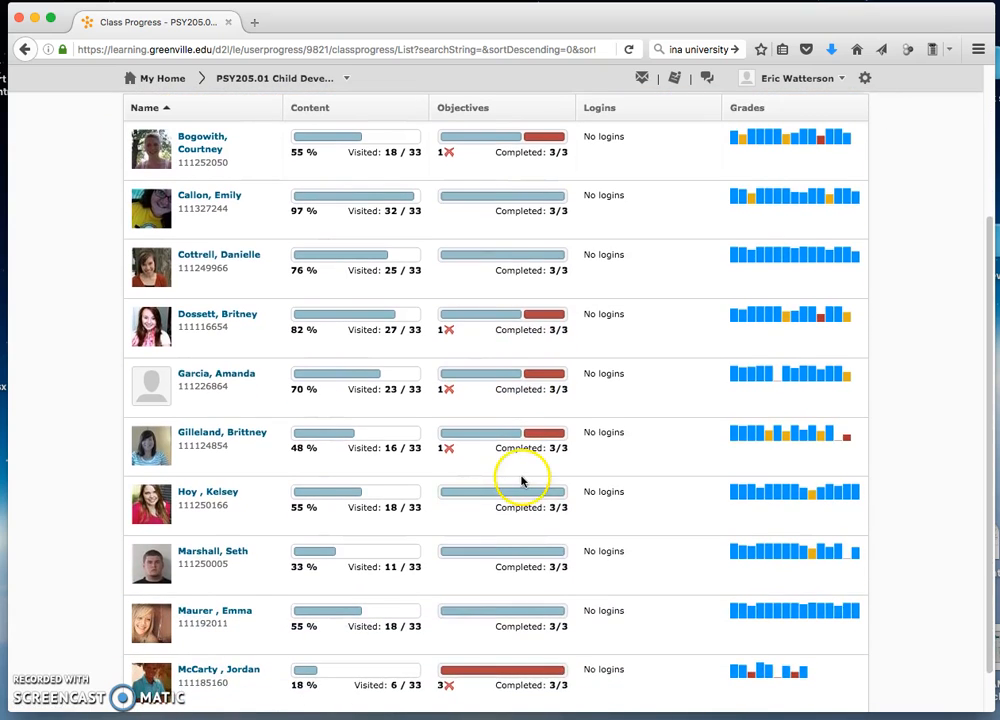
pyautogui.scroll(3)
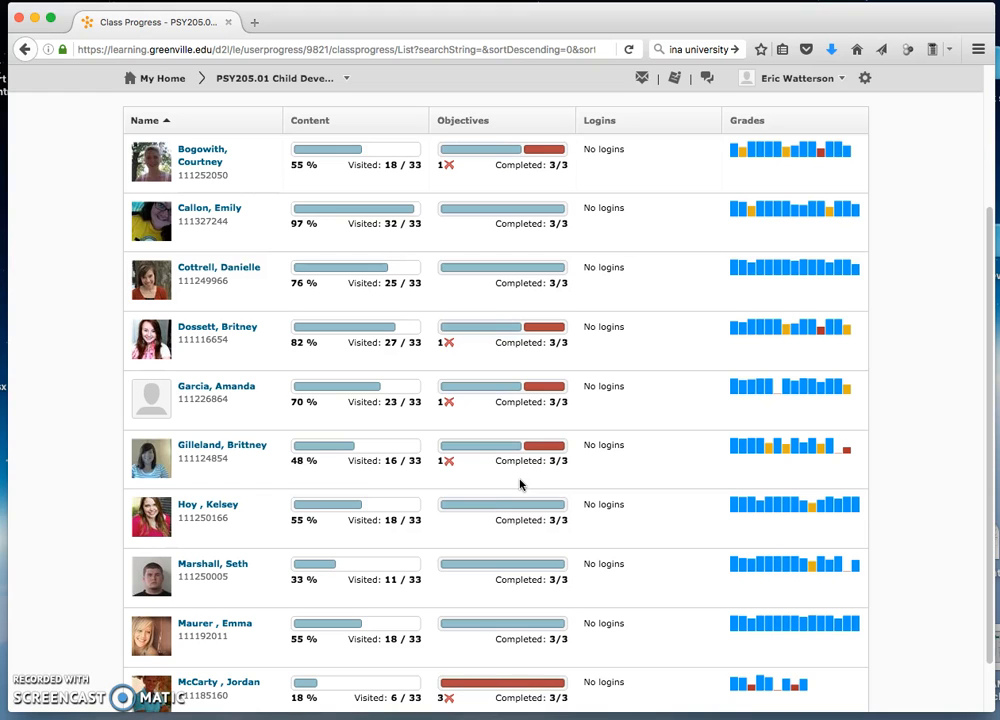
pyautogui.scroll(-3)
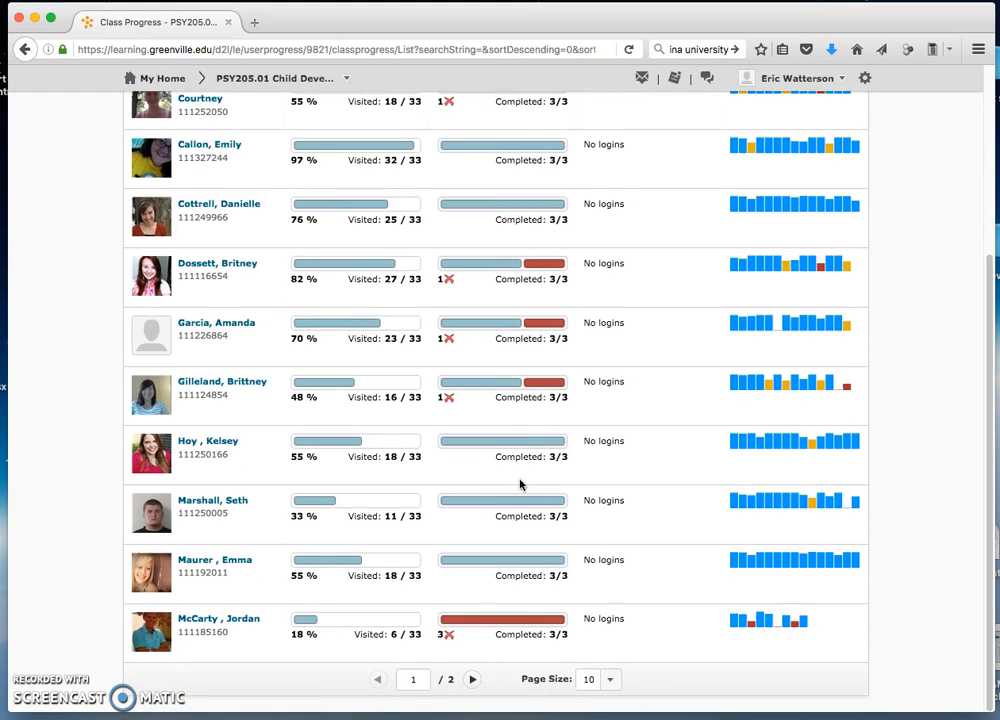
pyautogui.moveTo(560, 636)
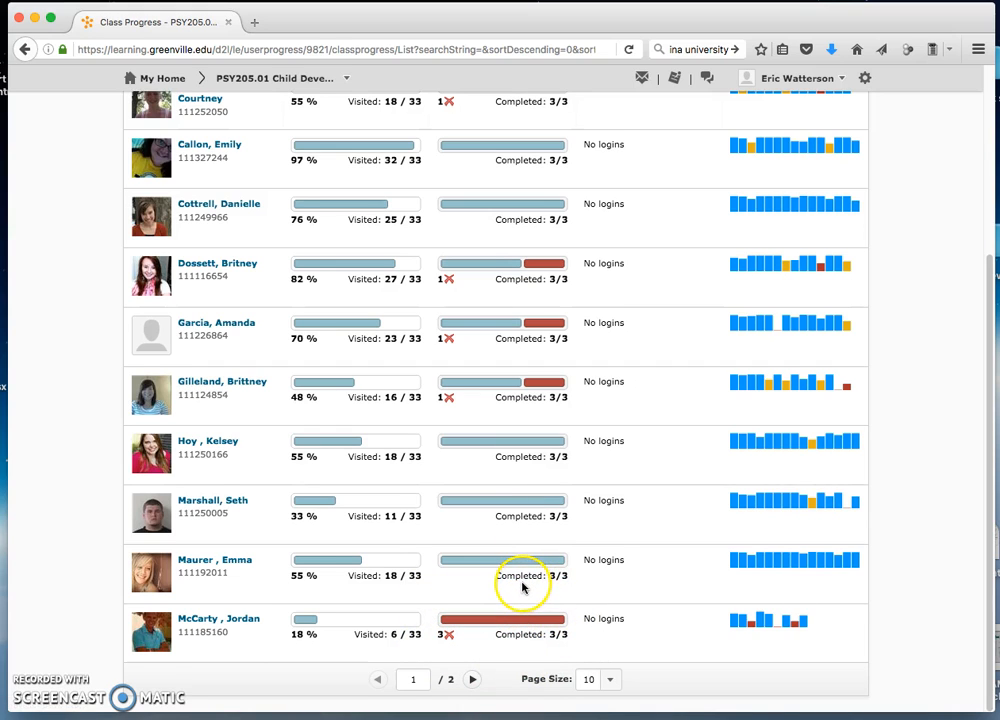
pyautogui.moveTo(516, 640)
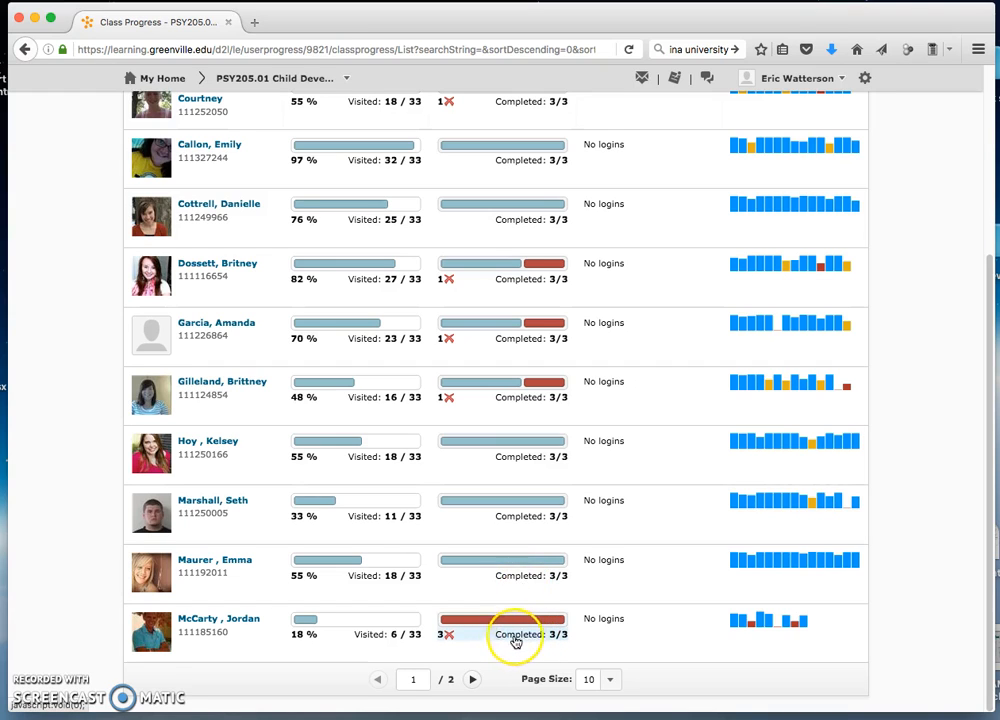
pyautogui.moveTo(544, 624)
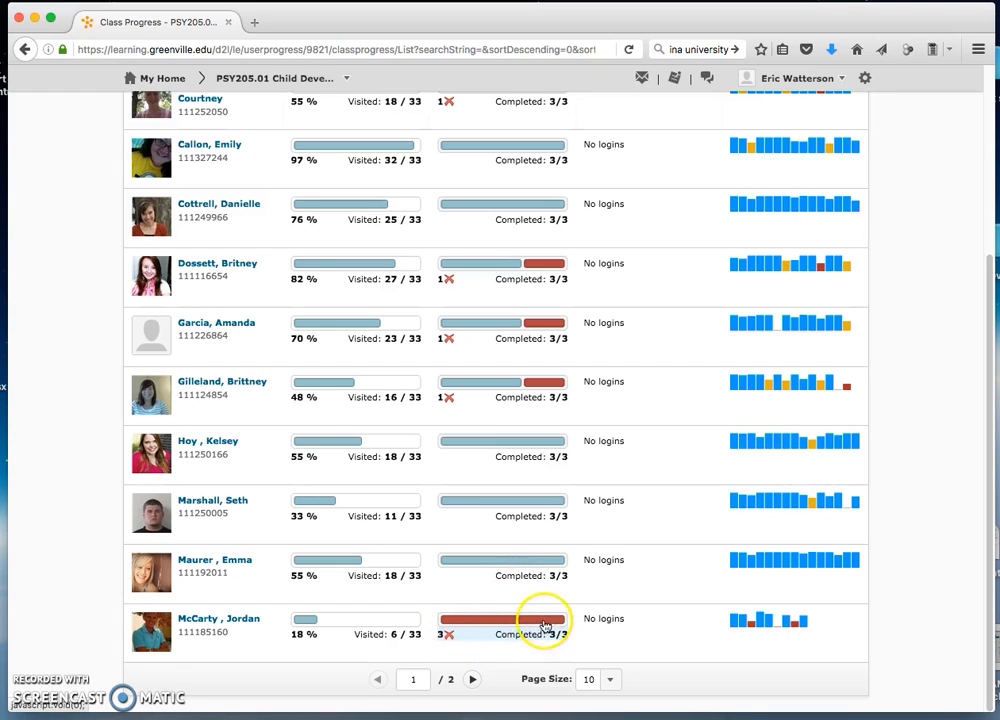
pyautogui.moveTo(516, 632)
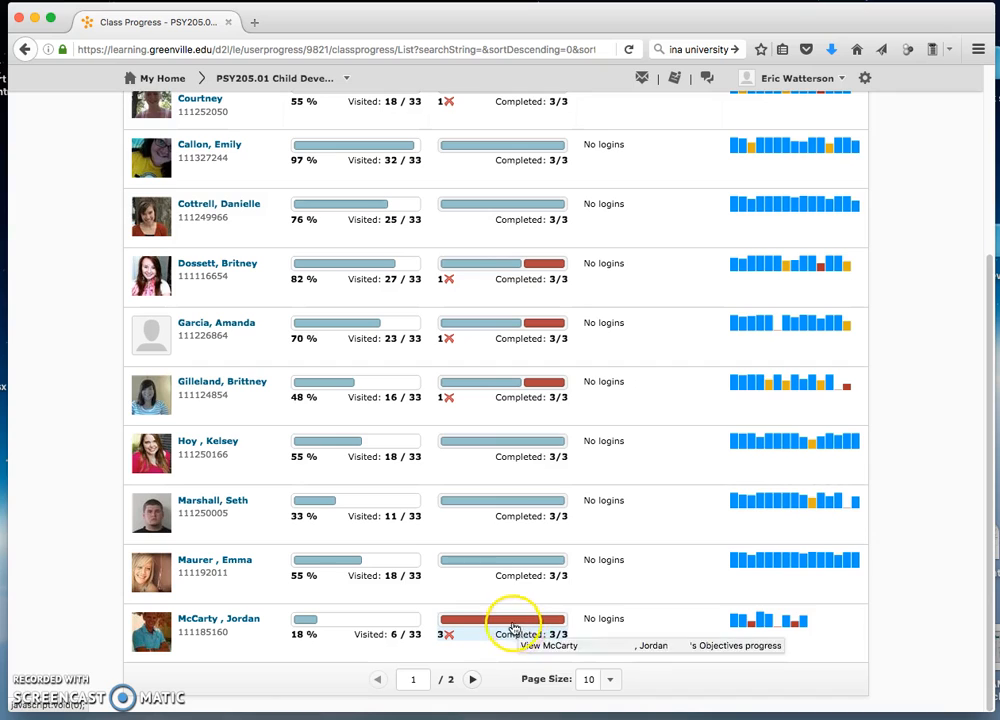
pyautogui.moveTo(540, 644)
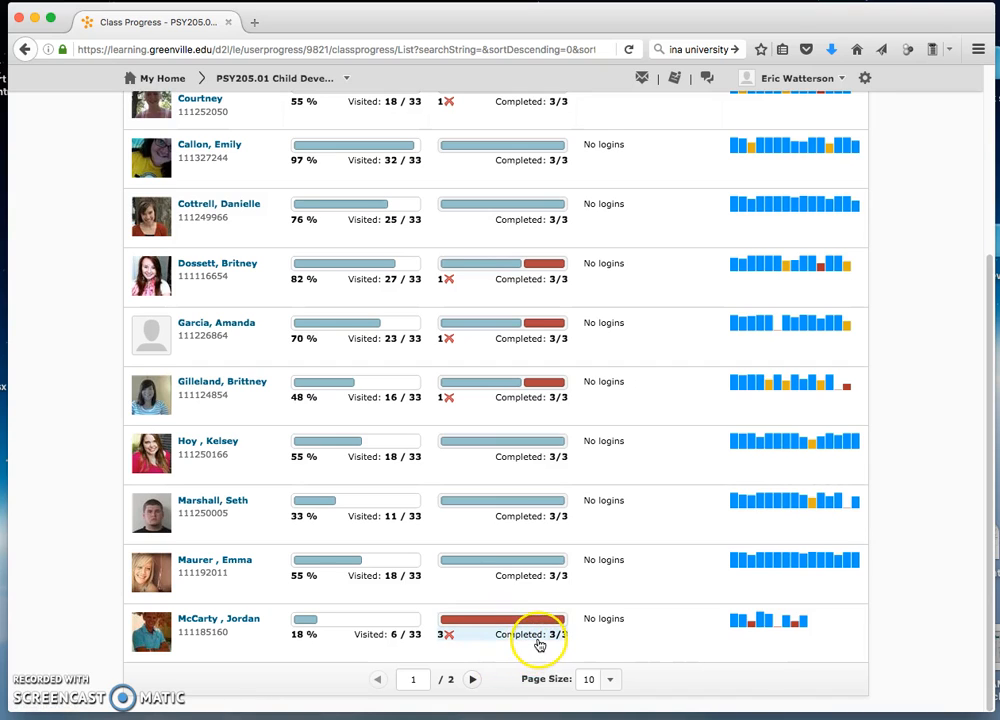
pyautogui.moveTo(560, 650)
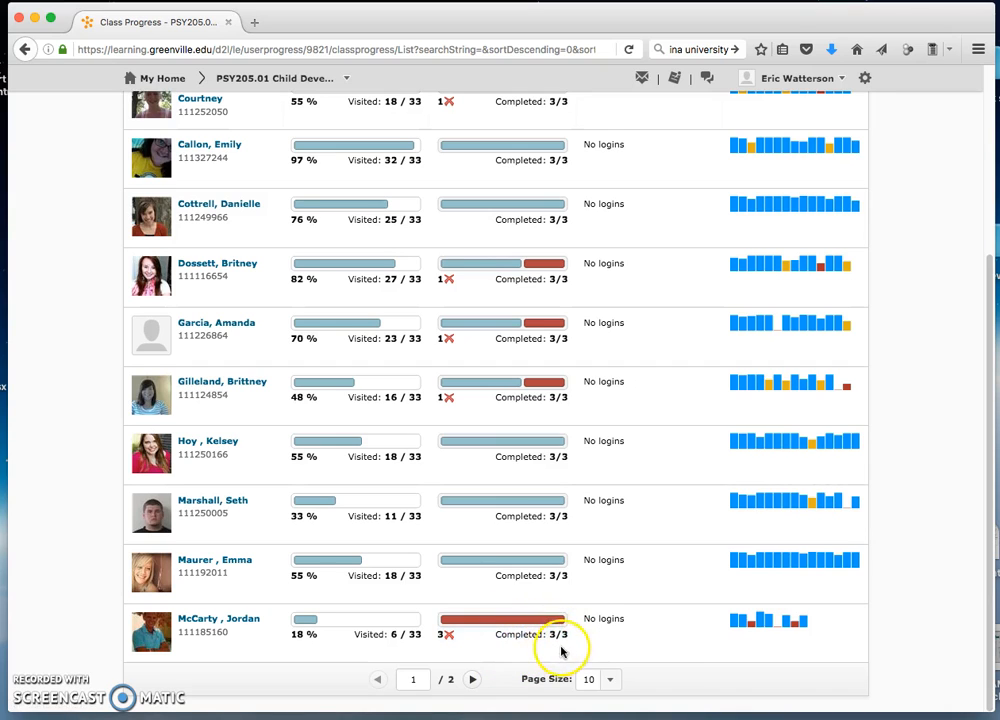
pyautogui.click(520, 640)
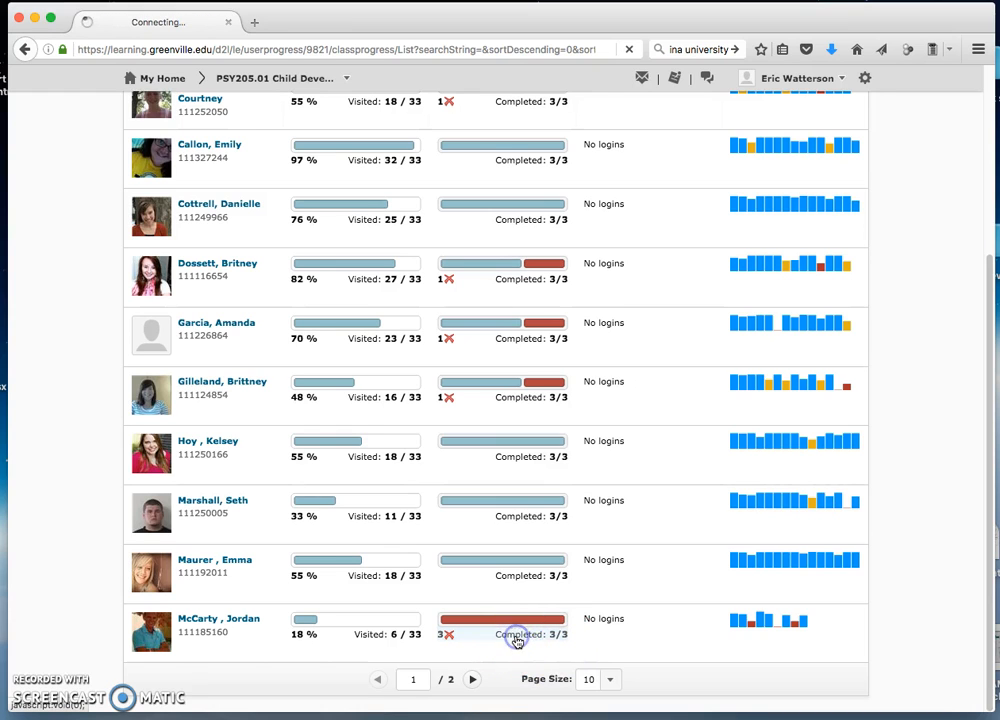
pyautogui.click(518, 634)
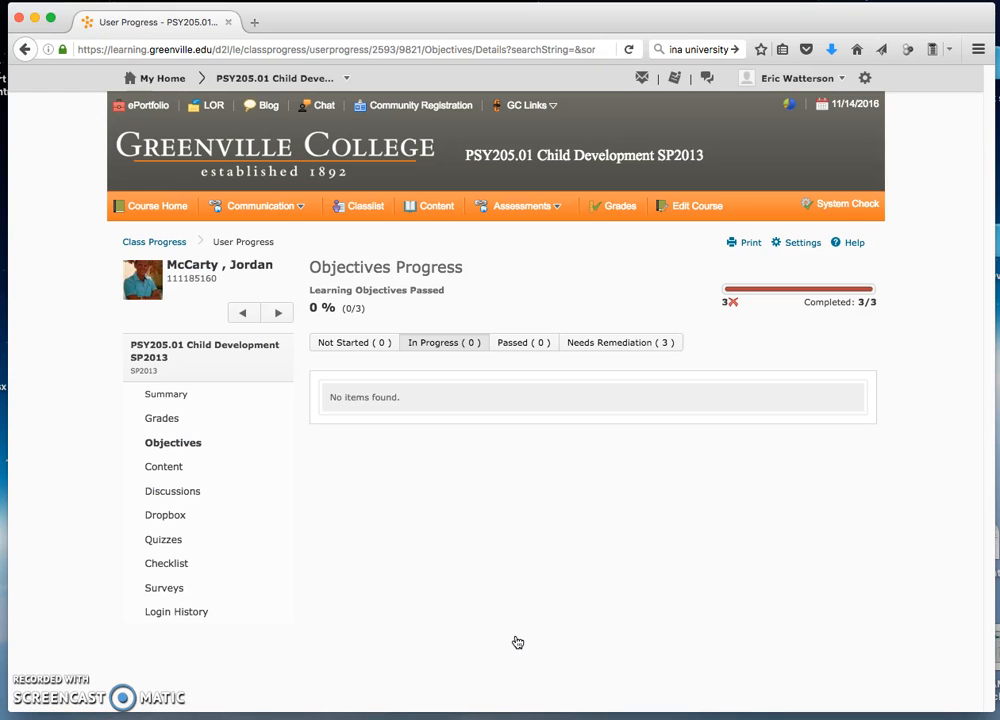
pyautogui.moveTo(524, 644)
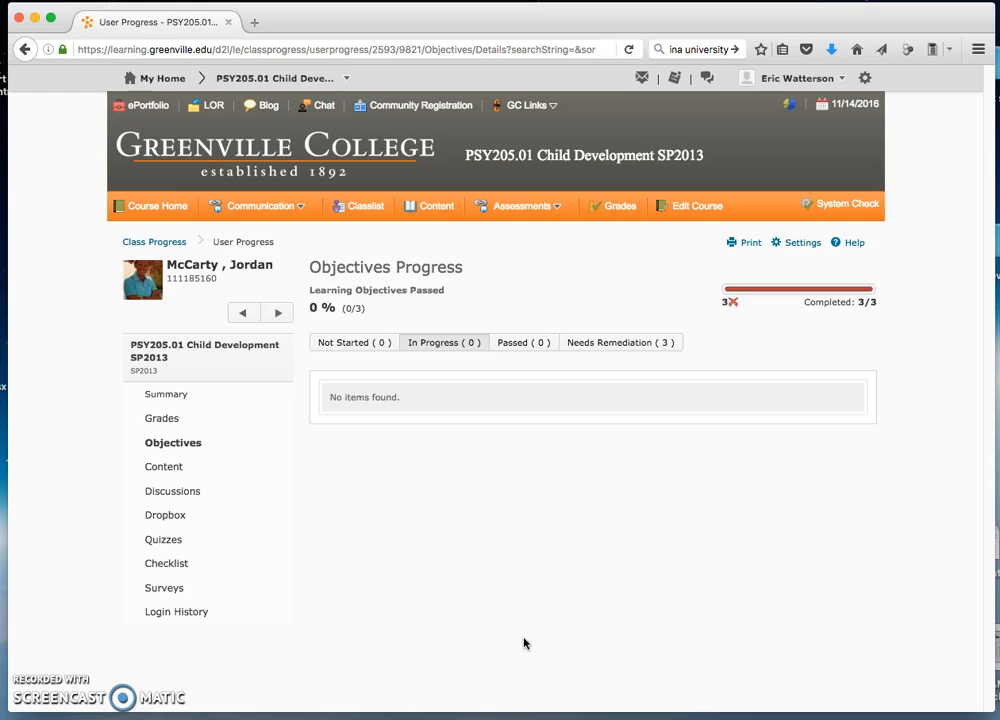
pyautogui.moveTo(740, 430)
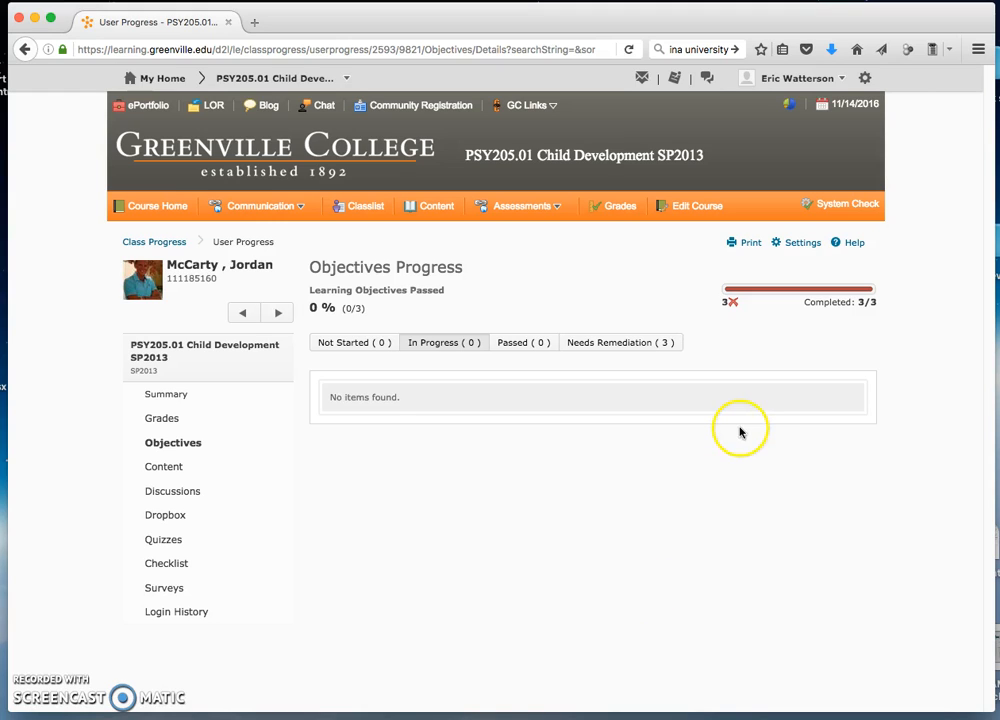
pyautogui.moveTo(866, 304)
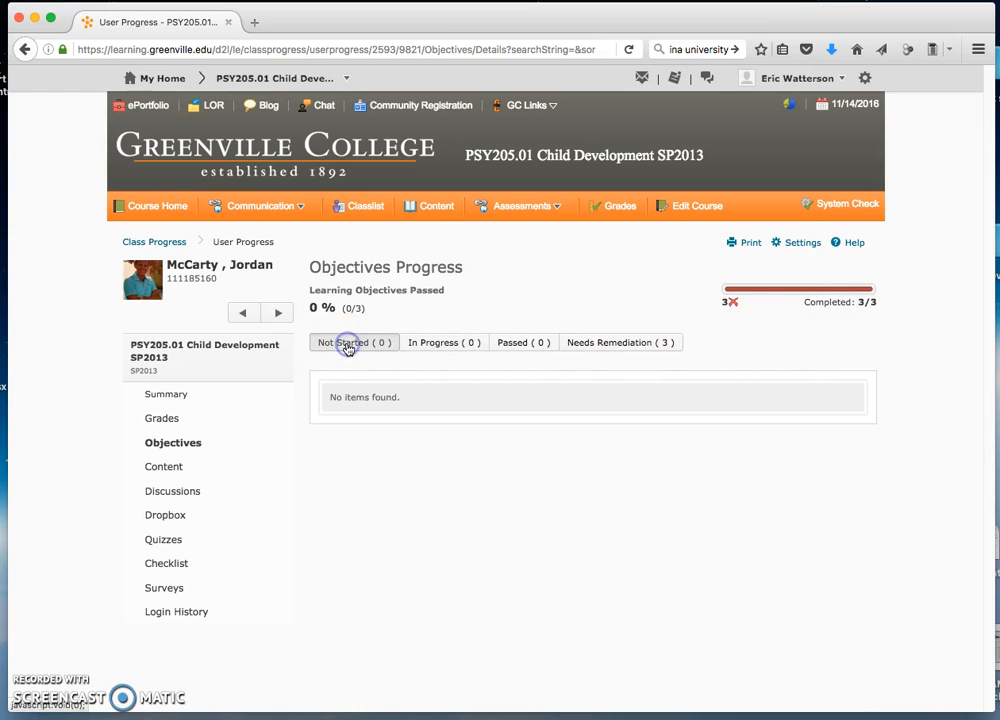
pyautogui.click(620, 342)
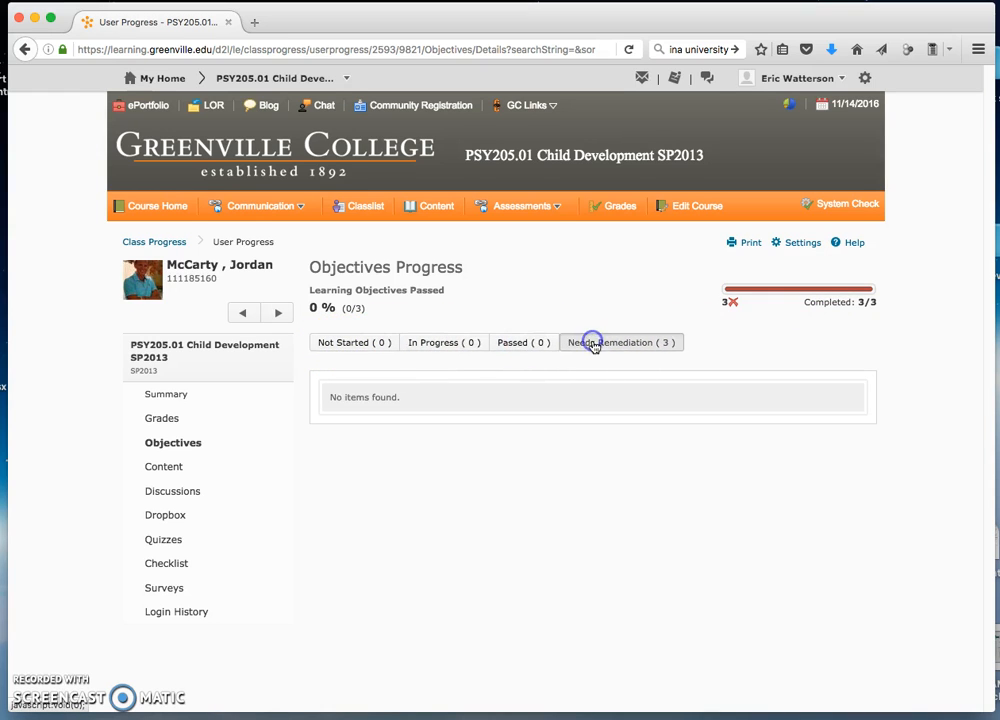
# Show the Needs Remediation (3) list of objectives, each 100% complete but 0 of 1 achieved.
pyautogui.click(620, 342)
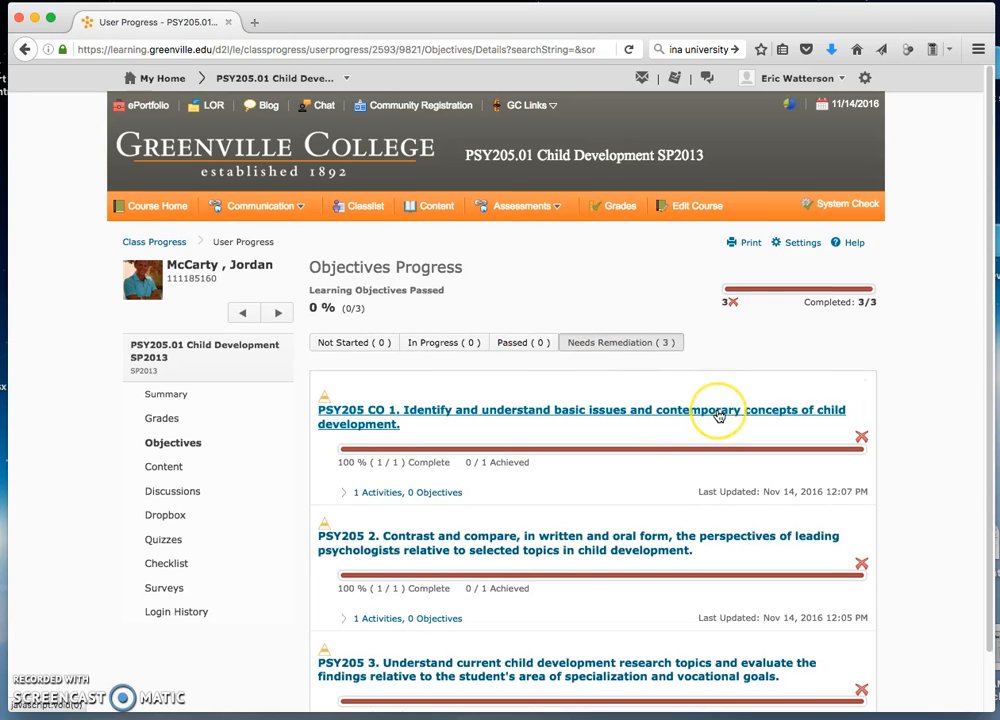
pyautogui.scroll(-3)
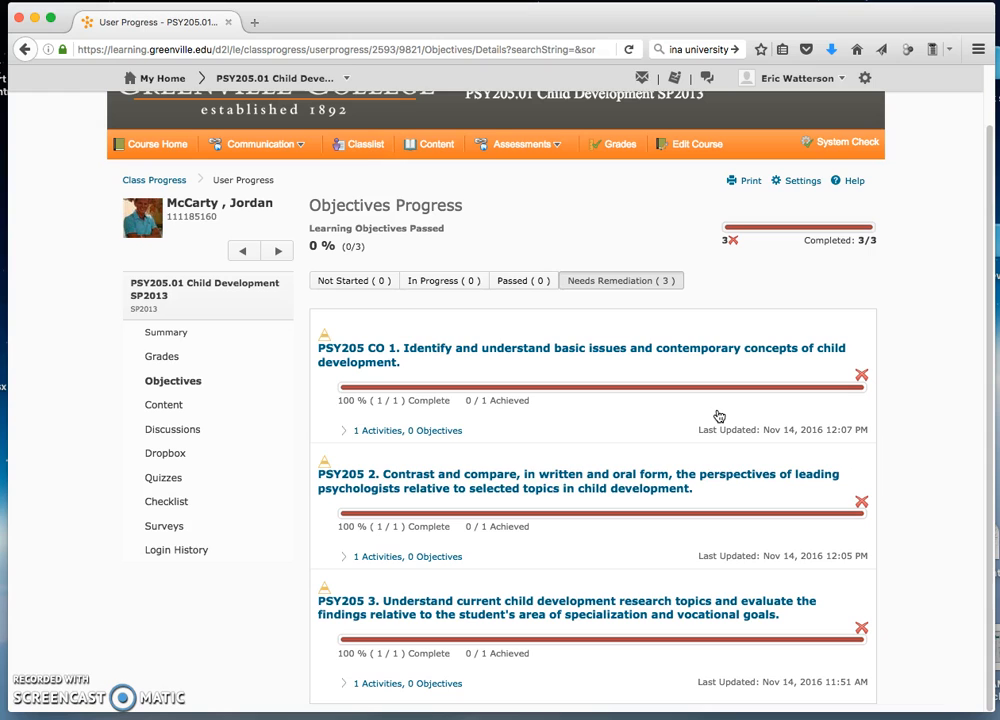
pyautogui.moveTo(344, 454)
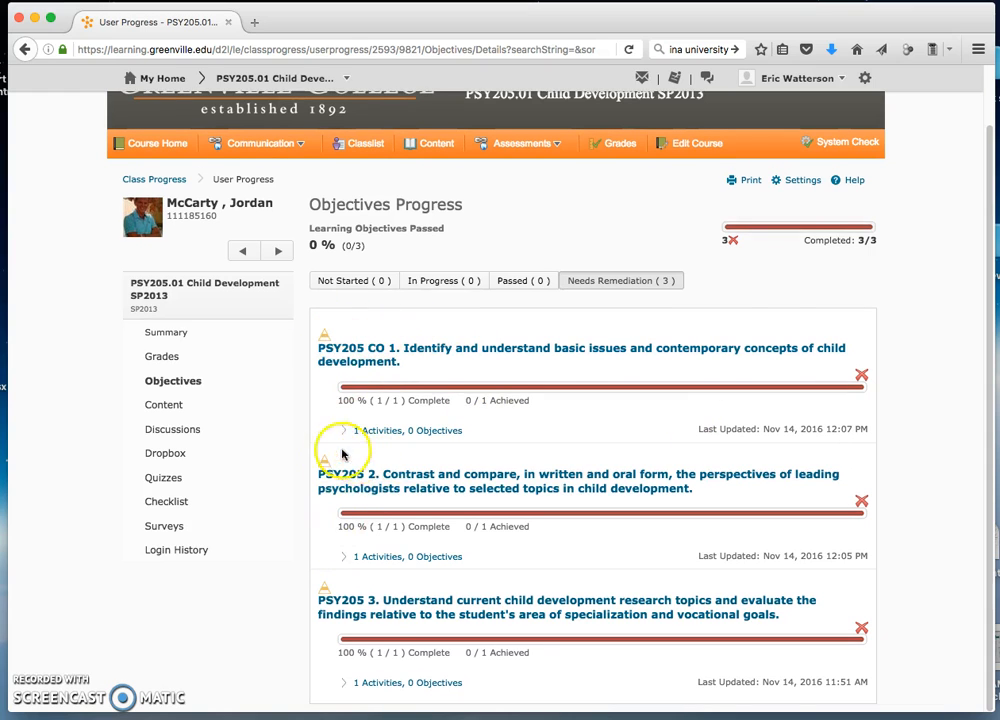
pyautogui.moveTo(298, 586)
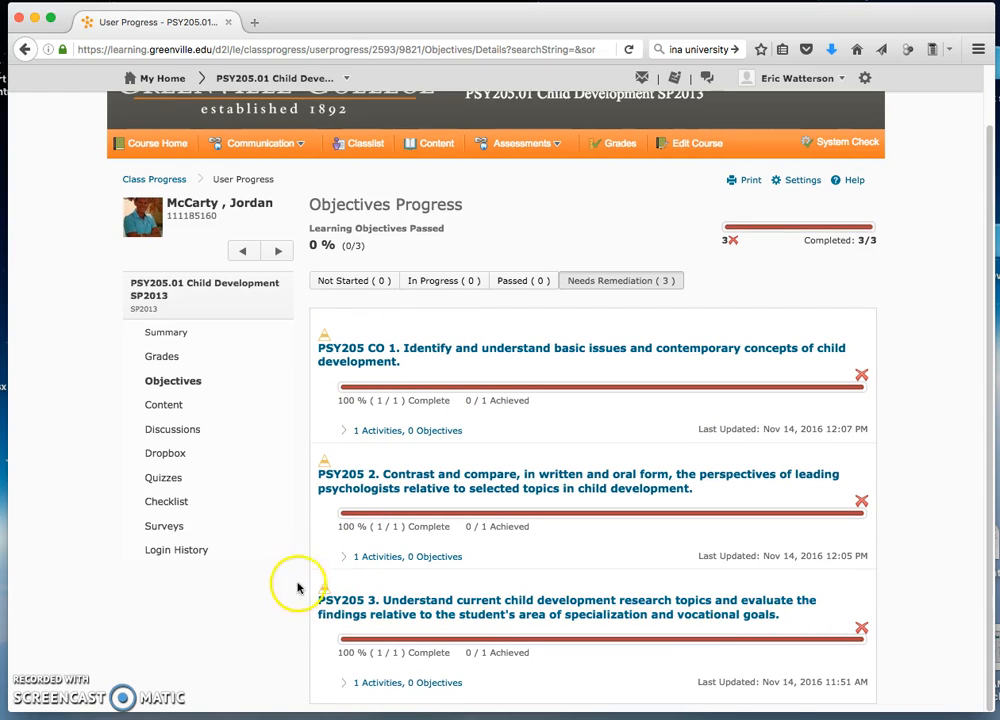
pyautogui.moveTo(316, 360)
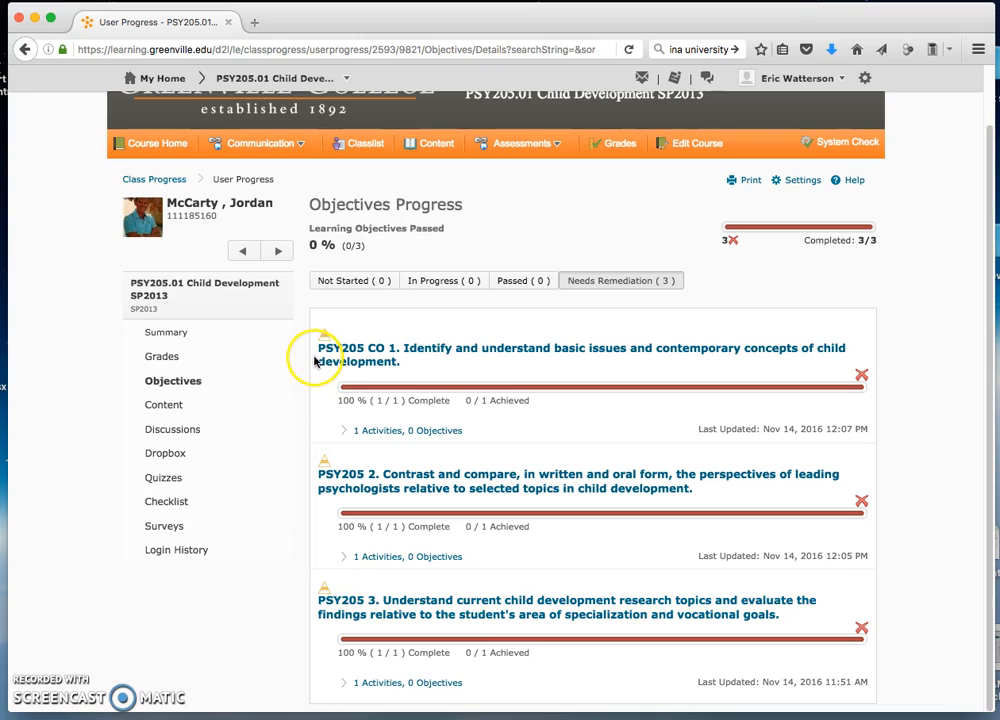
pyautogui.moveTo(304, 364)
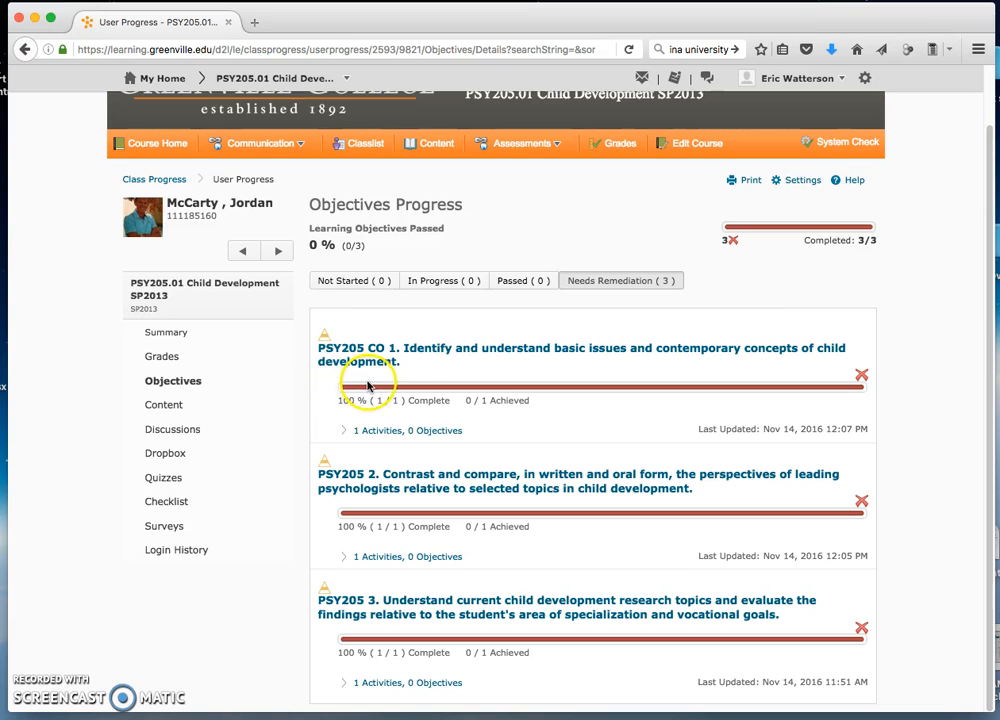
pyautogui.moveTo(704, 392)
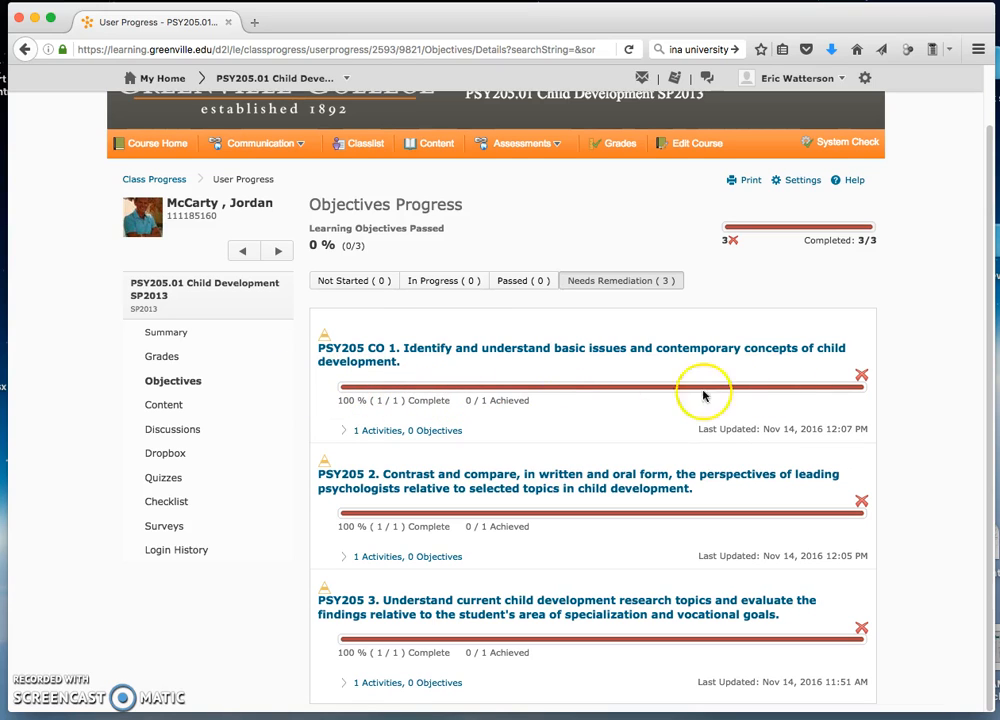
pyautogui.moveTo(500, 444)
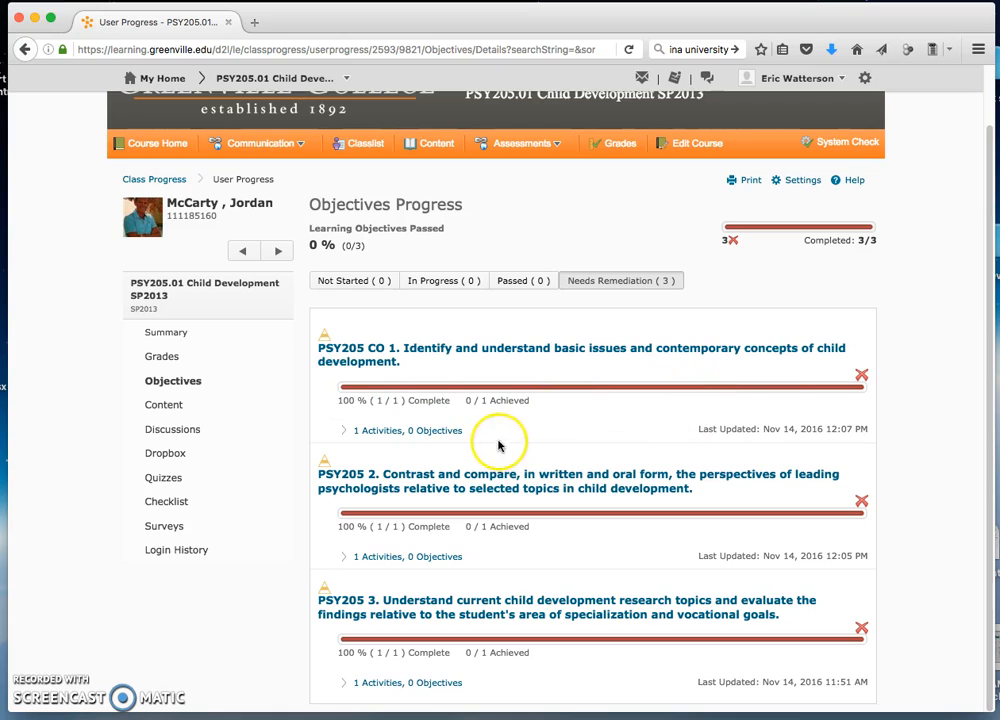
pyautogui.moveTo(376, 404)
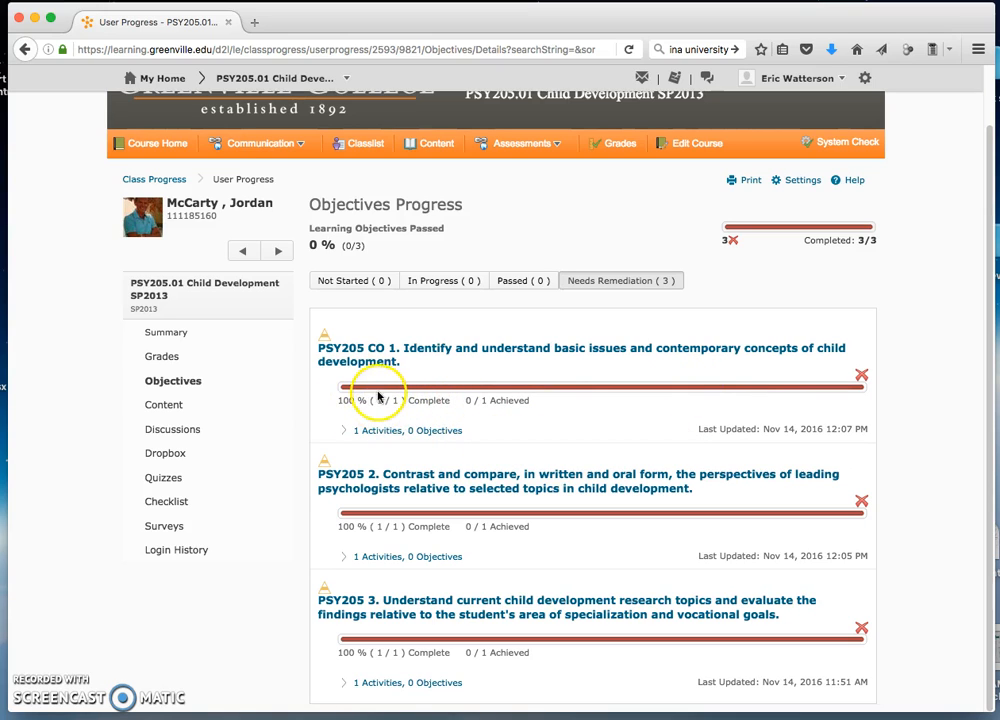
pyautogui.moveTo(378, 360)
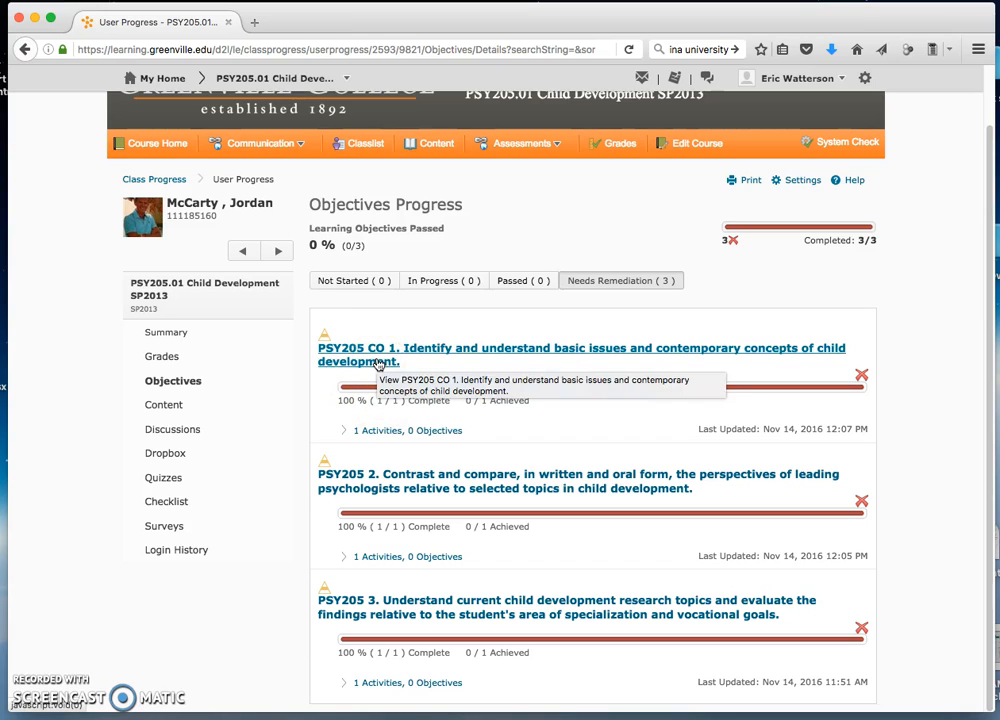
pyautogui.moveTo(372, 330)
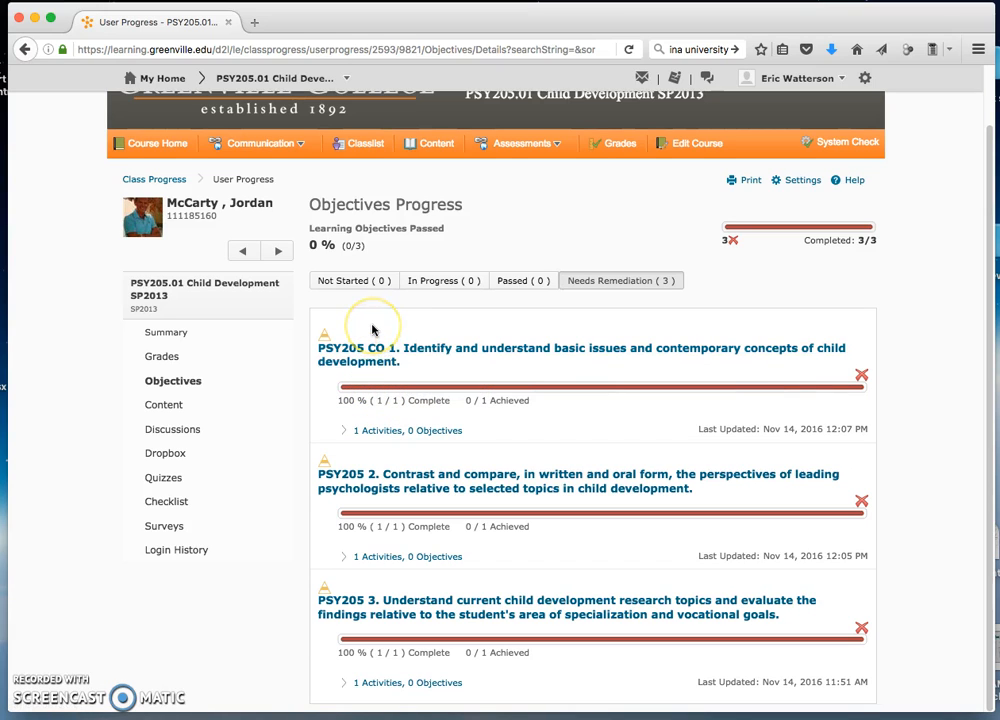
pyautogui.moveTo(364, 356)
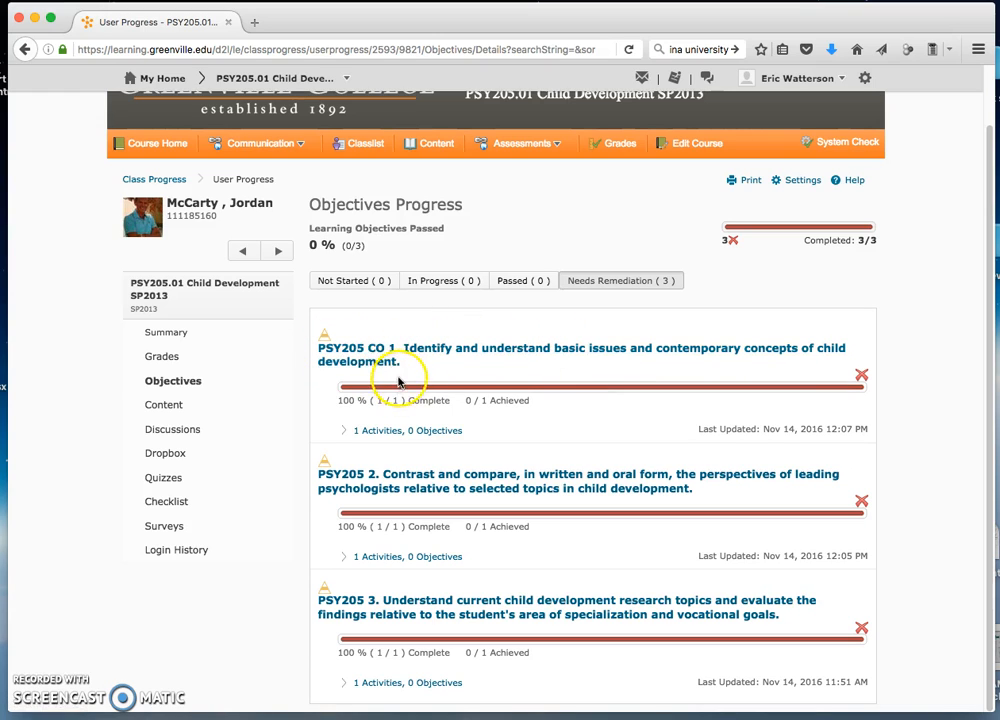
pyautogui.moveTo(380, 356)
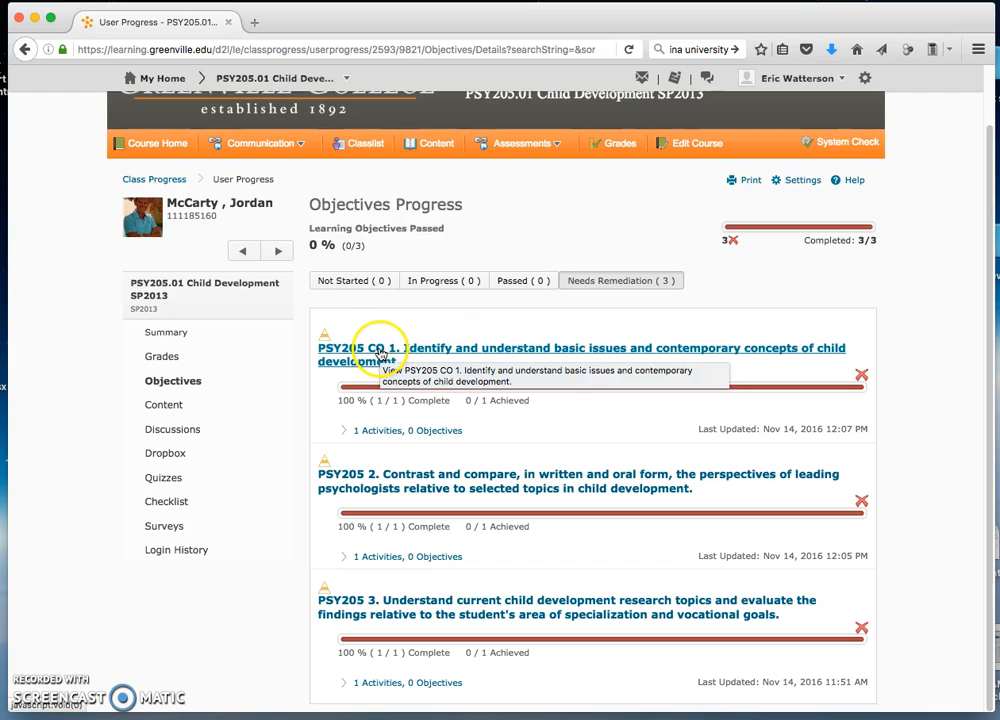
pyautogui.moveTo(378, 430)
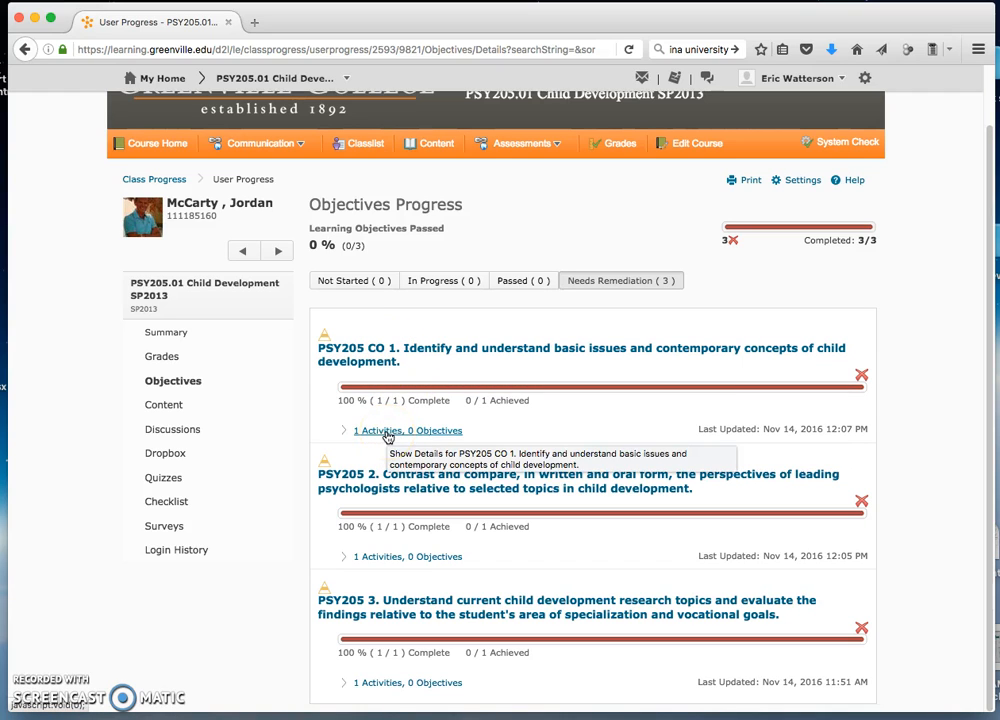
pyautogui.moveTo(432, 440)
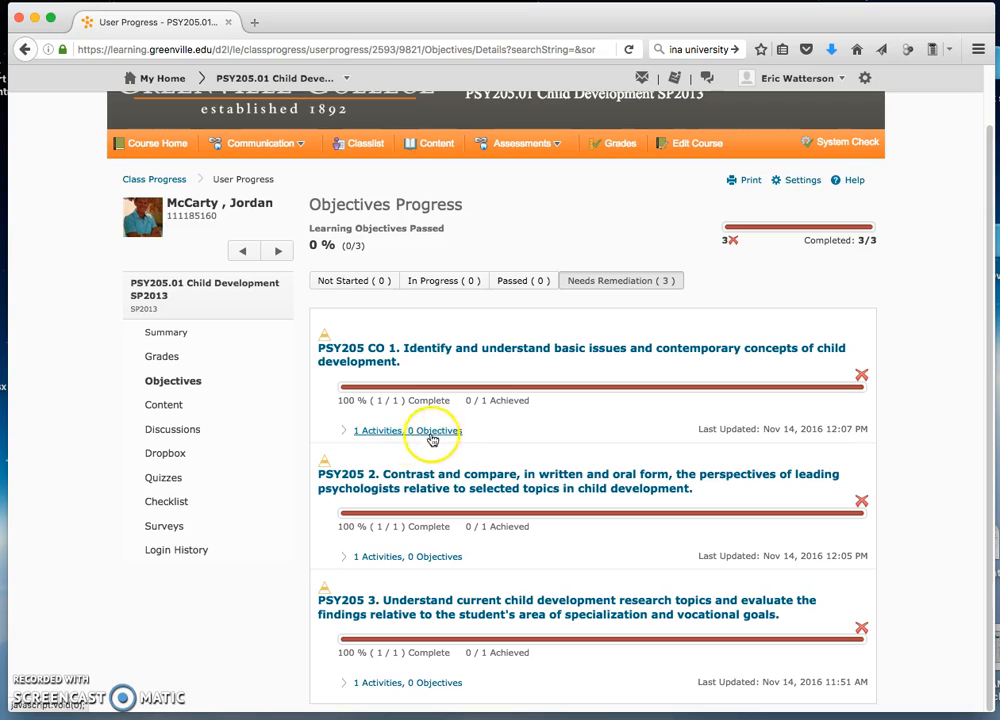
pyautogui.moveTo(378, 430)
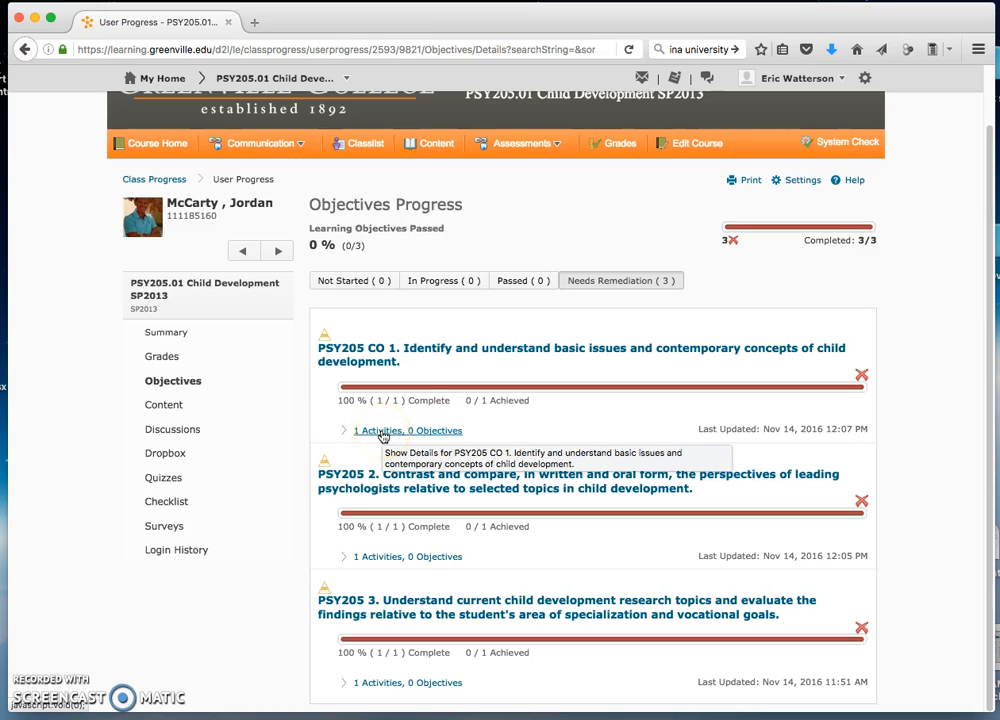
pyautogui.moveTo(378, 400)
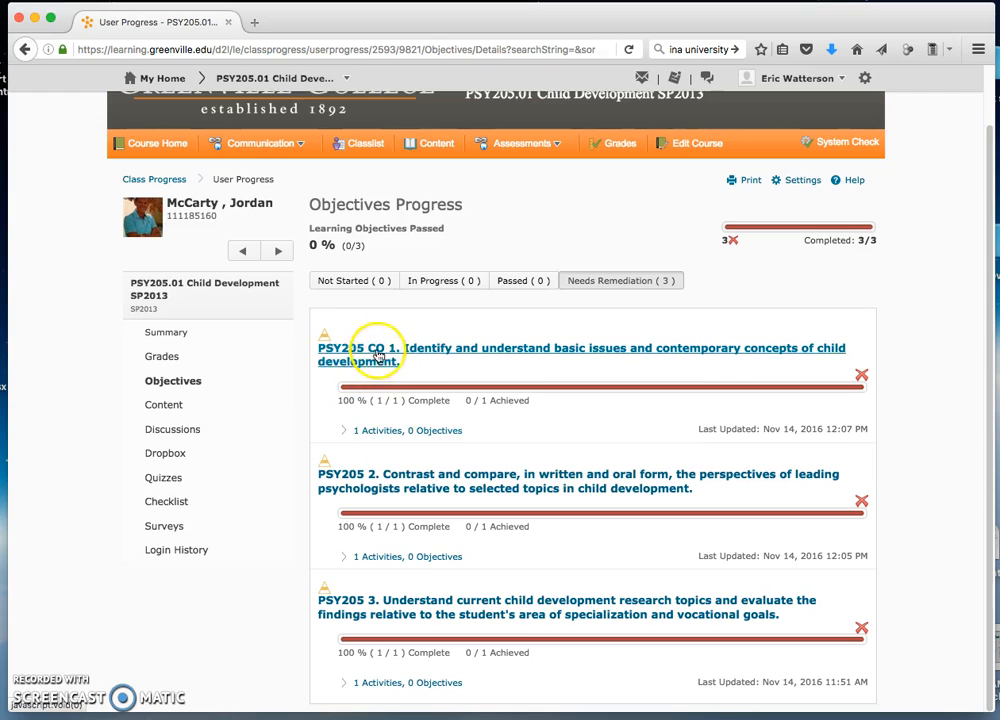
pyautogui.click(378, 348)
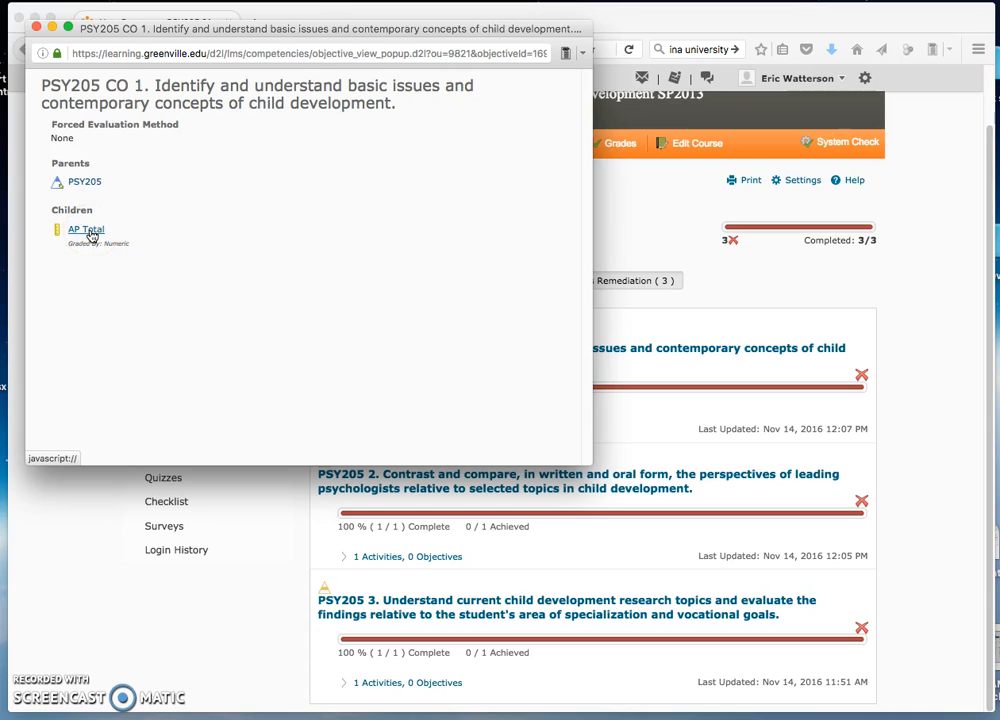
pyautogui.click(84, 230)
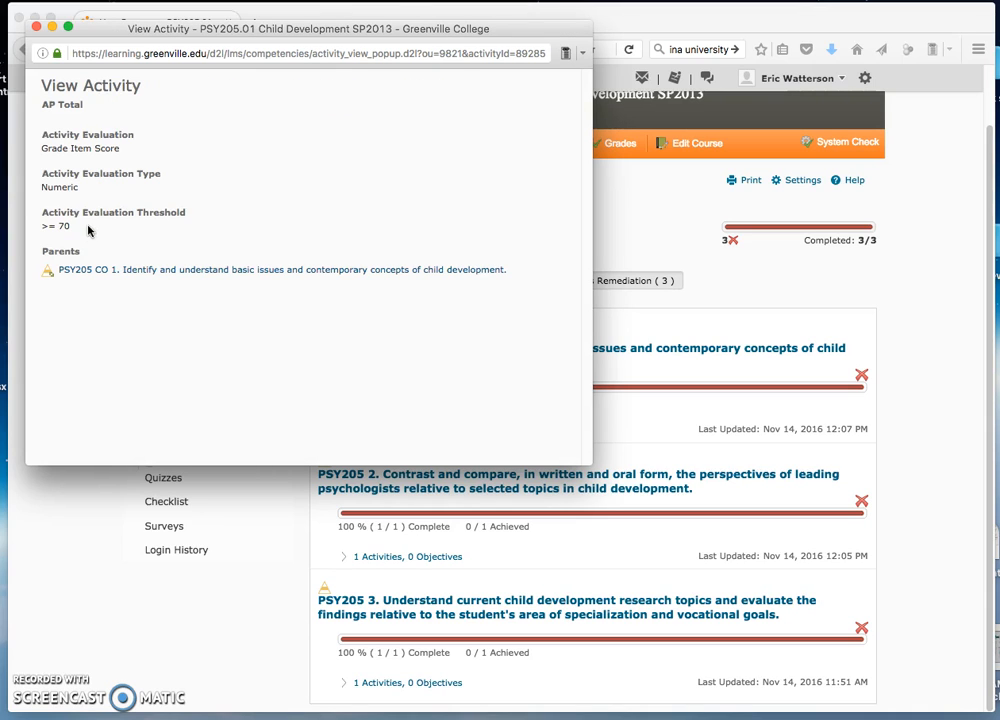
pyautogui.moveTo(64, 292)
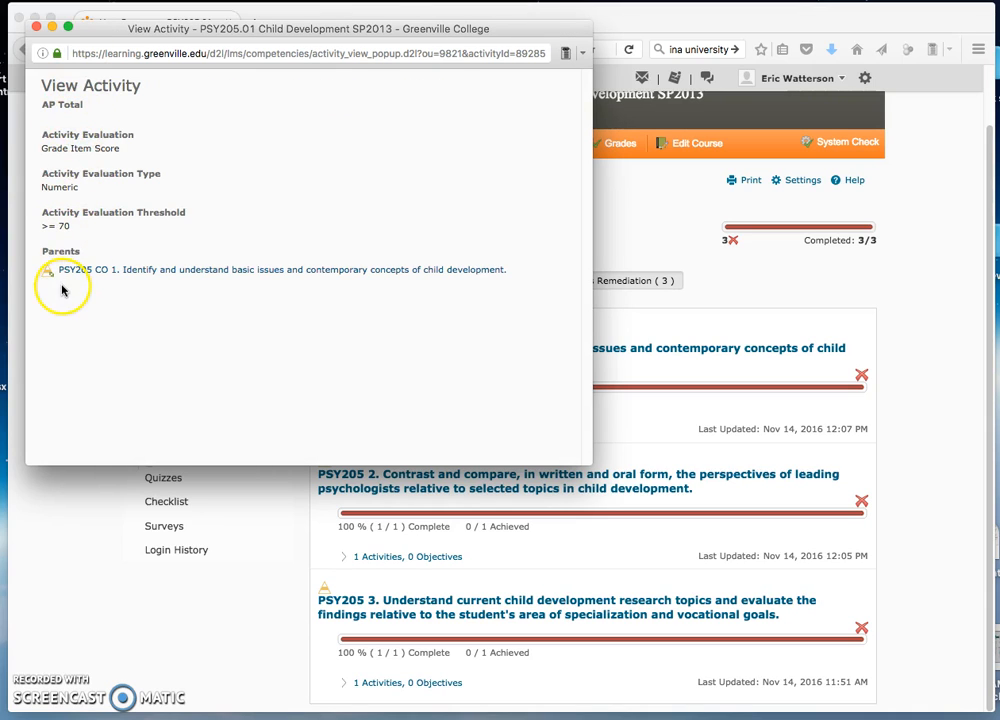
pyautogui.click(32, 28)
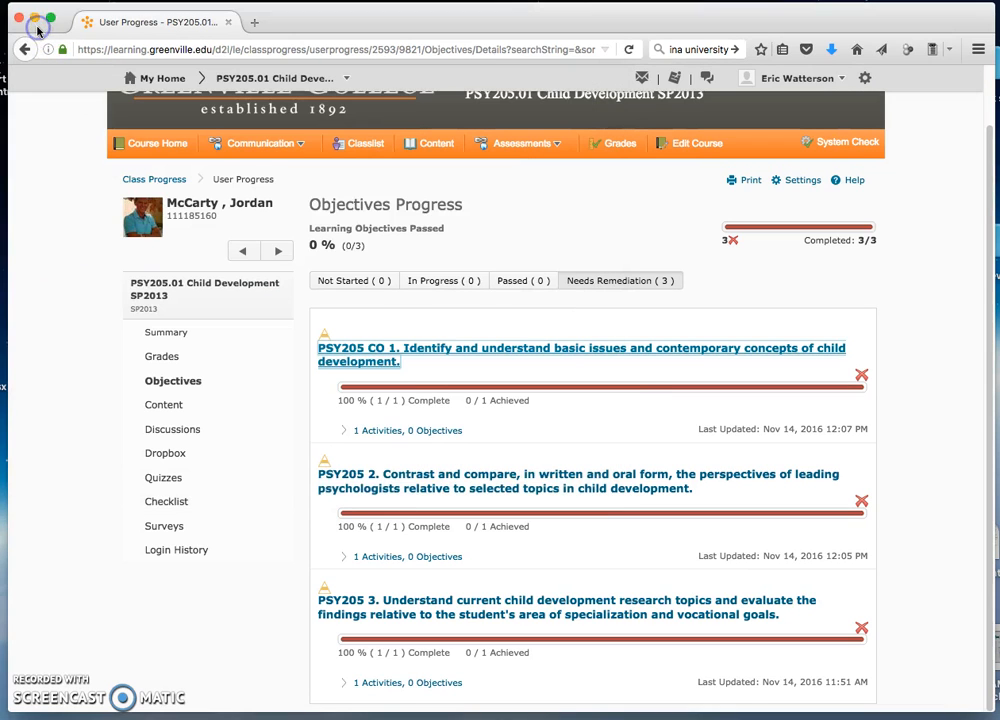
pyautogui.moveTo(52, 408)
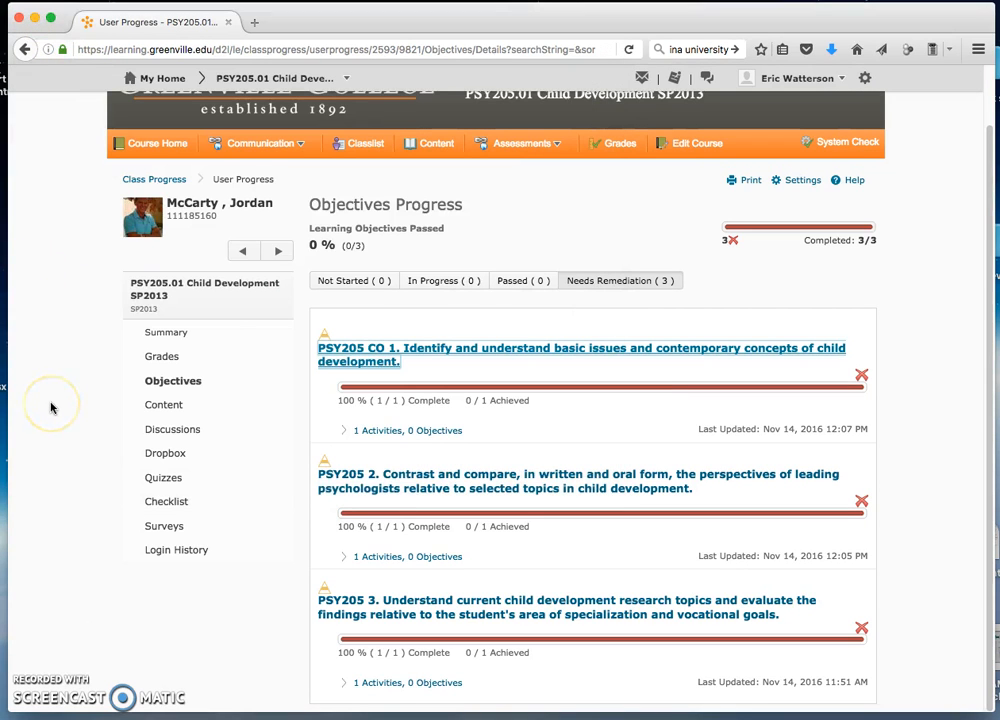
pyautogui.moveTo(64, 450)
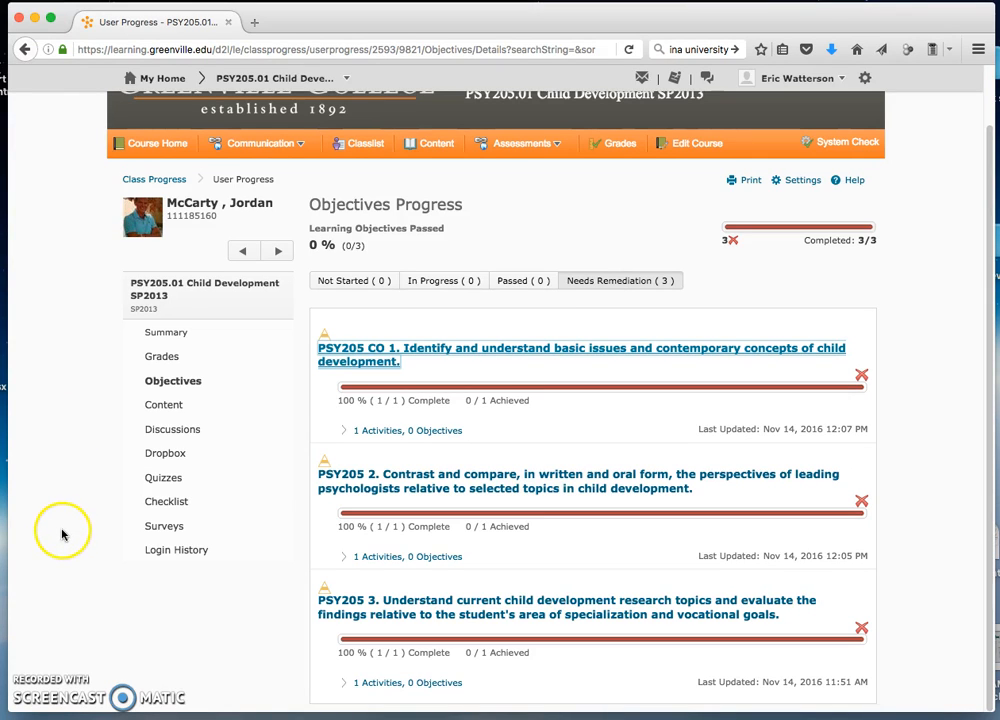
pyautogui.moveTo(78, 570)
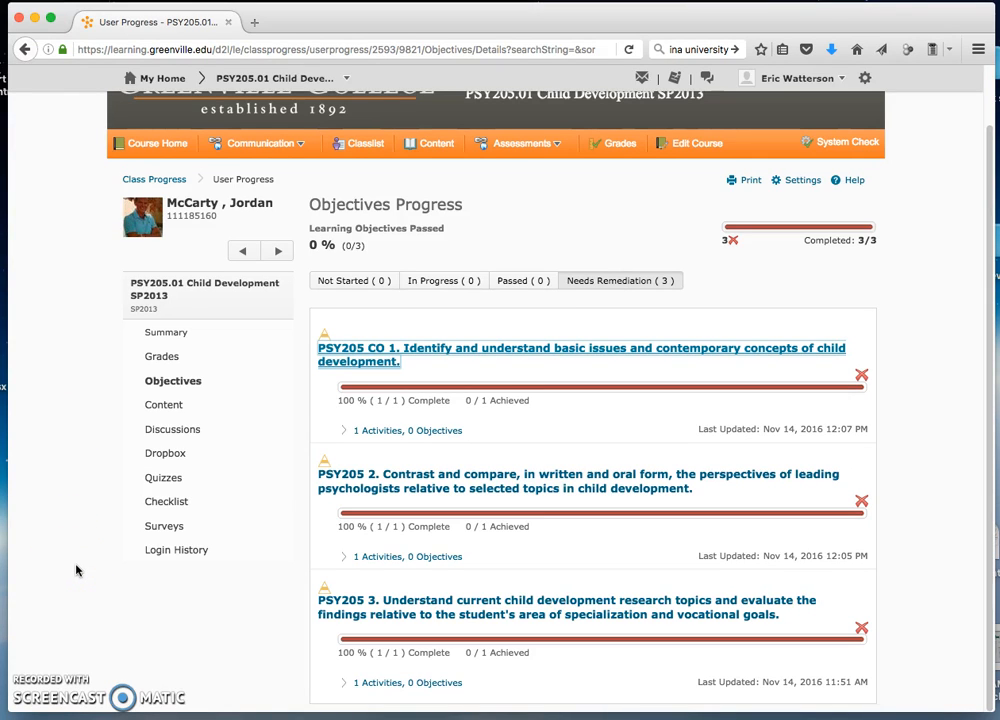
pyautogui.moveTo(344, 216)
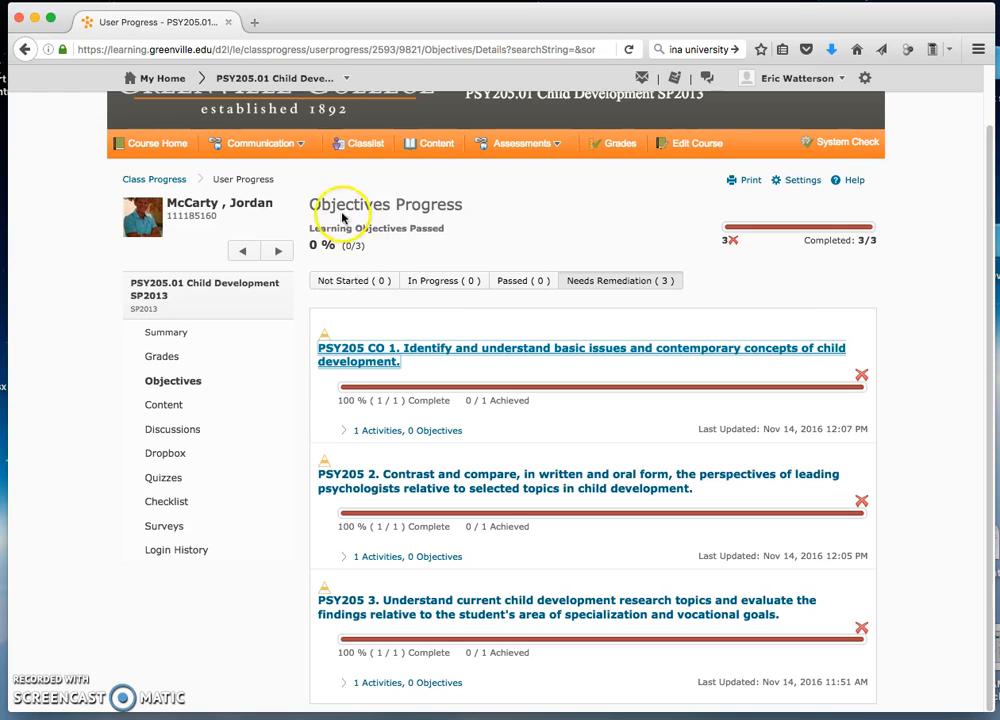
pyautogui.moveTo(166, 332)
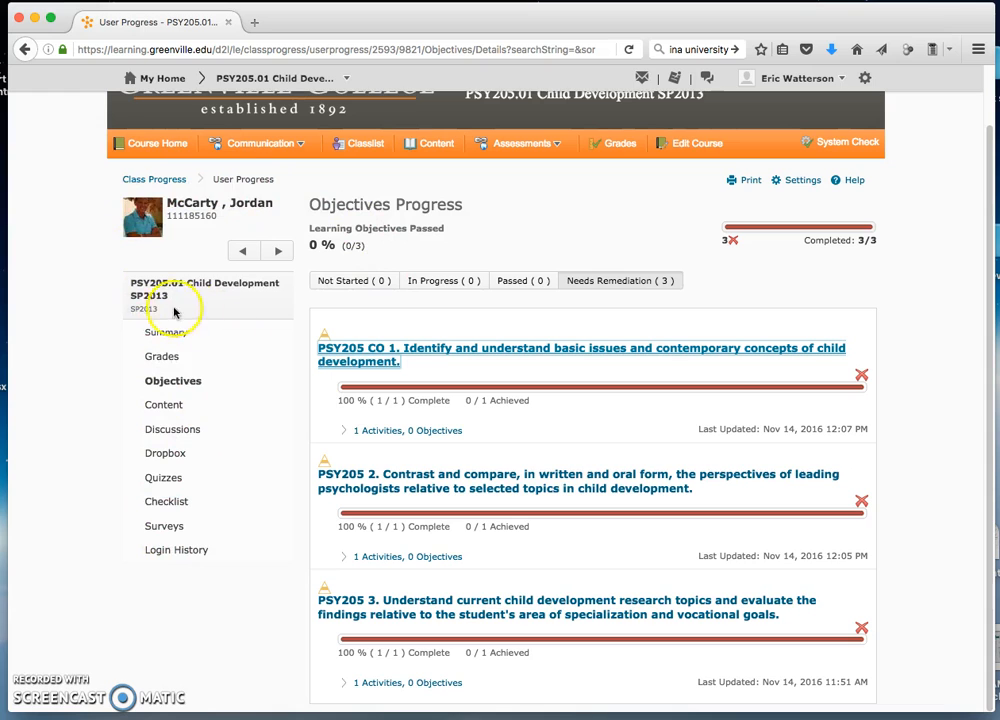
pyautogui.moveTo(172, 380)
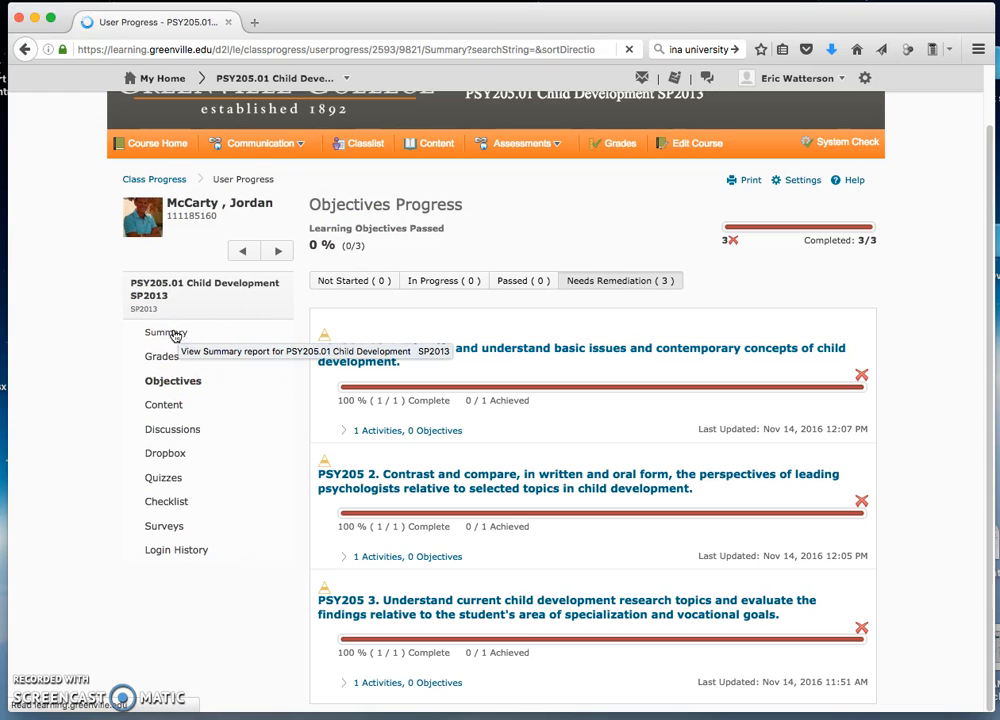
pyautogui.click(166, 332)
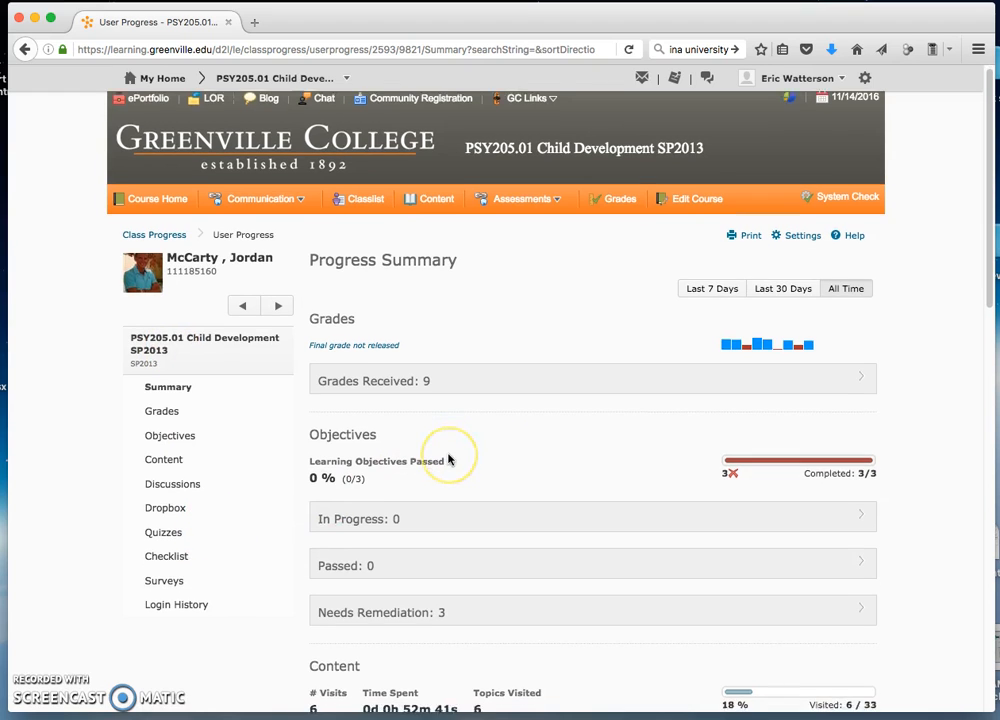
pyautogui.scroll(-3)
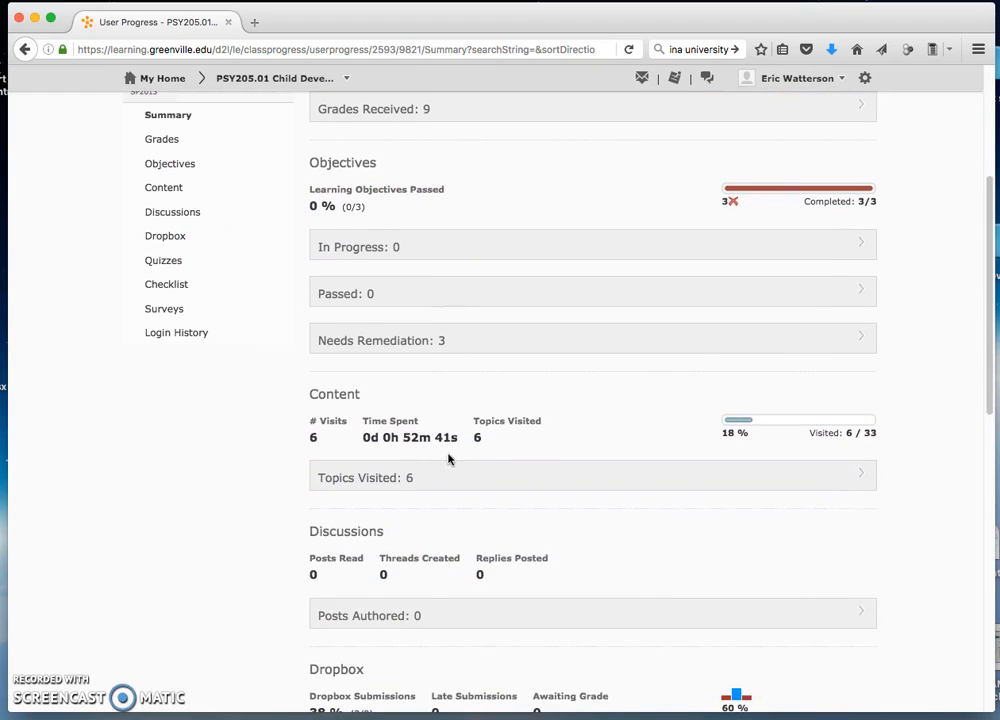
pyautogui.scroll(-3)
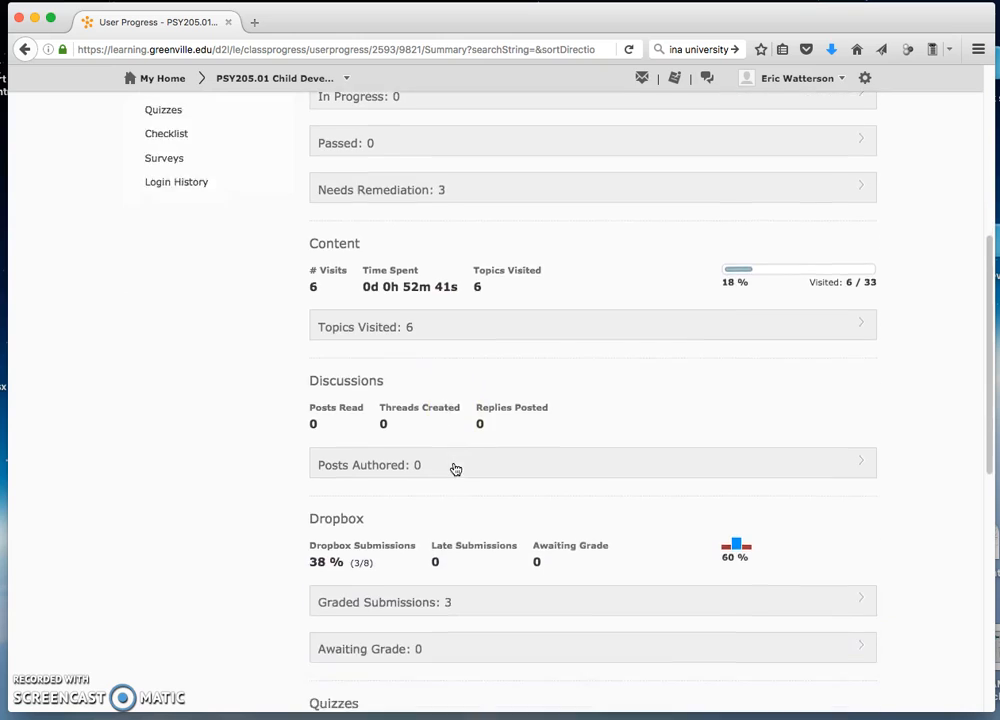
pyautogui.scroll(-3)
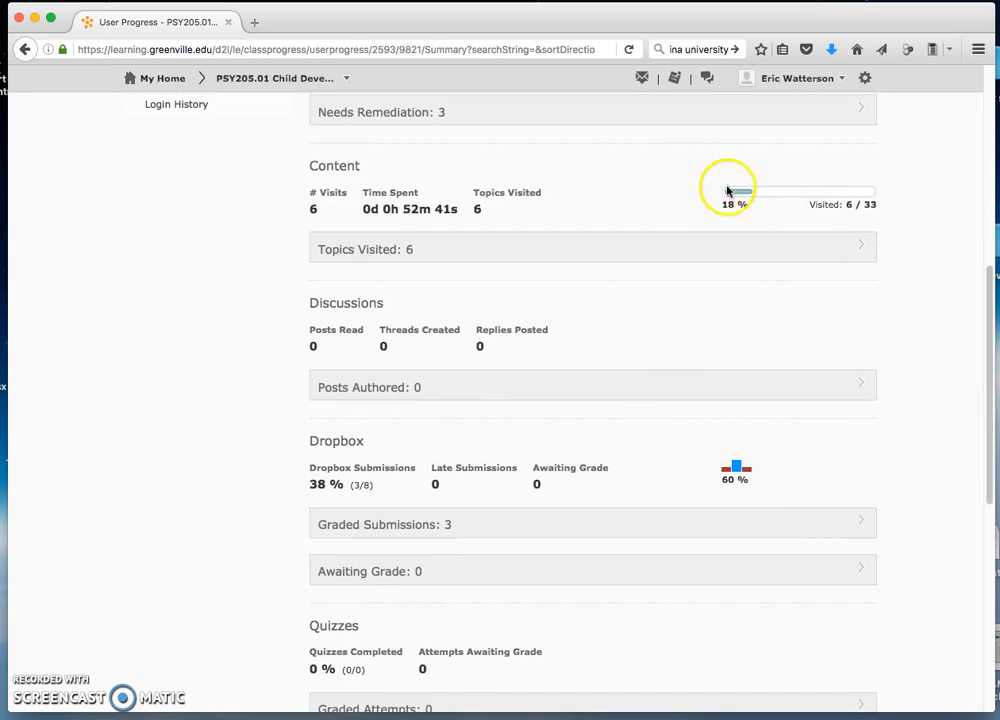
pyautogui.moveTo(698, 544)
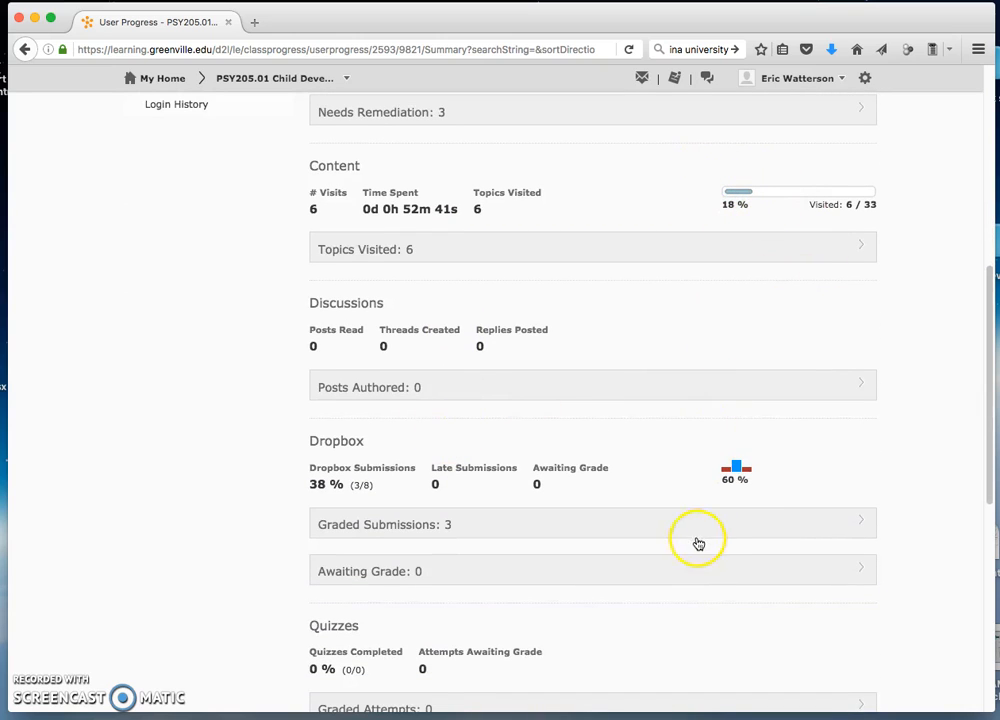
pyautogui.moveTo(736, 470)
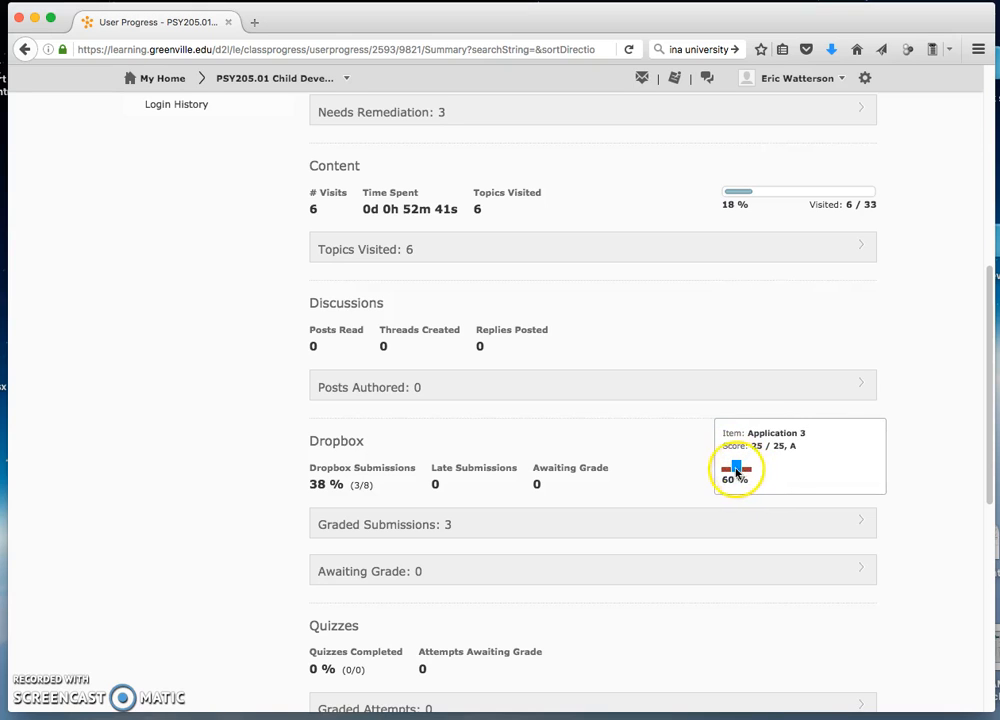
pyautogui.scroll(-3)
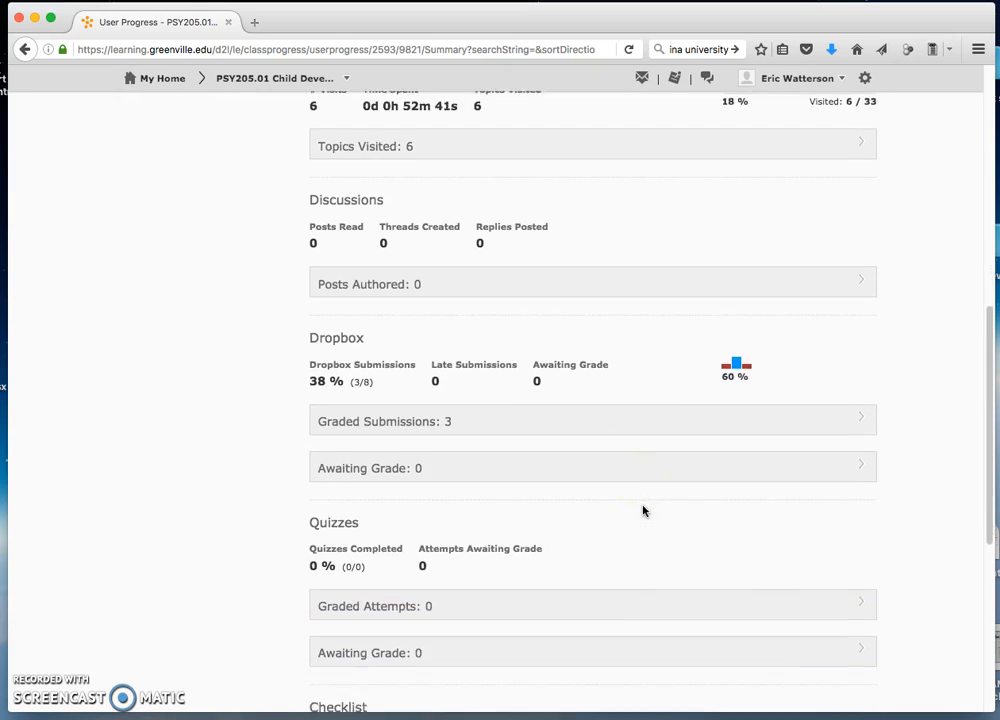
pyautogui.scroll(-3)
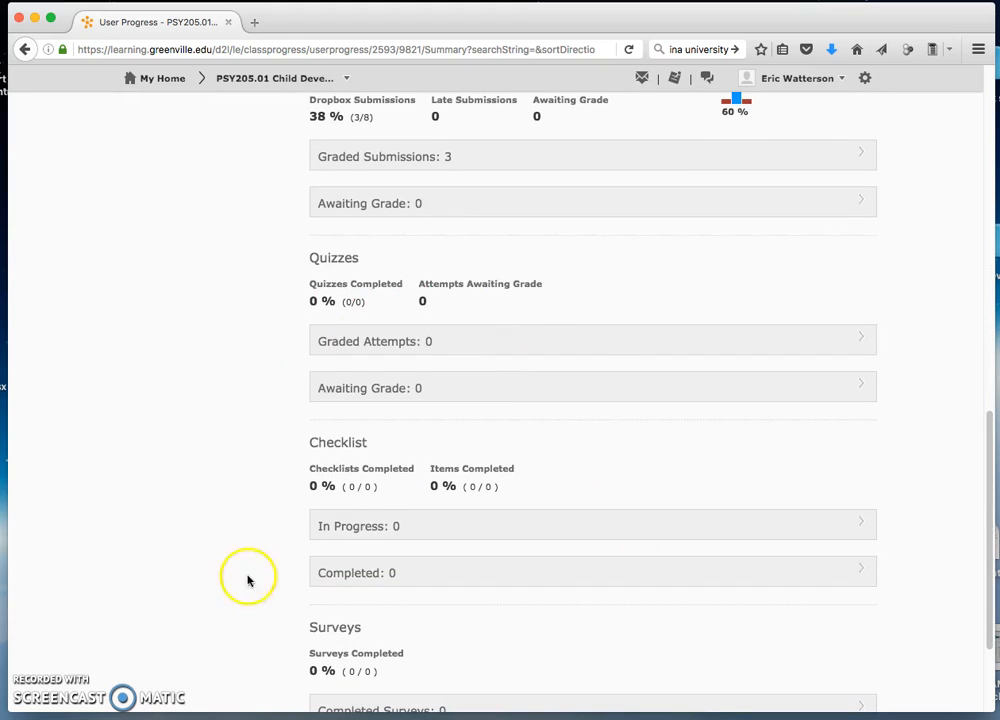
pyautogui.scroll(-3)
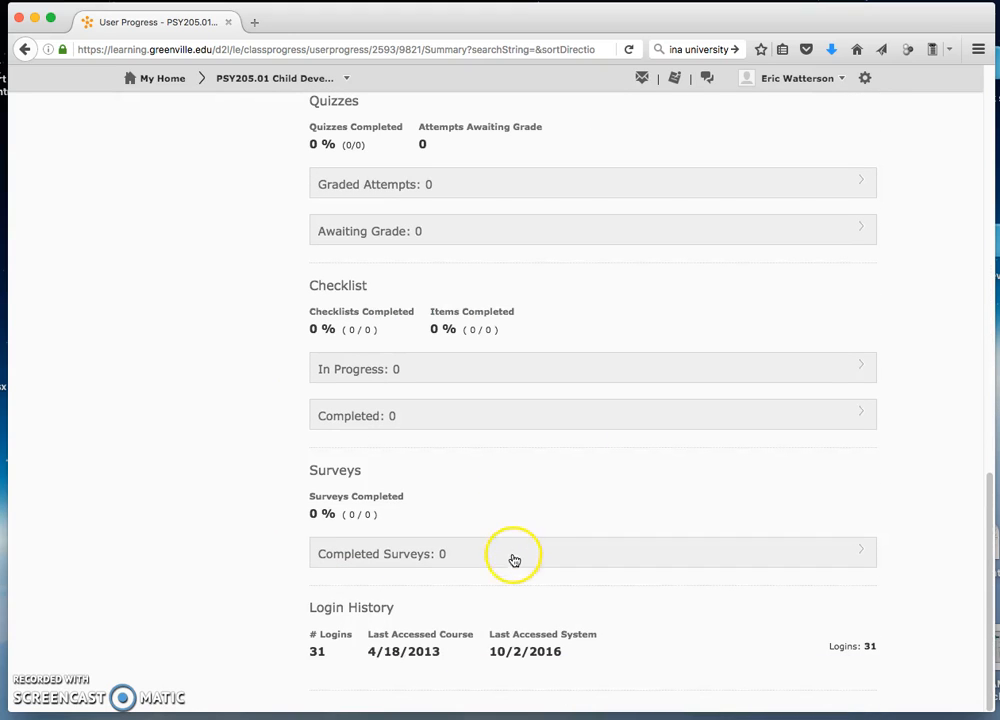
pyautogui.moveTo(430, 652)
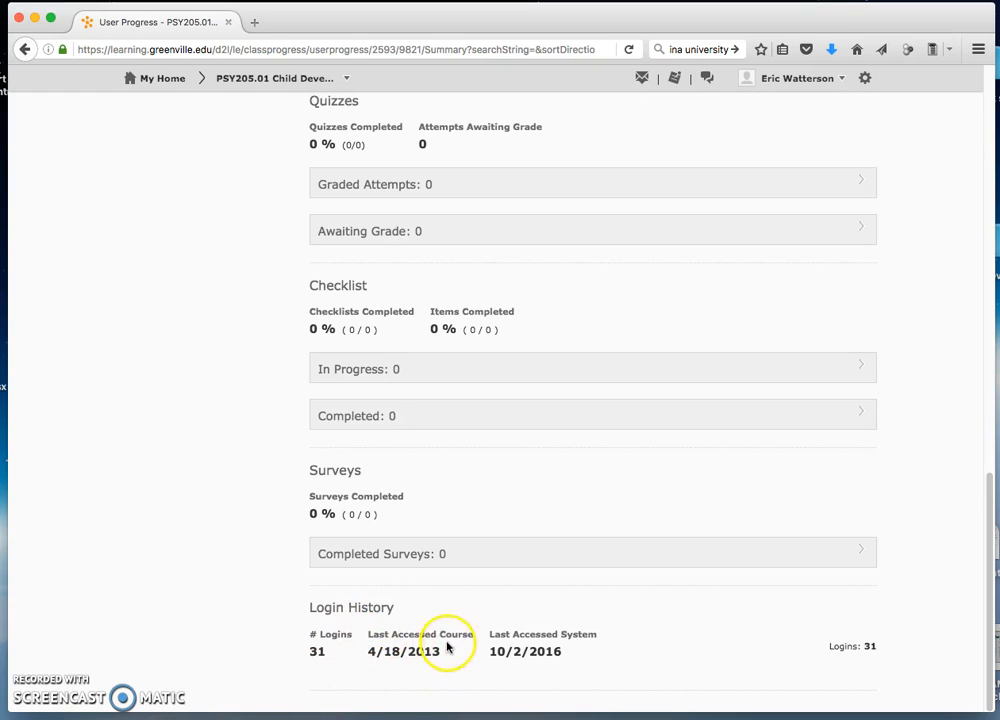
pyautogui.moveTo(370, 652)
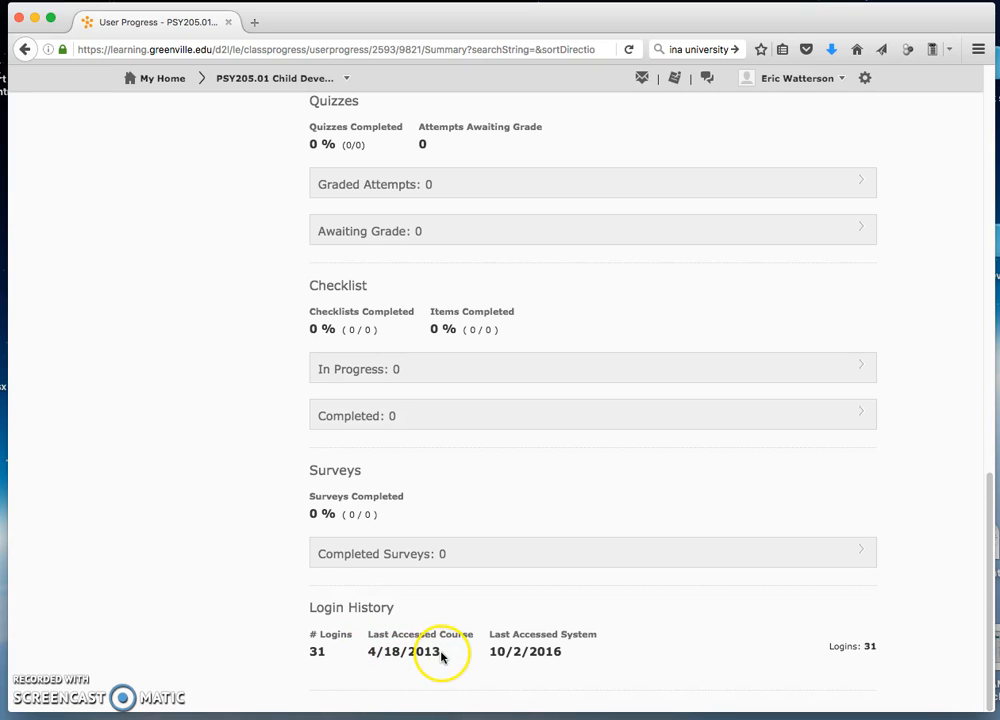
pyautogui.scroll(3)
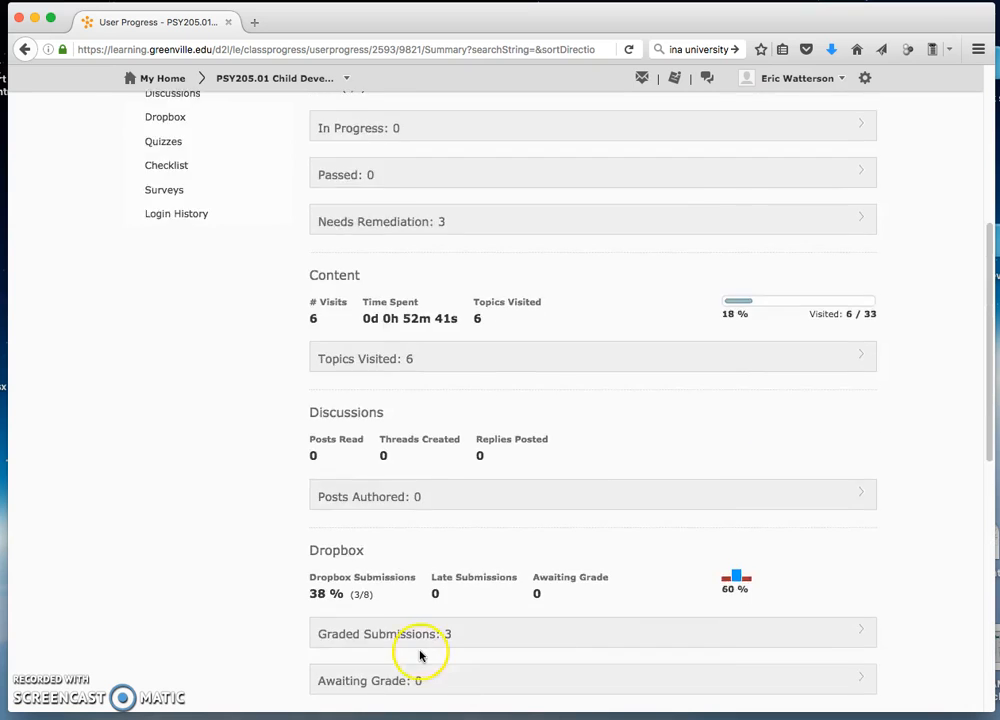
pyautogui.scroll(3)
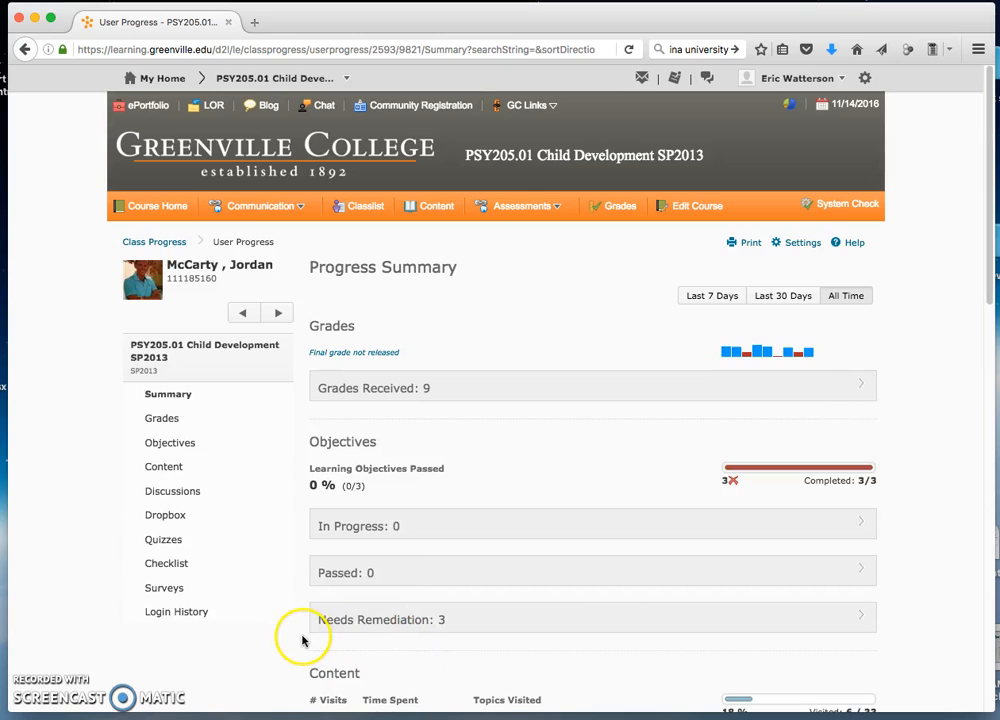
pyautogui.click(162, 418)
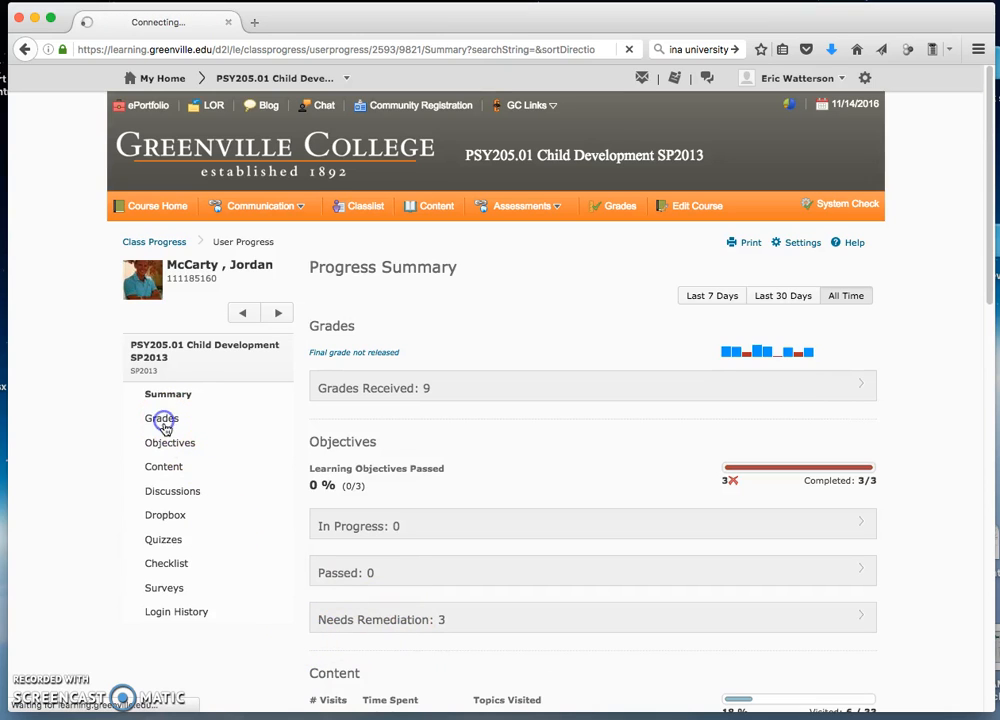
pyautogui.click(164, 418)
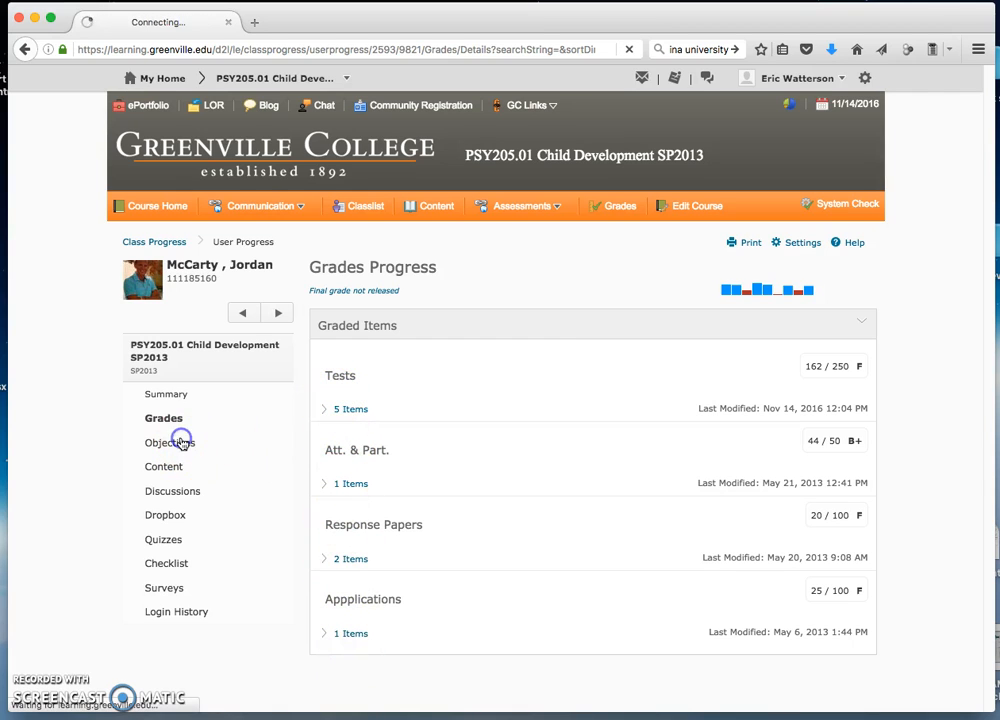
pyautogui.click(172, 442)
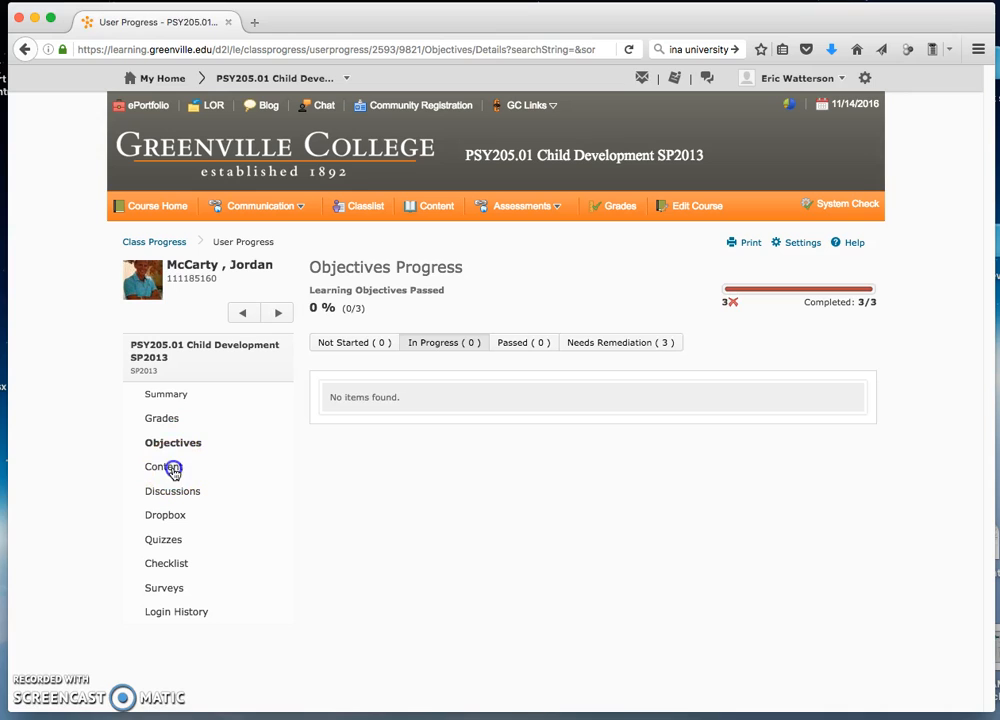
pyautogui.click(164, 468)
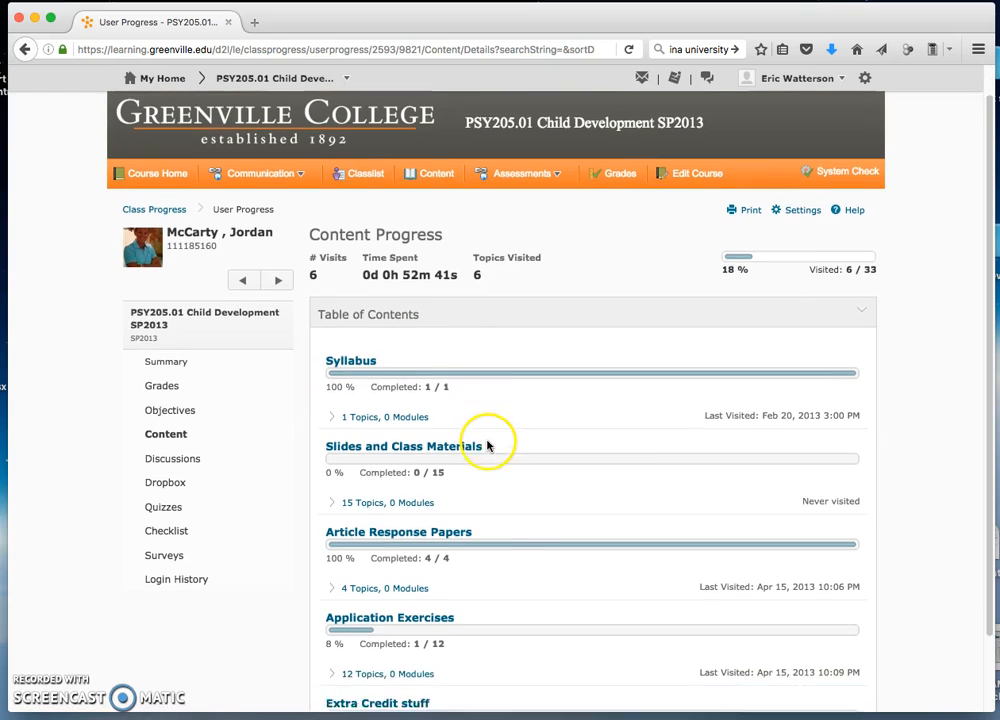
pyautogui.scroll(-3)
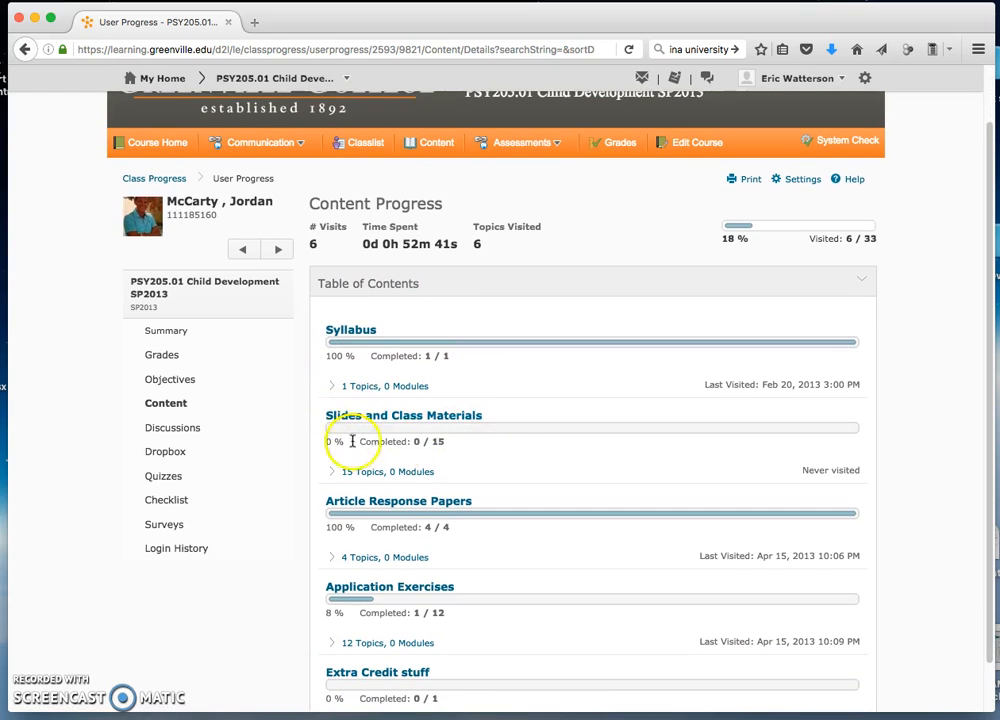
pyautogui.scroll(-3)
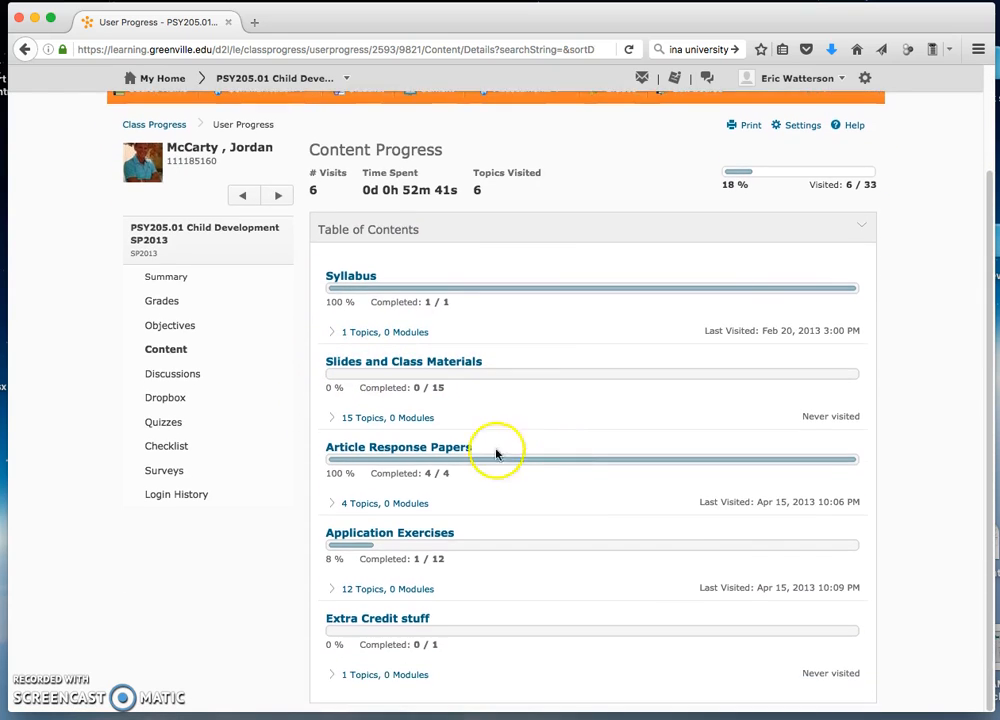
pyautogui.moveTo(350, 560)
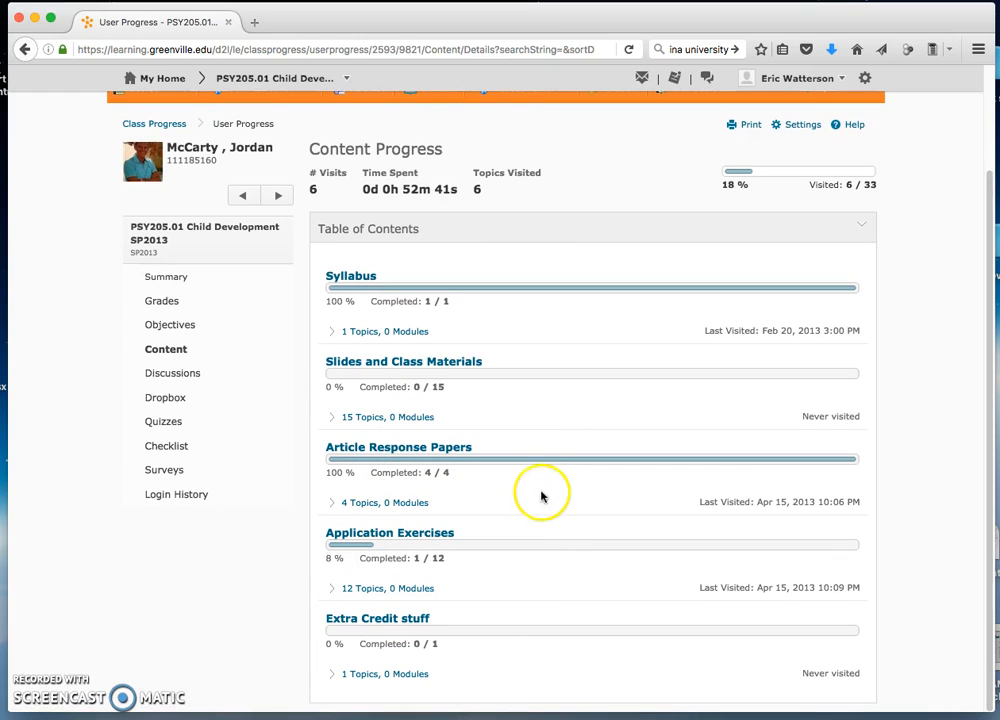
pyautogui.moveTo(240, 444)
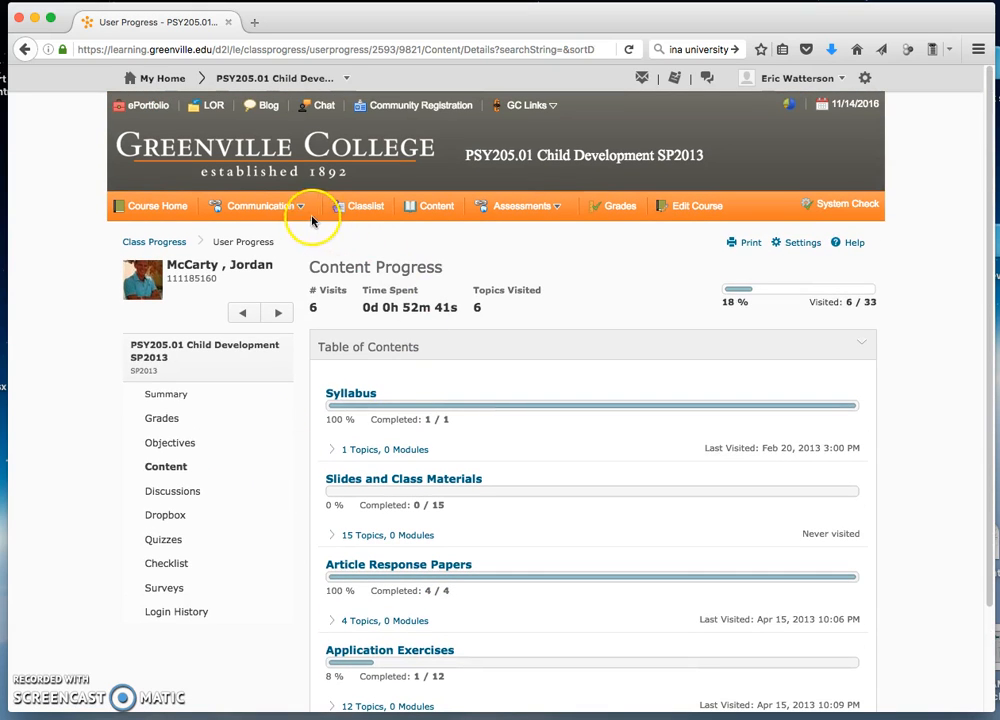
pyautogui.moveTo(316, 212)
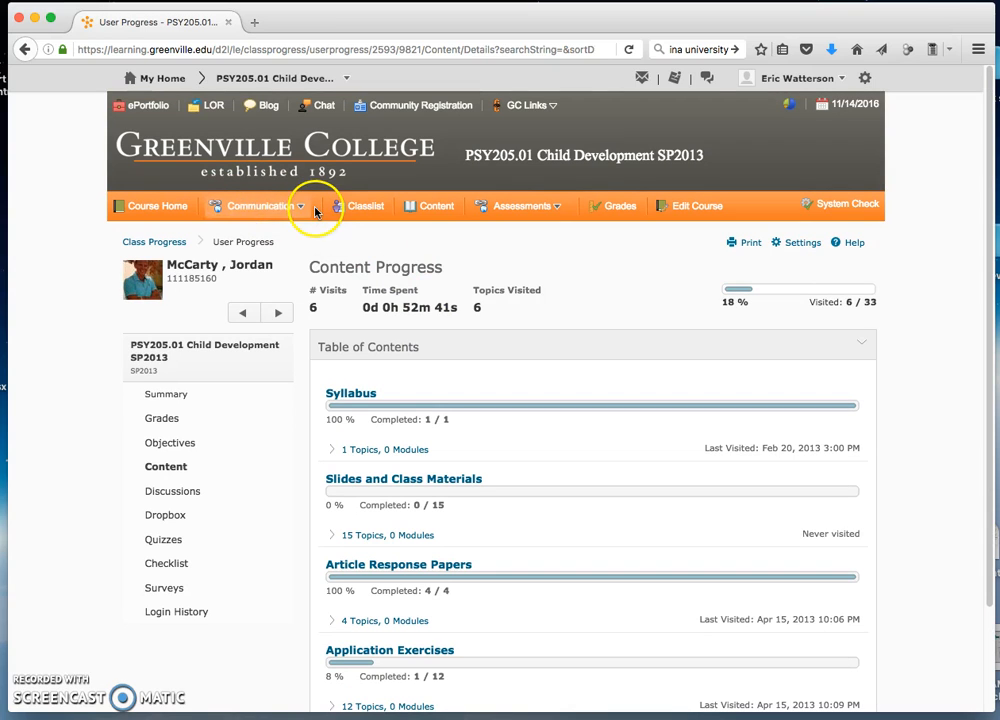
pyautogui.click(256, 204)
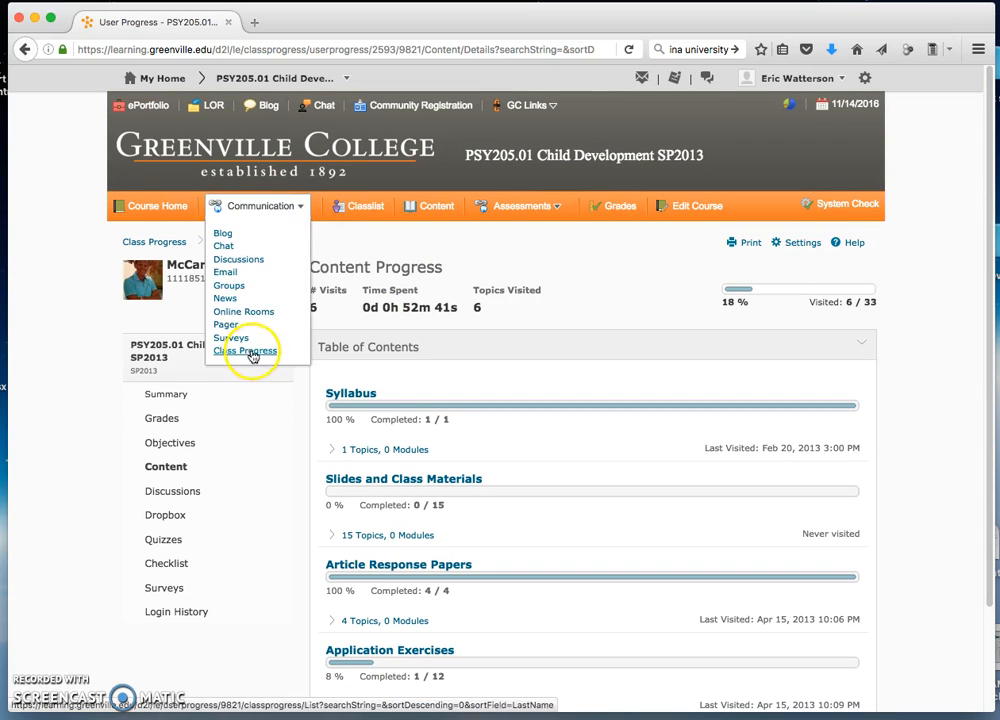
pyautogui.click(244, 352)
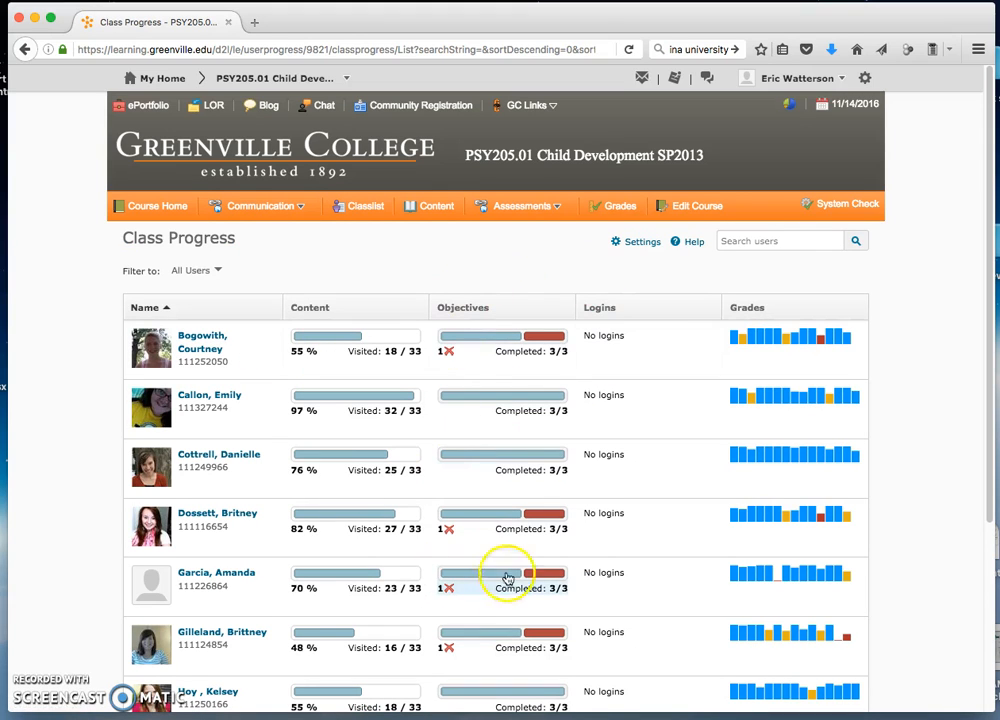
pyautogui.moveTo(504, 296)
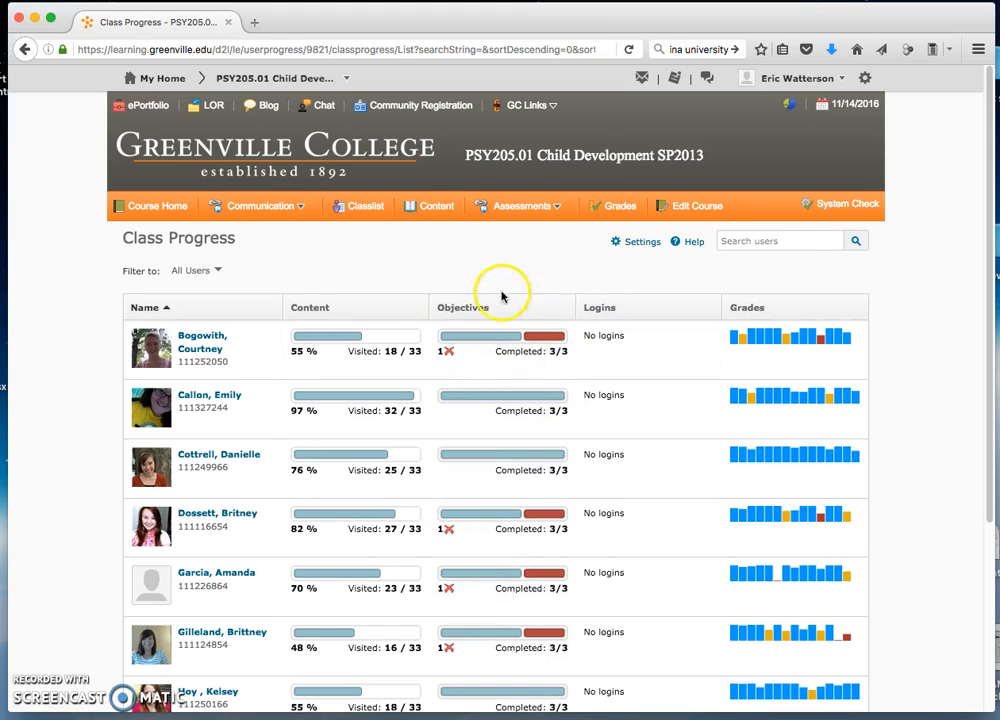
pyautogui.moveTo(524, 276)
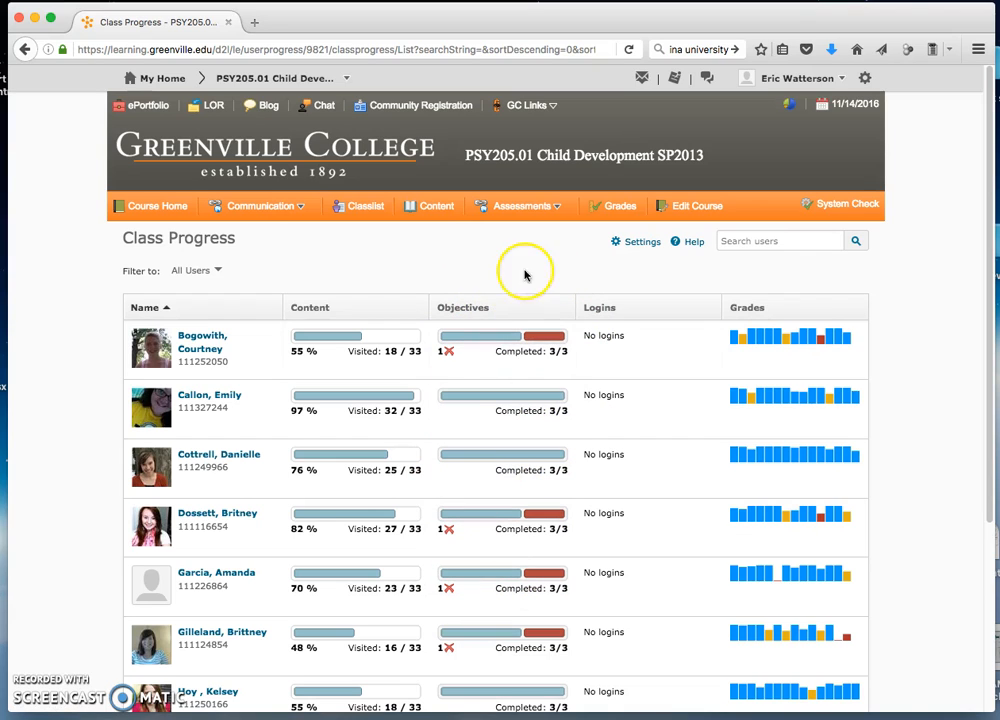
pyautogui.moveTo(508, 308)
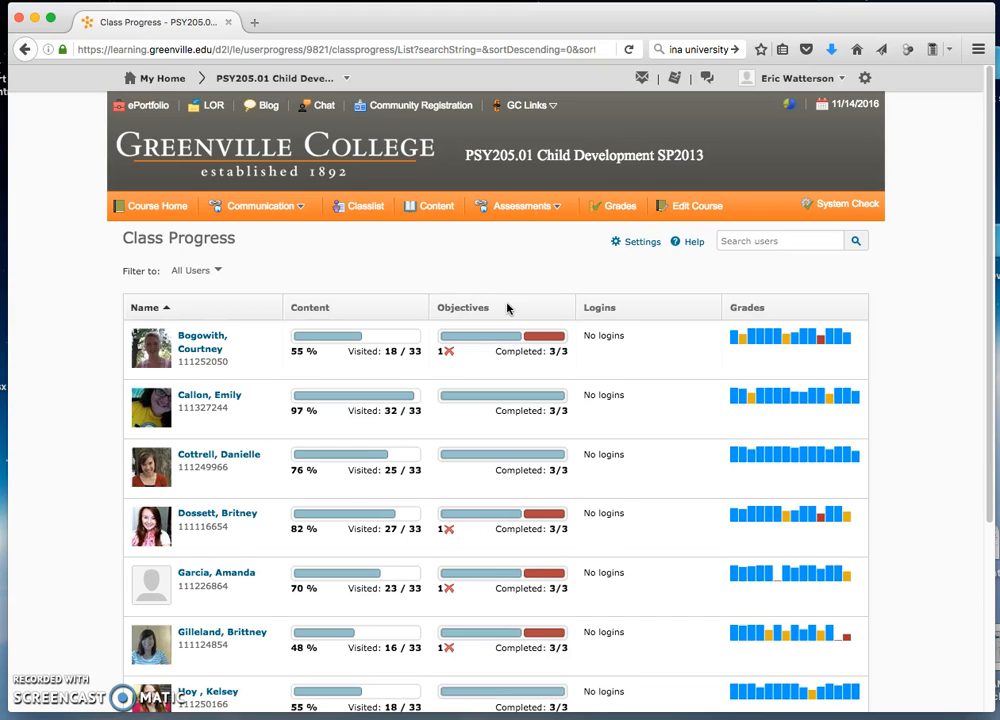
pyautogui.scroll(3)
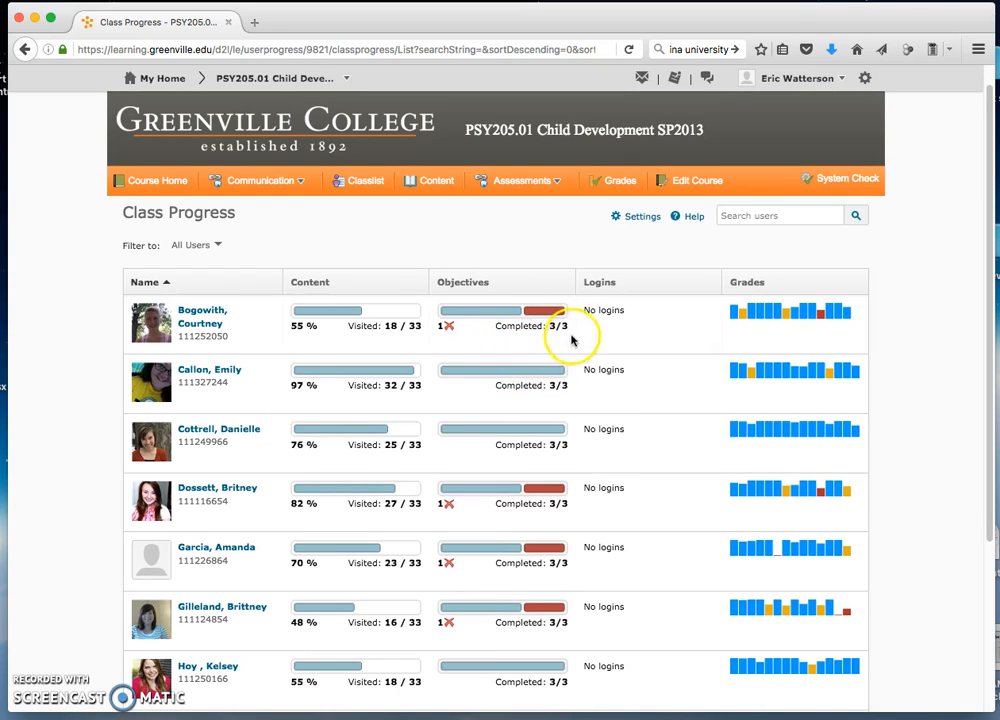
pyautogui.moveTo(556, 352)
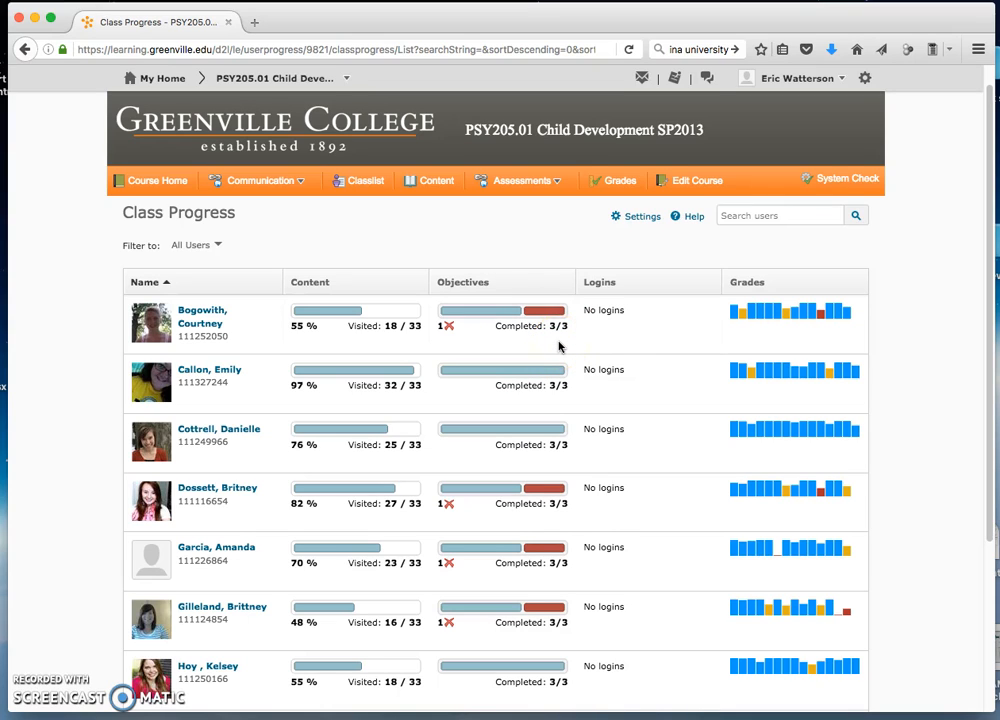
pyautogui.moveTo(546, 350)
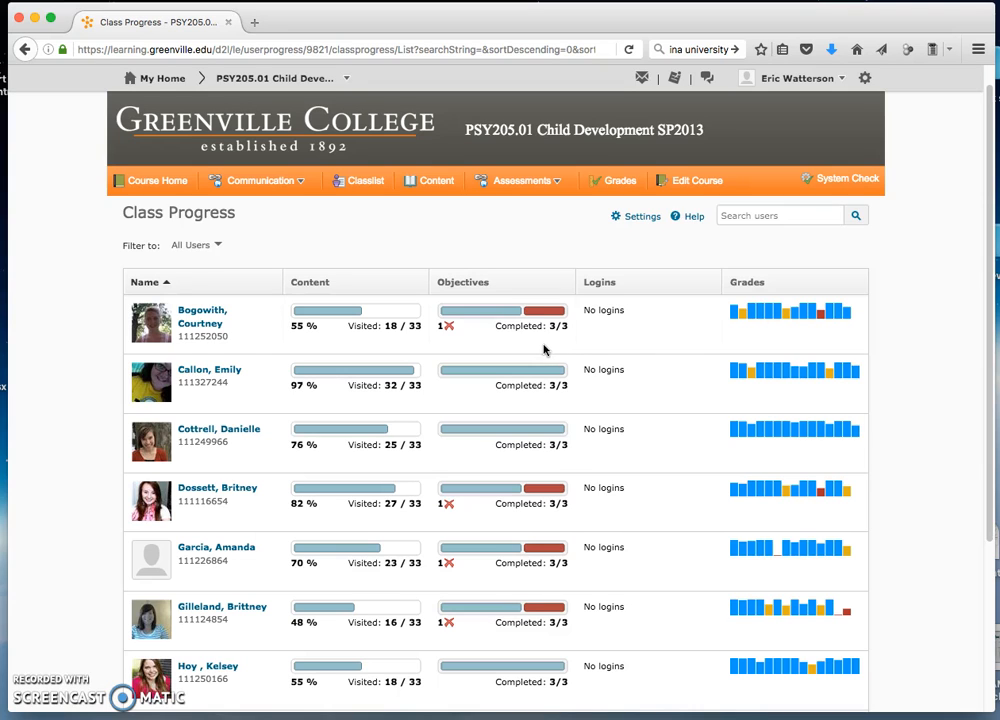
pyautogui.moveTo(504, 318)
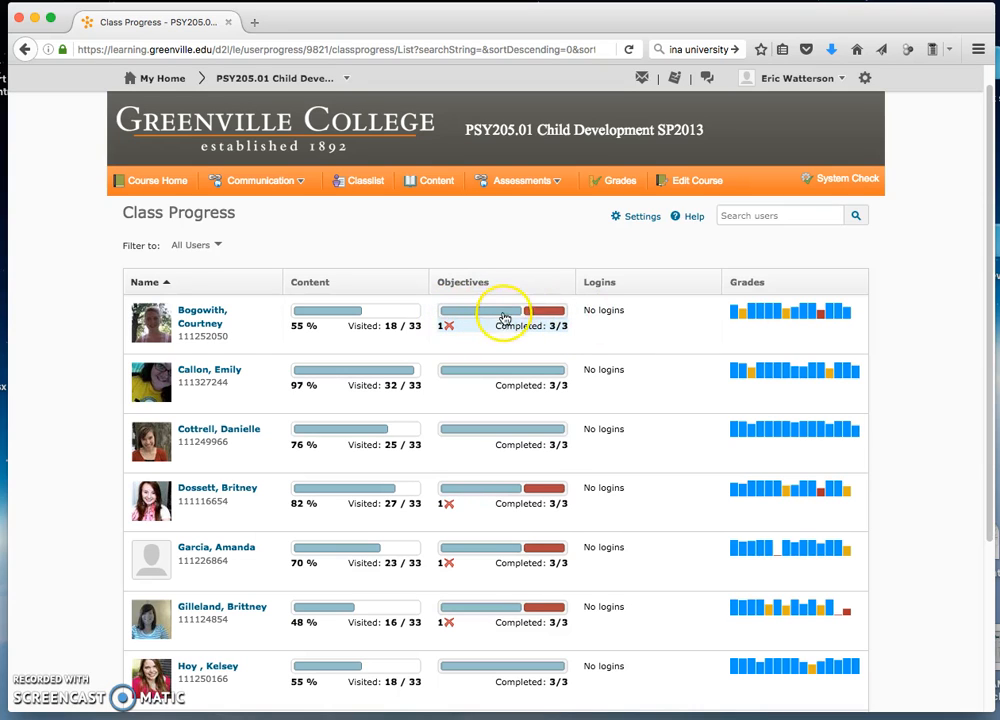
pyautogui.moveTo(500, 316)
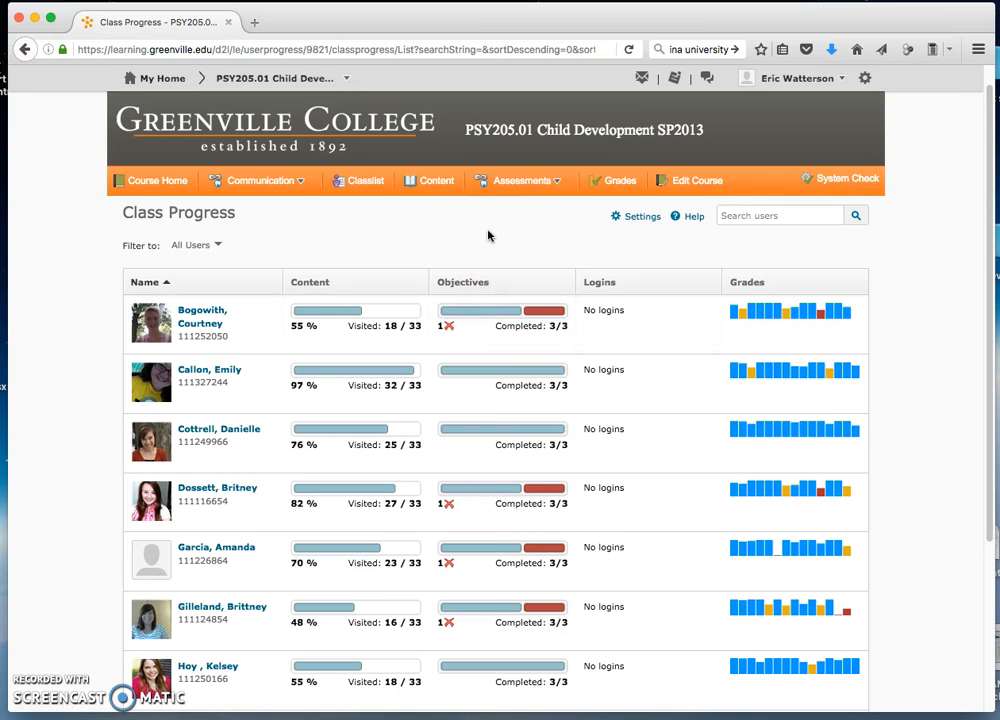
pyautogui.moveTo(470, 240)
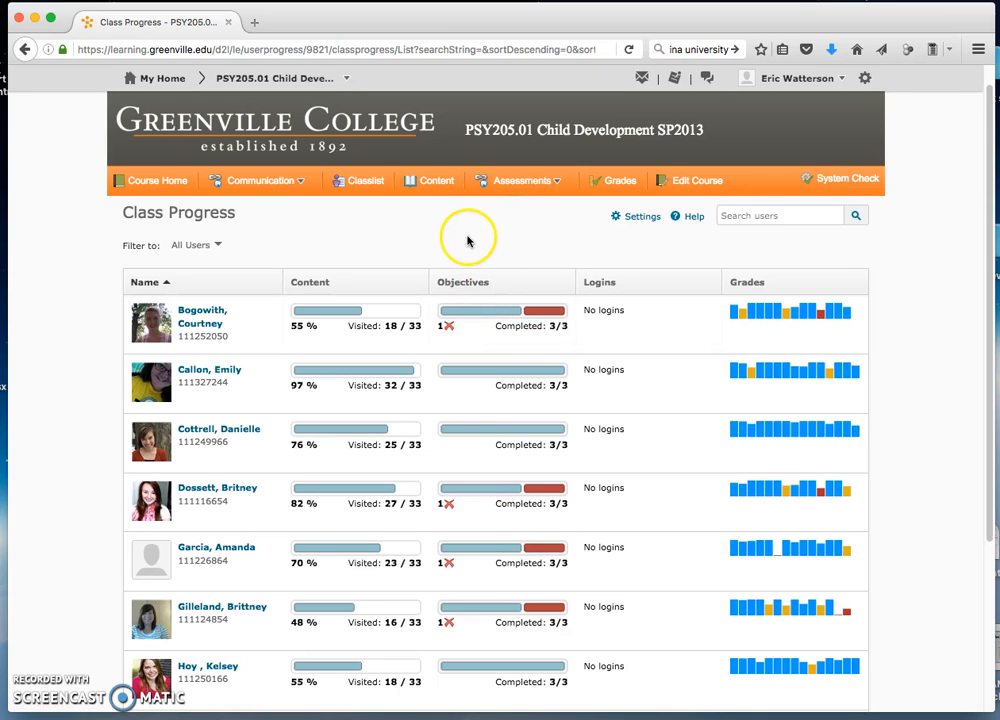
pyautogui.moveTo(450, 232)
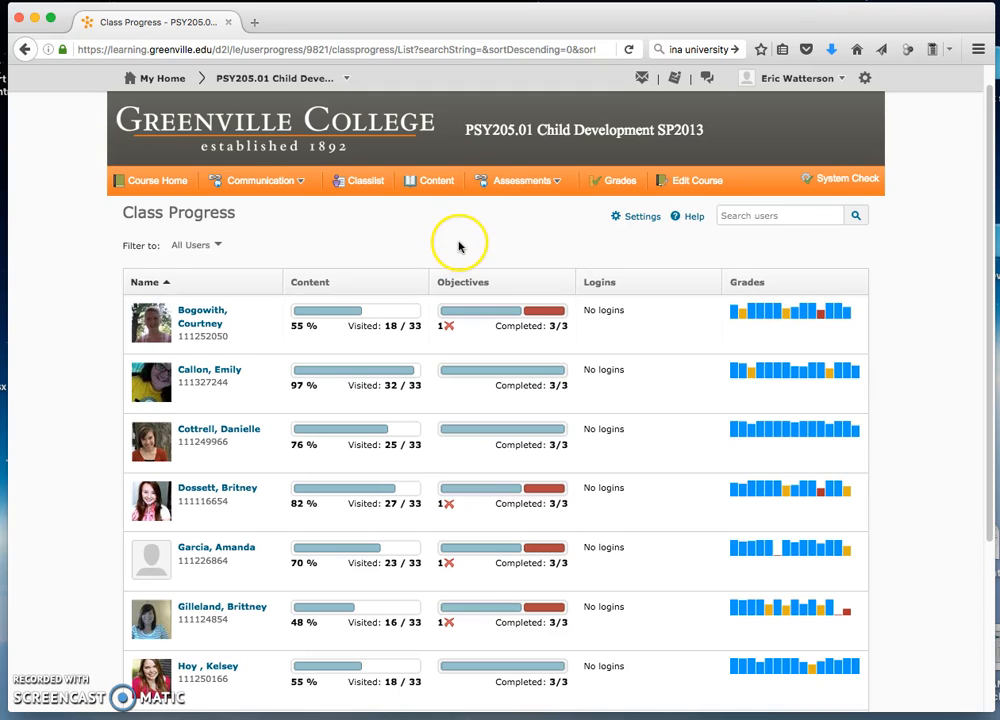
pyautogui.moveTo(428, 180)
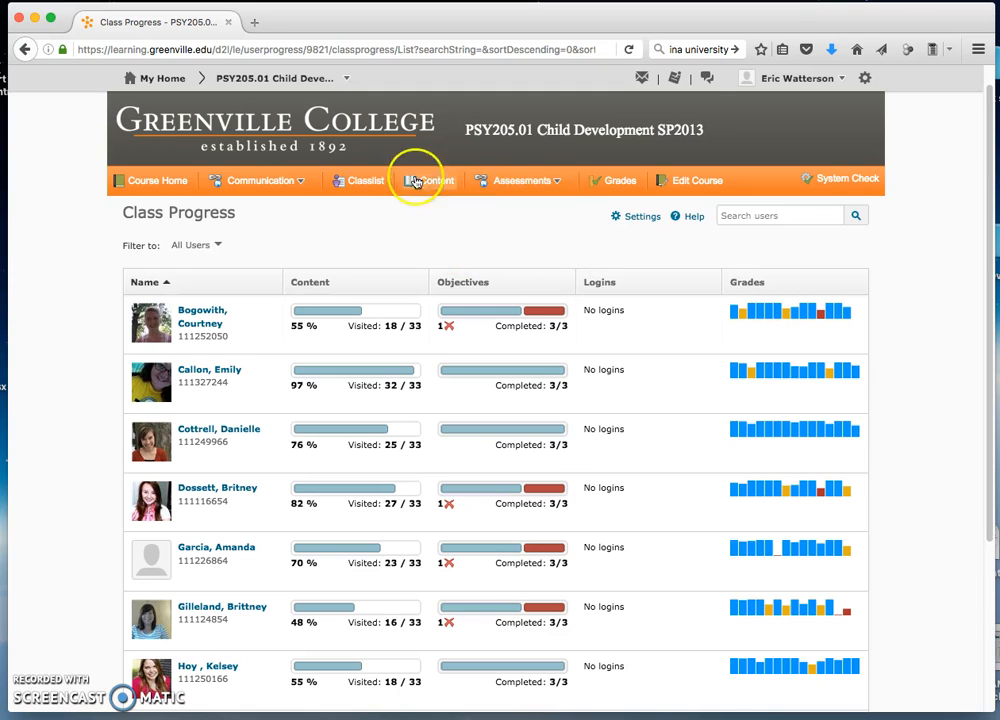
pyautogui.moveTo(492, 166)
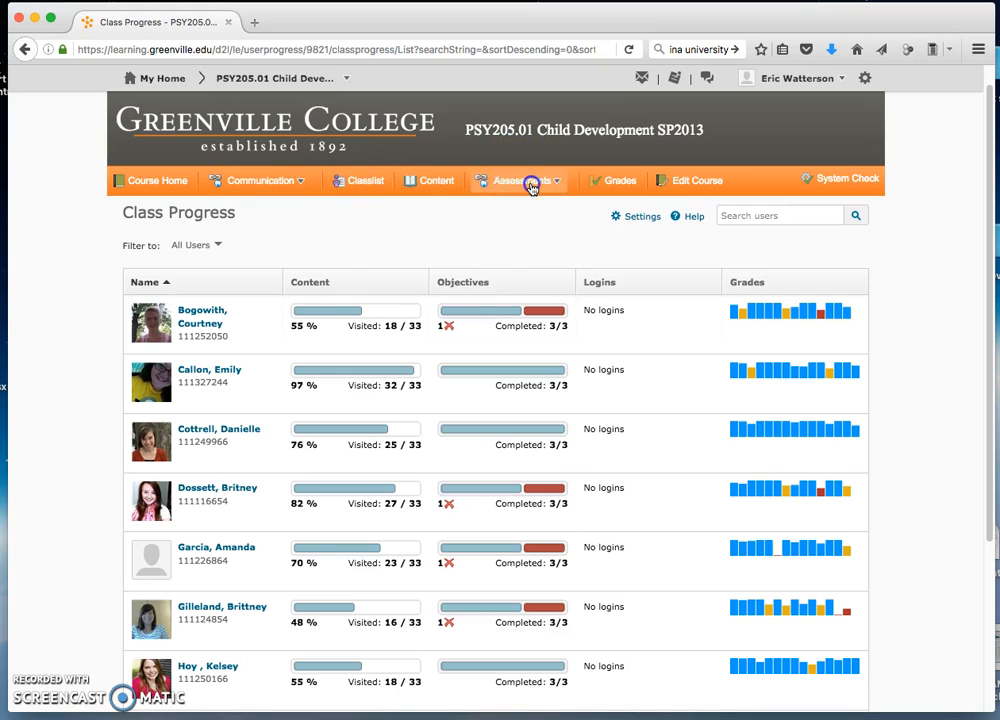
# Go to Competency Home via Assessments > Competencies.
pyautogui.click(520, 180)
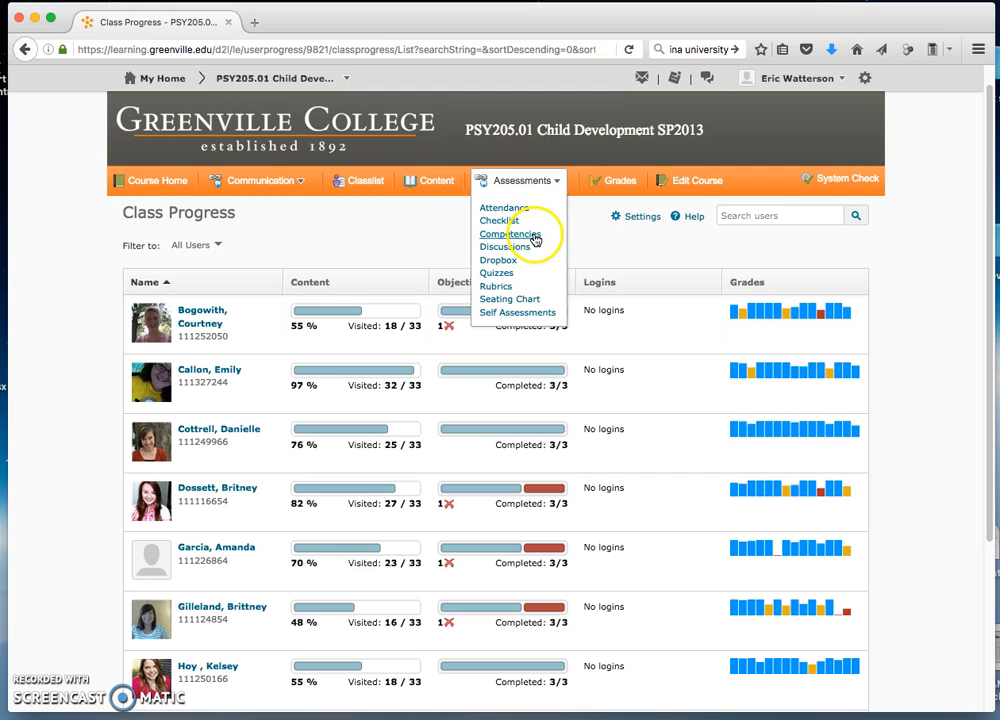
pyautogui.click(510, 232)
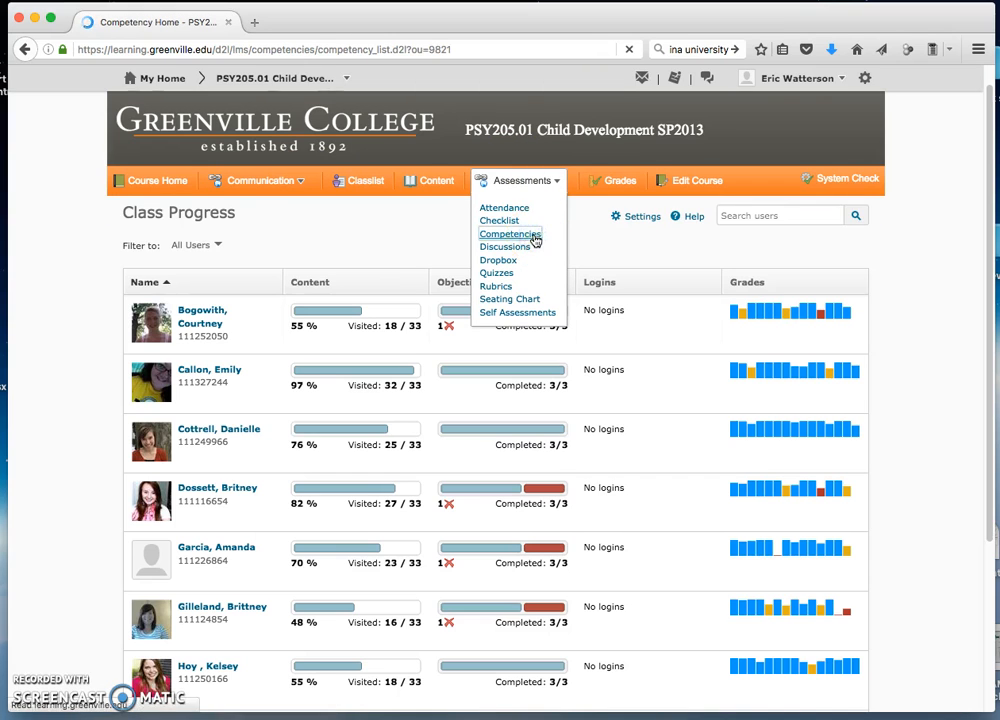
pyautogui.click(510, 234)
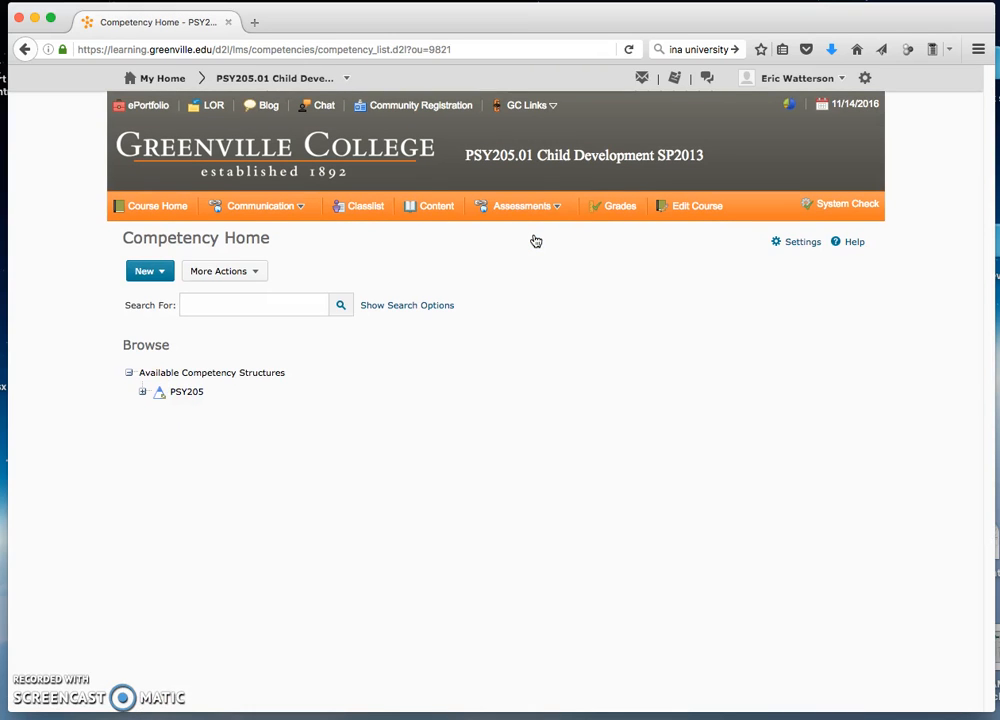
pyautogui.moveTo(128, 228)
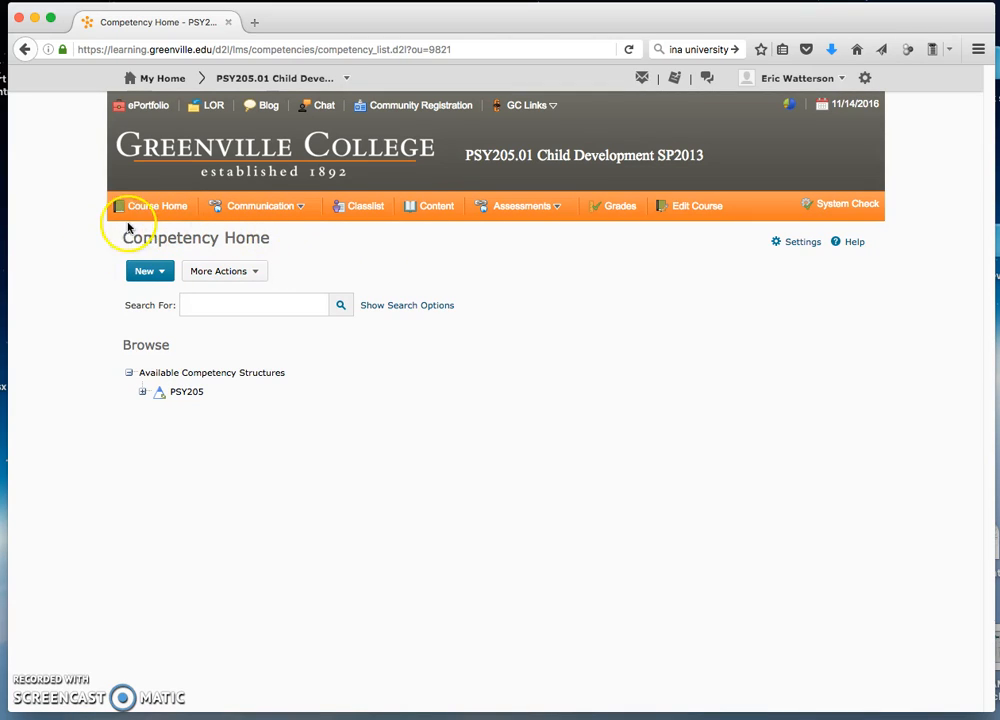
pyautogui.moveTo(120, 458)
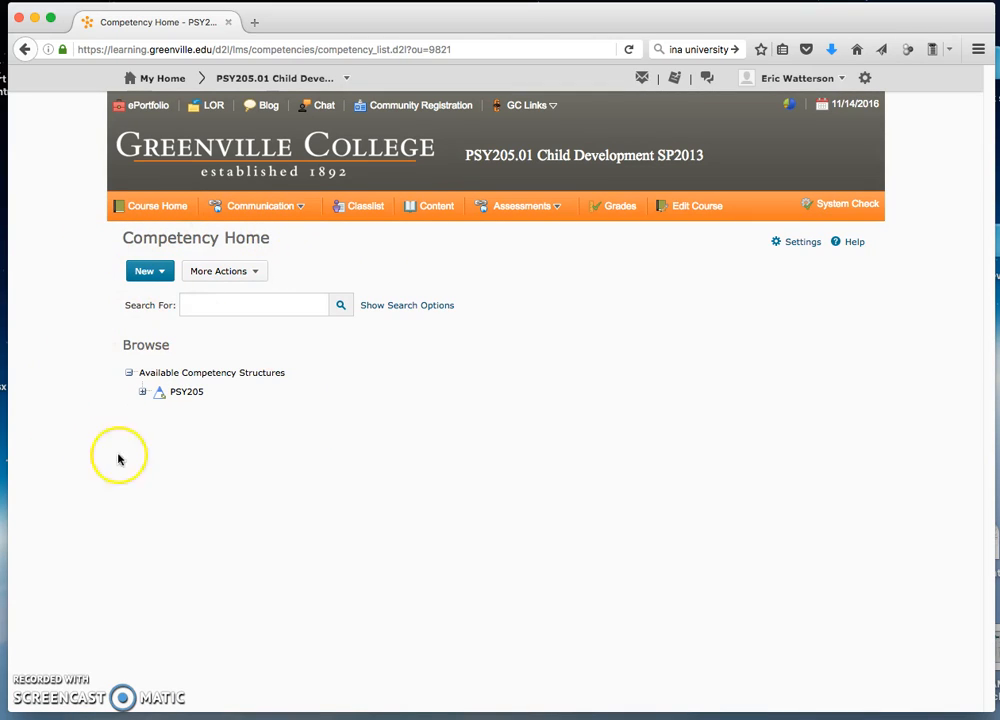
pyautogui.moveTo(196, 404)
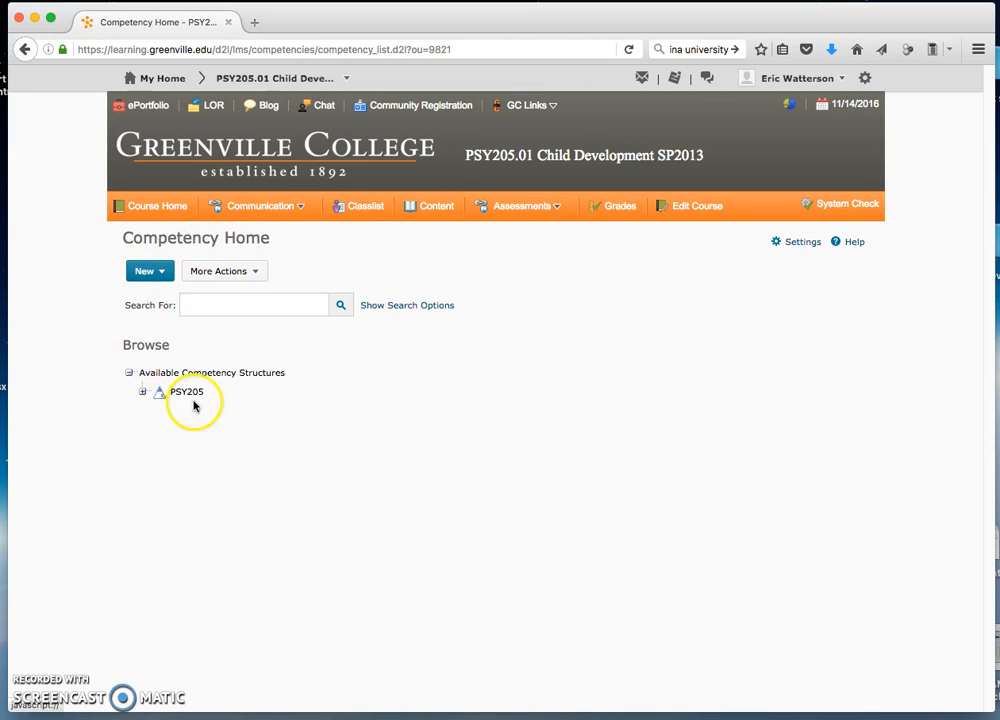
# Expand the PSY205 competency structure to reveal its three course objectives.
pyautogui.click(144, 390)
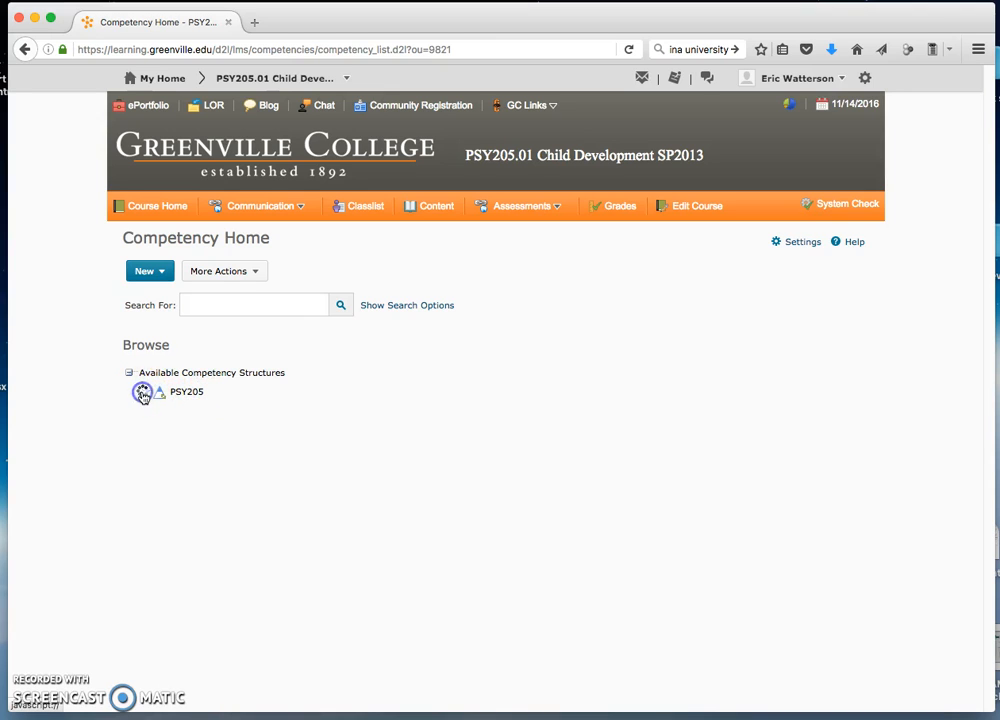
pyautogui.click(144, 390)
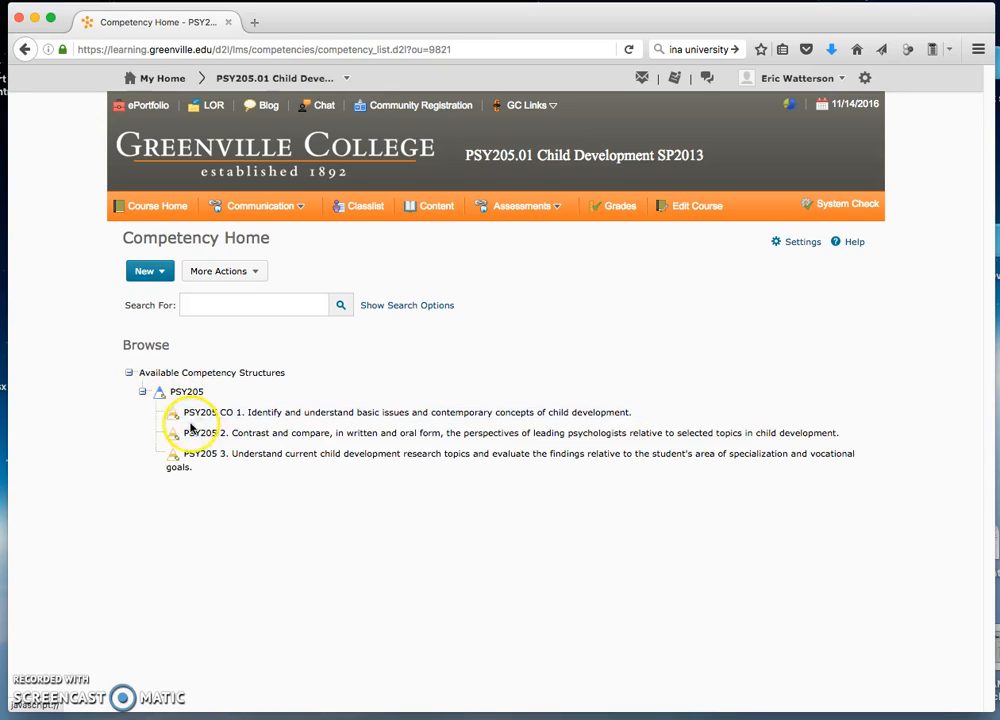
pyautogui.moveTo(238, 458)
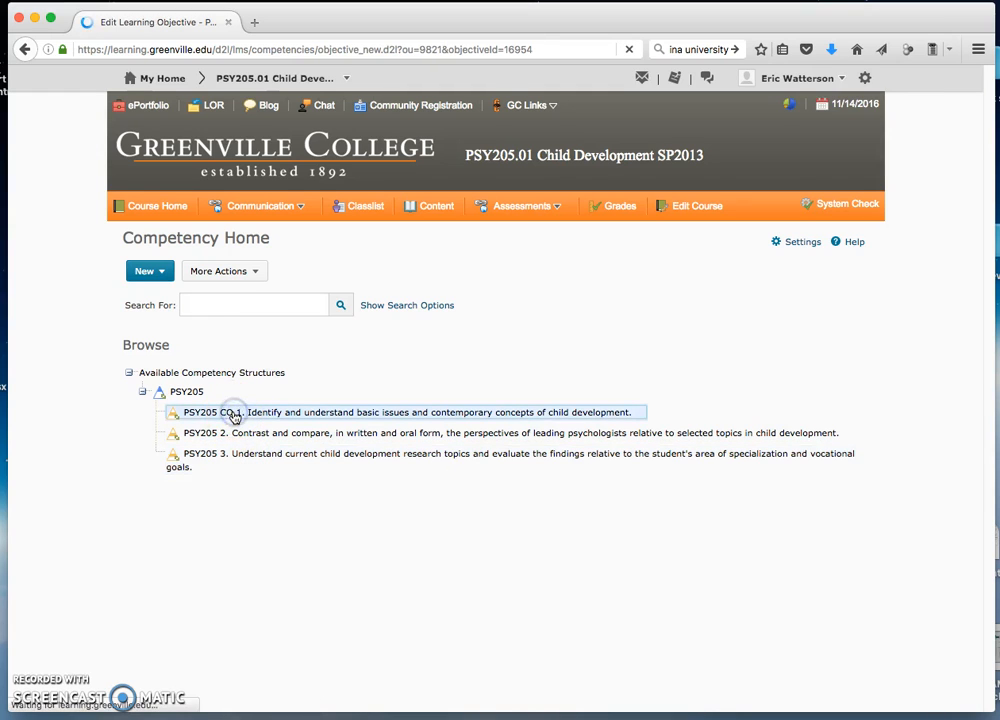
# Go to the Edit Learning Objective page for PSY205 CO 1.
pyautogui.click(404, 412)
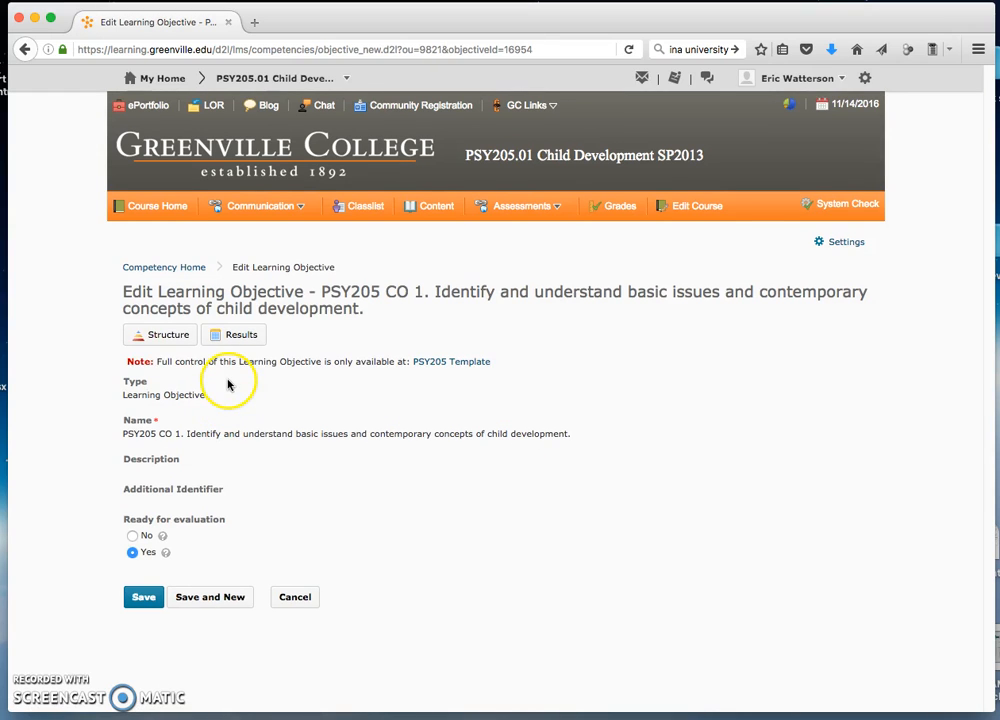
pyautogui.moveTo(176, 334)
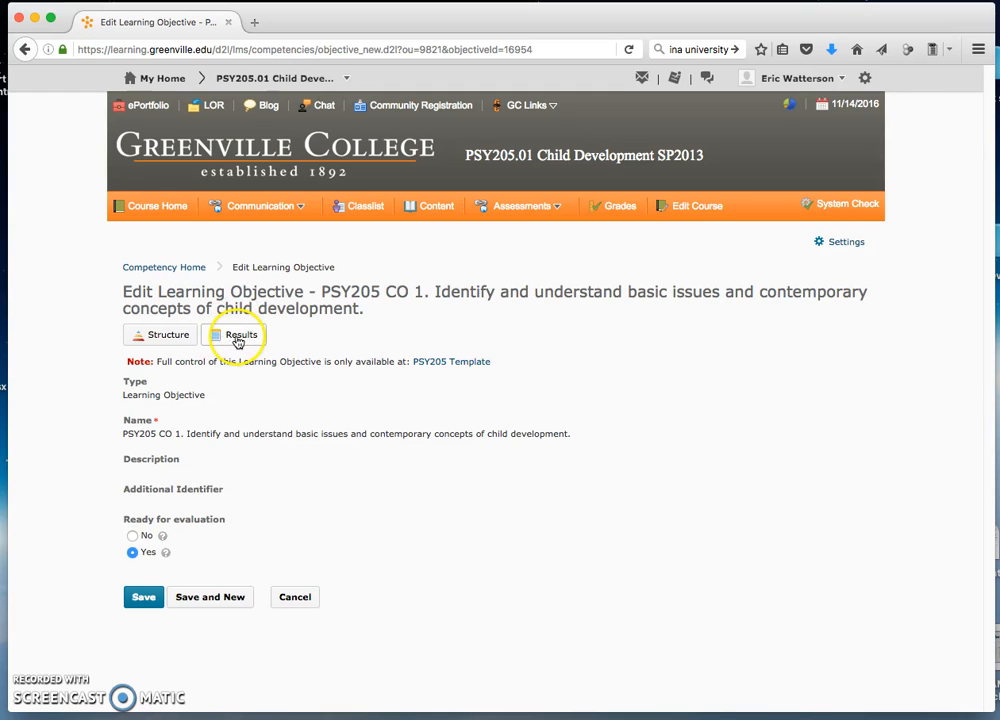
# View the PSY205 CO 1 results and scan each student's Completed? status.
pyautogui.click(240, 334)
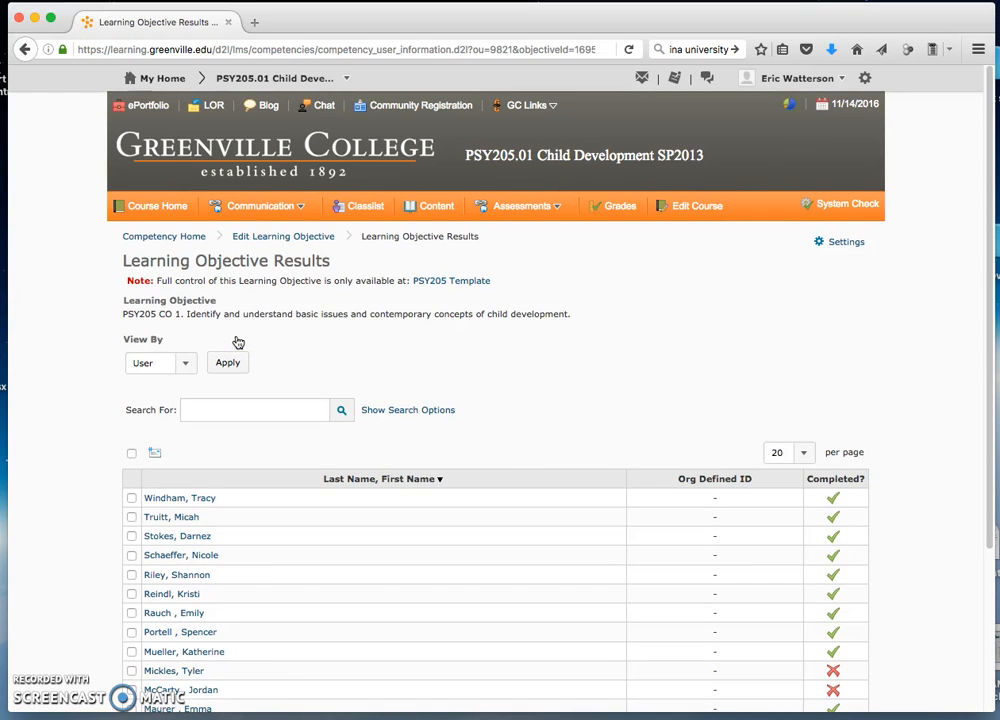
pyautogui.moveTo(268, 500)
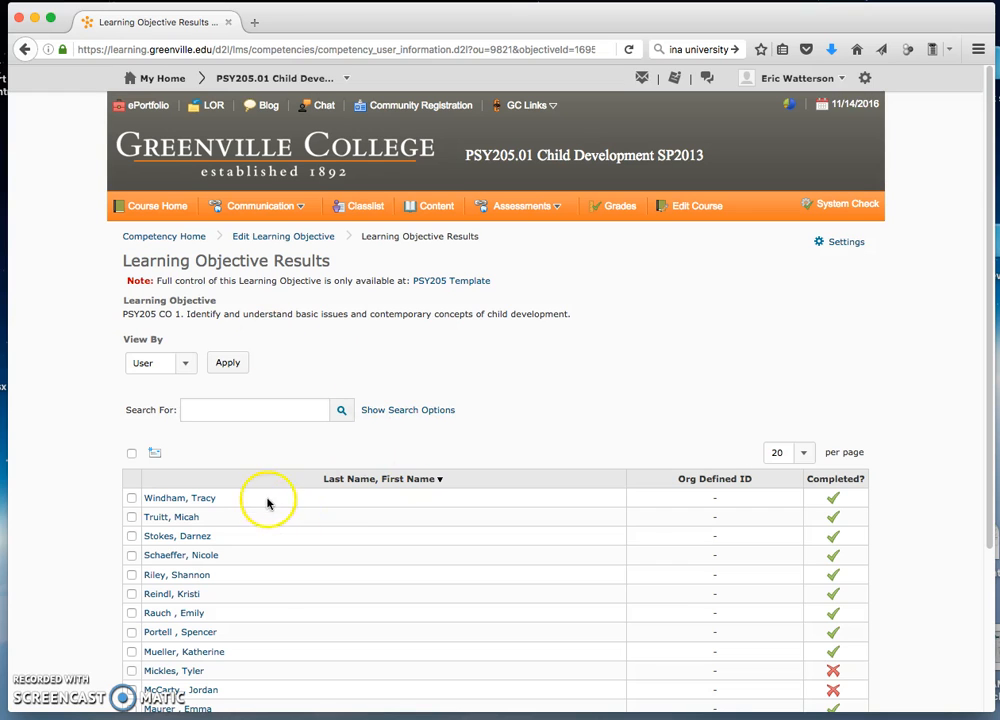
pyautogui.scroll(-3)
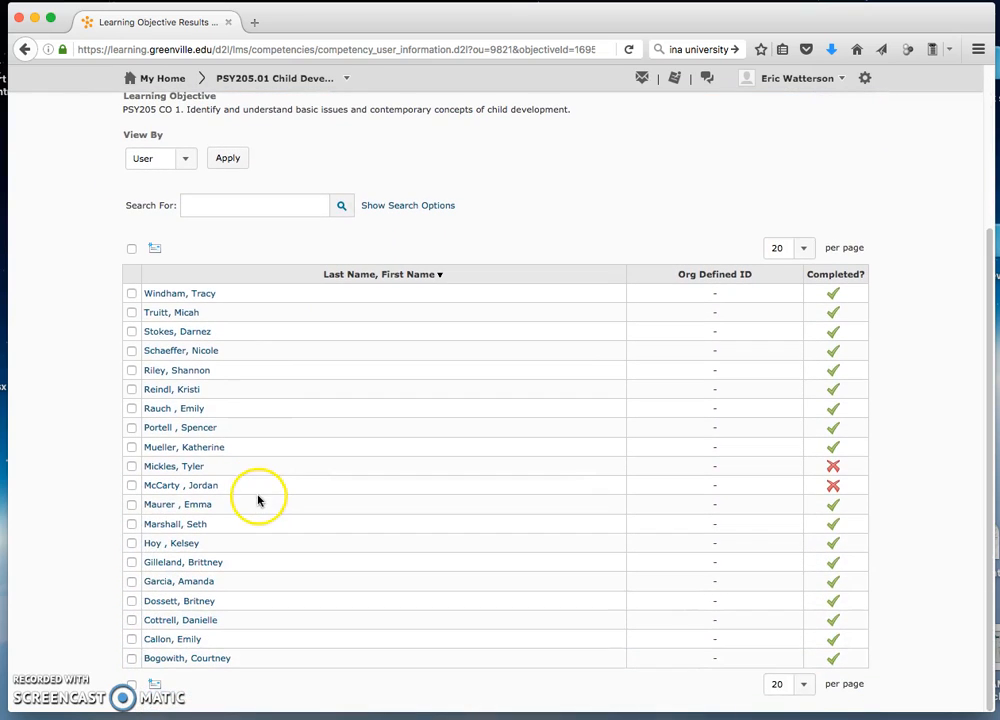
pyautogui.moveTo(840, 304)
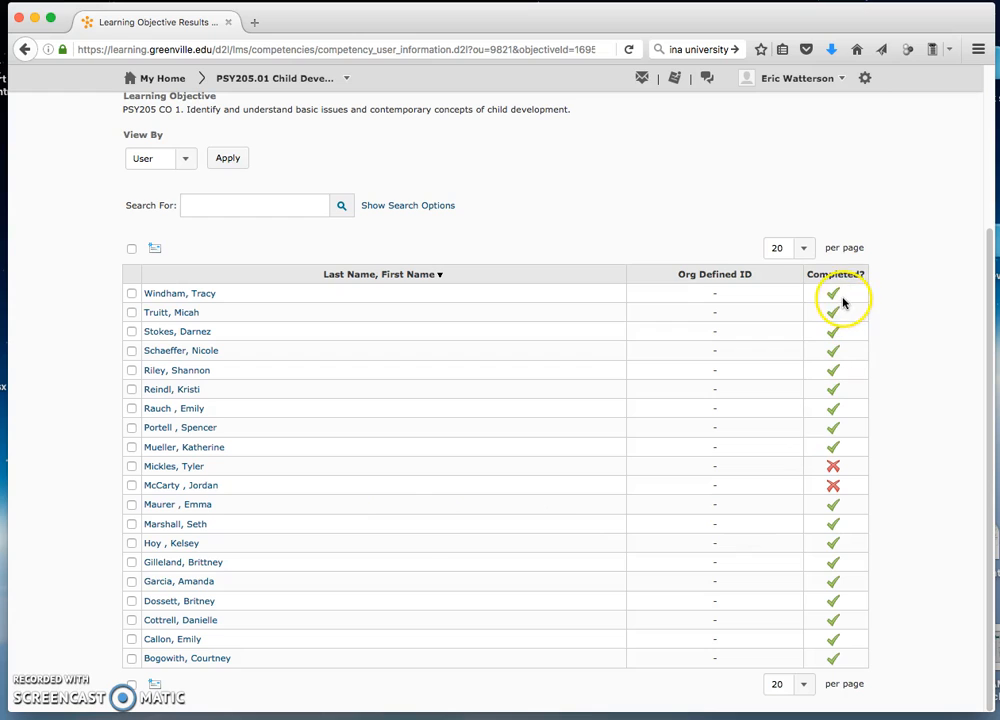
pyautogui.moveTo(832, 292)
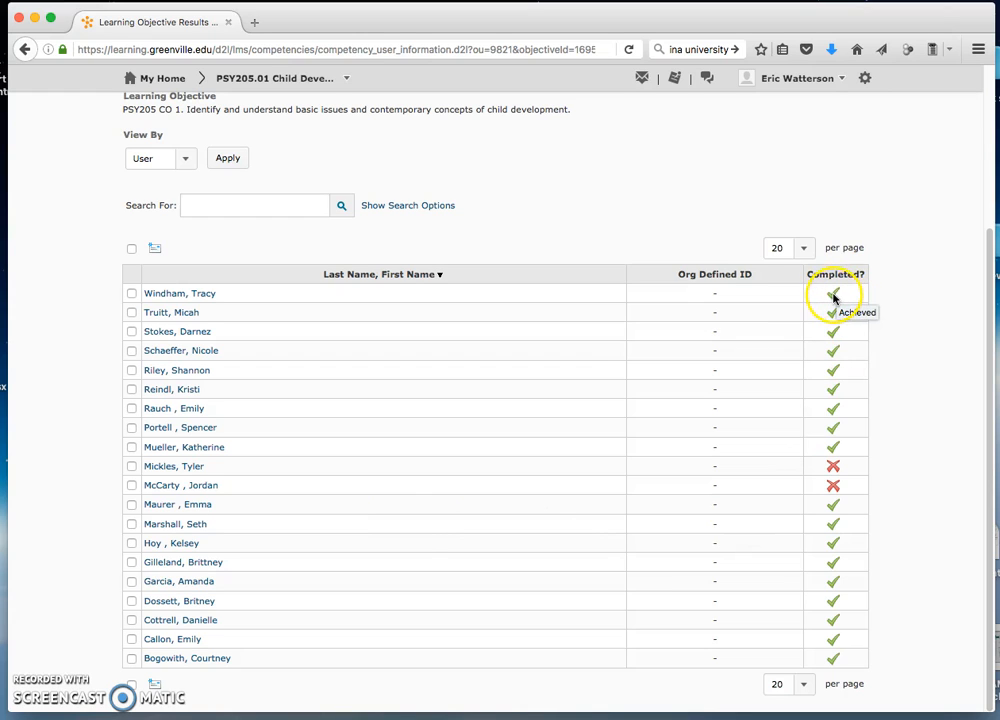
pyautogui.moveTo(832, 312)
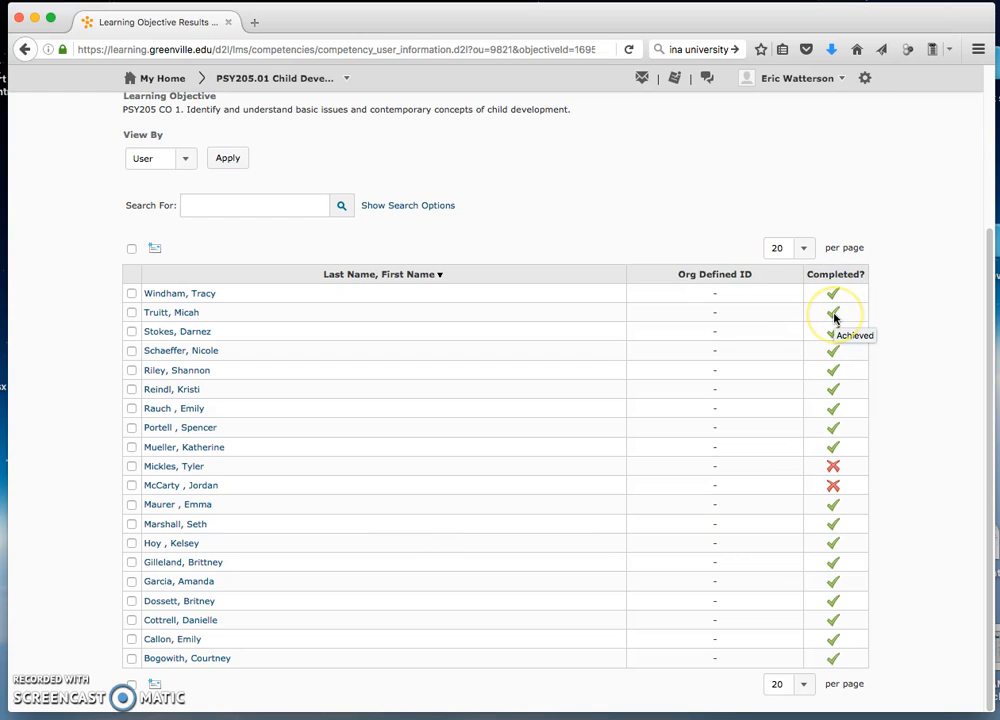
pyautogui.moveTo(832, 478)
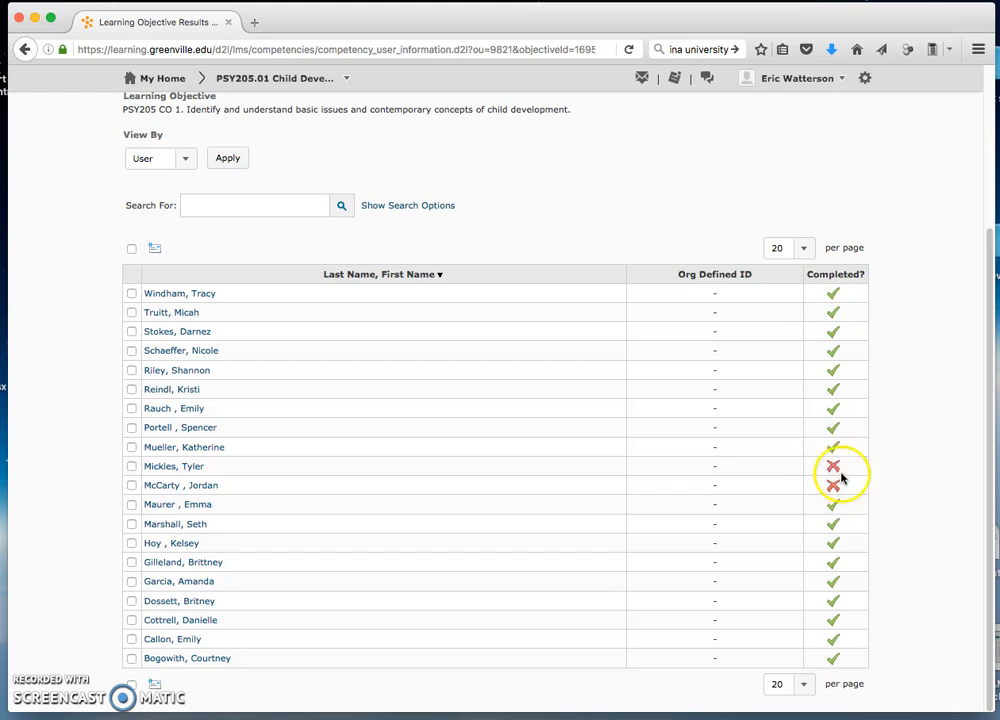
pyautogui.moveTo(840, 496)
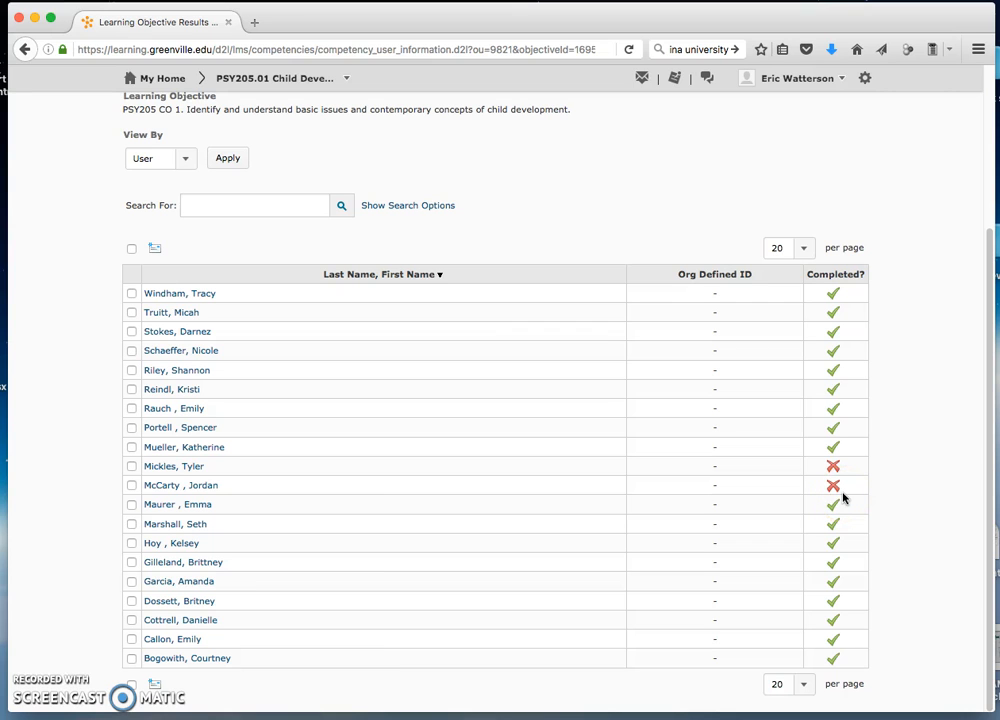
pyautogui.scroll(3)
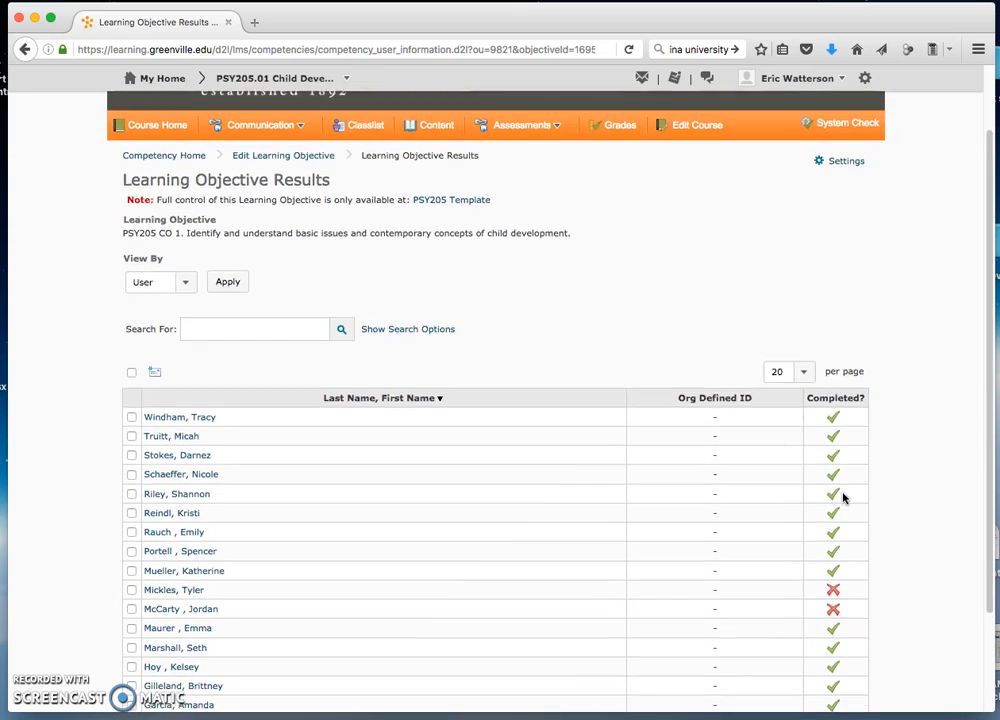
pyautogui.scroll(3)
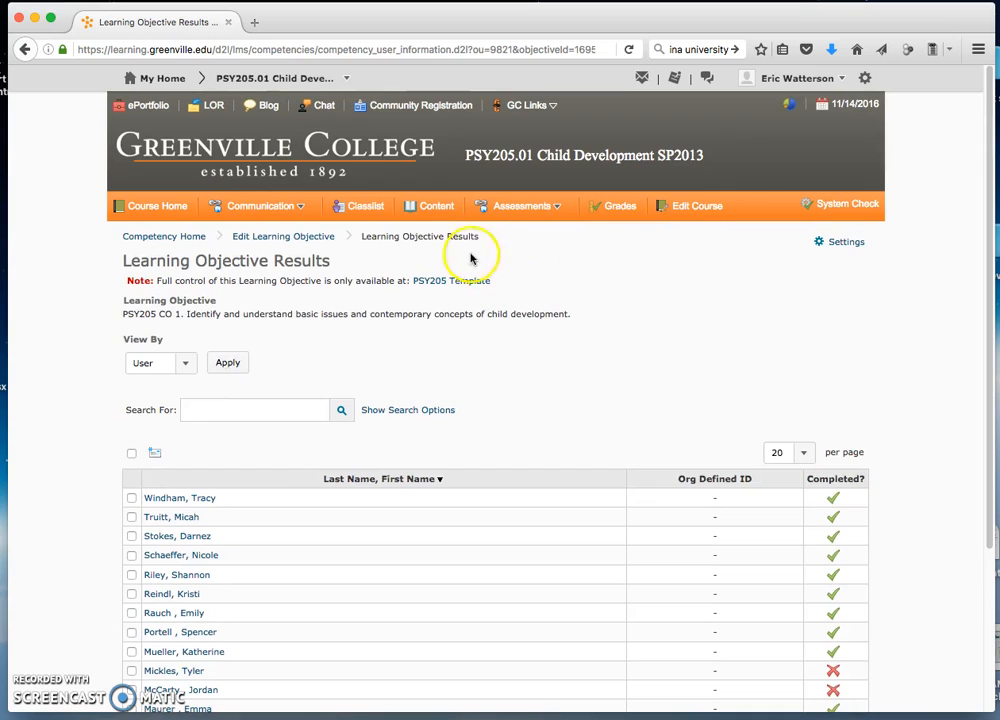
pyautogui.moveTo(178, 230)
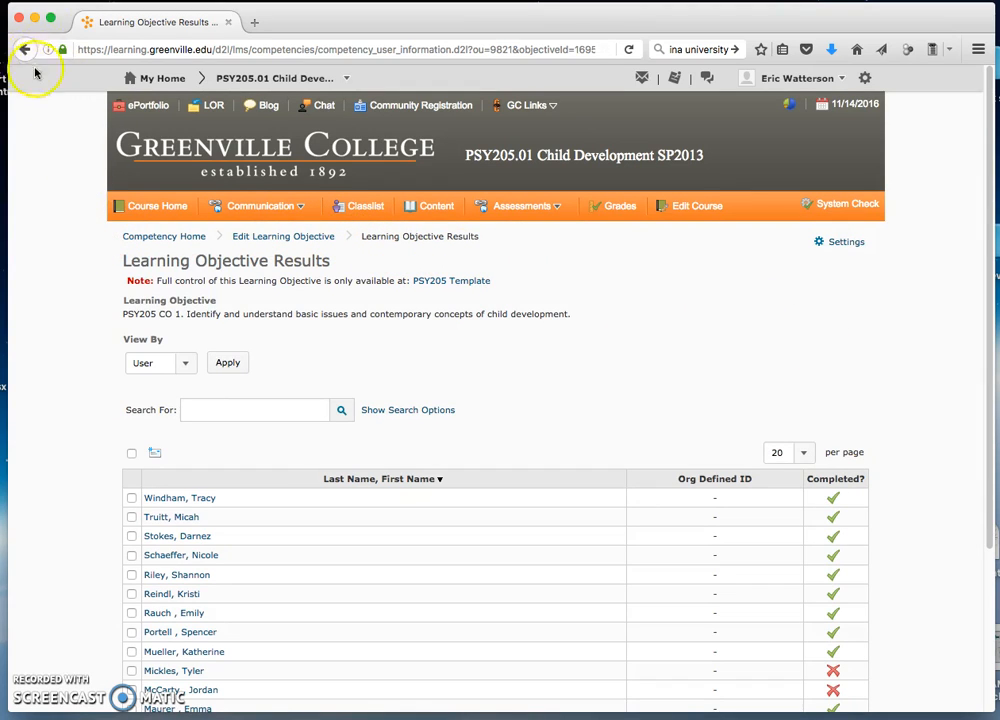
pyautogui.moveTo(296, 298)
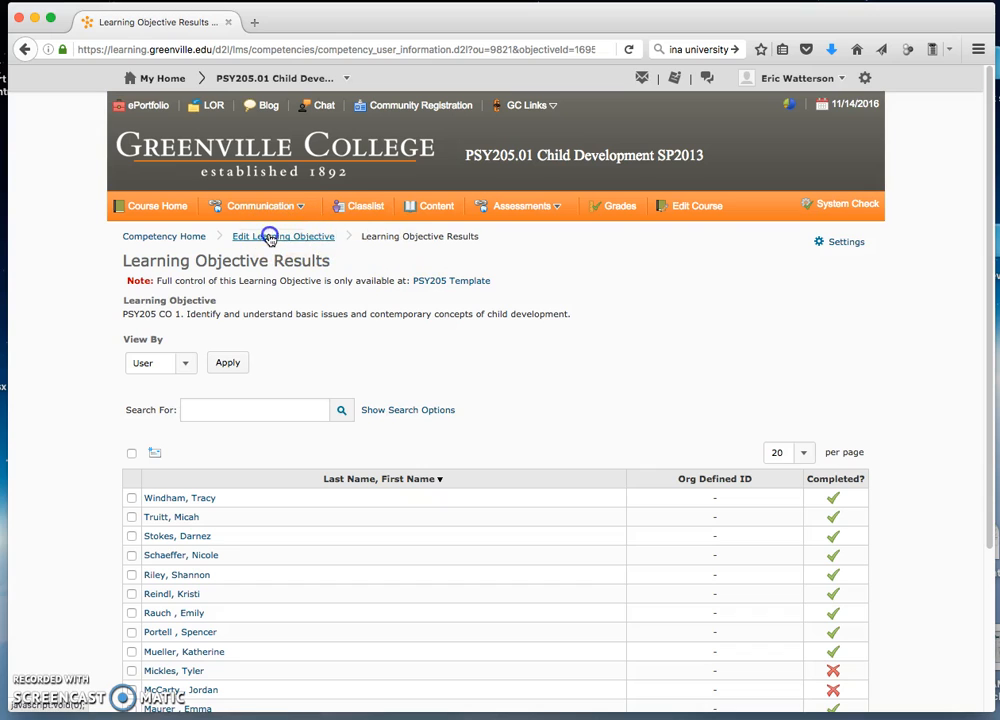
# Return to PSY205 CO 1 and show its Structure Summary with the AP Total child.
pyautogui.click(284, 236)
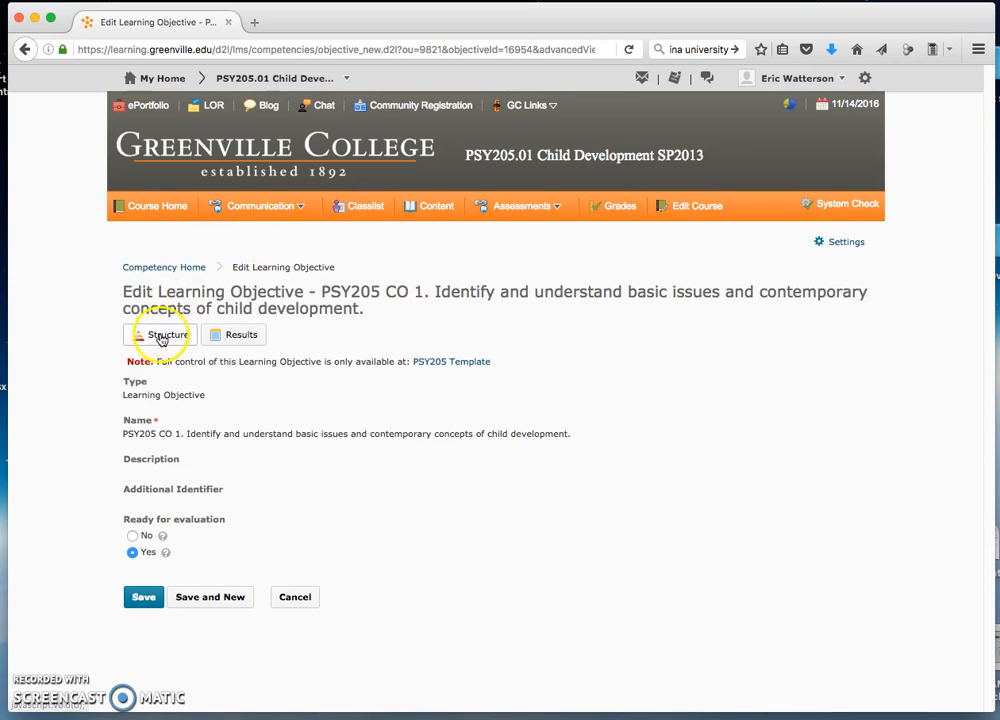
pyautogui.click(160, 334)
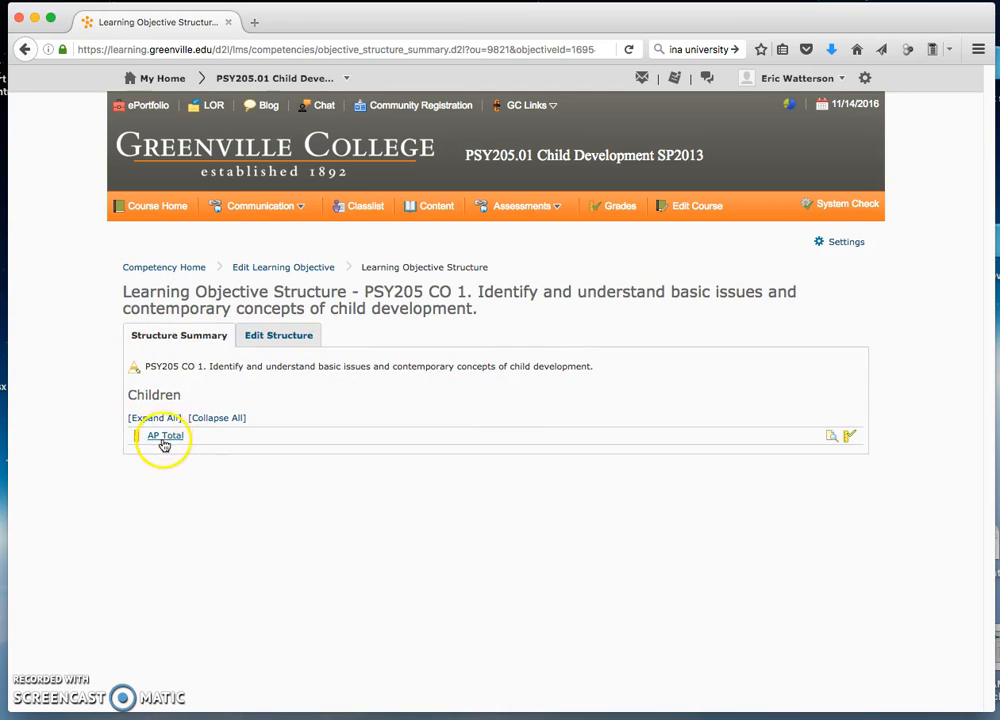
pyautogui.moveTo(720, 442)
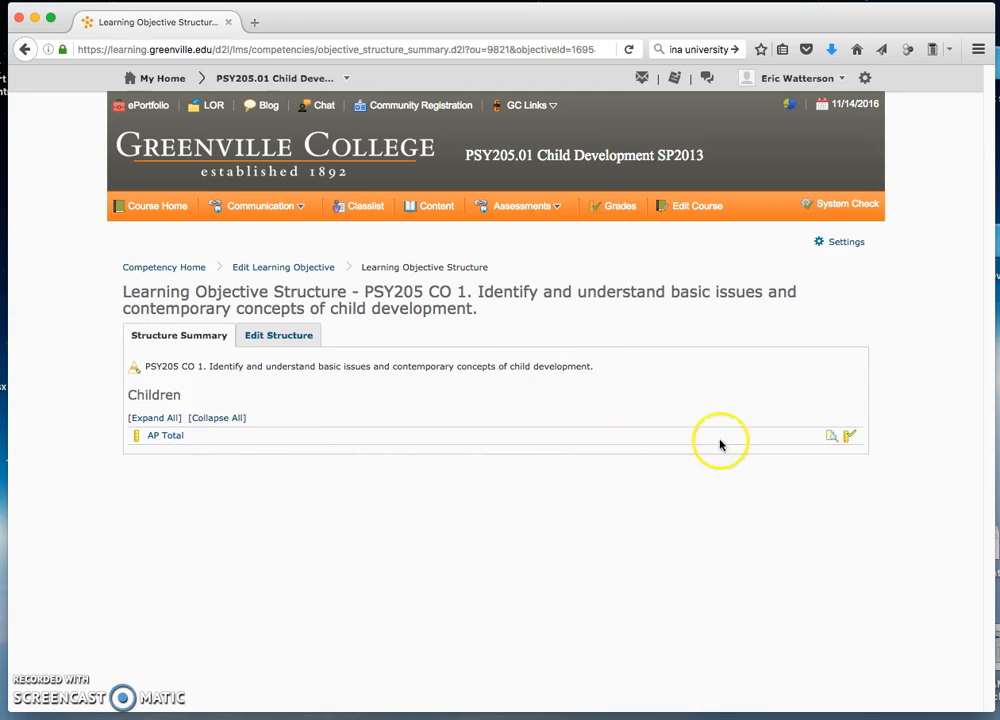
pyautogui.moveTo(838, 436)
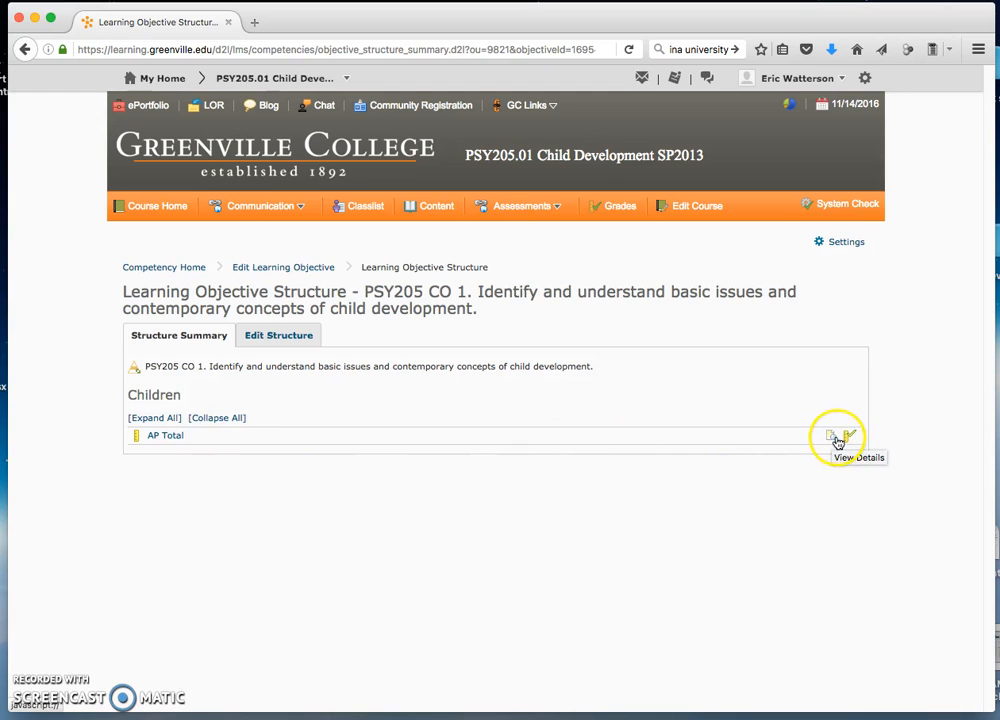
pyautogui.moveTo(850, 436)
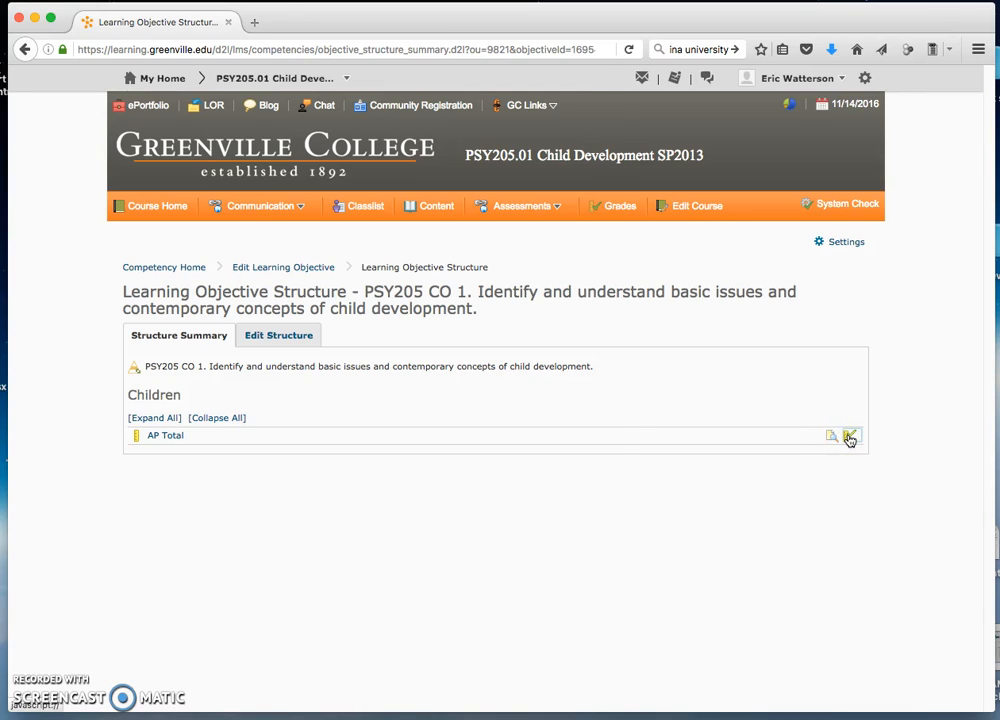
# View the per-student Results popup for the AP Total assessment.
pyautogui.click(850, 436)
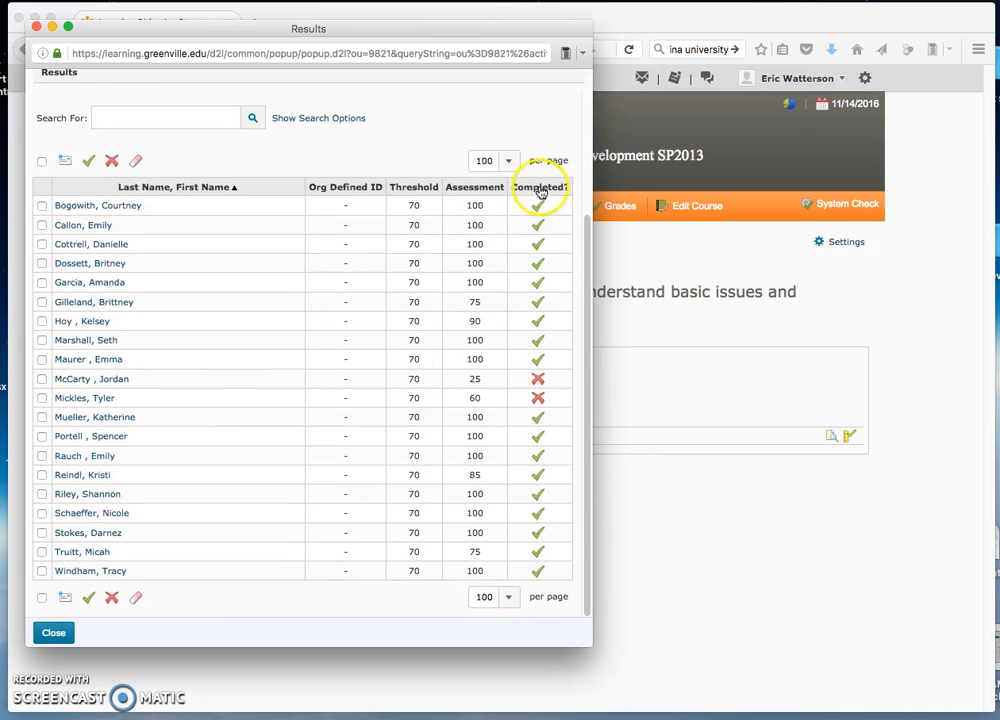
pyautogui.moveTo(310, 638)
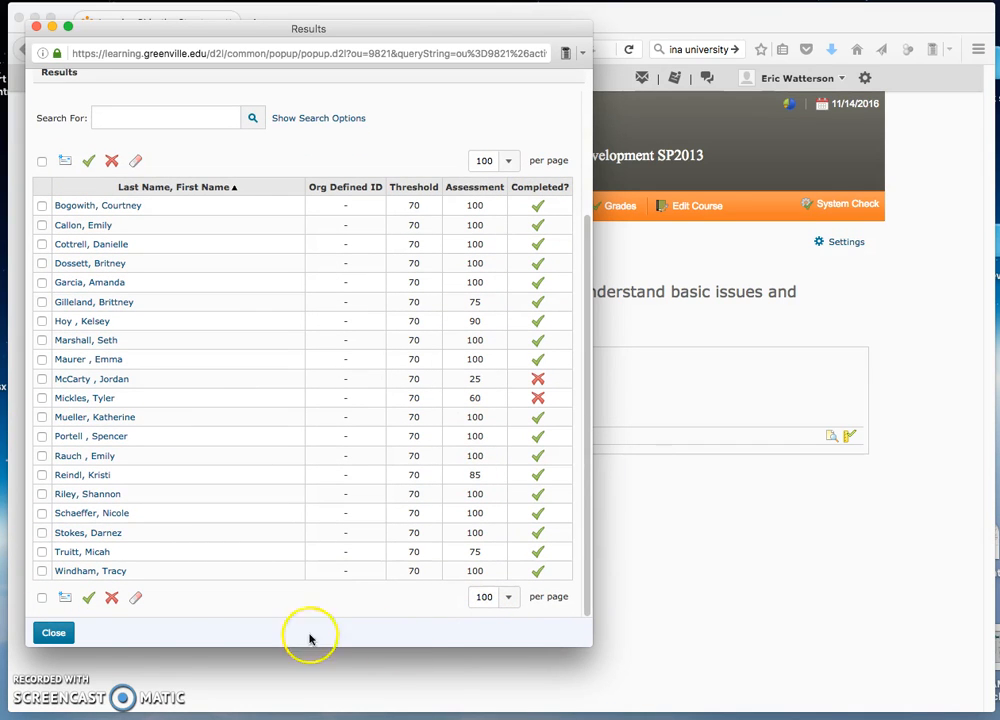
# Close the AP Total results, go to Competency Home and expand PSY205 to its three objectives.
pyautogui.click(52, 632)
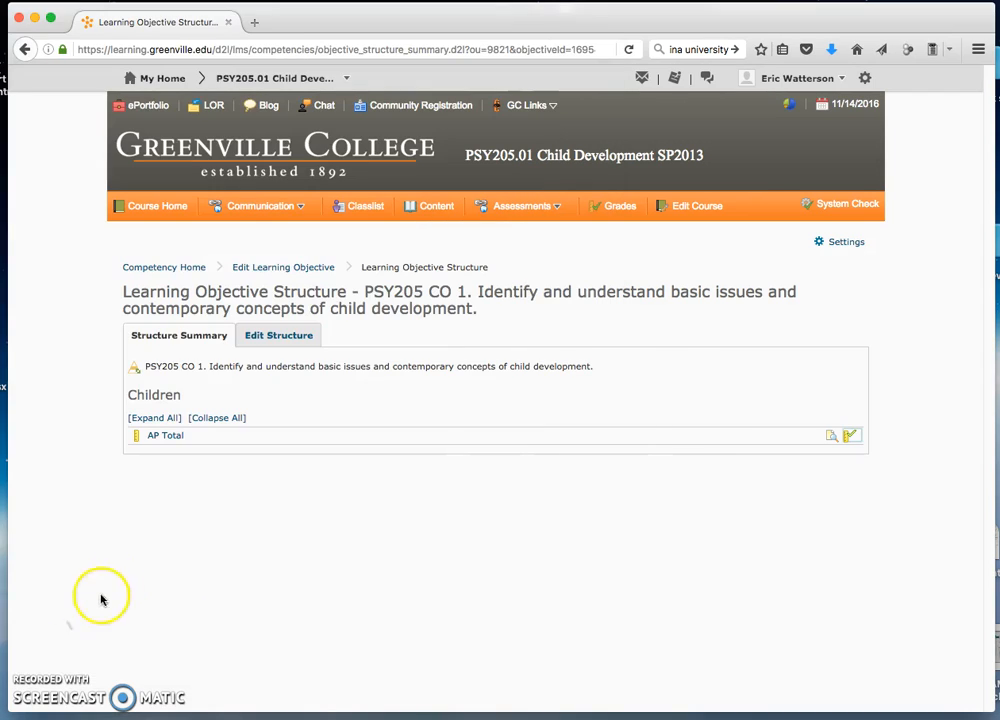
pyautogui.moveTo(194, 558)
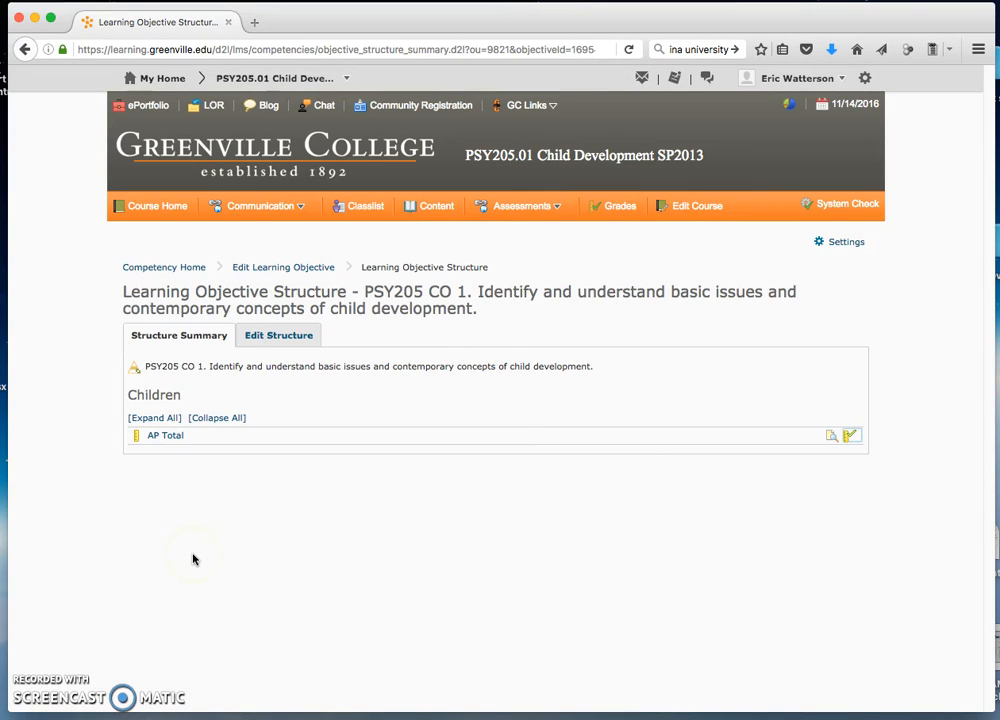
pyautogui.moveTo(168, 282)
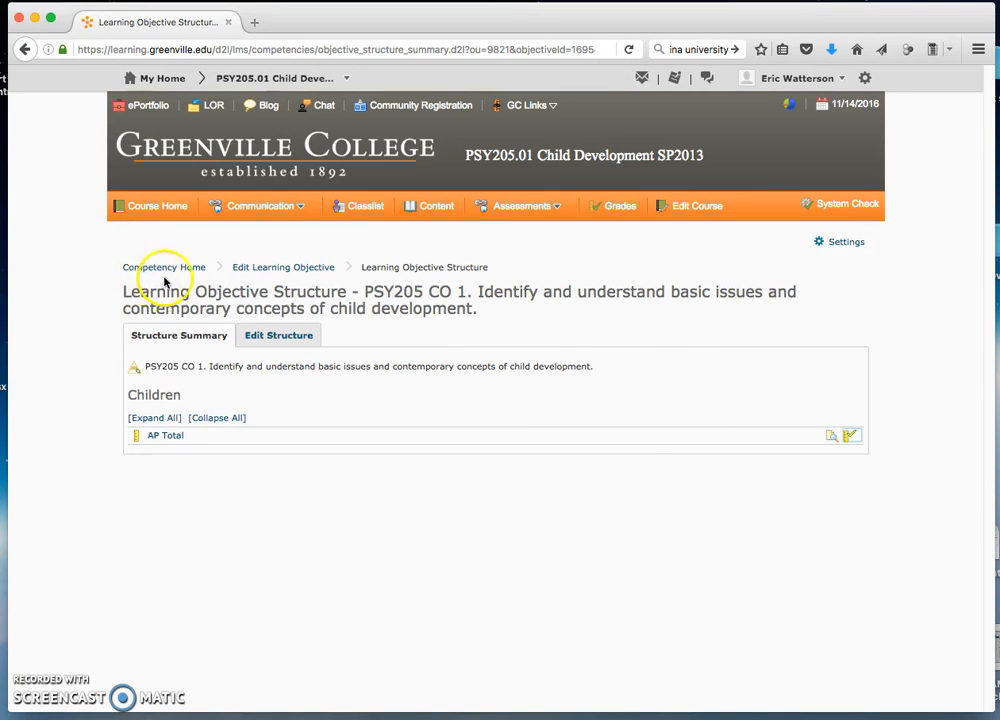
pyautogui.click(164, 268)
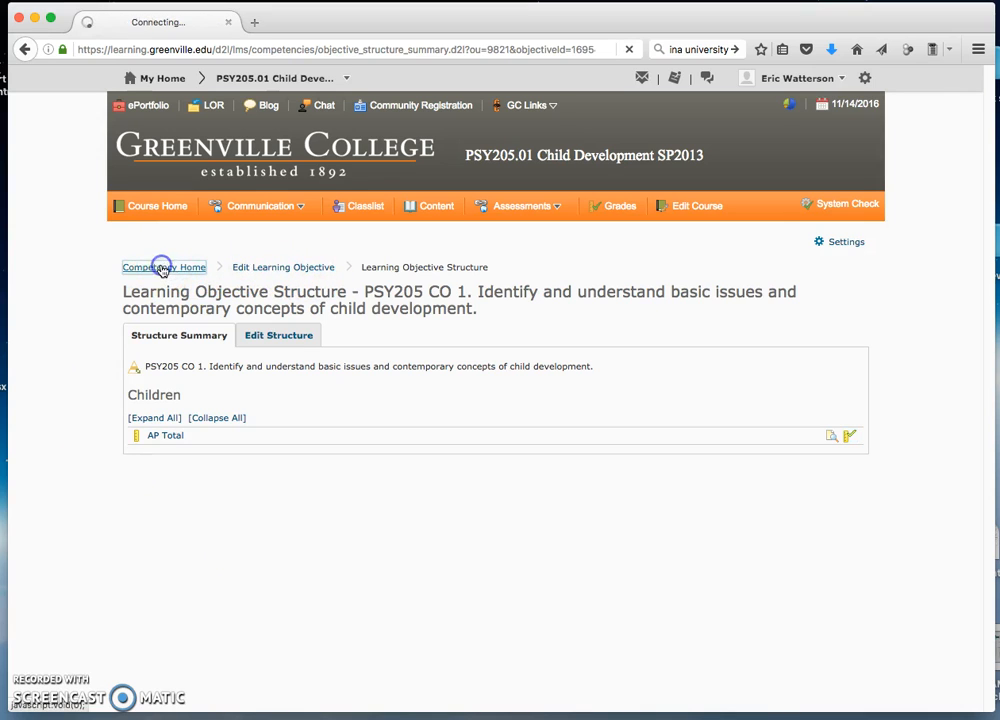
pyautogui.click(164, 268)
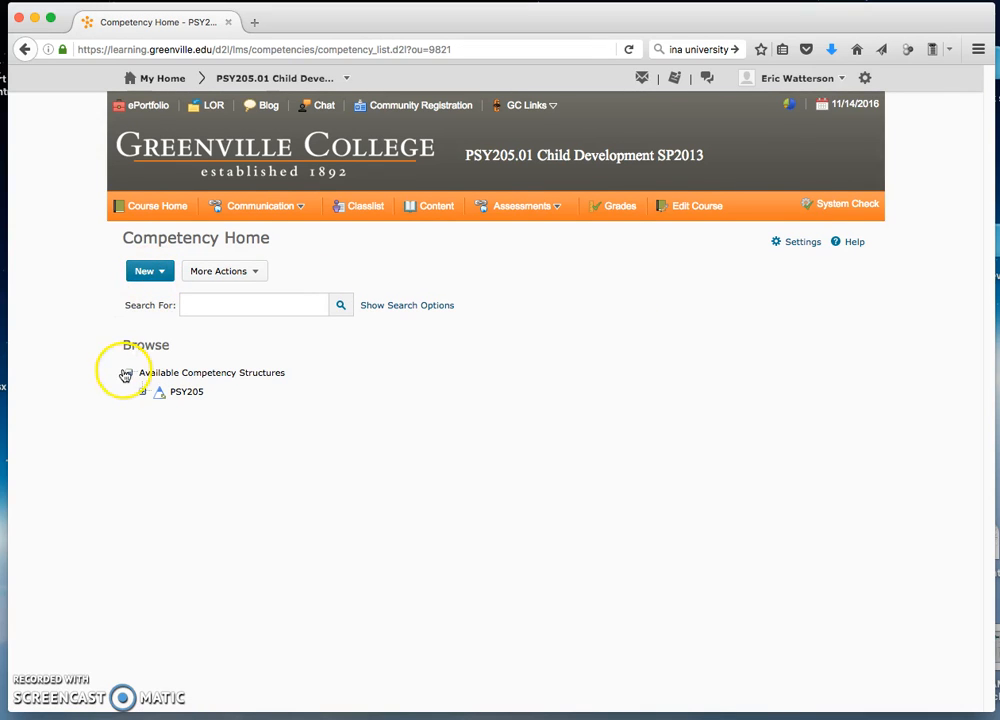
pyautogui.click(144, 390)
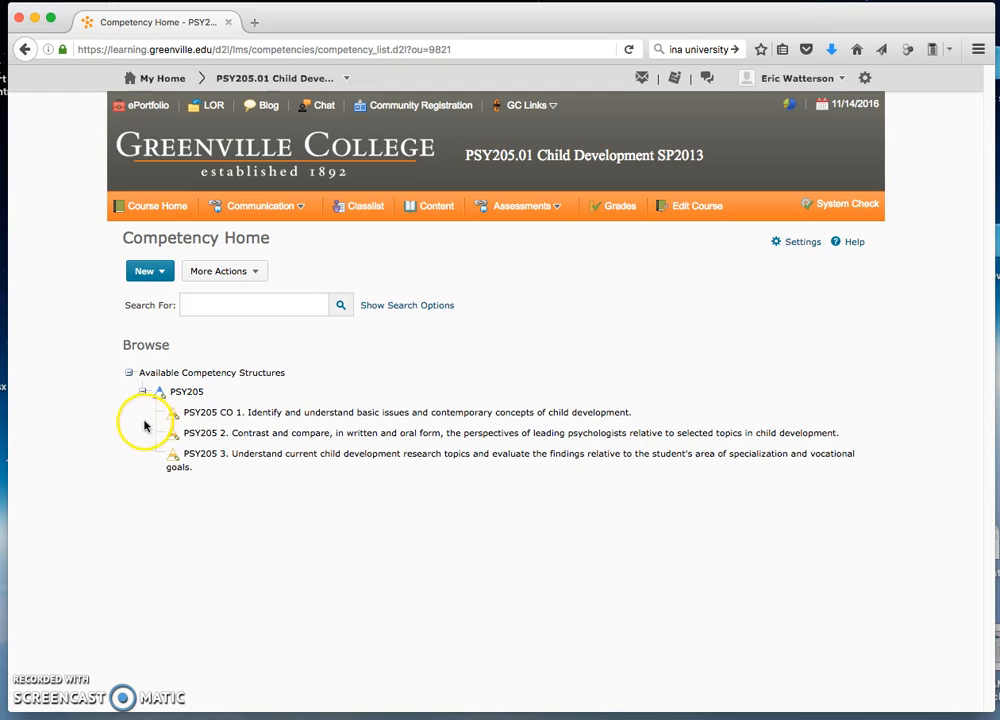
pyautogui.moveTo(190, 404)
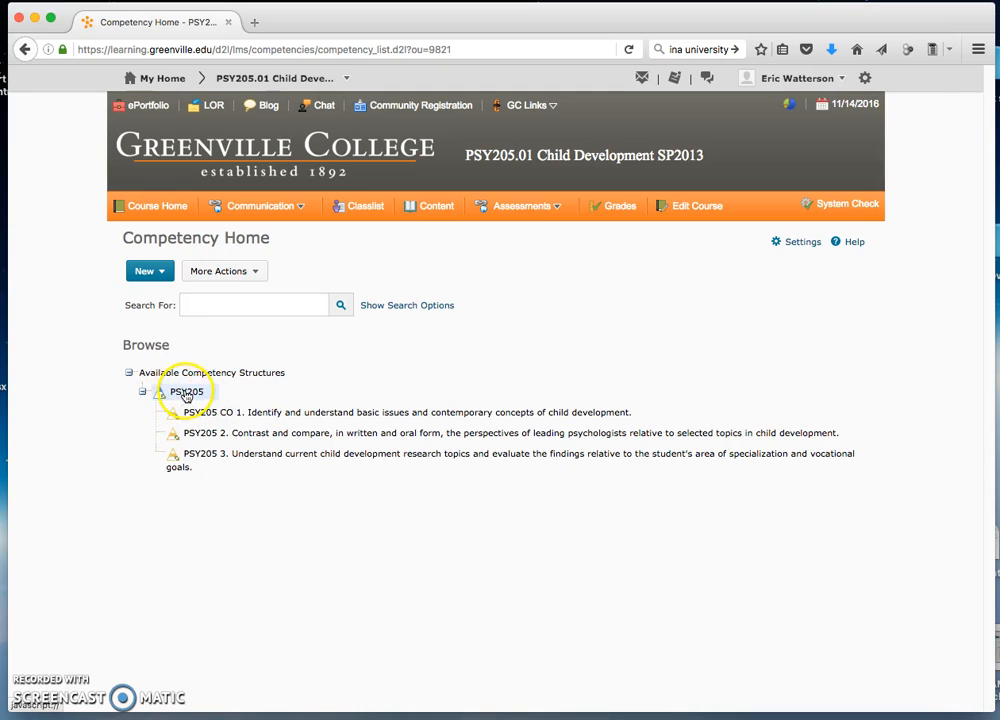
# View the PSY205 competency's Results list, where every student is marked not completed.
pyautogui.click(186, 390)
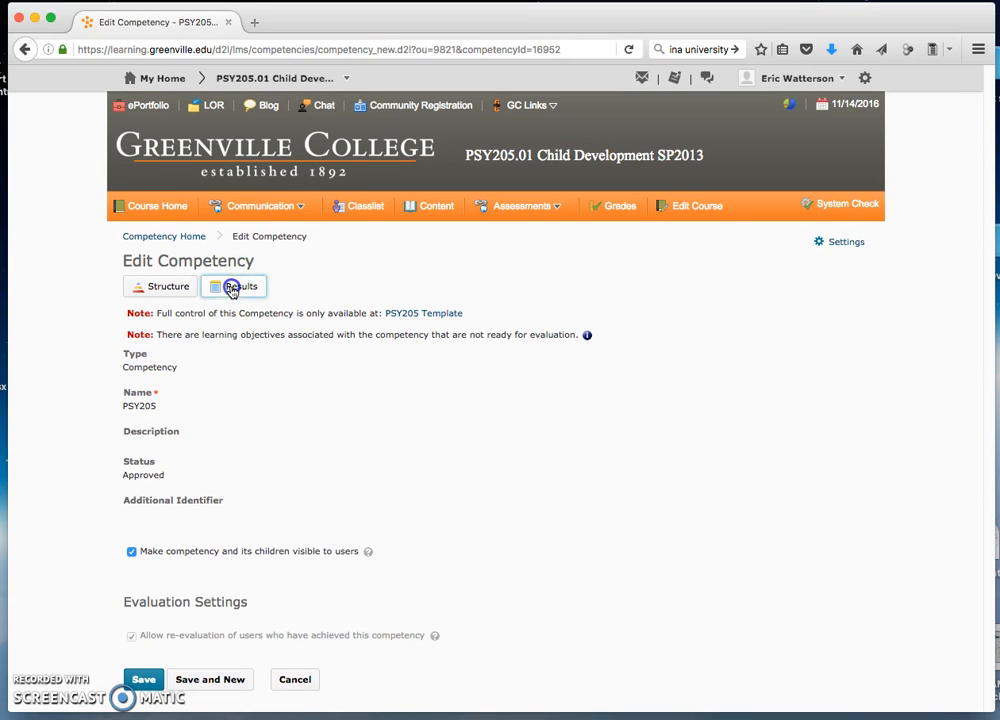
pyautogui.click(234, 286)
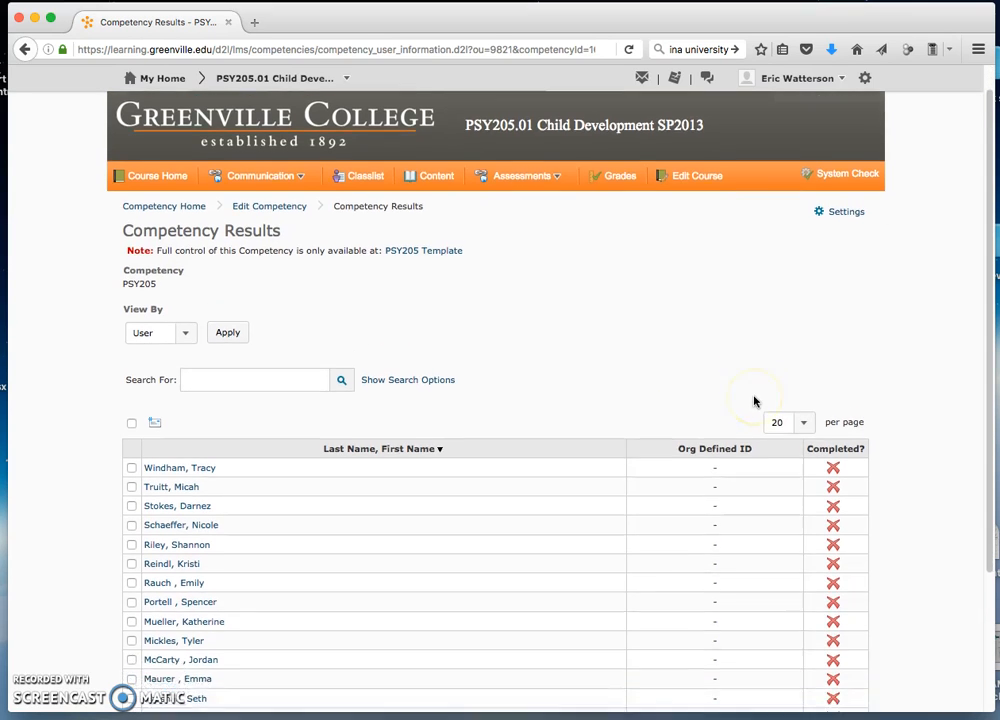
pyautogui.scroll(-3)
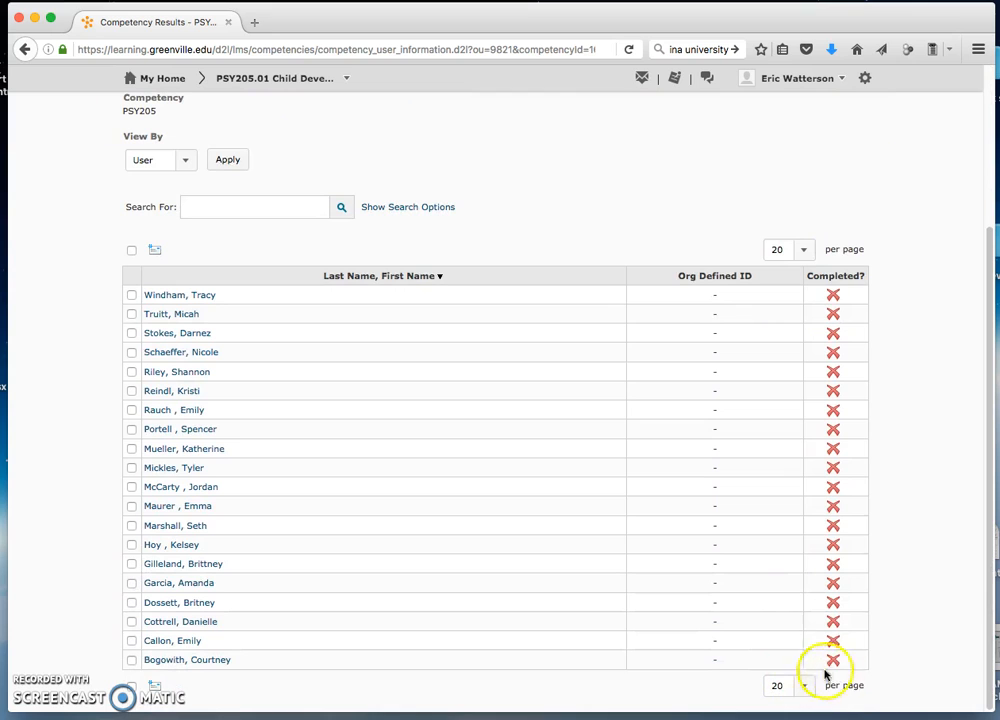
pyautogui.moveTo(816, 294)
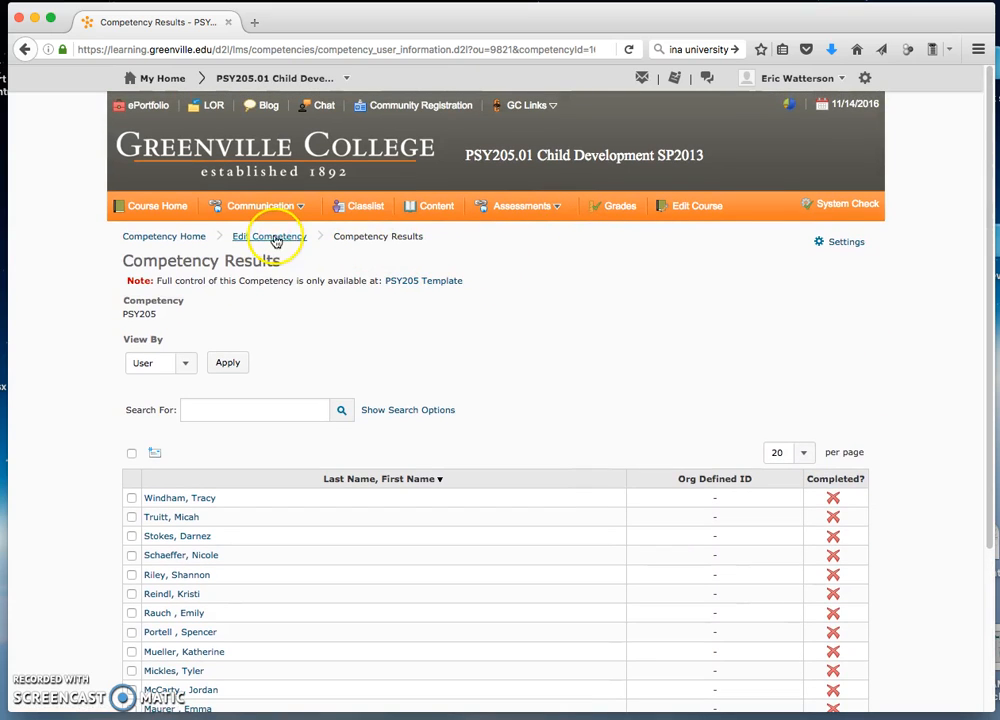
# From Competency Home, view the structure of learning objective PSY205 3.
pyautogui.click(268, 236)
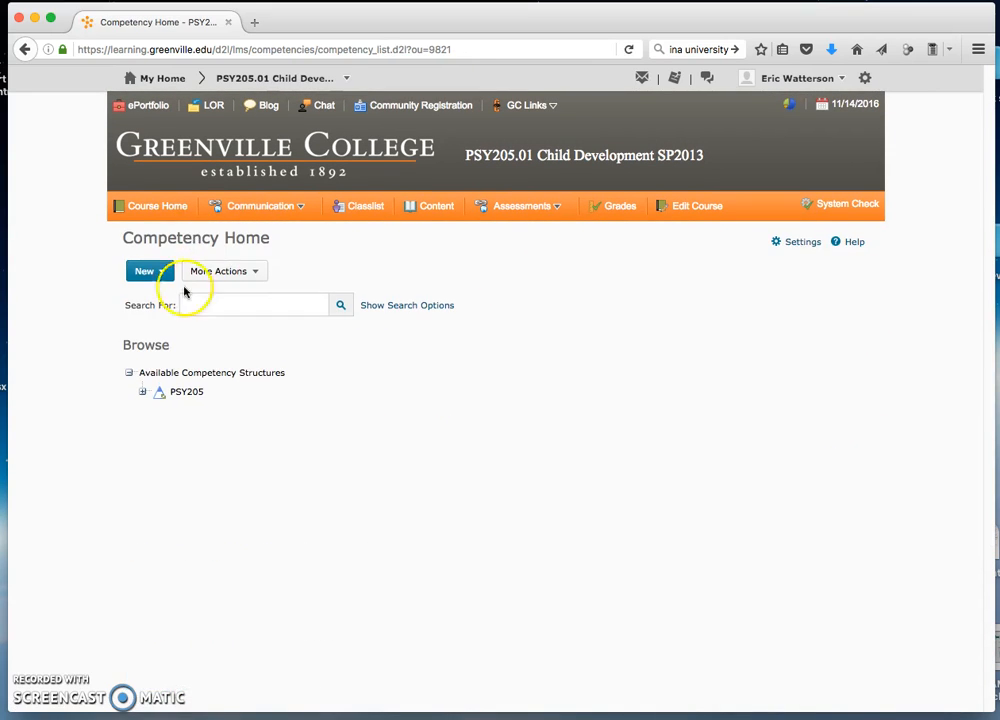
pyautogui.click(144, 390)
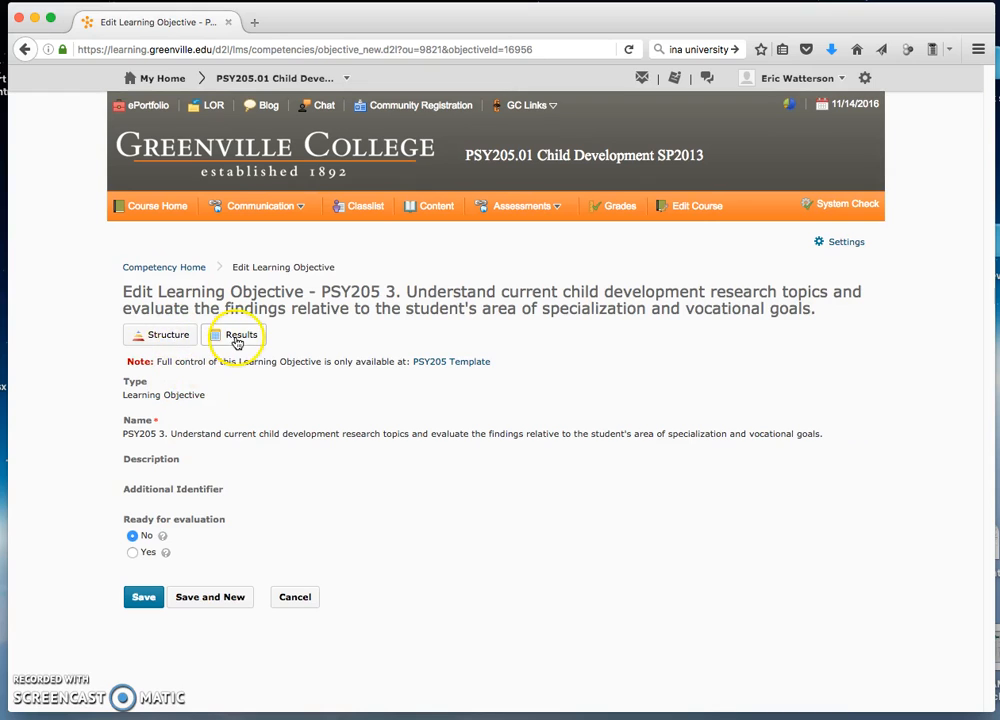
pyautogui.click(168, 334)
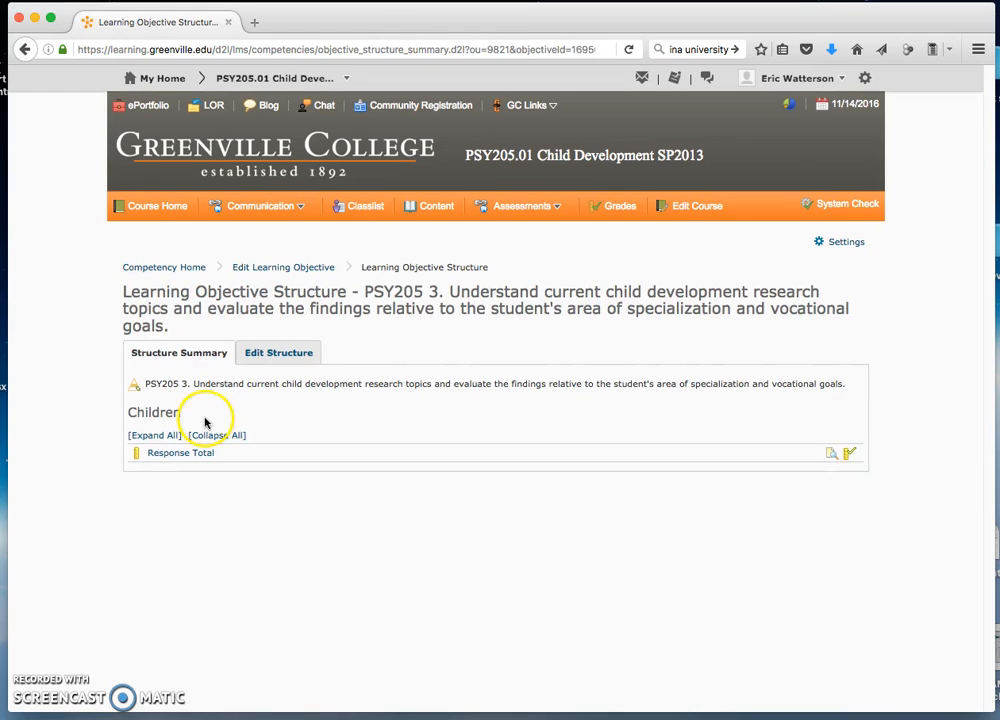
pyautogui.moveTo(852, 452)
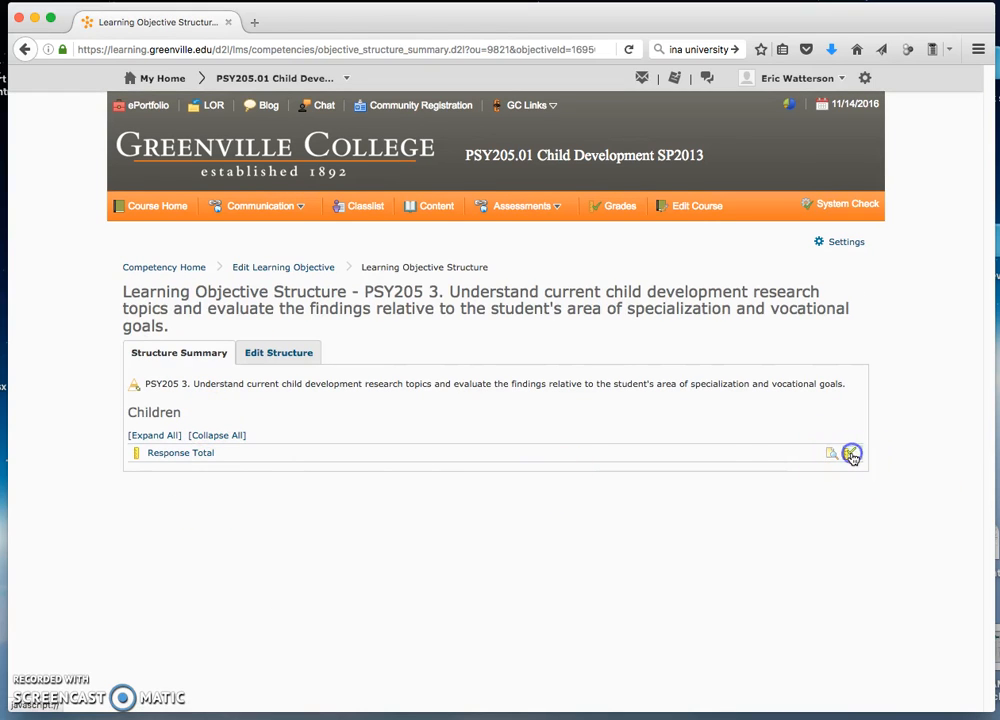
# Review the Response Total student results, close them and head back to Competency Home.
pyautogui.click(852, 452)
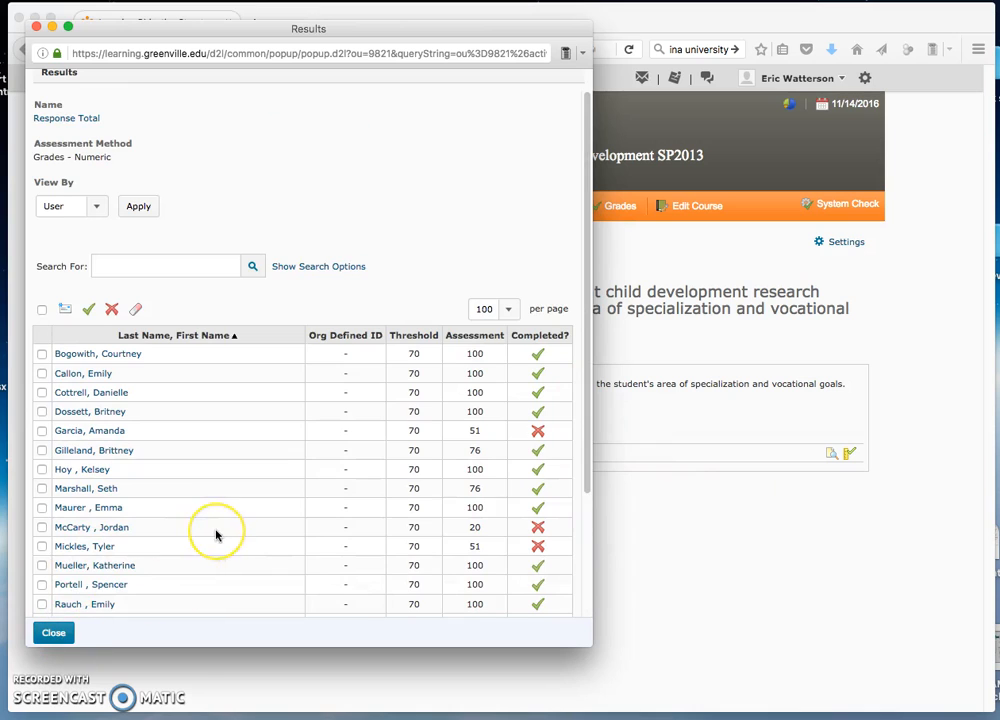
pyautogui.scroll(-3)
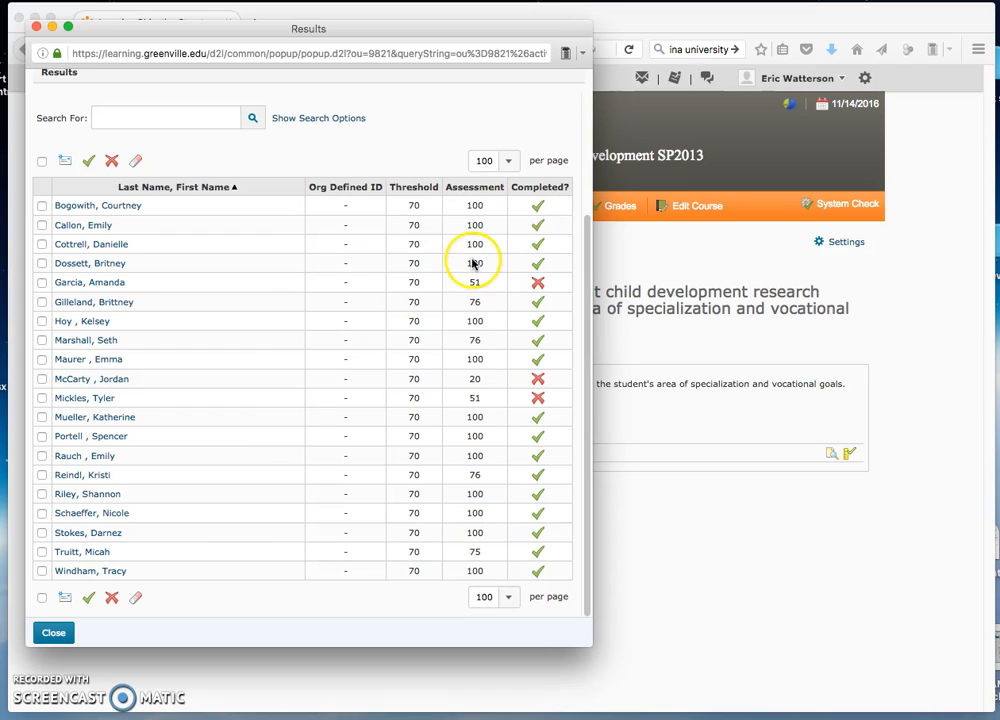
pyautogui.moveTo(568, 290)
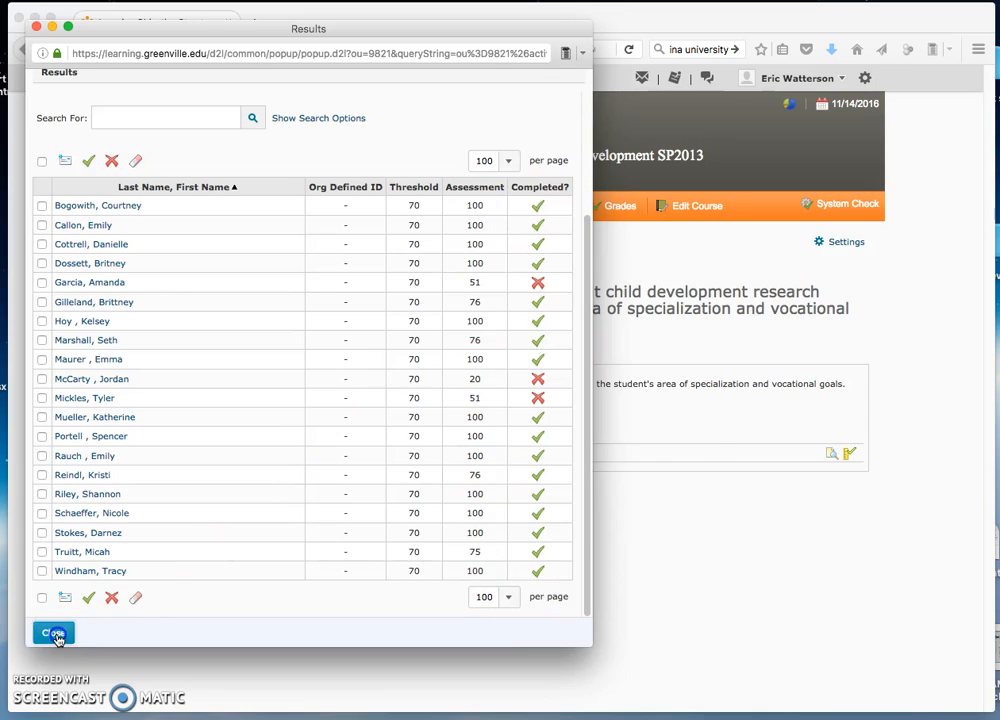
pyautogui.click(52, 632)
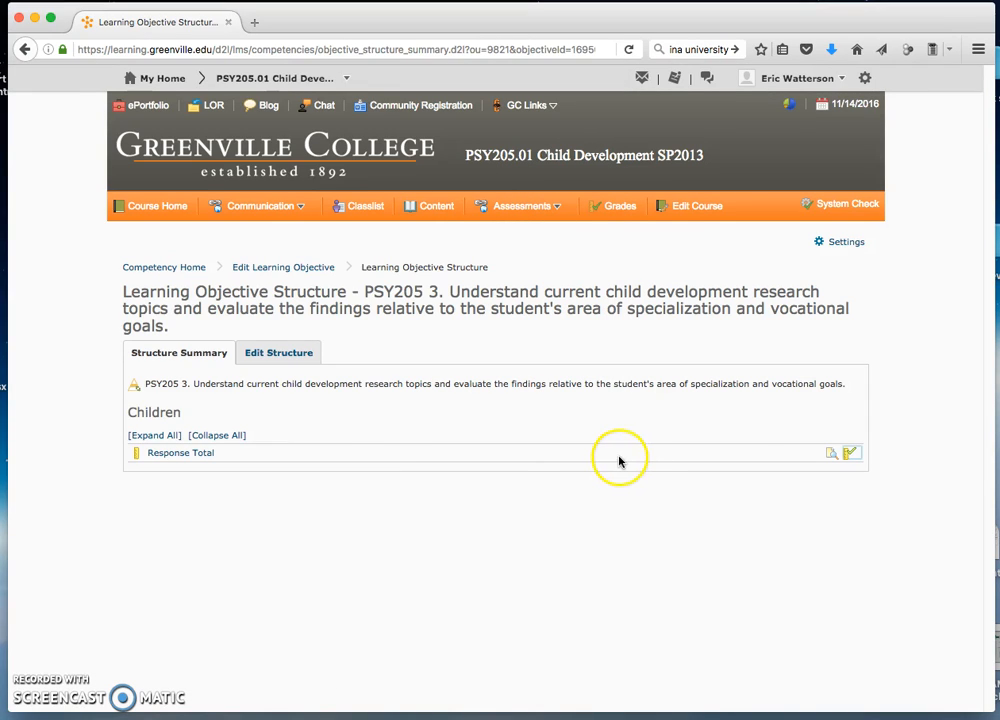
pyautogui.moveTo(612, 472)
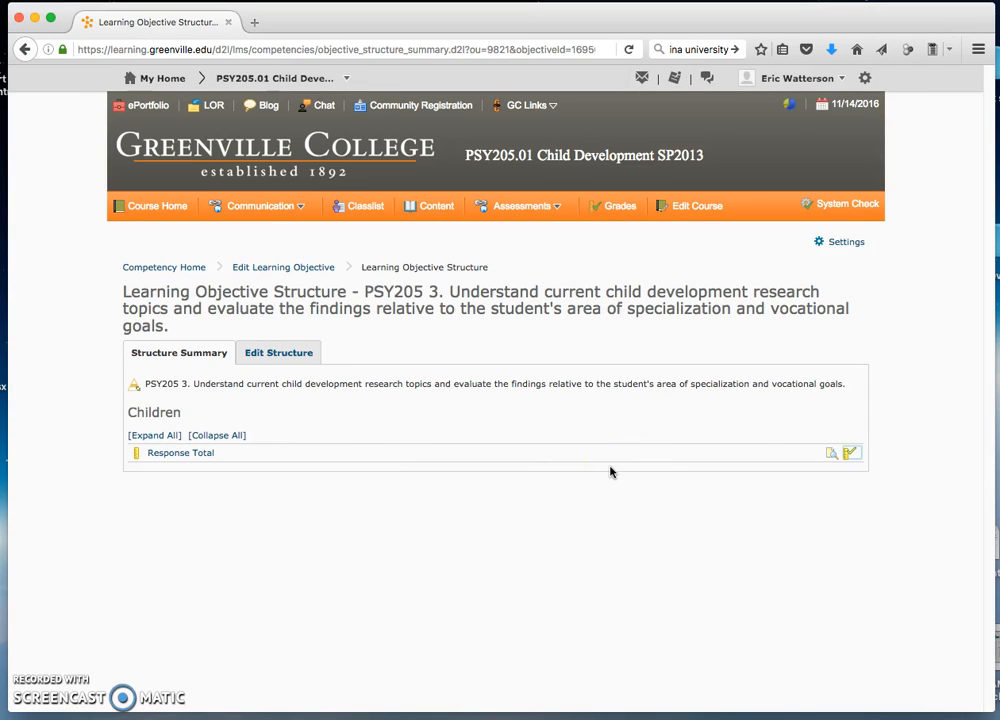
pyautogui.moveTo(324, 298)
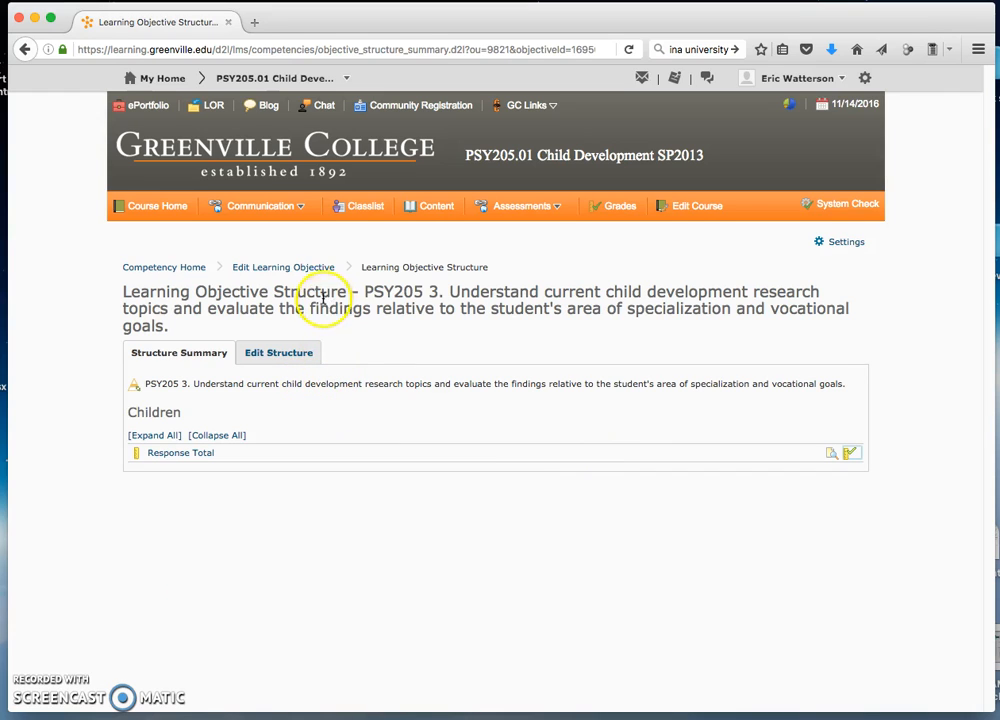
pyautogui.click(164, 268)
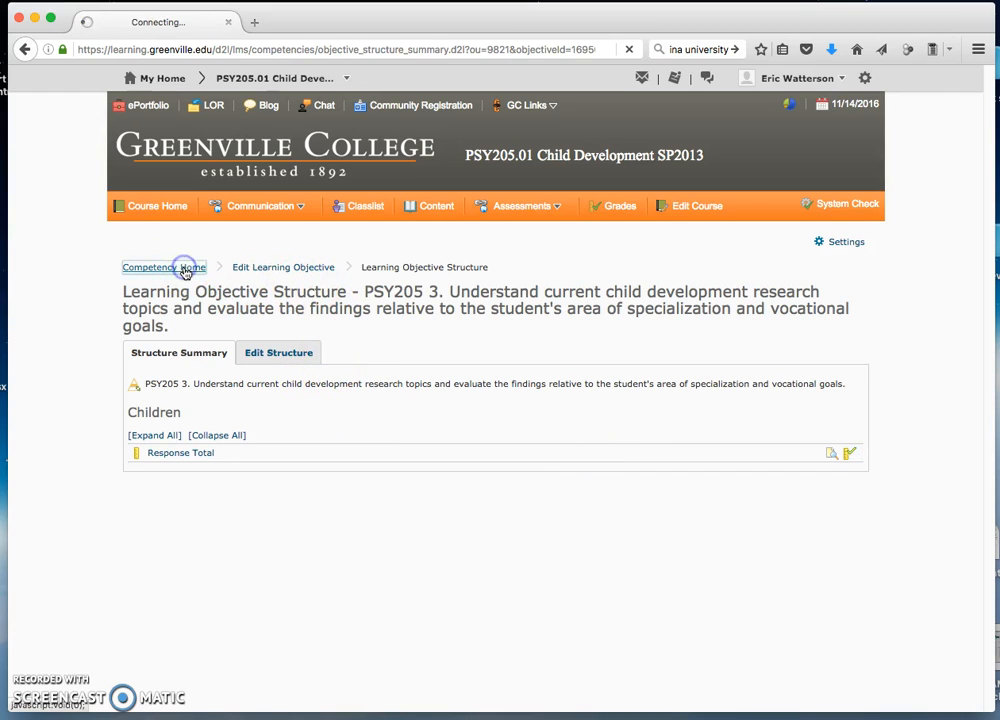
# View PSY205's Structure Summary with all three objectives and their grade totals expanded.
pyautogui.click(148, 268)
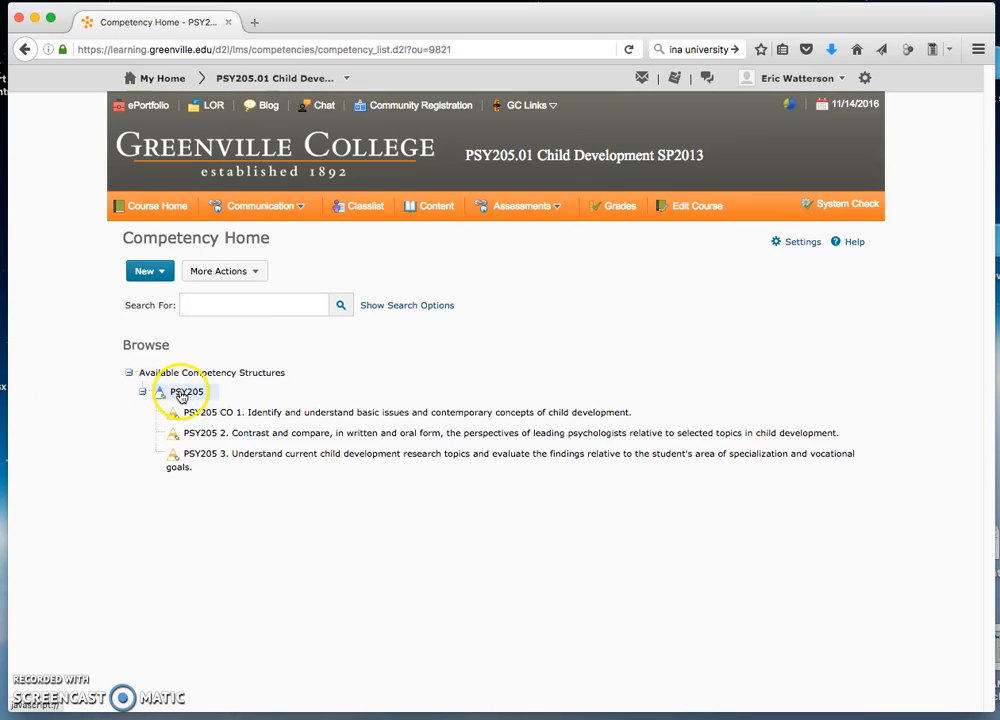
pyautogui.click(186, 390)
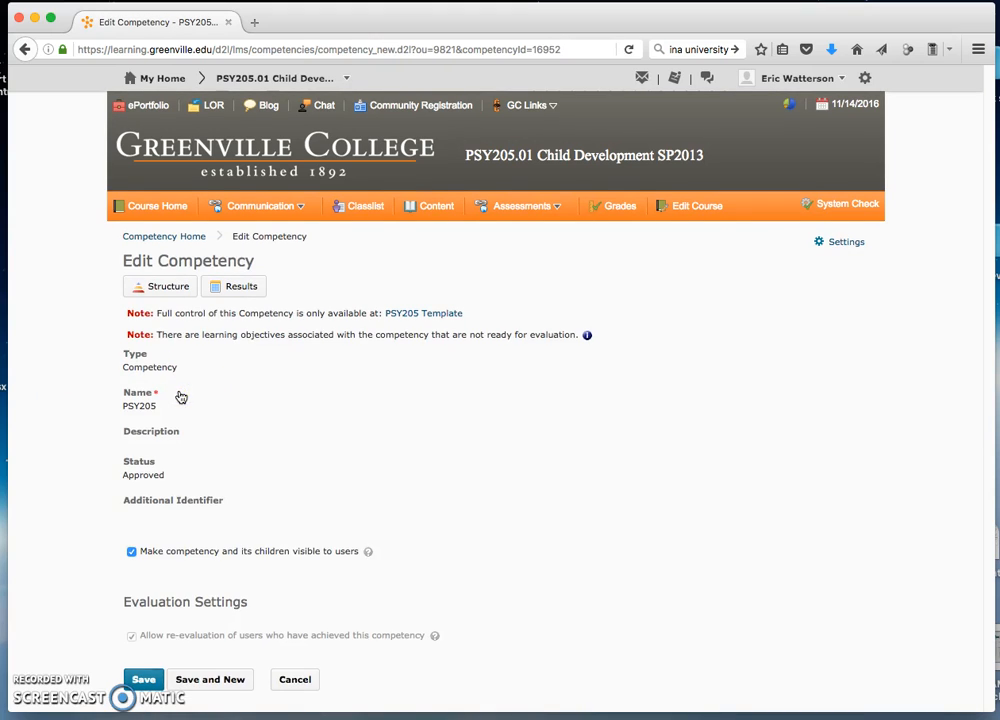
pyautogui.click(168, 286)
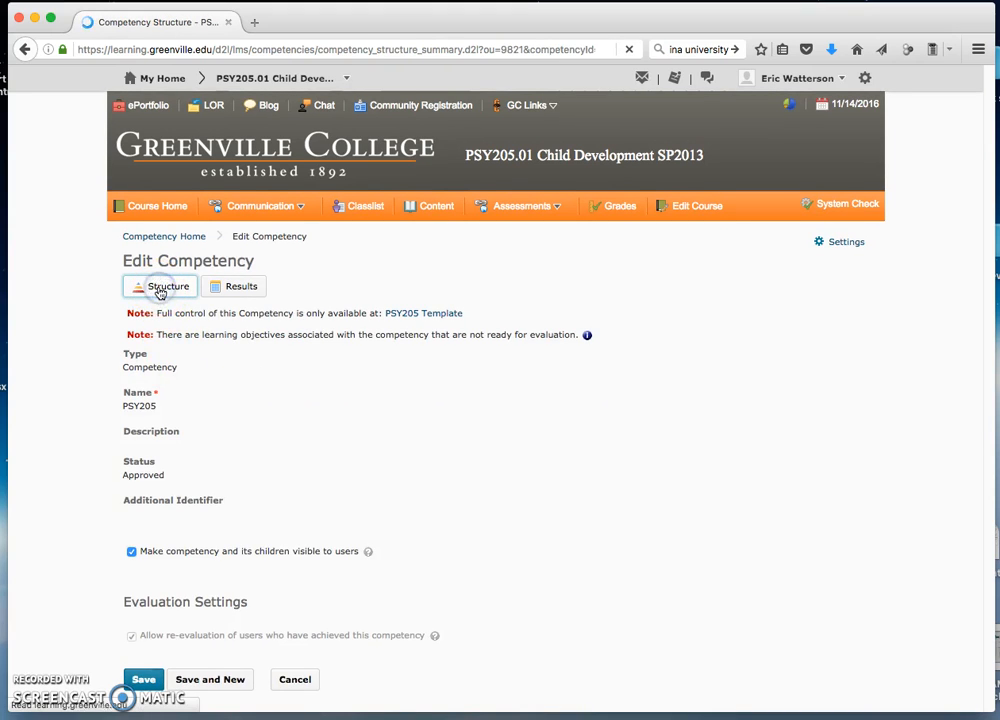
pyautogui.click(168, 286)
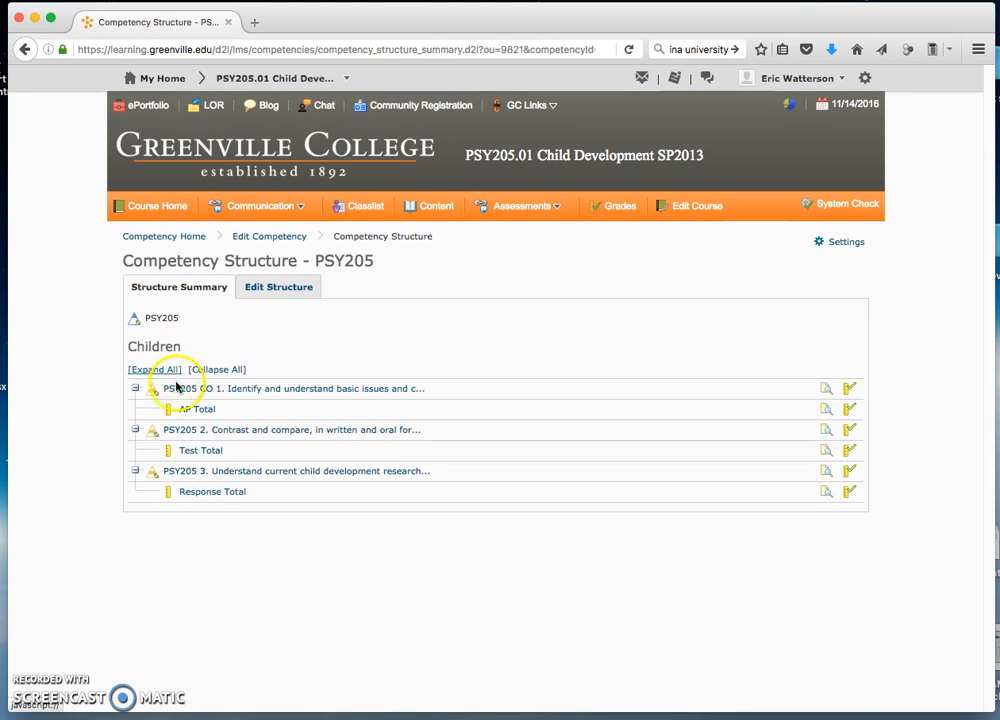
pyautogui.moveTo(458, 396)
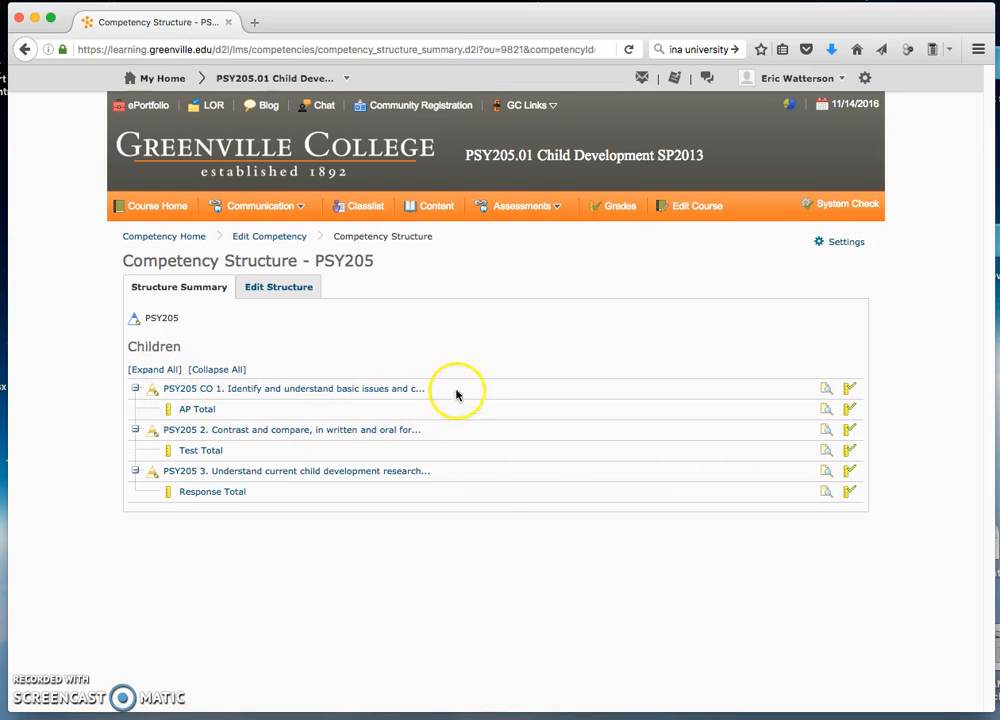
pyautogui.moveTo(204, 404)
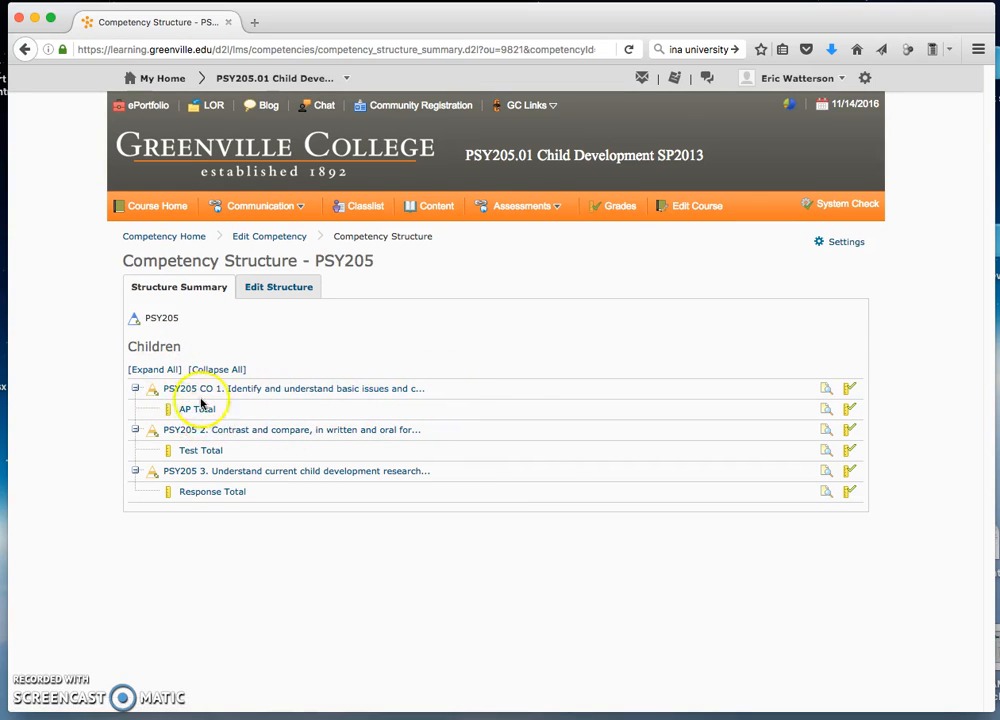
pyautogui.moveTo(196, 450)
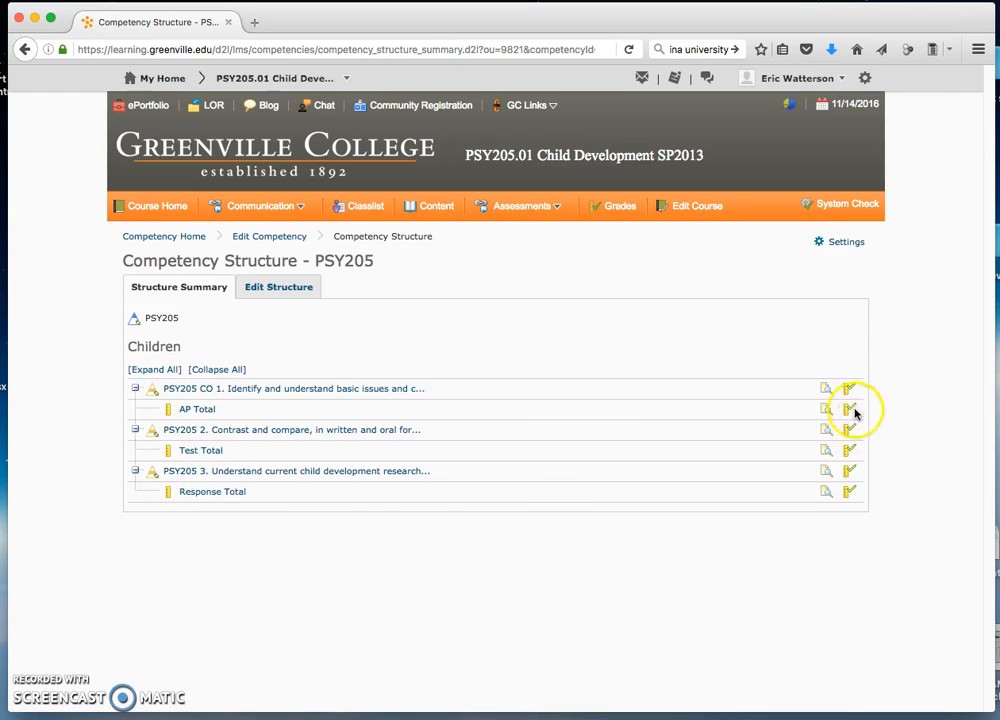
pyautogui.moveTo(850, 448)
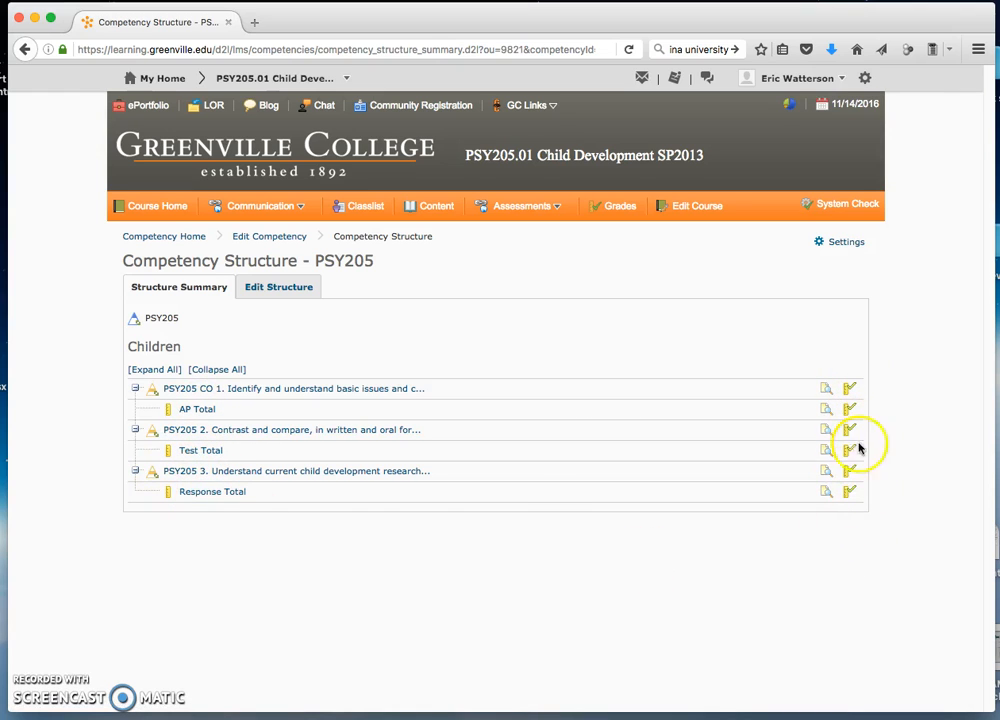
pyautogui.moveTo(872, 384)
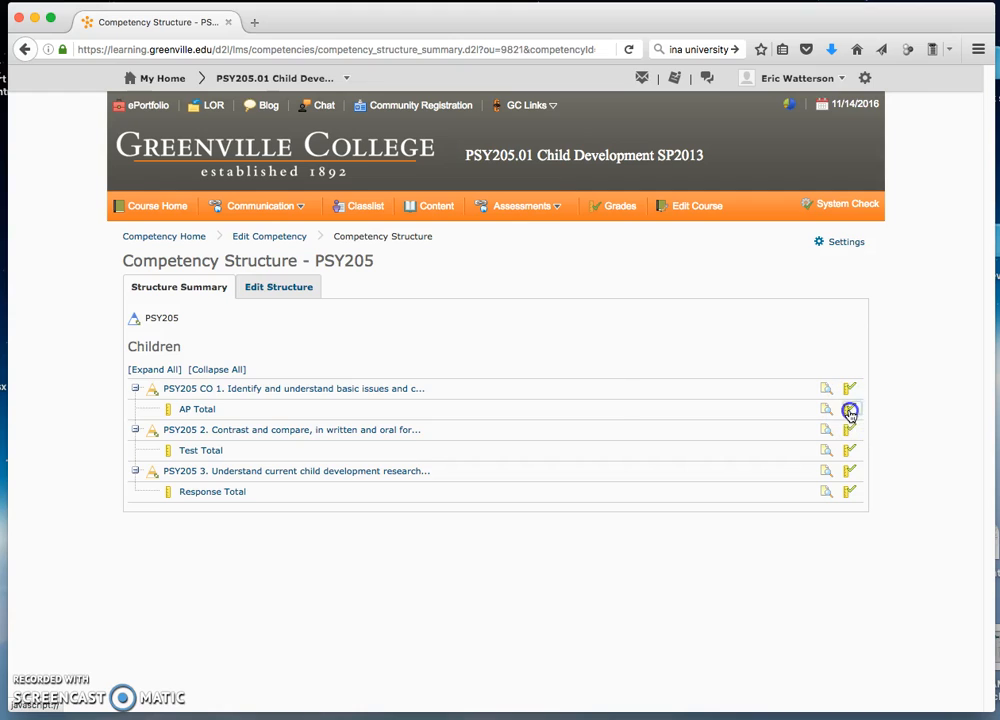
pyautogui.click(848, 408)
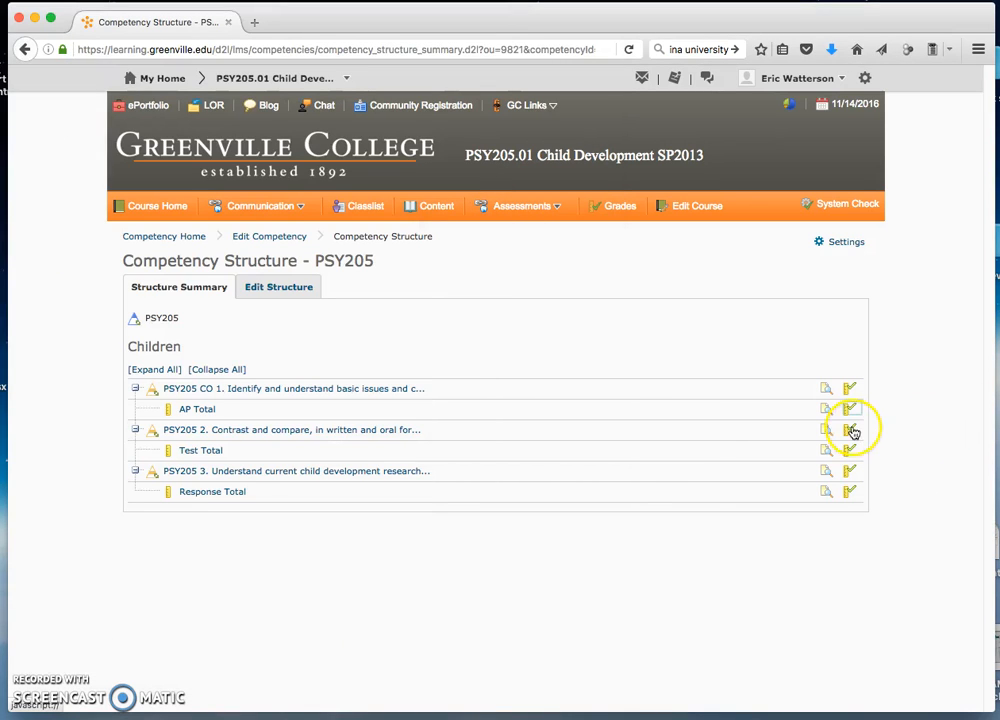
pyautogui.click(848, 428)
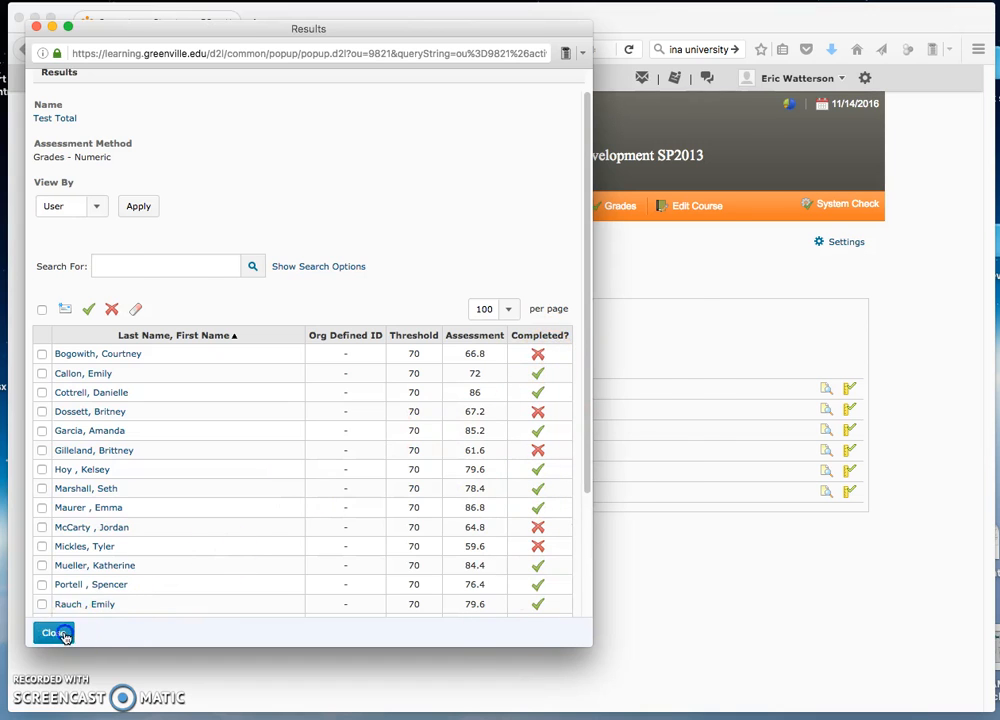
pyautogui.click(50, 632)
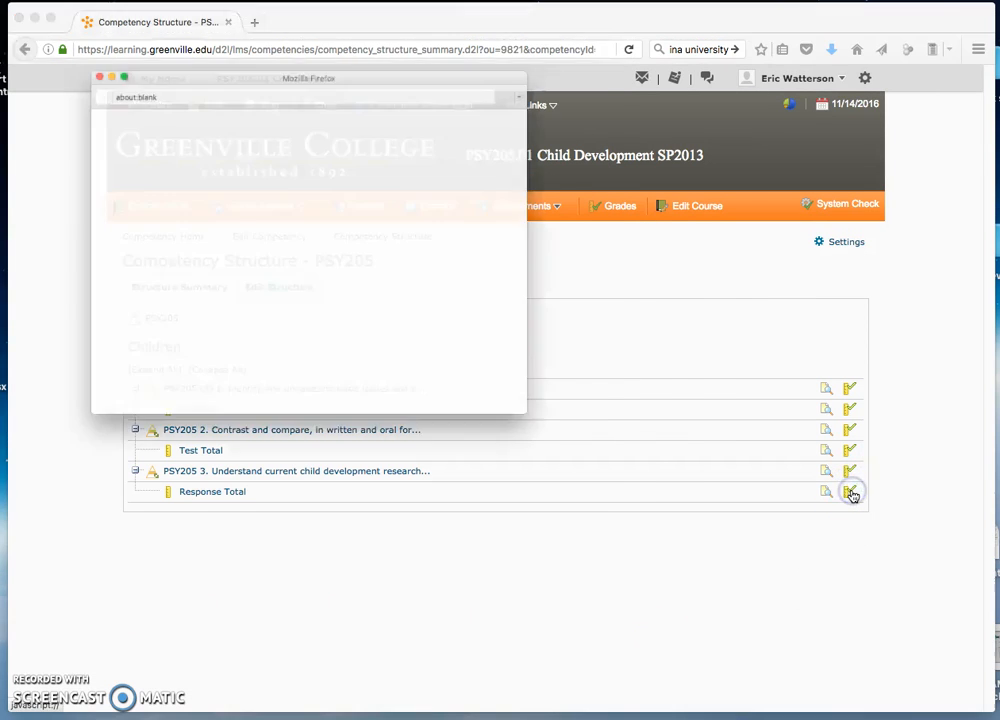
pyautogui.click(852, 492)
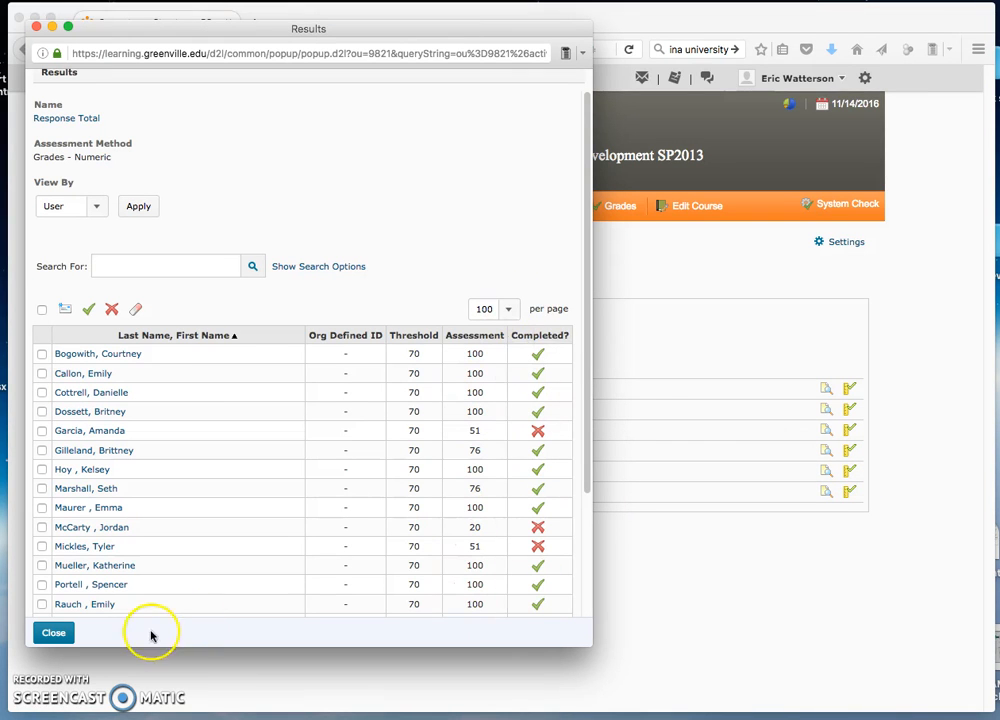
pyautogui.click(52, 632)
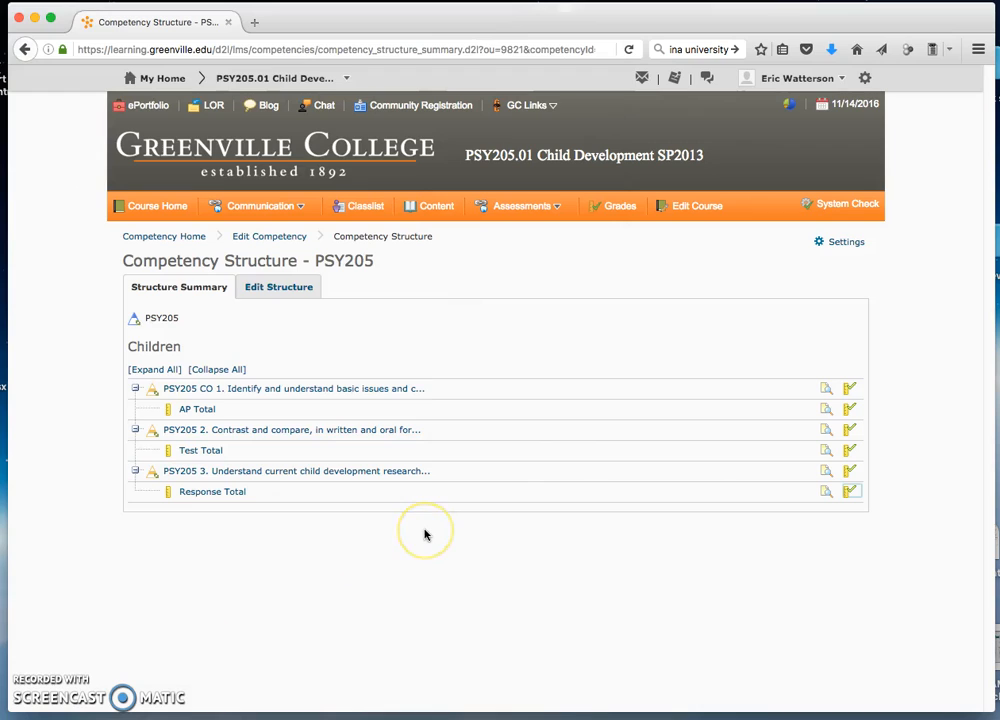
pyautogui.moveTo(424, 532)
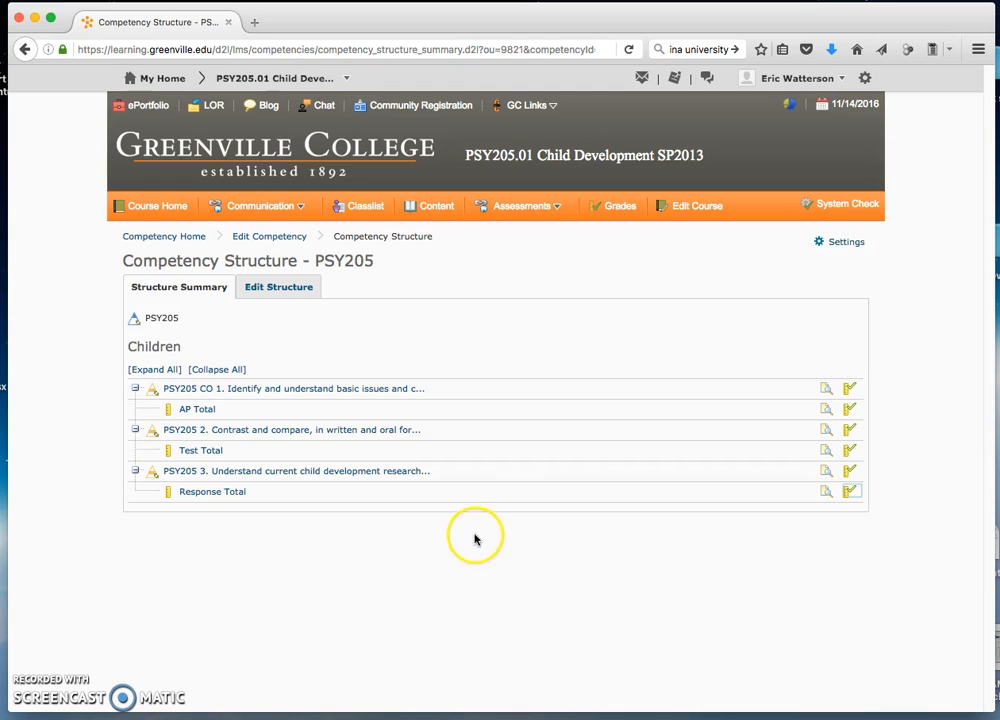
pyautogui.moveTo(482, 532)
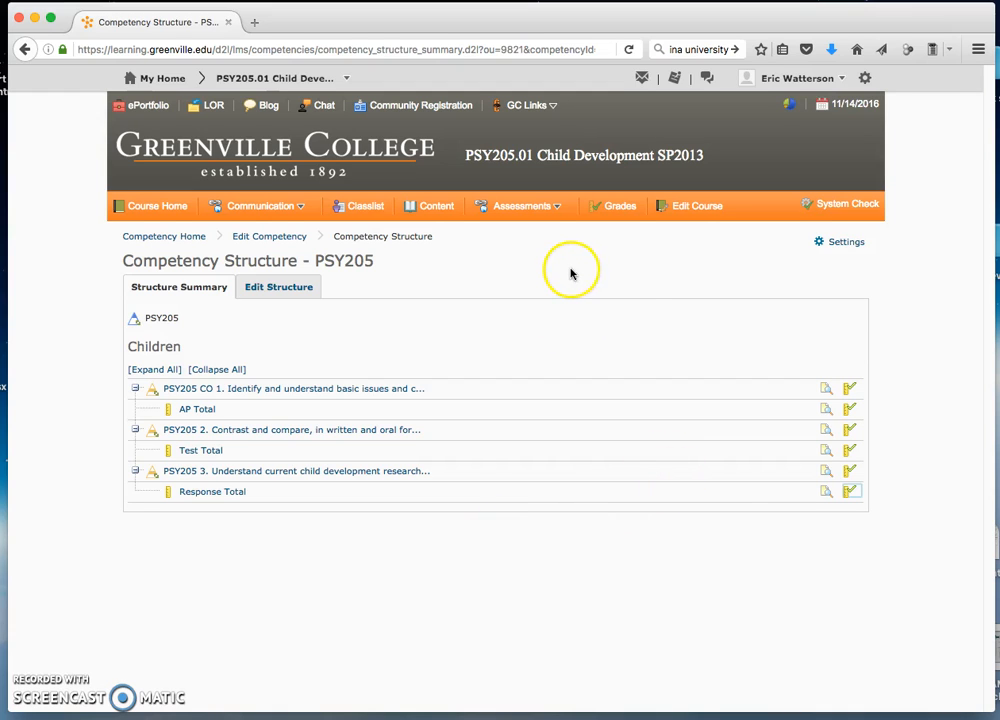
pyautogui.moveTo(156, 244)
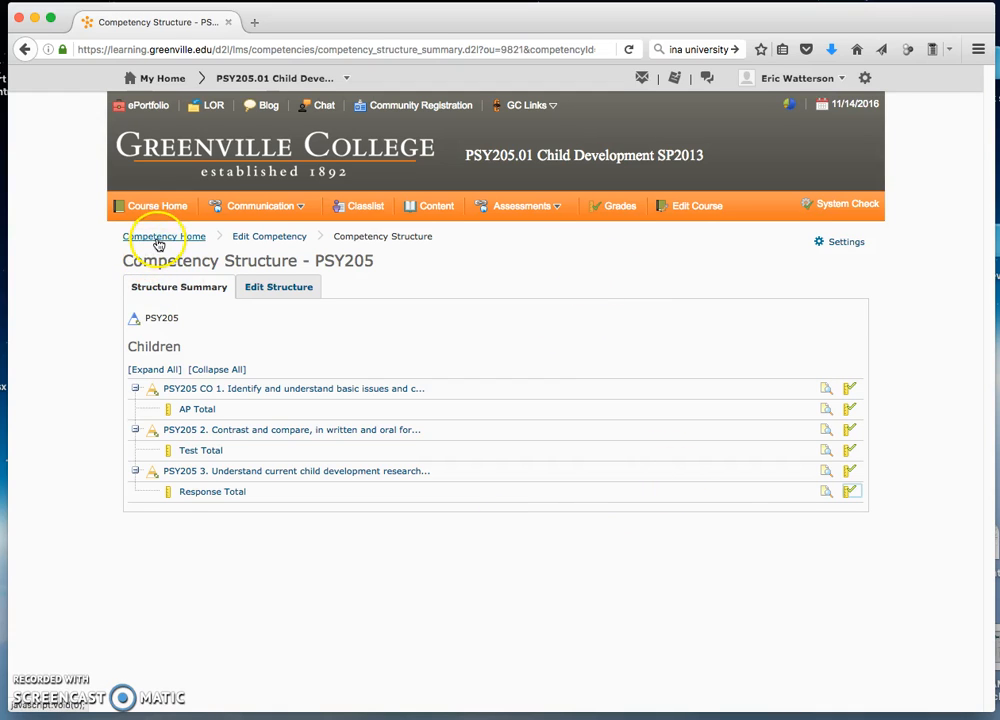
# Leave Competencies for the course's Manage Grades list of grade items.
pyautogui.click(164, 236)
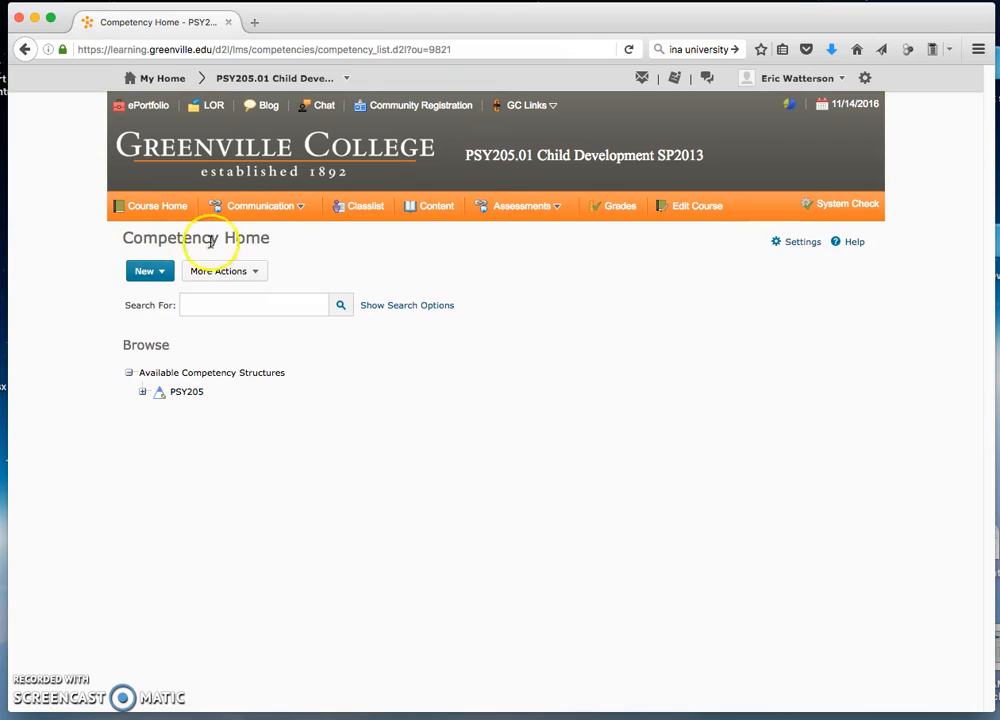
pyautogui.moveTo(616, 204)
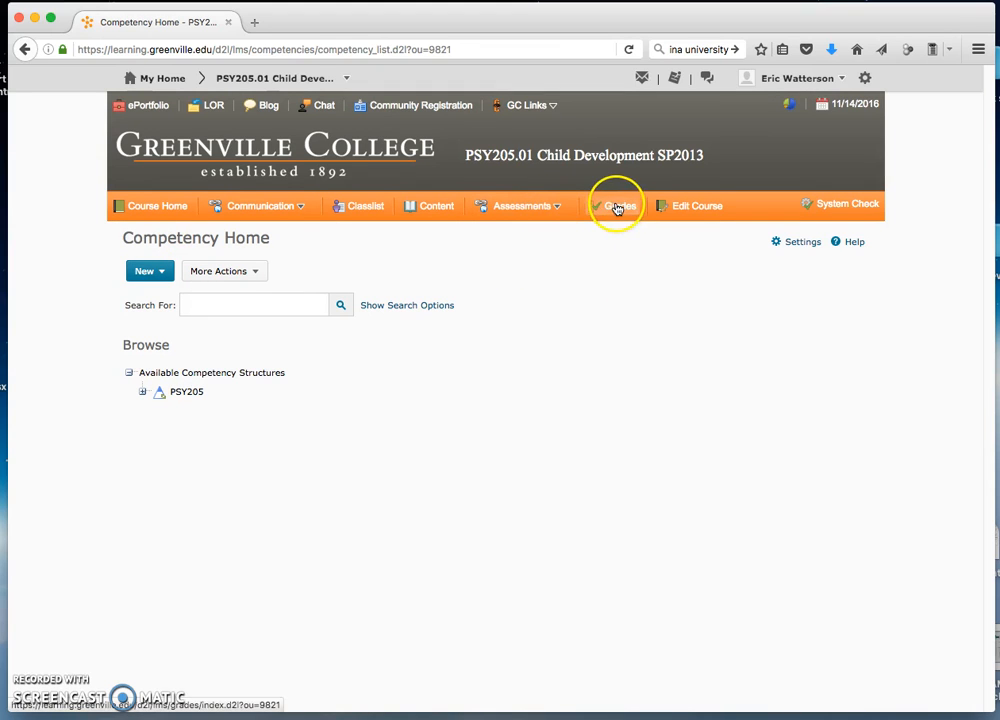
pyautogui.click(616, 204)
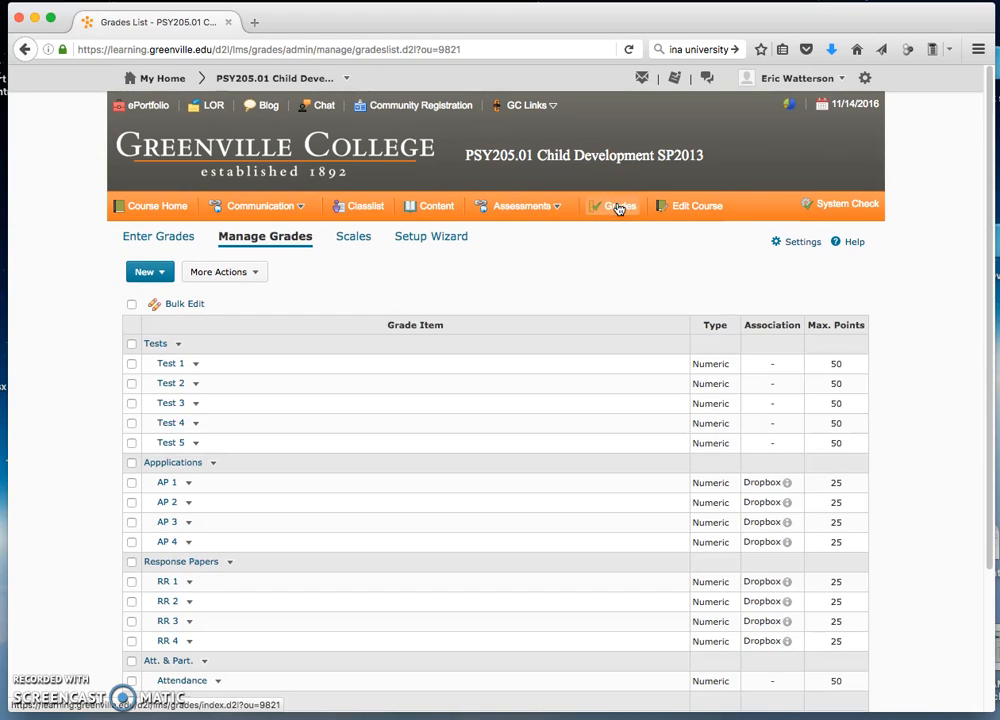
pyautogui.moveTo(600, 252)
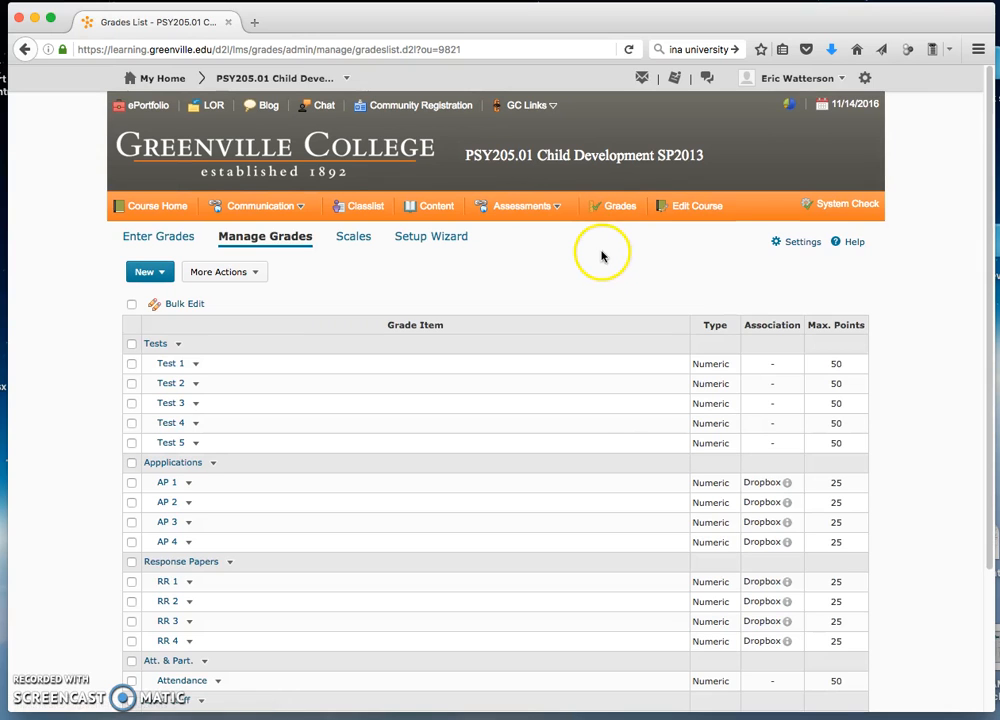
pyautogui.scroll(-3)
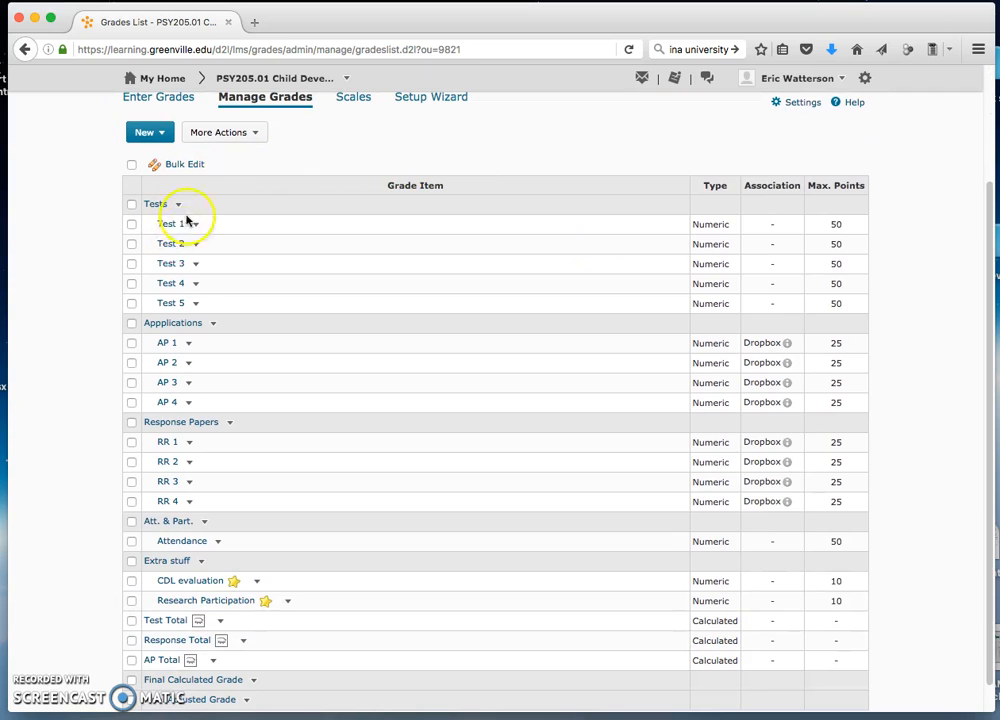
pyautogui.moveTo(236, 328)
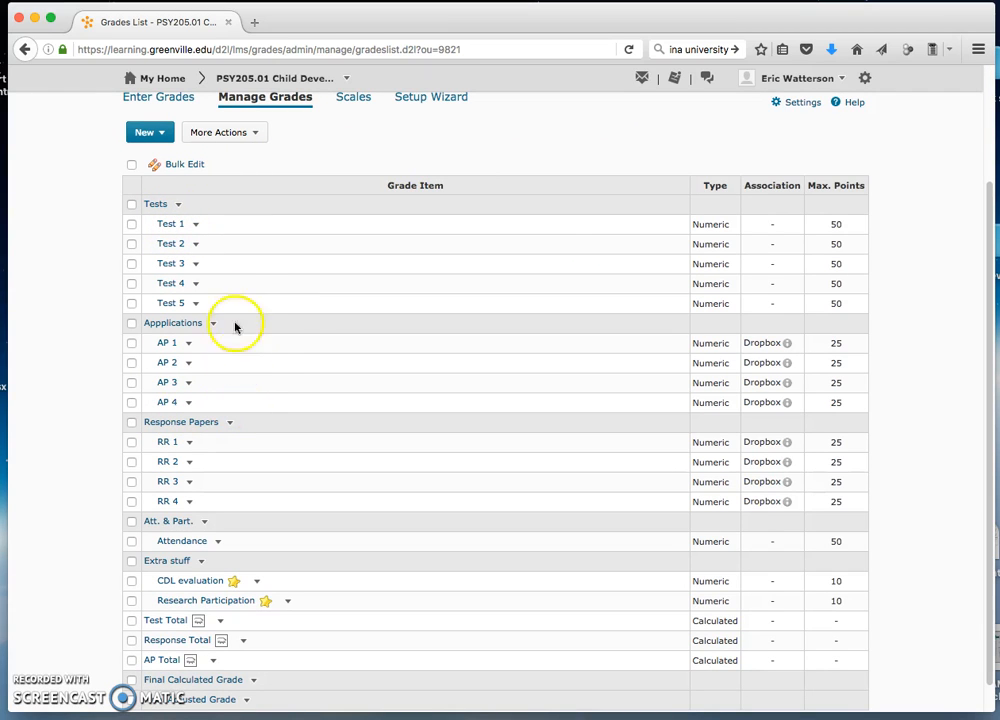
pyautogui.moveTo(244, 240)
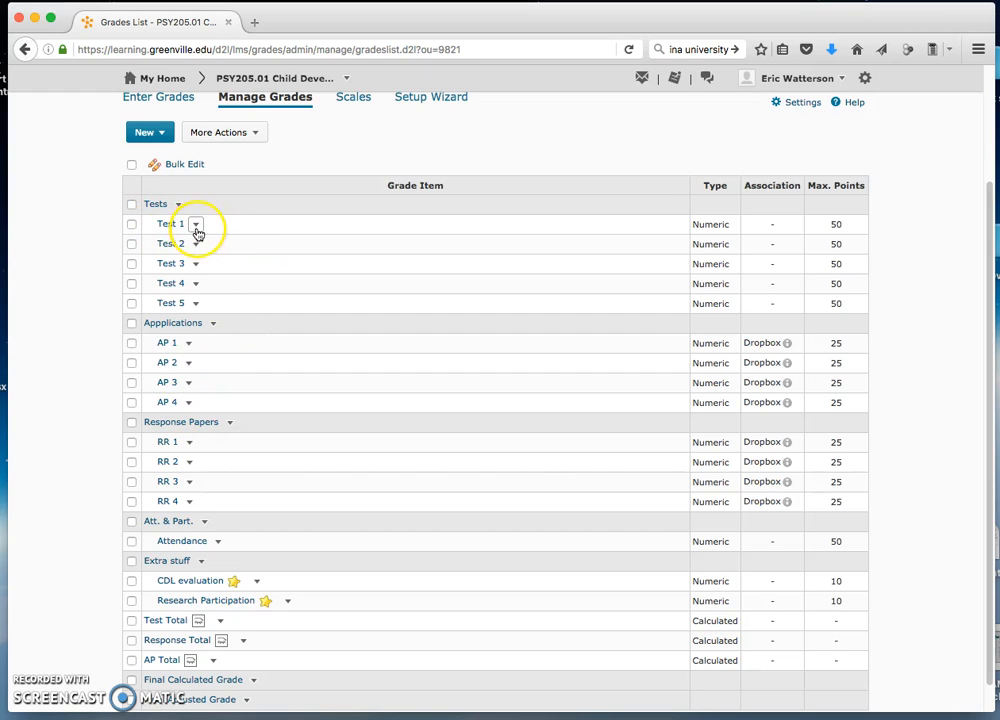
# View Statistics for the Test 1 grade item from its actions dropdown.
pyautogui.click(196, 224)
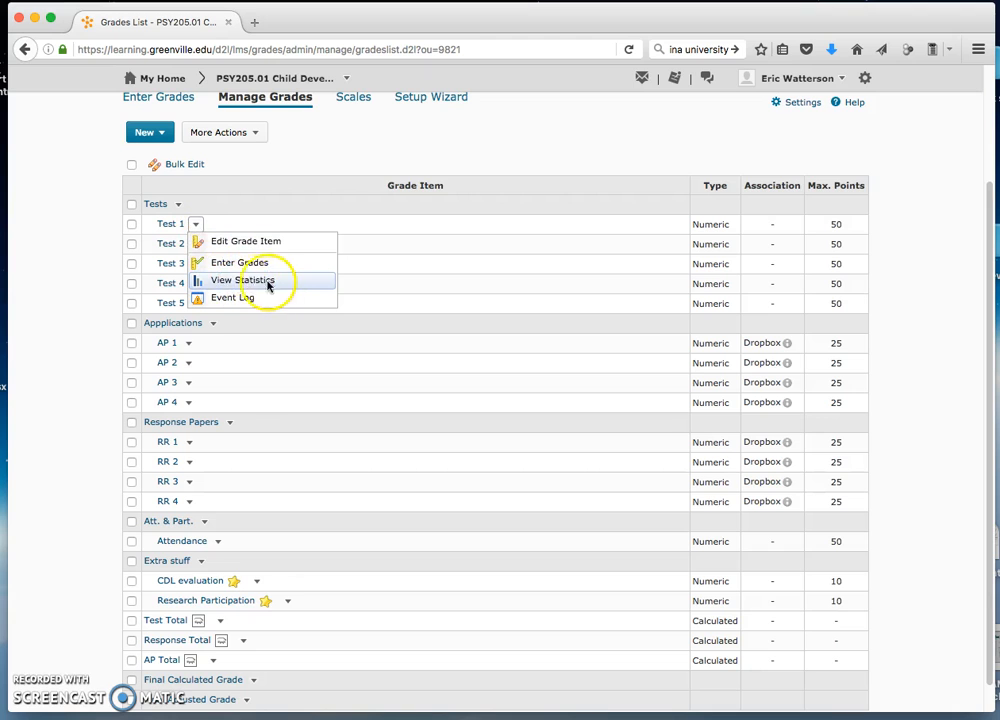
pyautogui.click(244, 280)
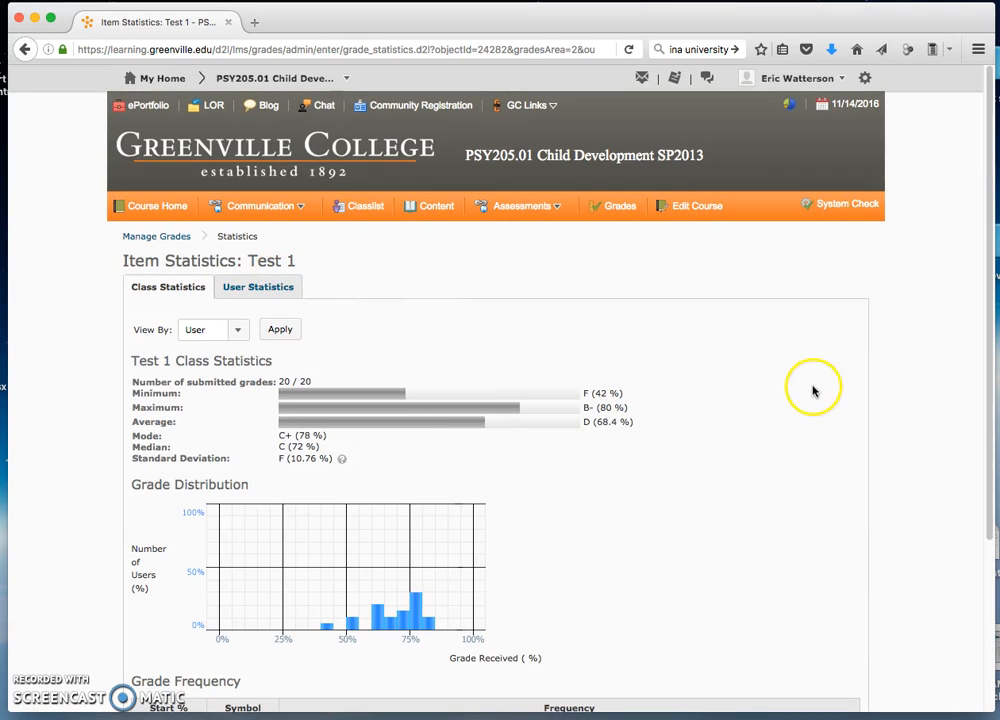
# Scroll through Test 1's Grade Distribution chart and Grade Frequency table on Class Statistics.
pyautogui.scroll(-3)
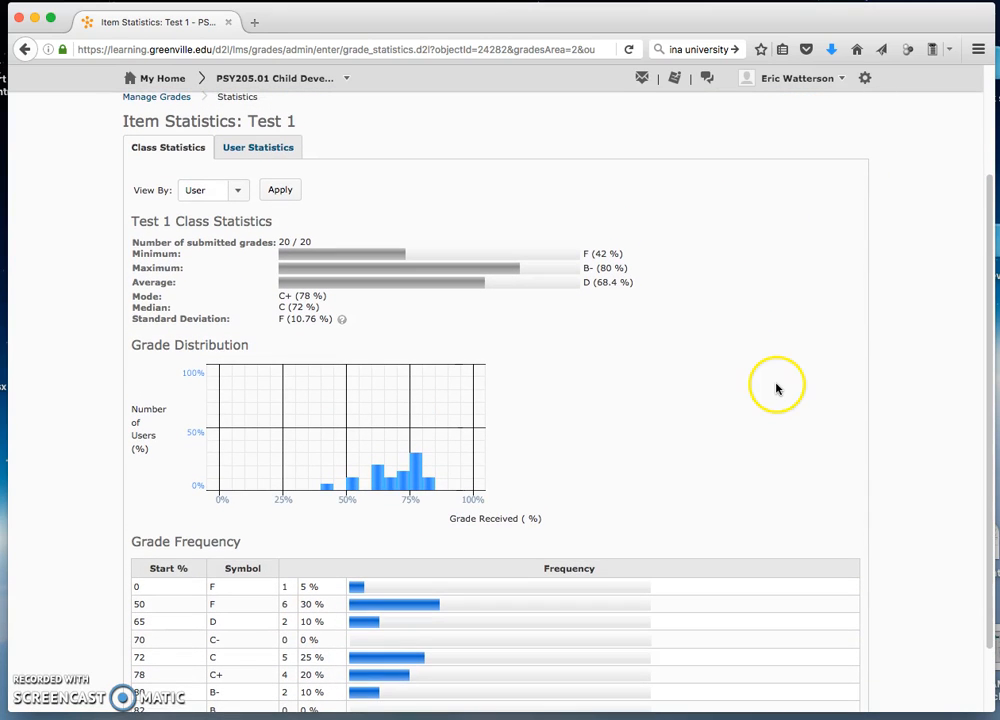
pyautogui.moveTo(744, 362)
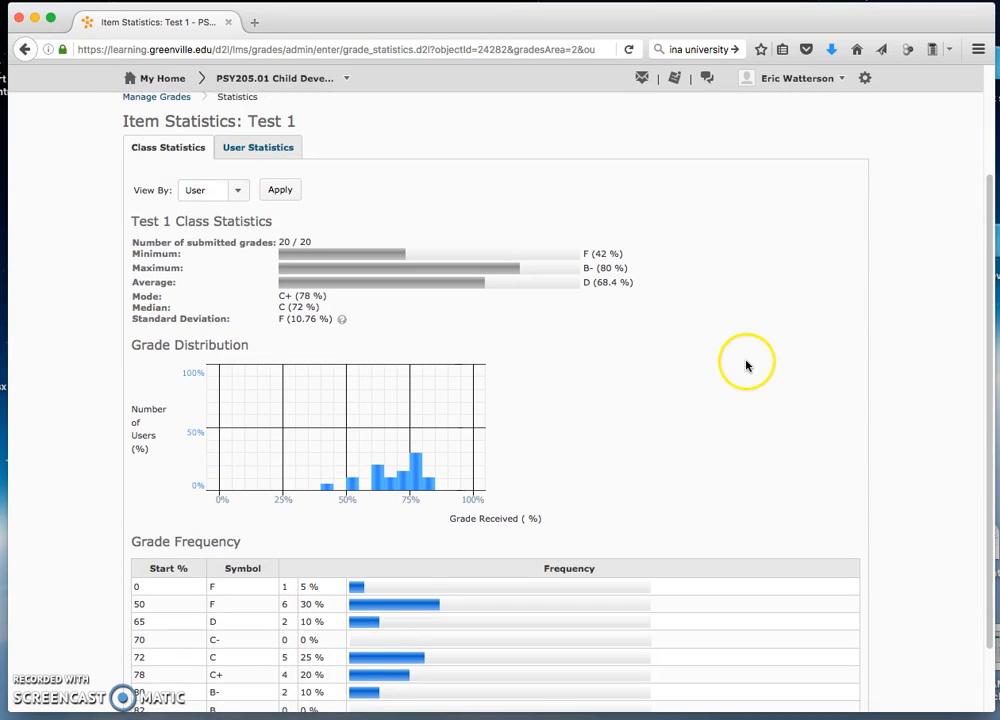
pyautogui.moveTo(408, 258)
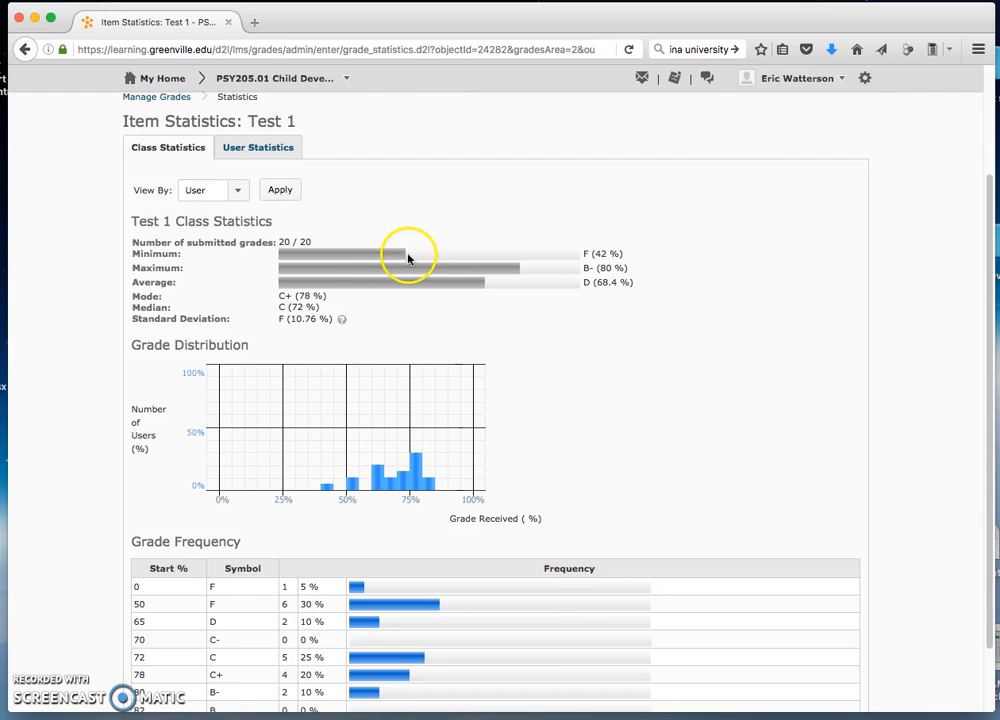
pyautogui.moveTo(352, 258)
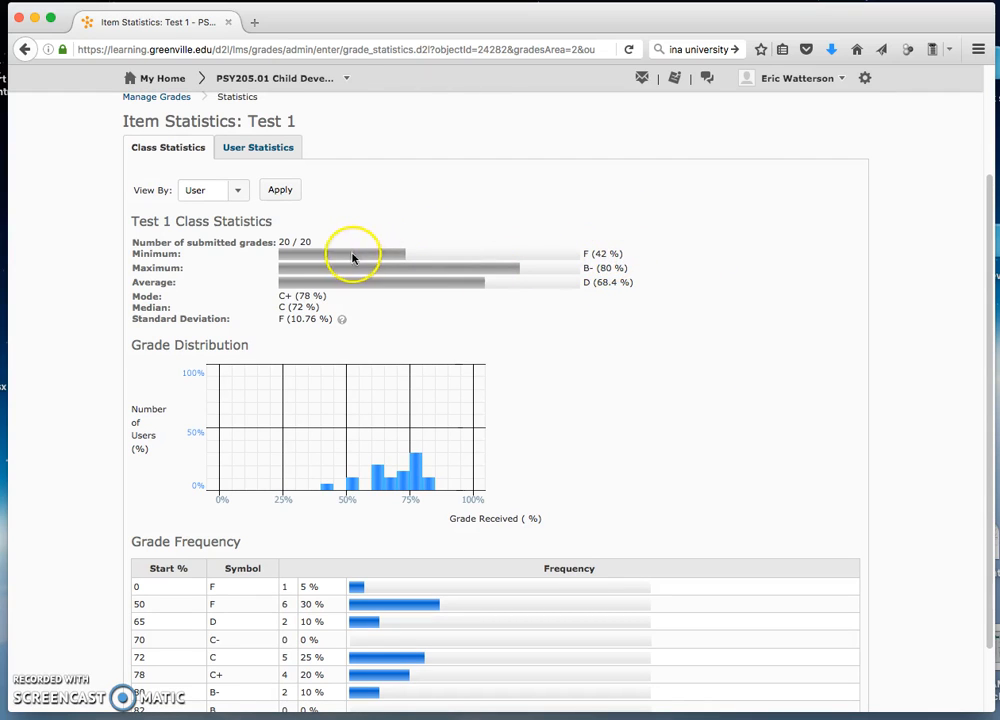
pyautogui.moveTo(584, 258)
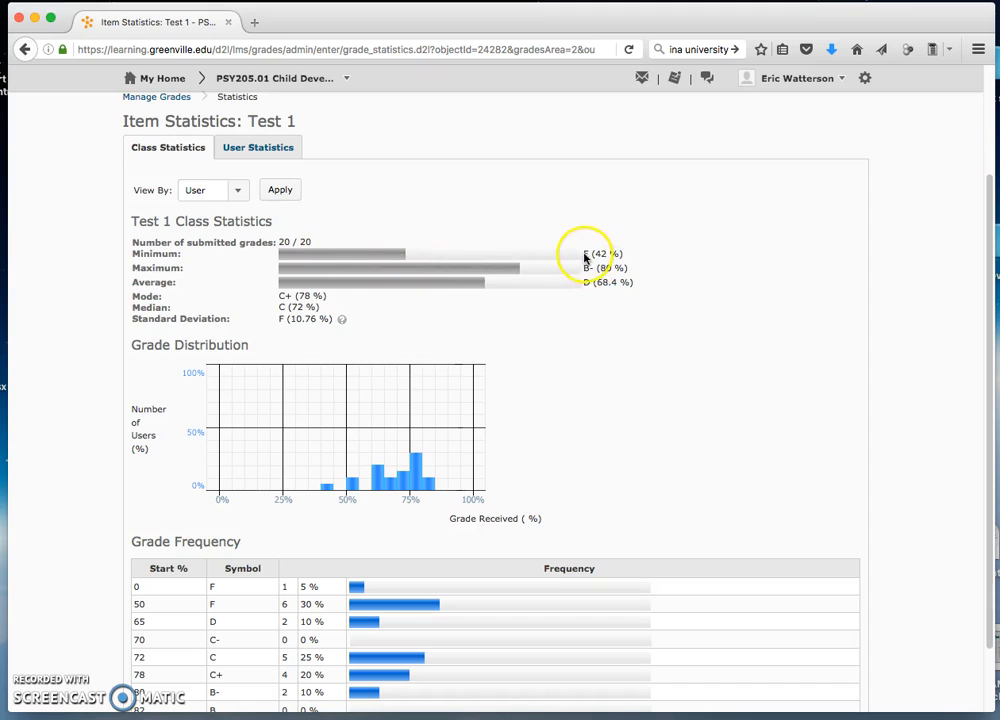
pyautogui.moveTo(616, 262)
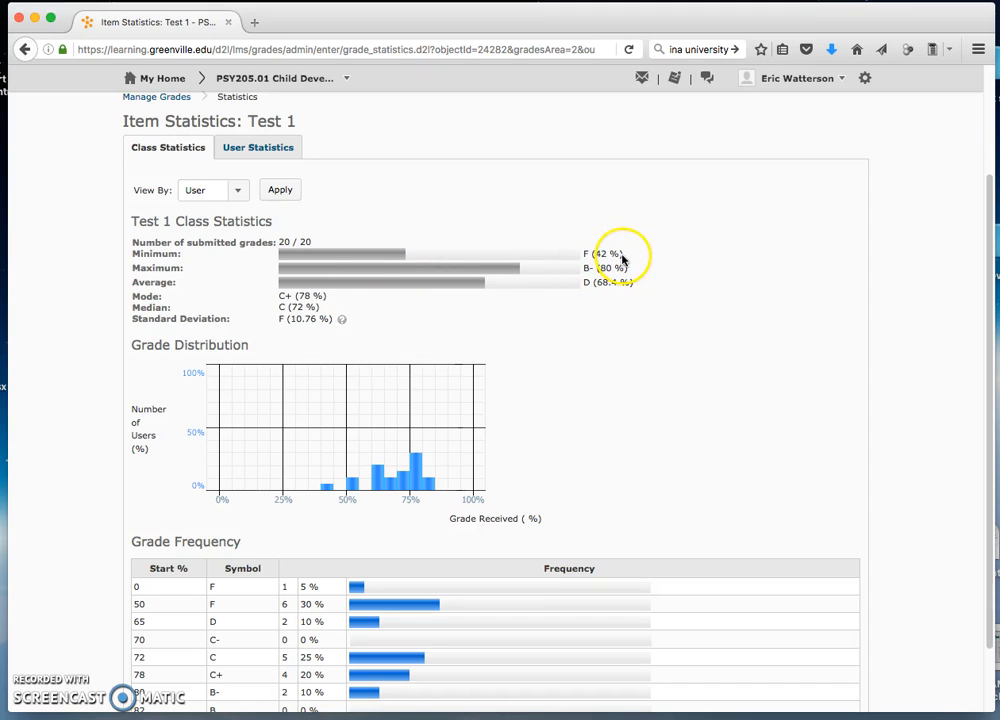
pyautogui.moveTo(588, 284)
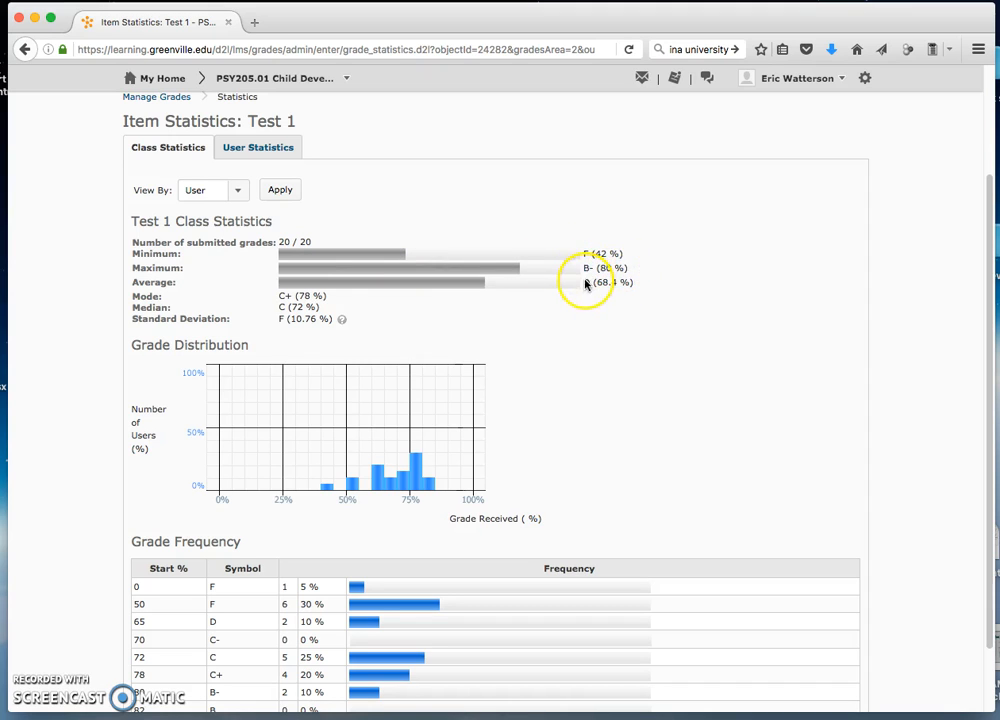
pyautogui.moveTo(616, 292)
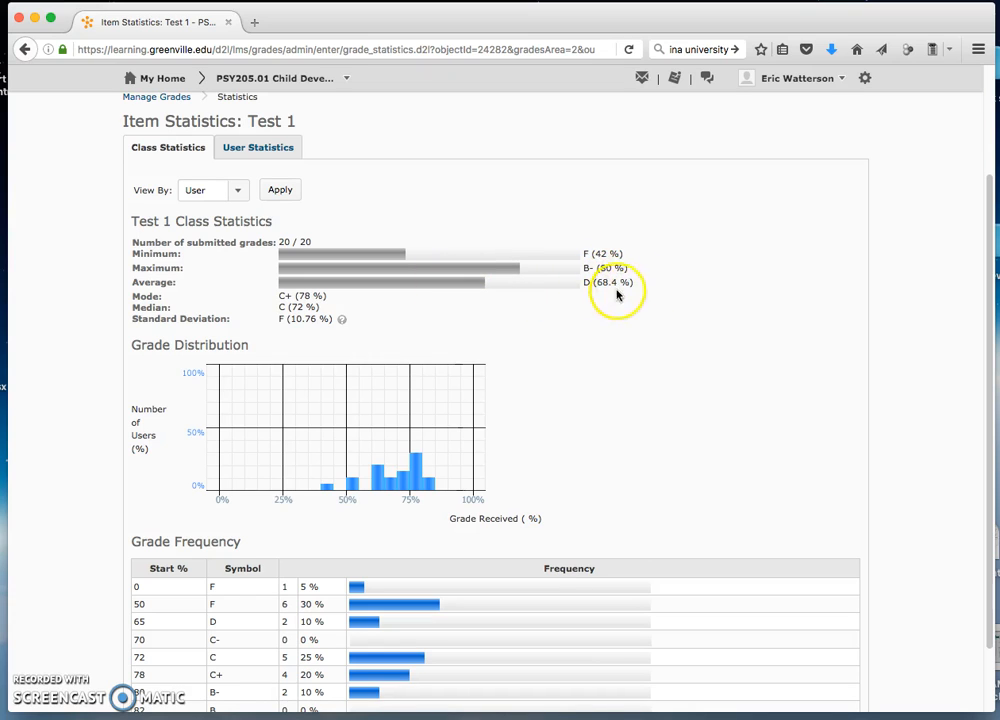
pyautogui.moveTo(644, 298)
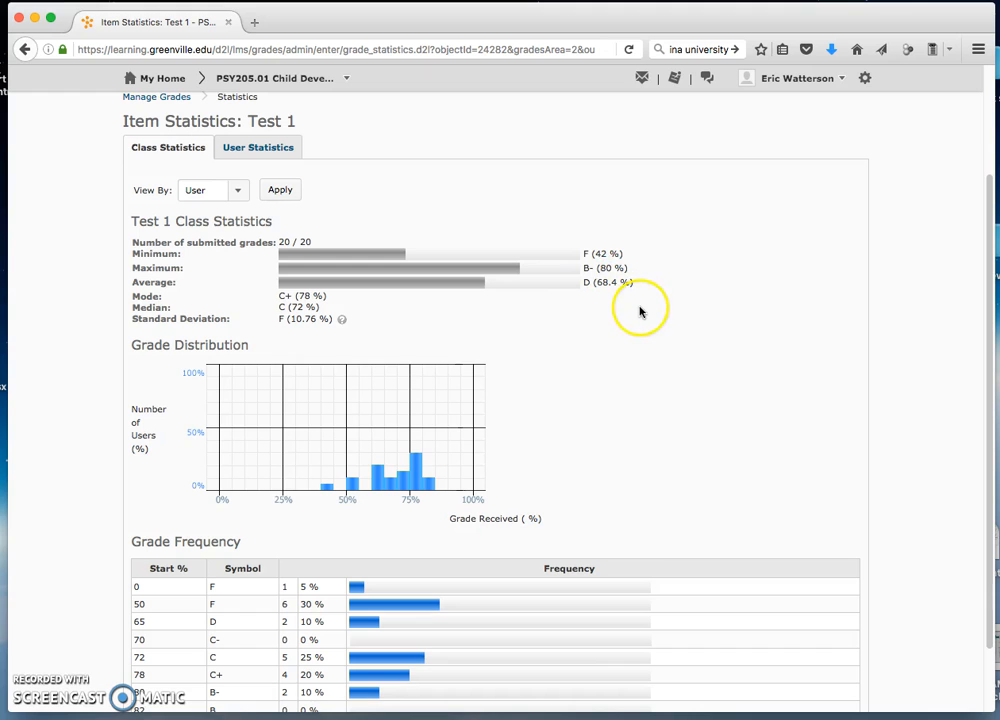
pyautogui.scroll(-3)
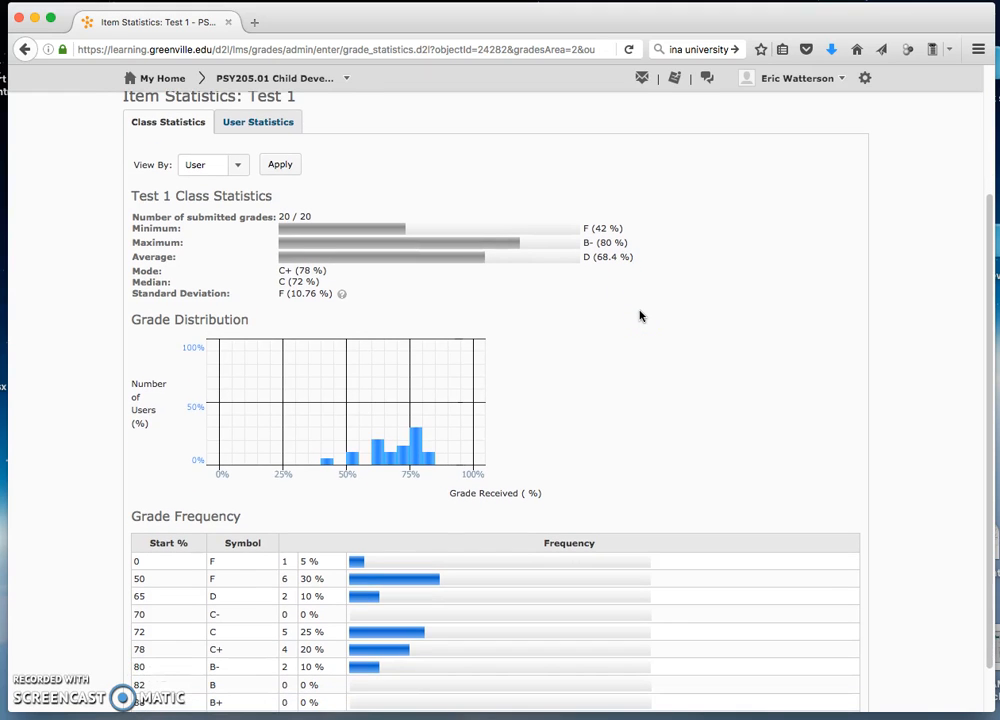
pyautogui.moveTo(570, 350)
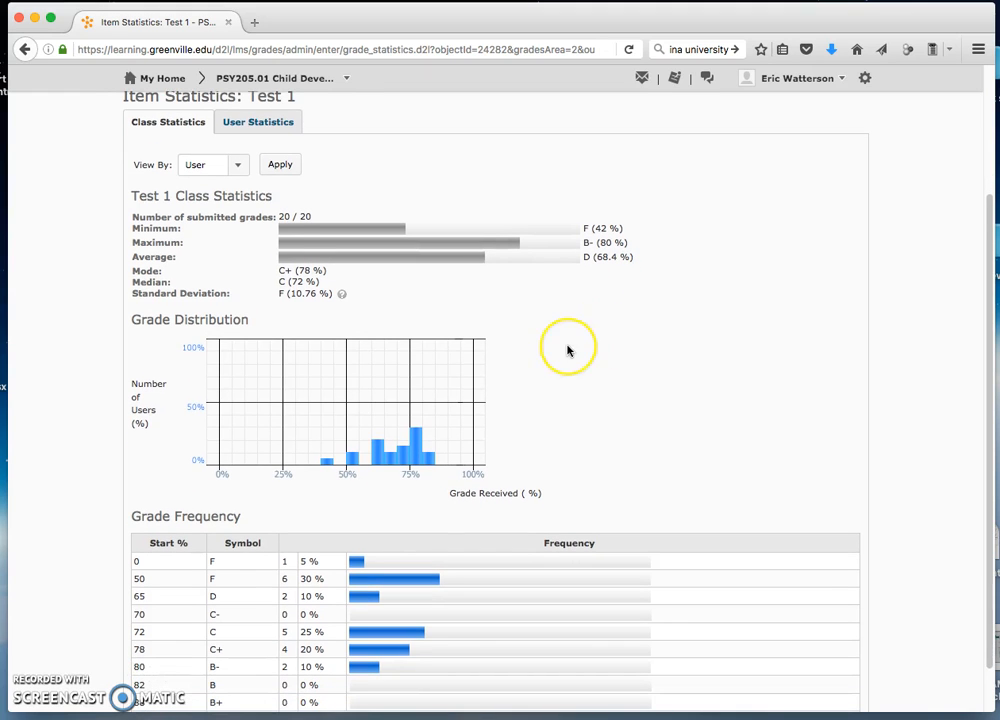
pyautogui.scroll(-3)
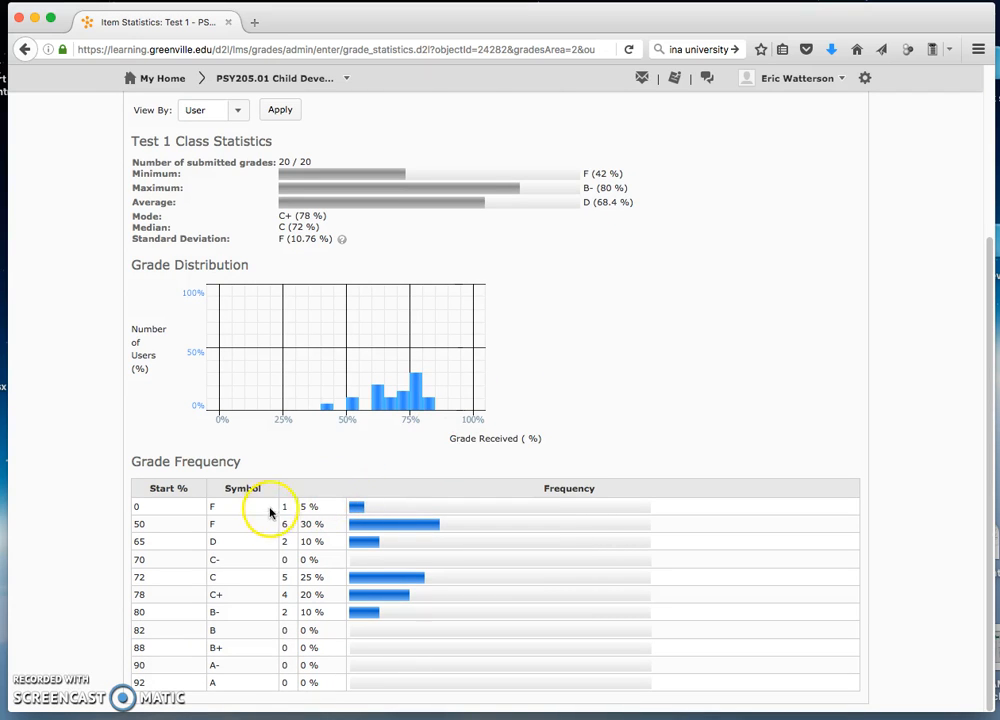
pyautogui.moveTo(382, 490)
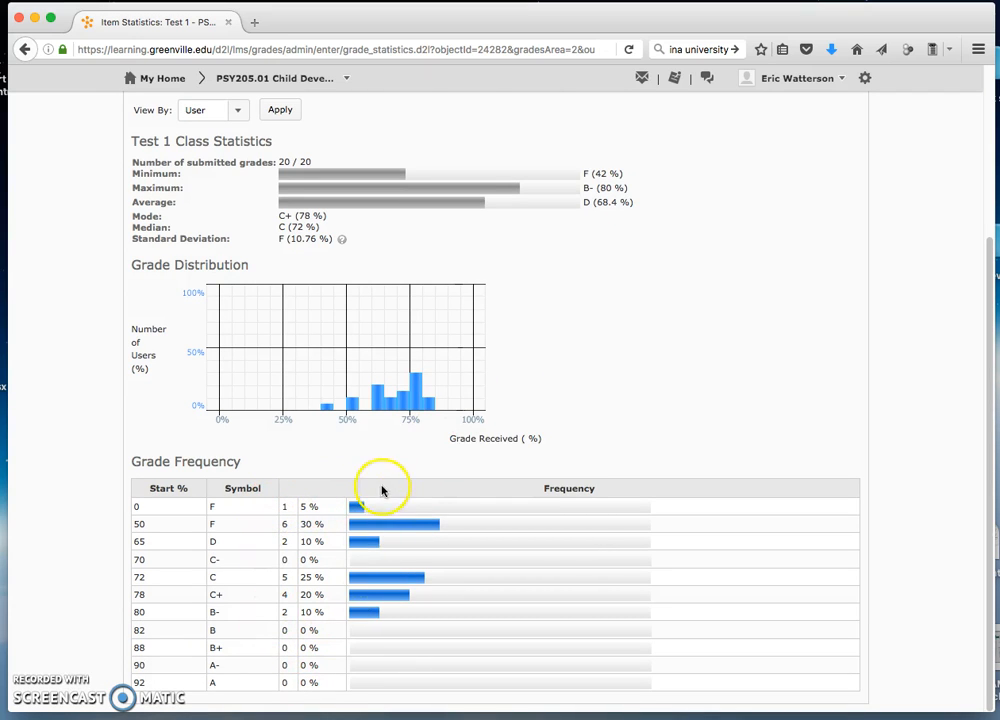
pyautogui.moveTo(190, 402)
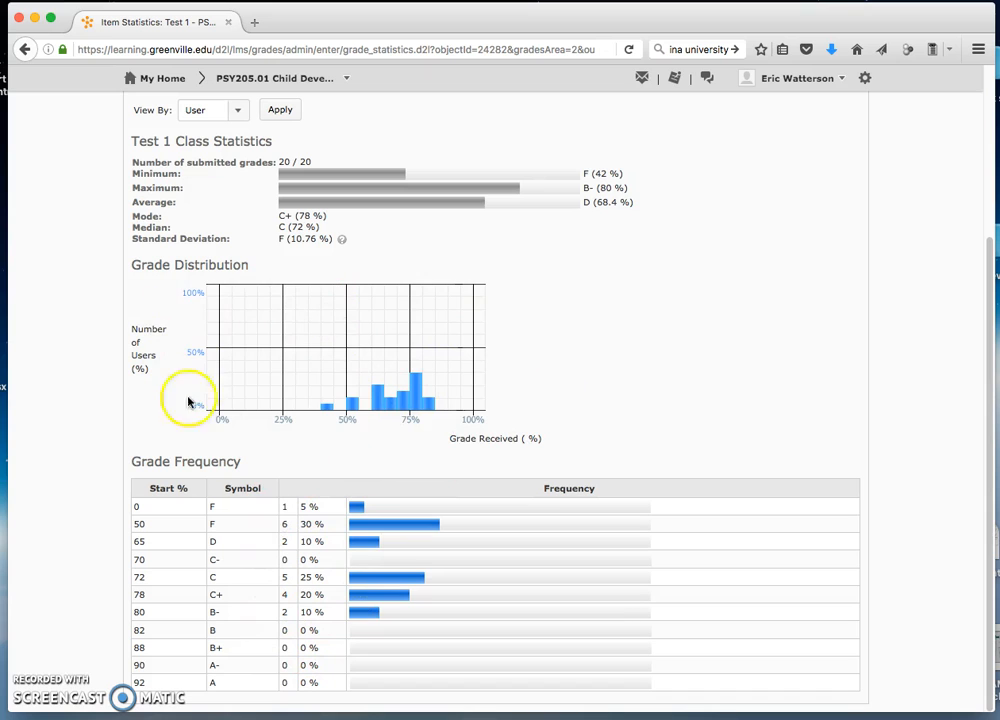
pyautogui.scroll(-3)
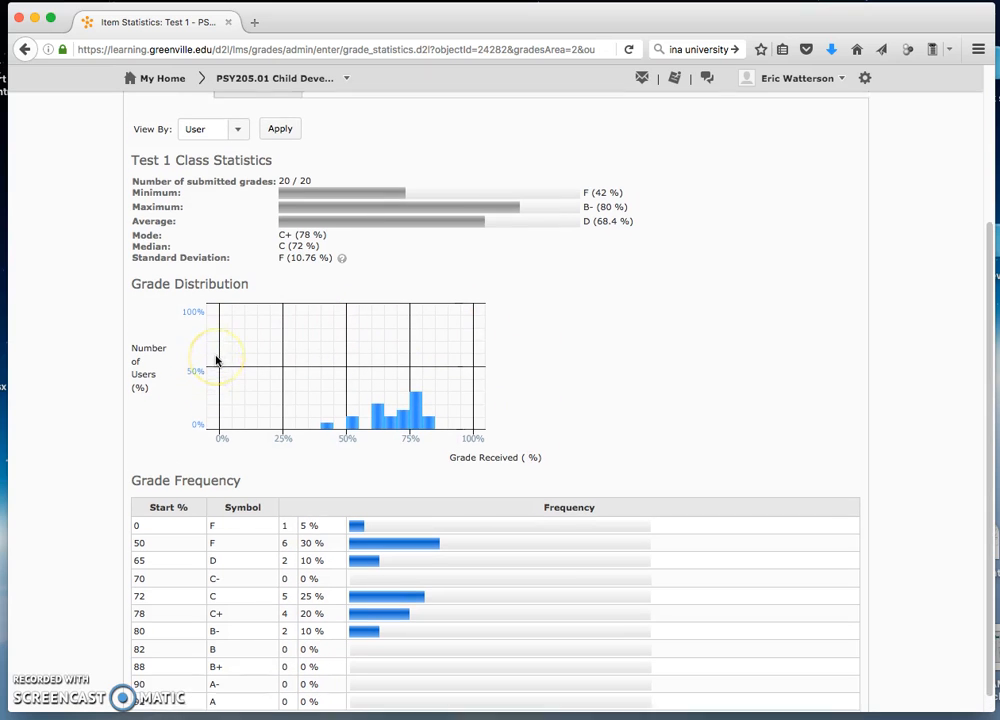
pyautogui.scroll(3)
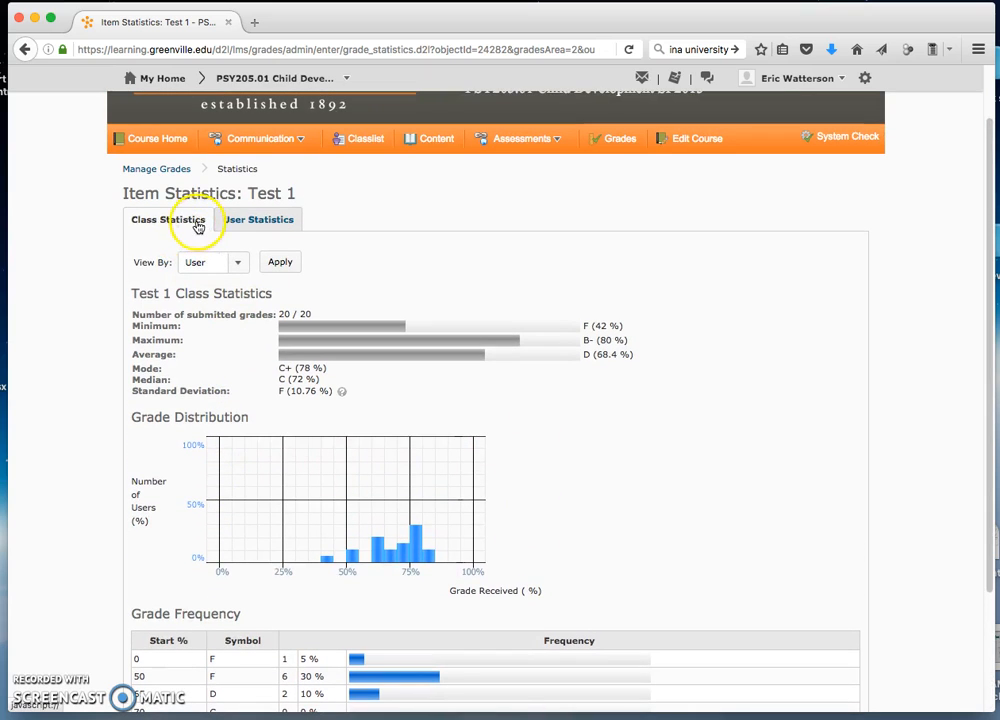
pyautogui.moveTo(260, 222)
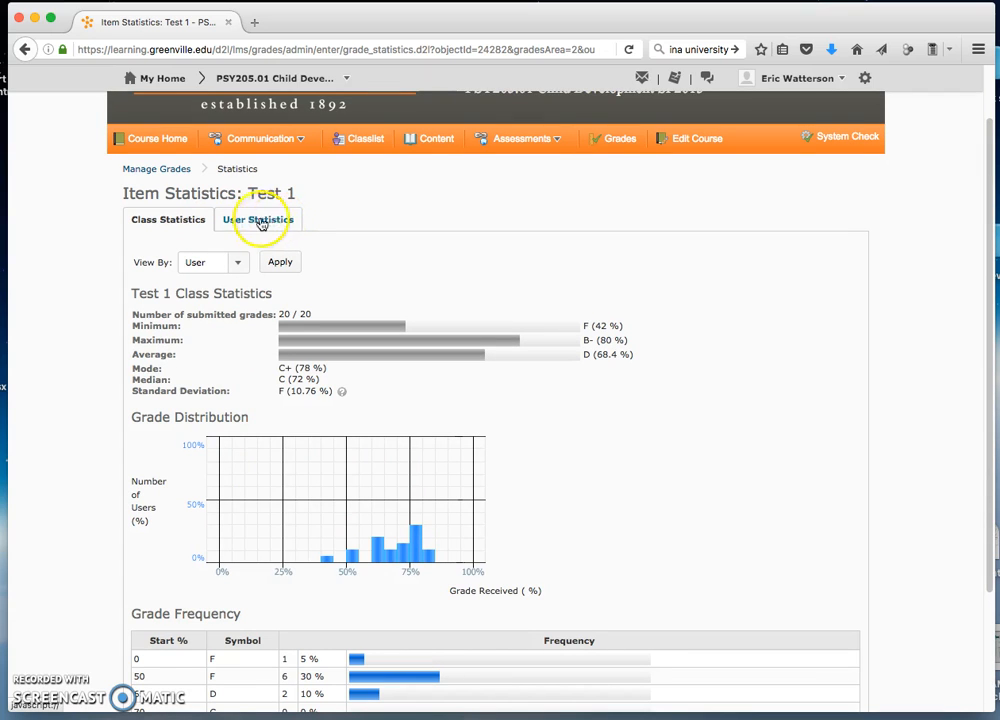
# Review each student's Test 1 grade on the User Statistics list.
pyautogui.click(258, 218)
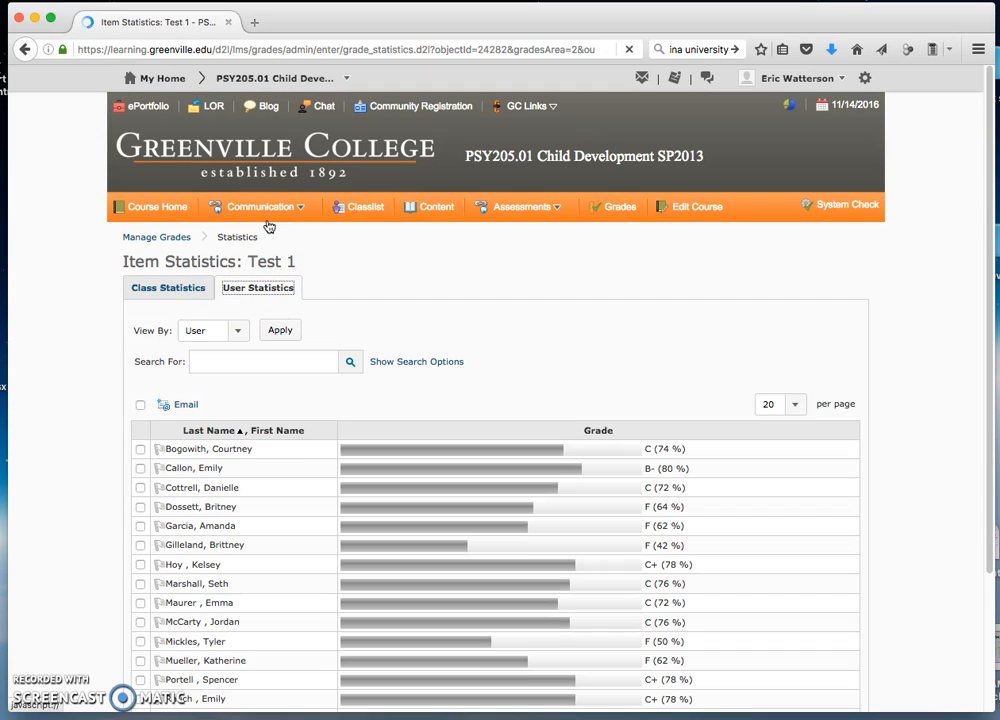
pyautogui.scroll(-3)
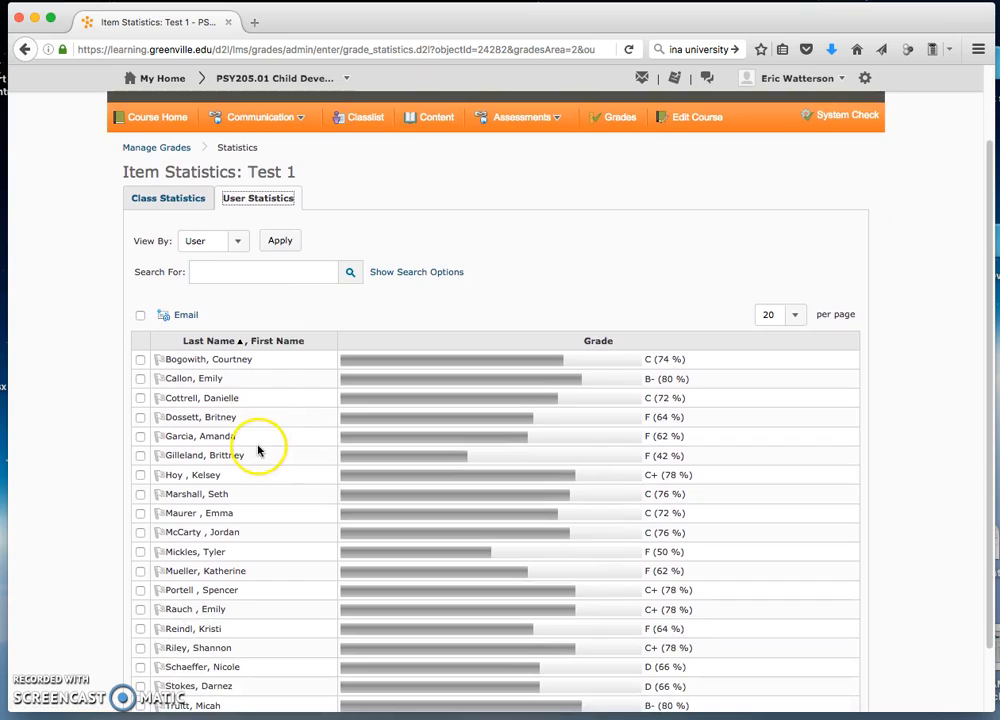
pyautogui.scroll(-3)
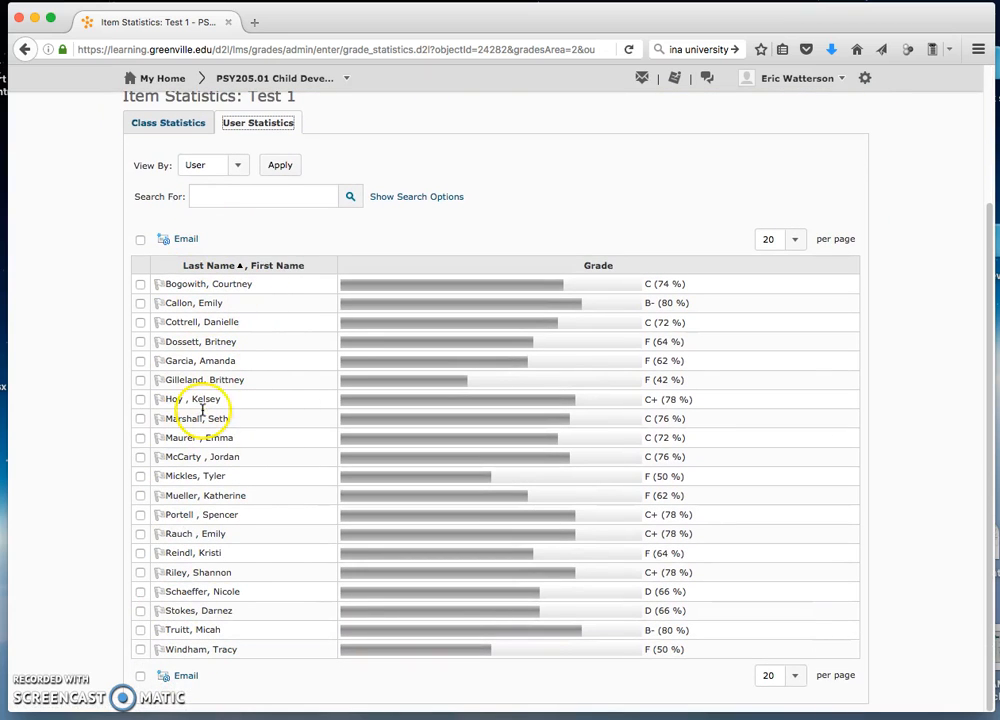
pyautogui.moveTo(652, 304)
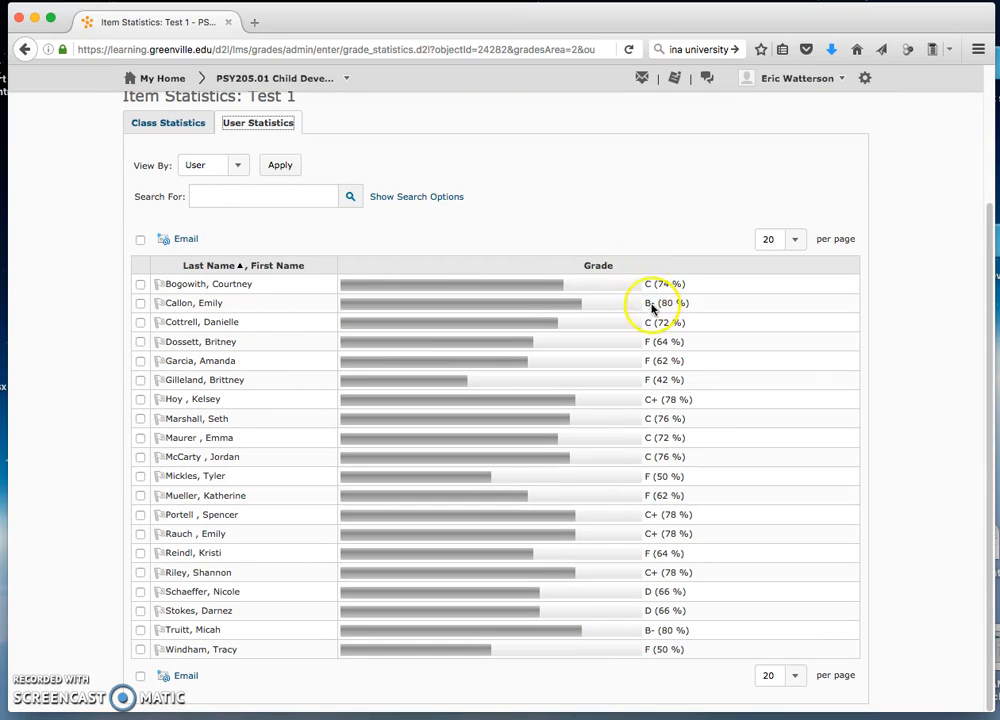
pyautogui.moveTo(680, 504)
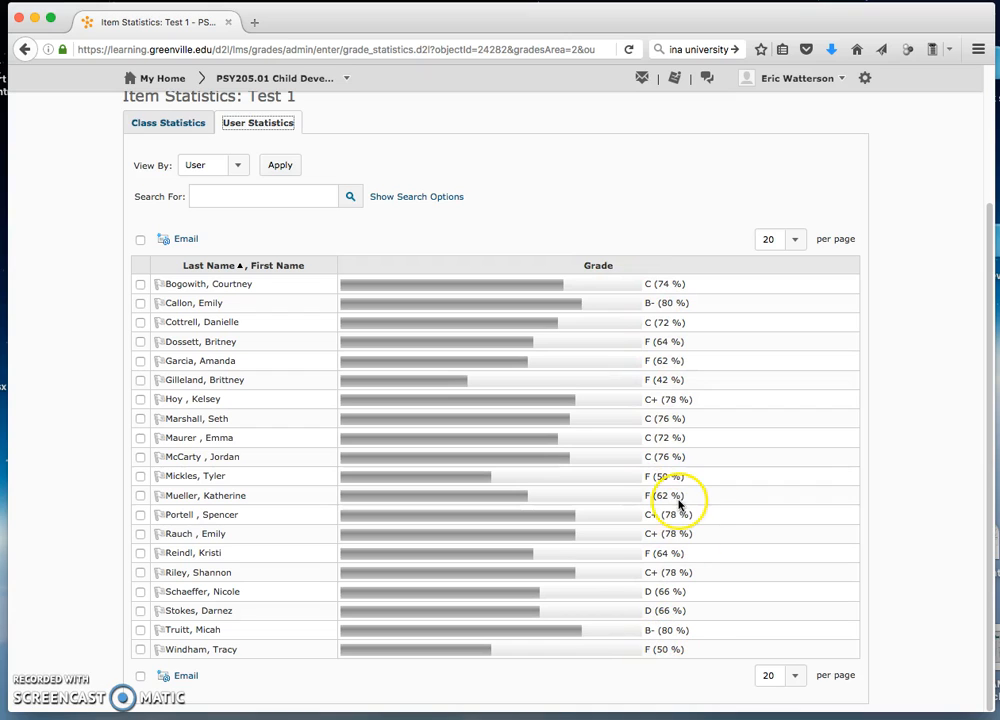
pyautogui.moveTo(616, 300)
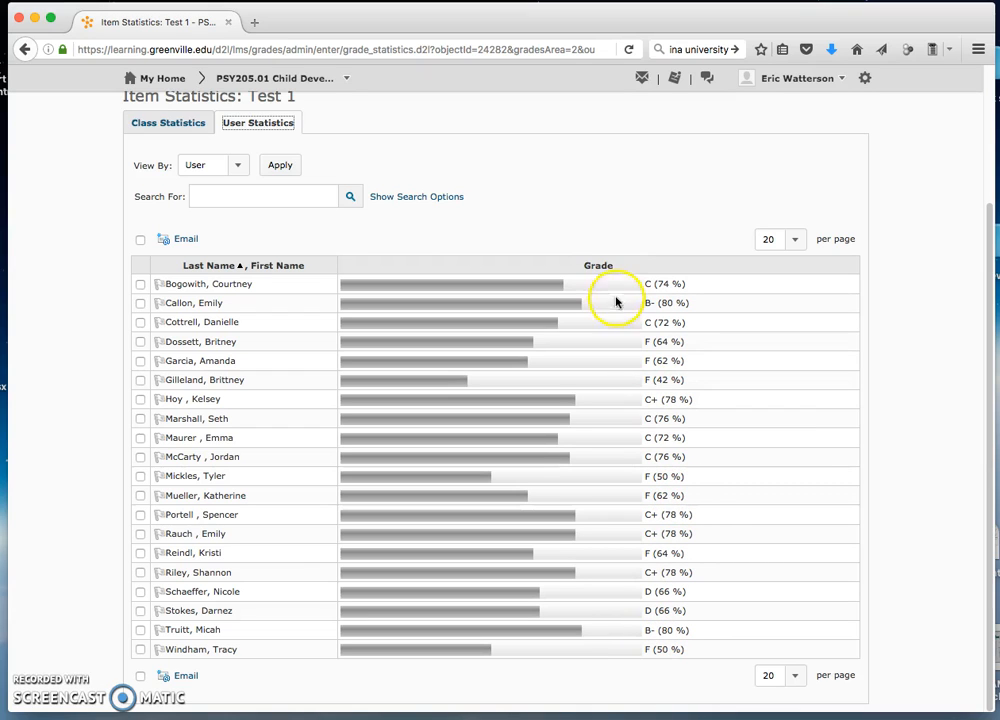
pyautogui.moveTo(558, 278)
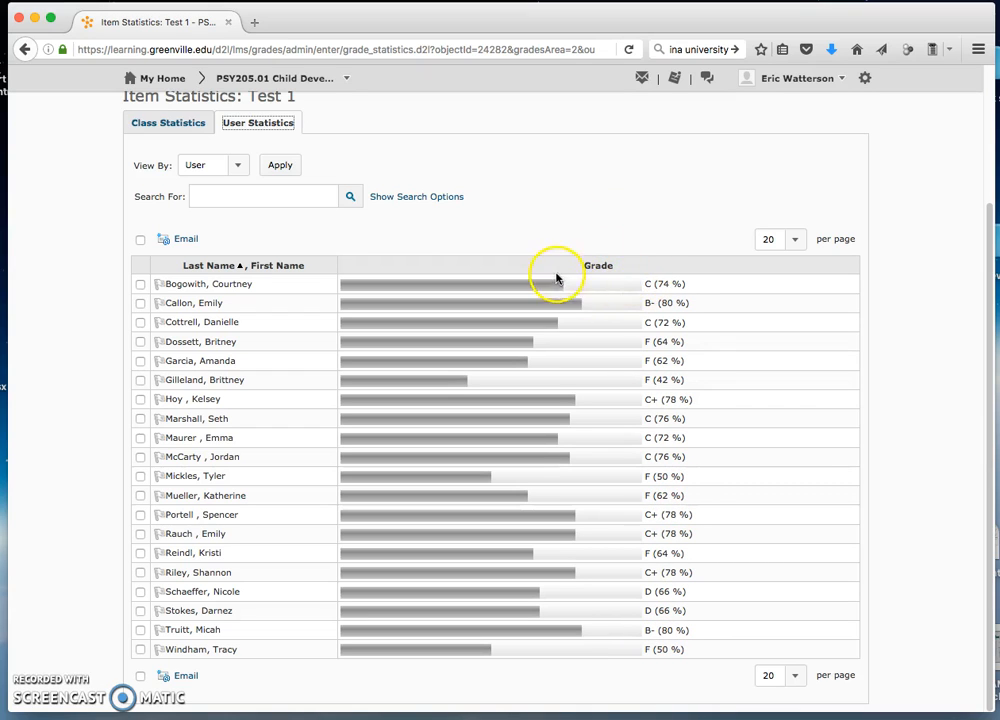
pyautogui.moveTo(678, 310)
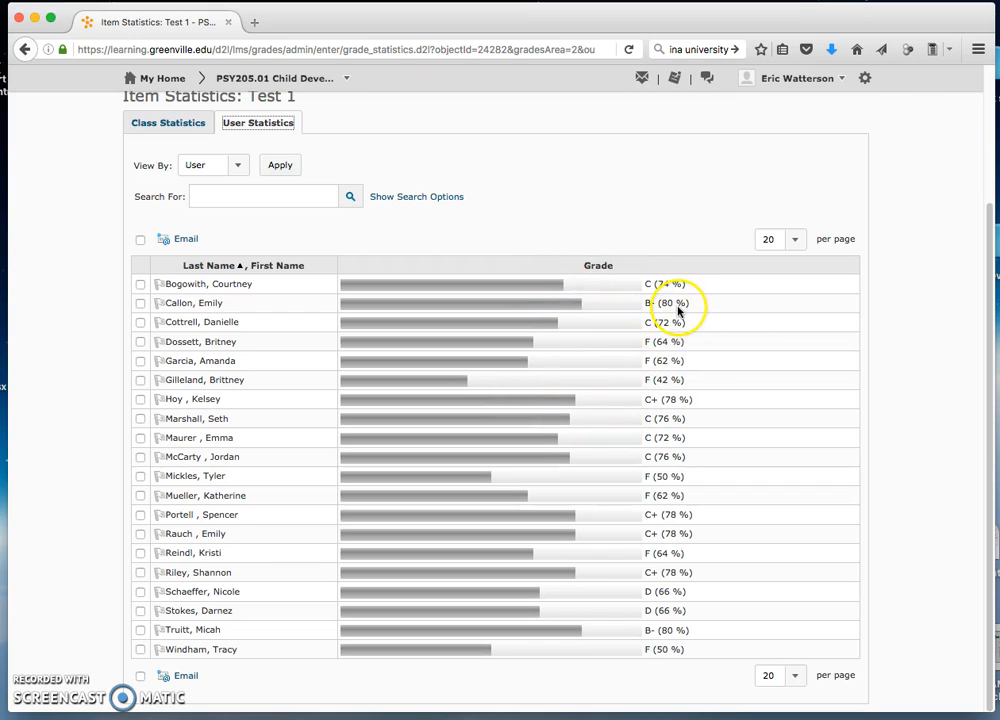
pyautogui.moveTo(670, 350)
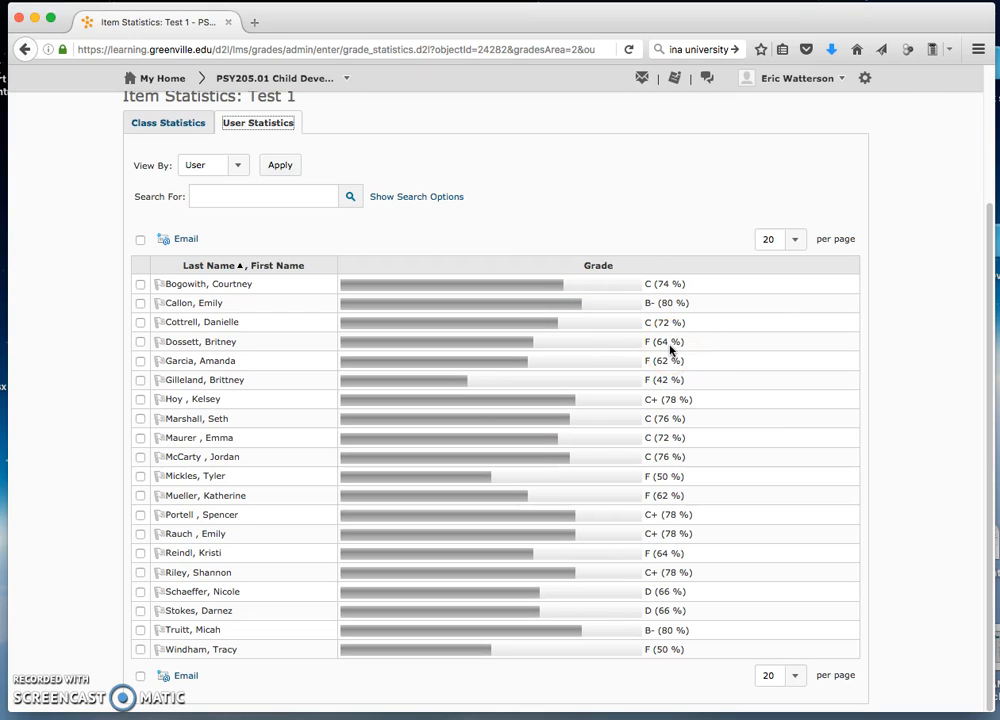
pyautogui.moveTo(644, 340)
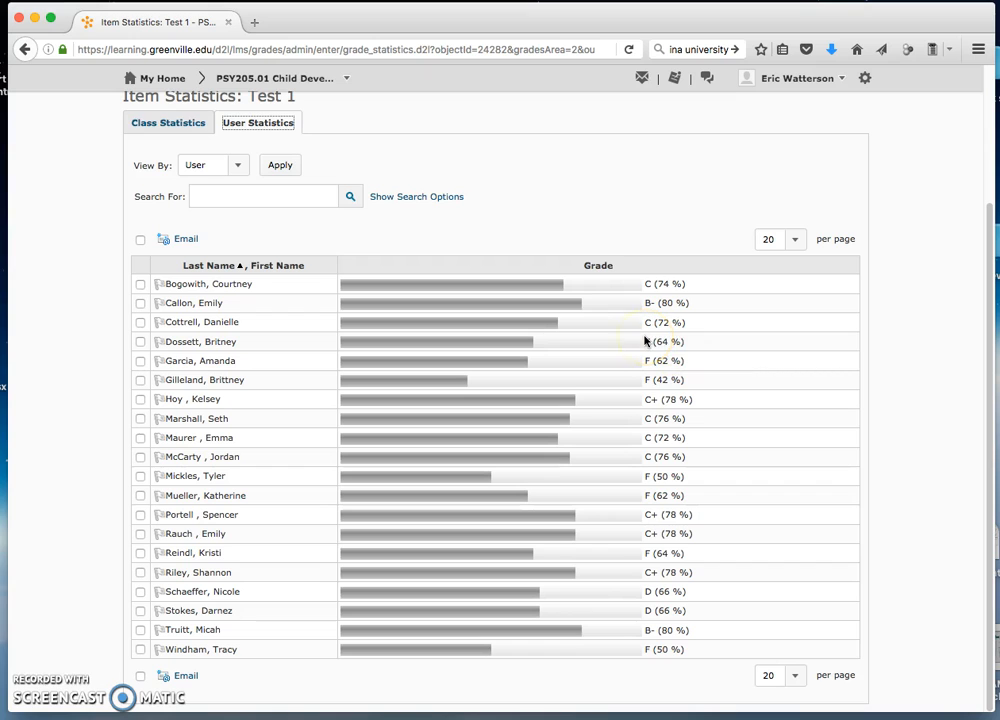
pyautogui.moveTo(680, 688)
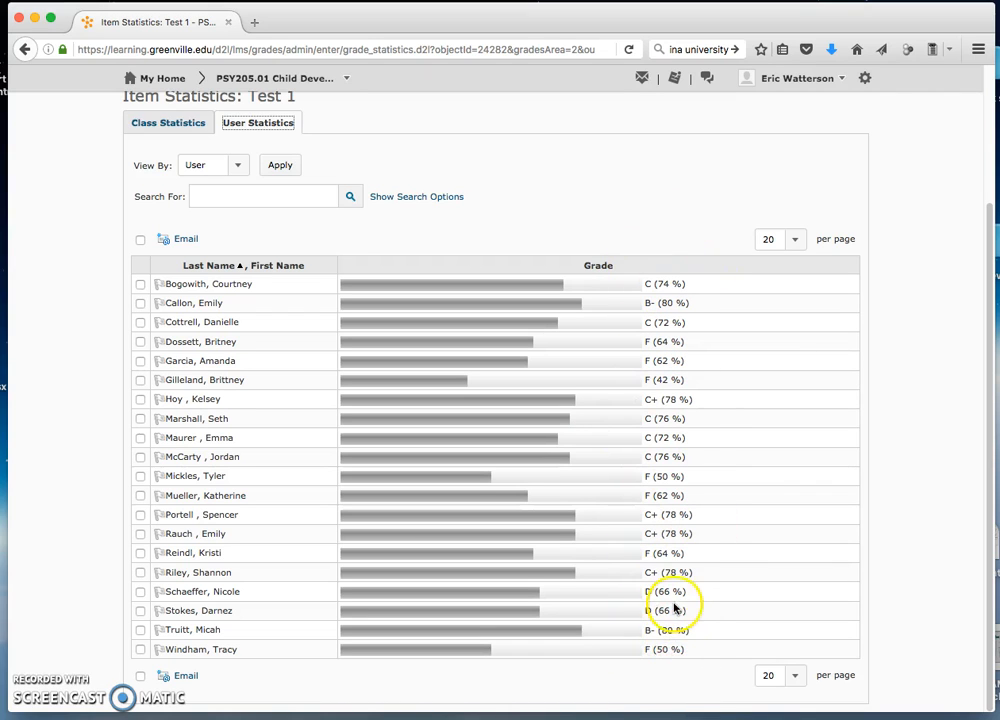
pyautogui.moveTo(688, 496)
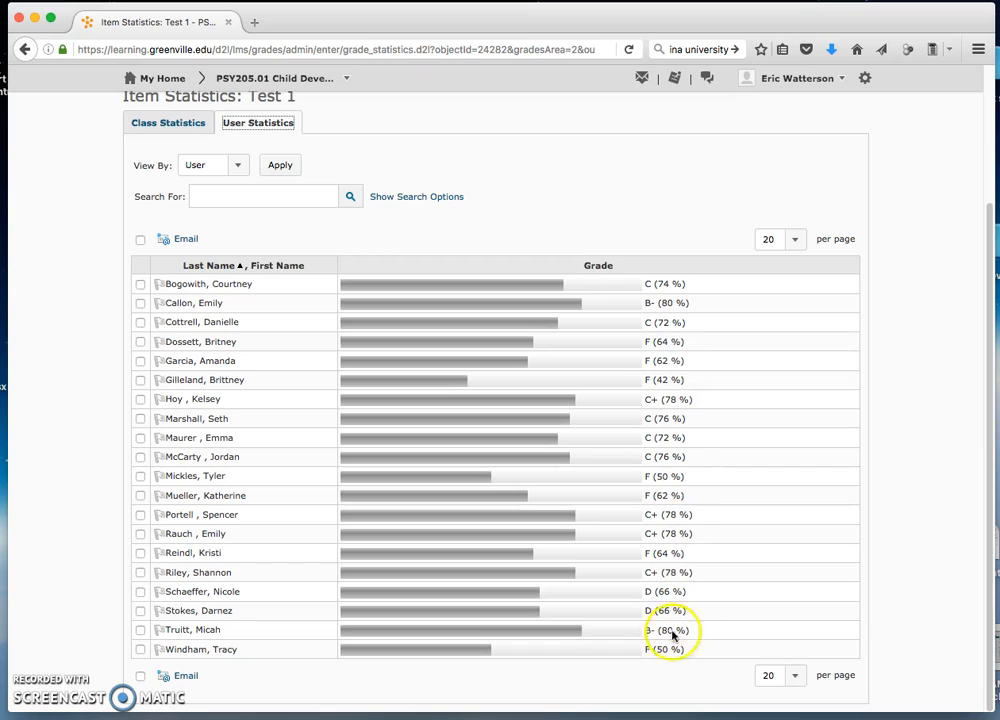
pyautogui.moveTo(640, 660)
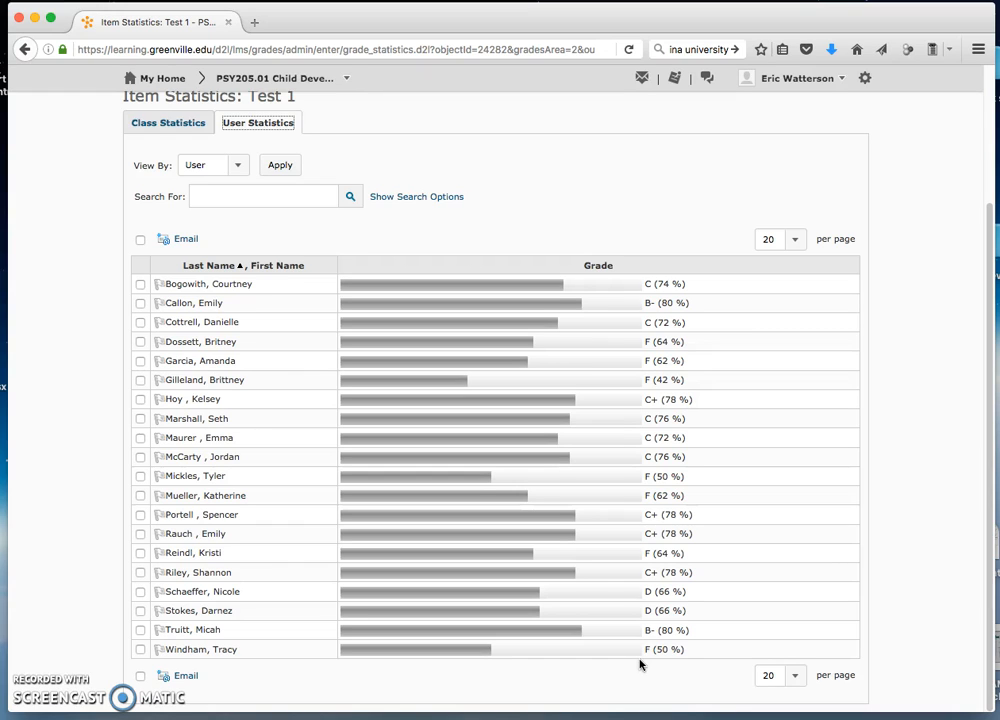
pyautogui.moveTo(672, 270)
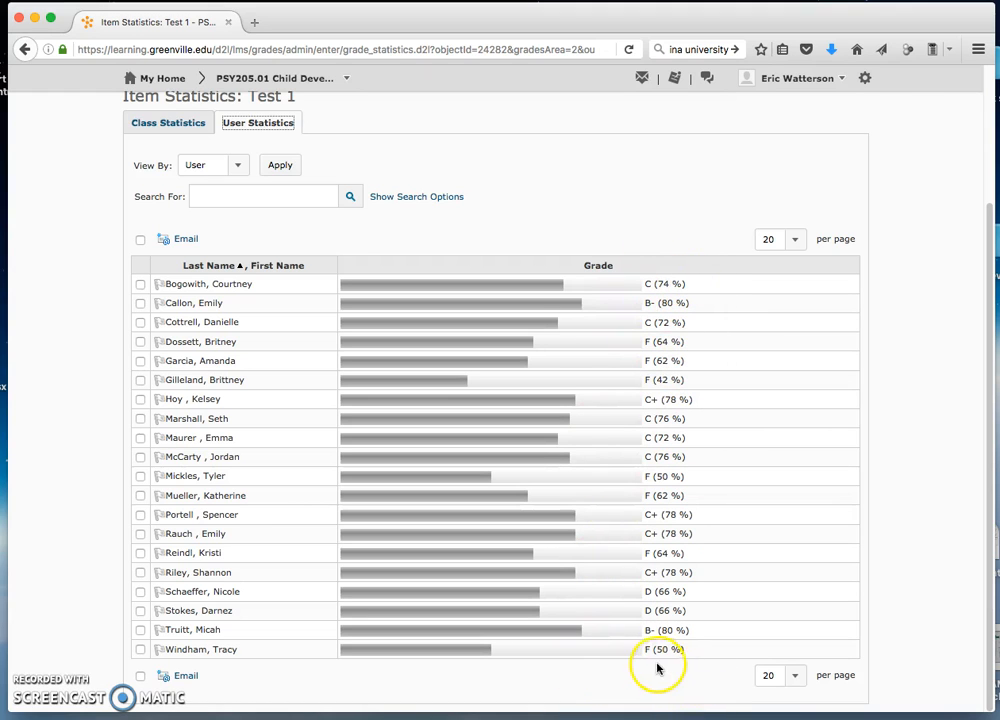
pyautogui.moveTo(648, 288)
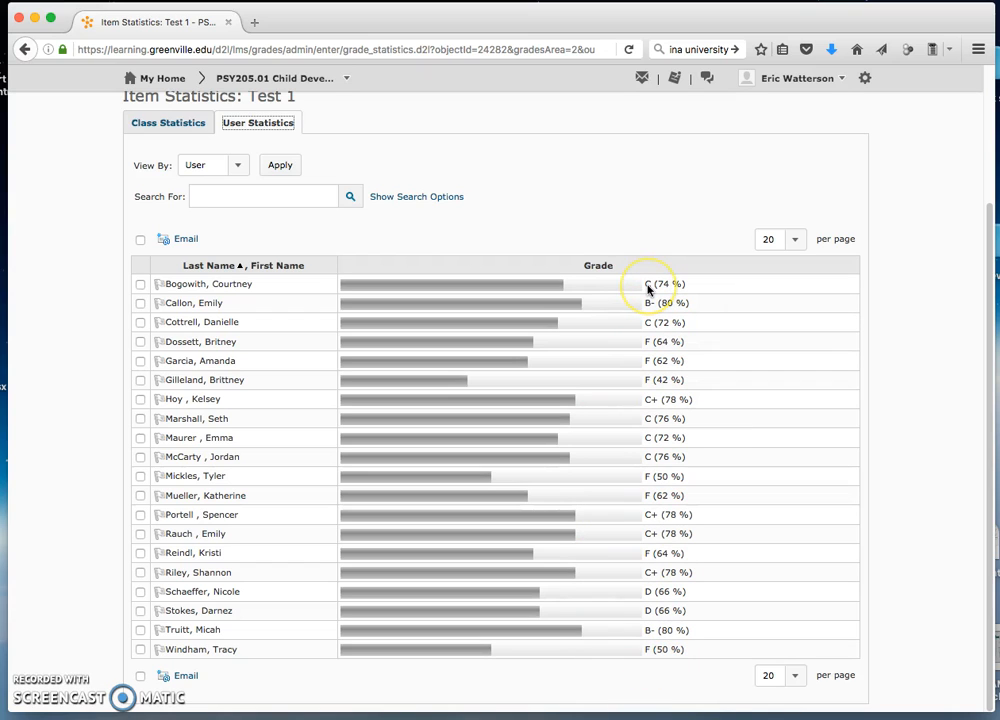
pyautogui.moveTo(600, 264)
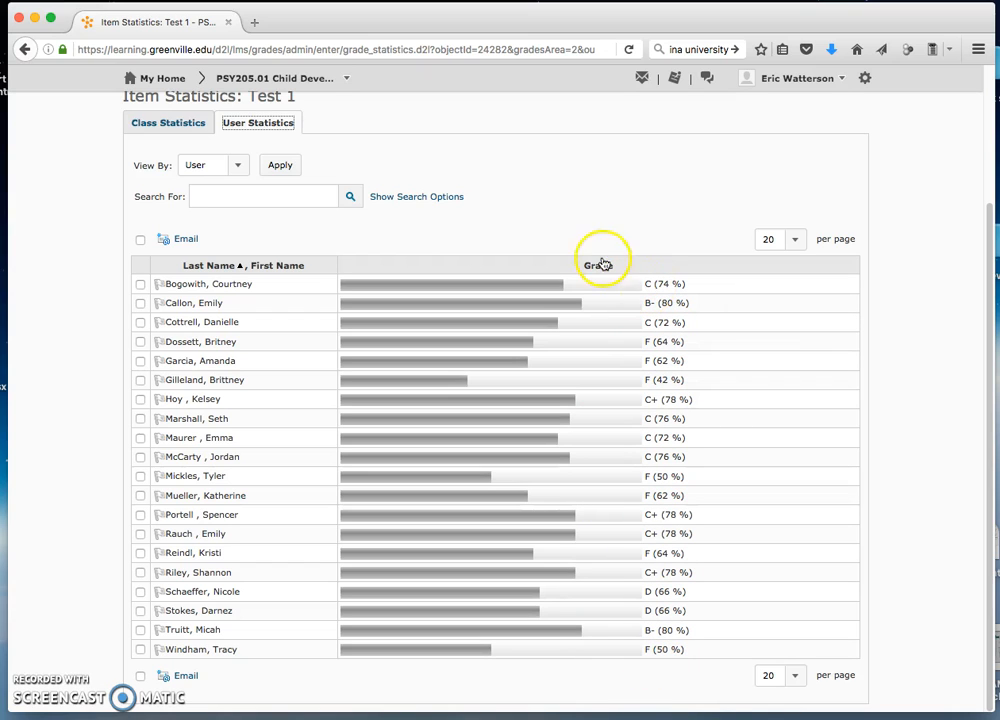
pyautogui.moveTo(644, 250)
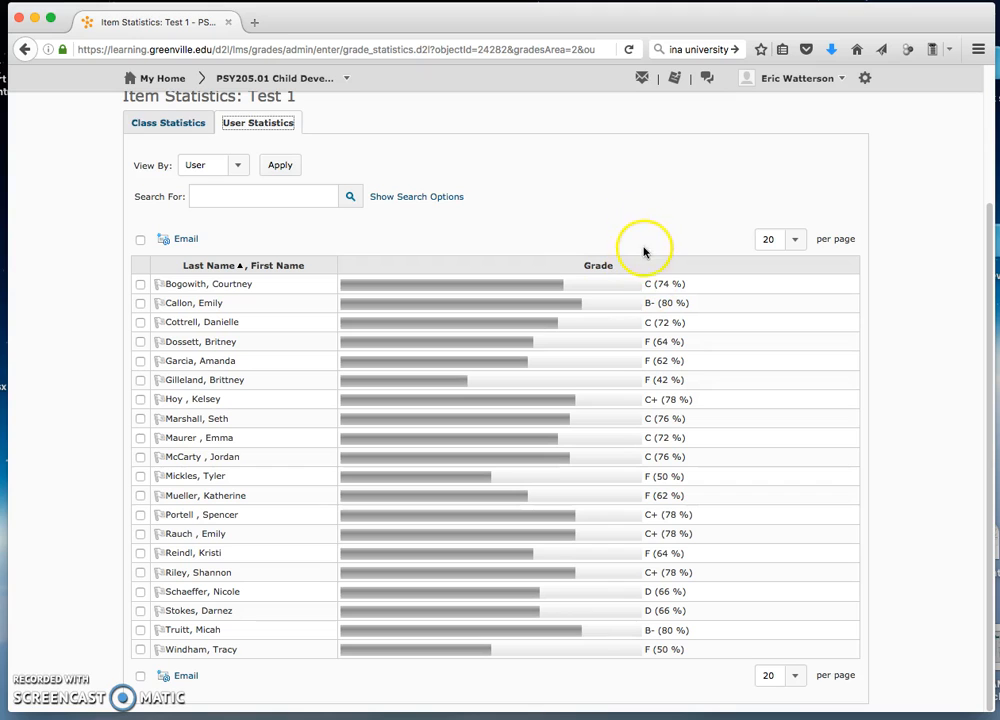
pyautogui.moveTo(646, 352)
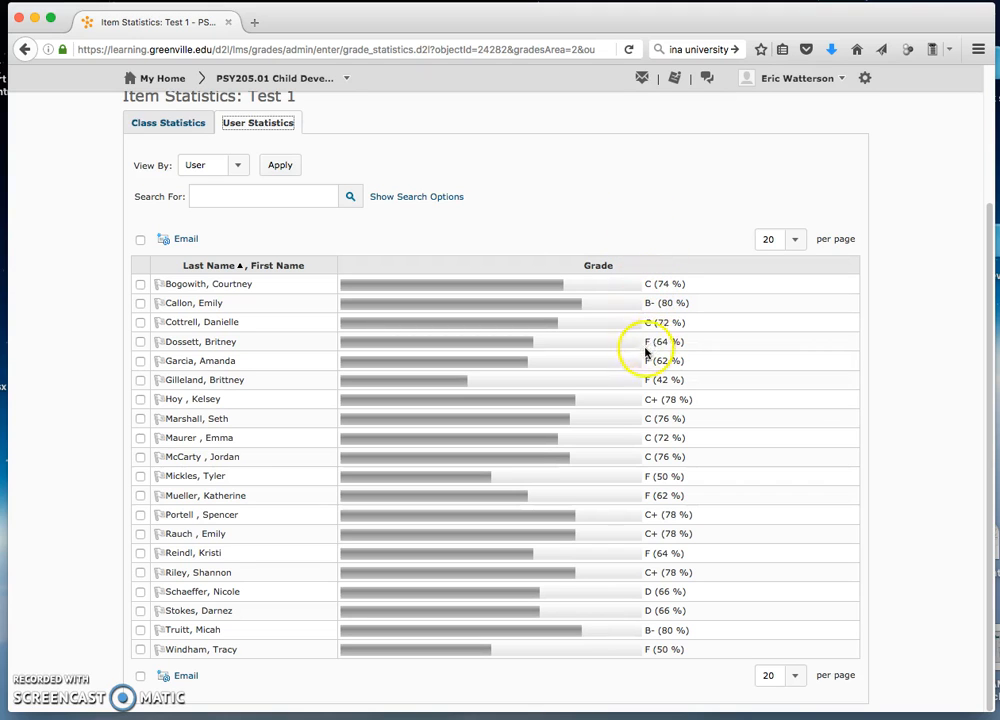
pyautogui.moveTo(632, 322)
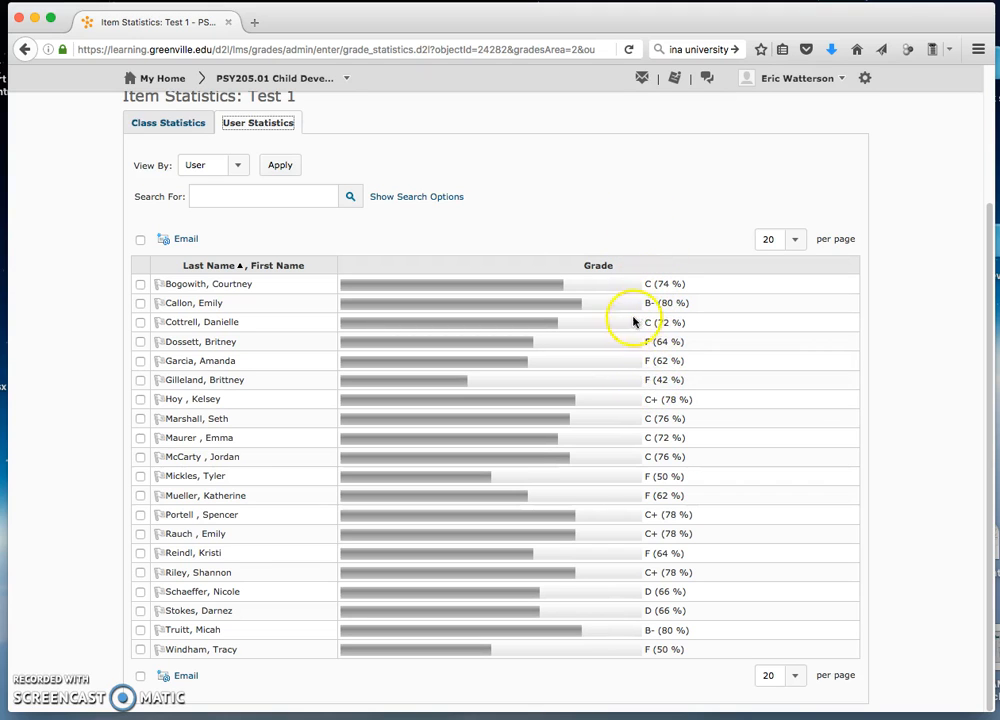
pyautogui.moveTo(650, 404)
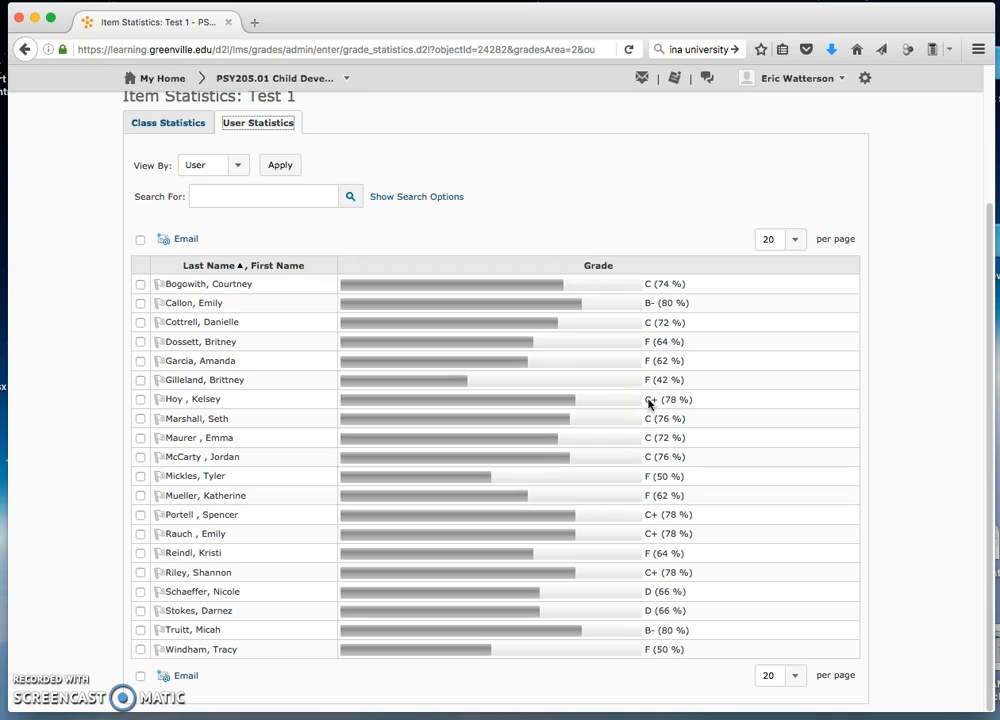
pyautogui.scroll(3)
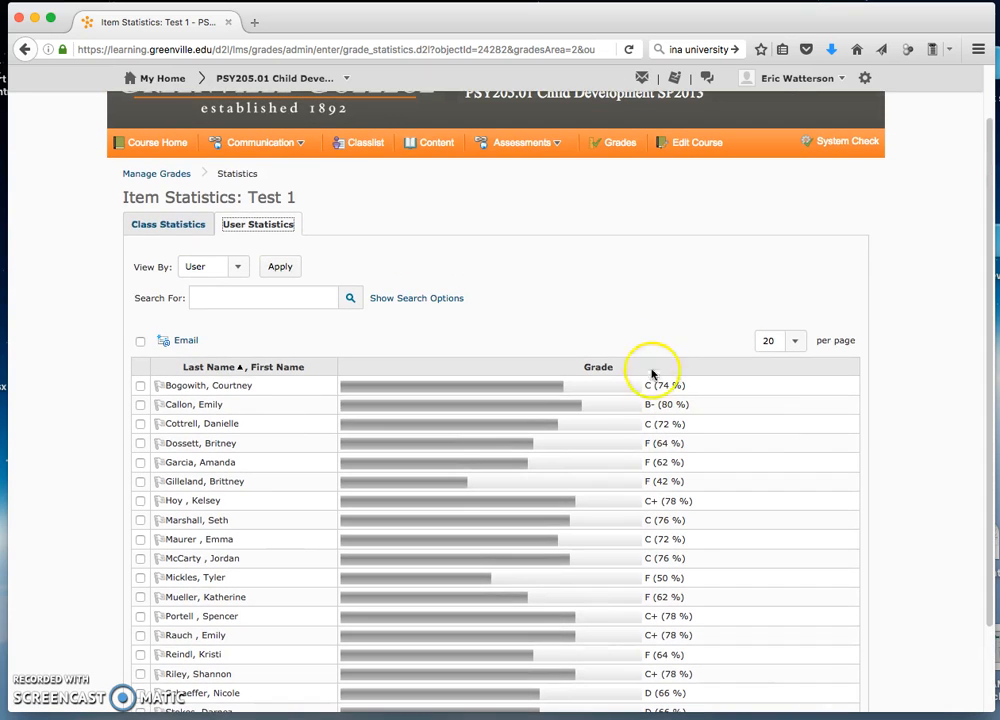
pyautogui.moveTo(664, 240)
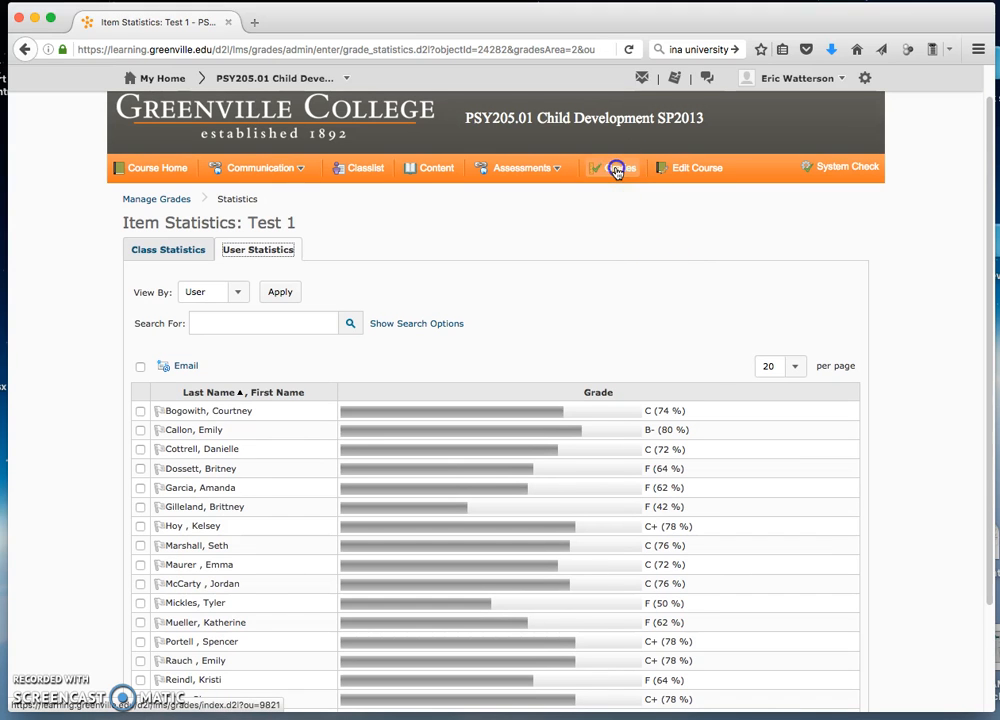
# Return to the course's Manage Grades list of grade items.
pyautogui.click(616, 168)
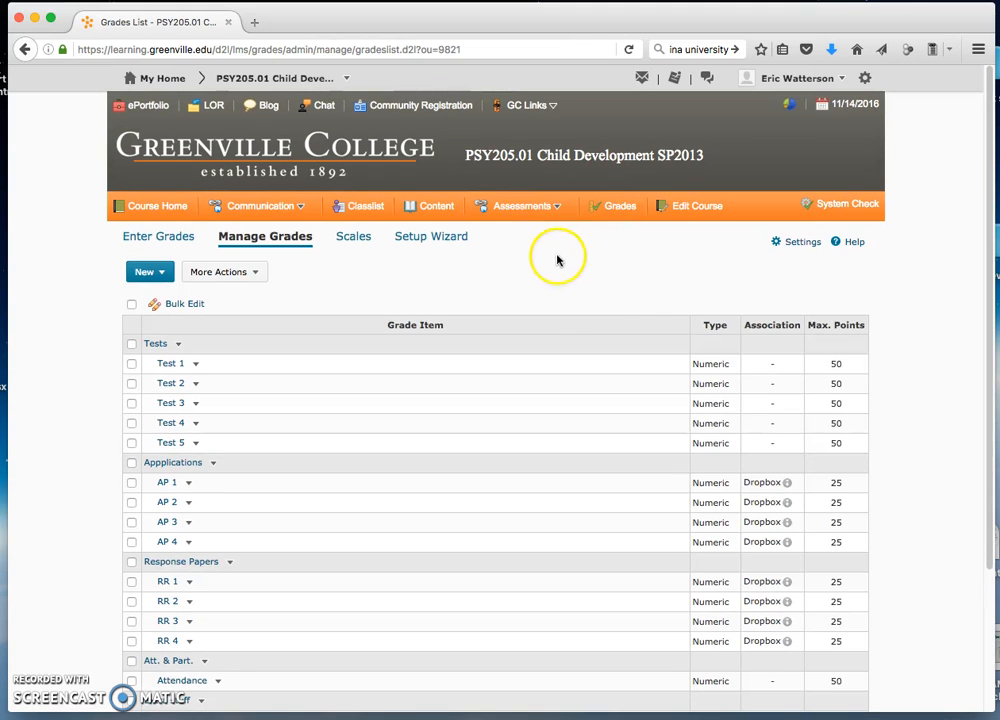
pyautogui.scroll(-3)
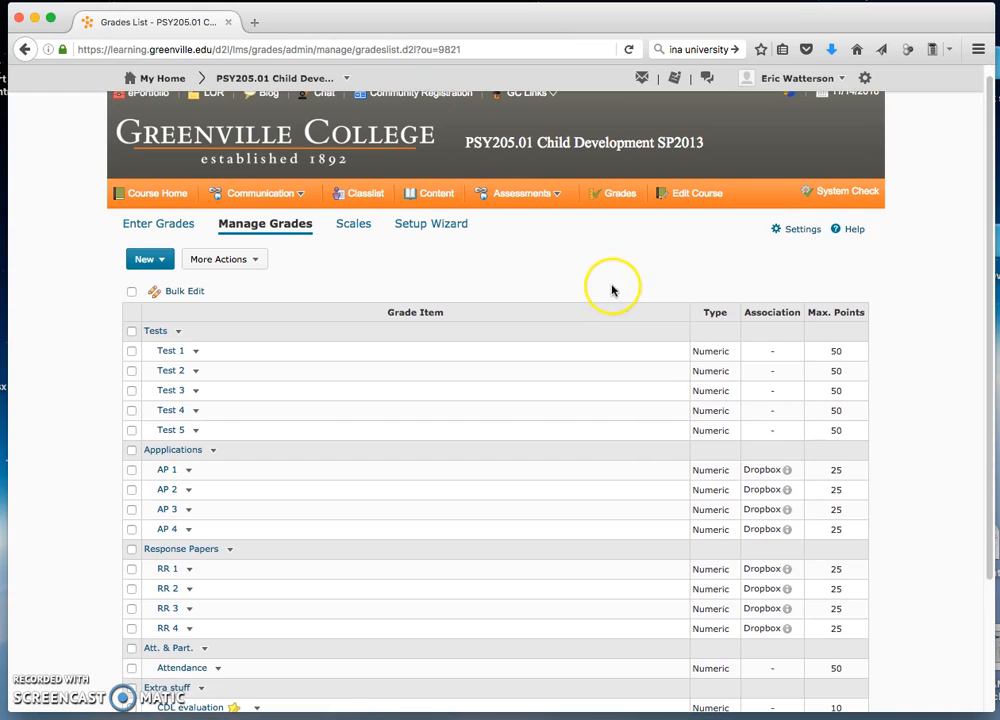